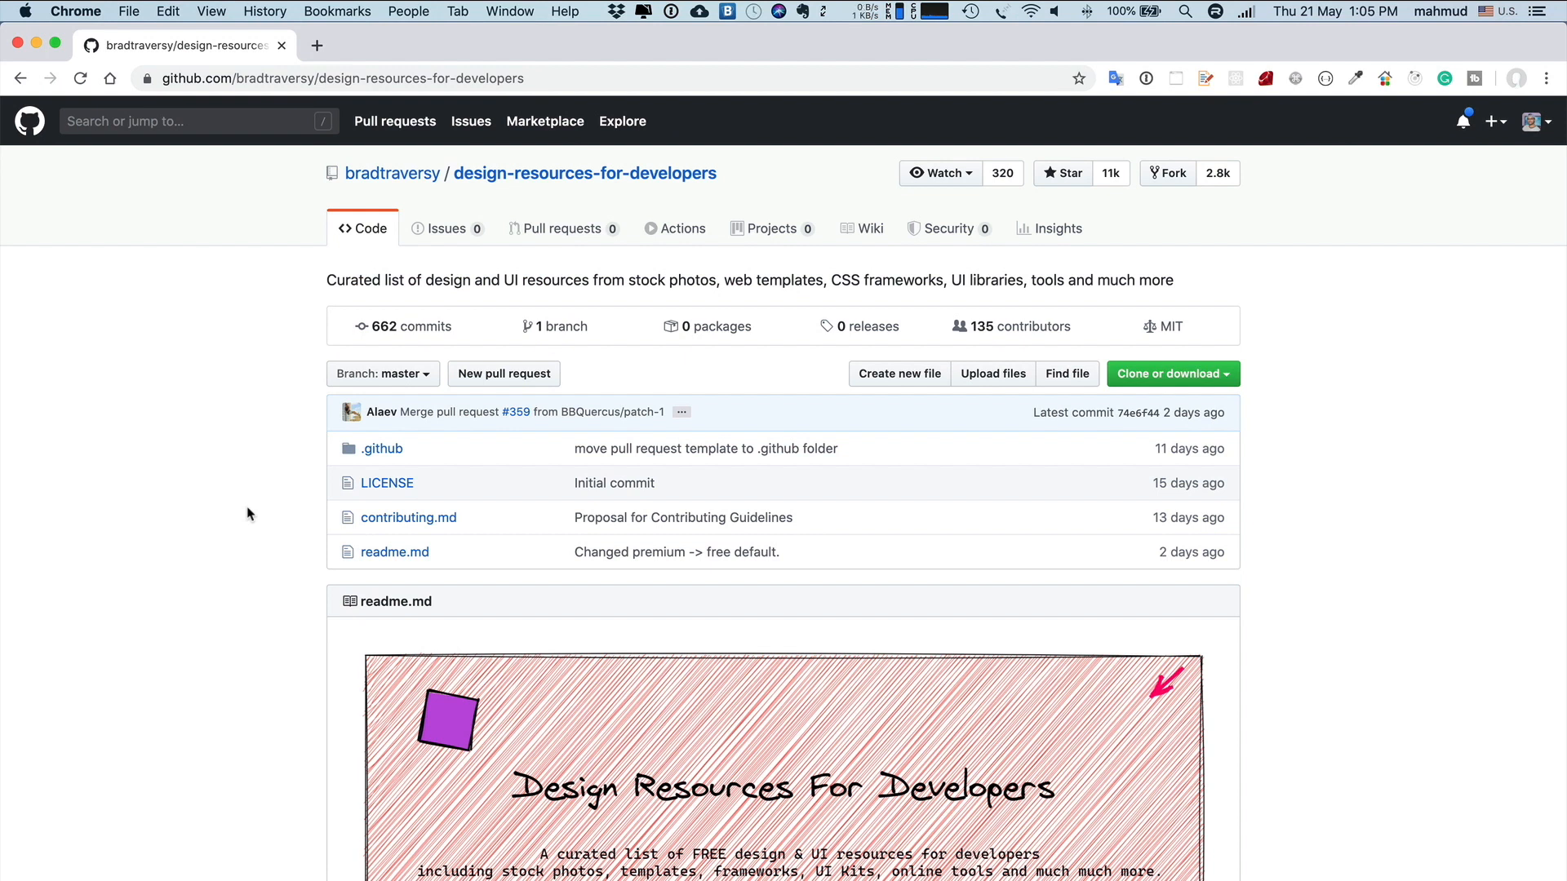
mouse_move(1039, 583)
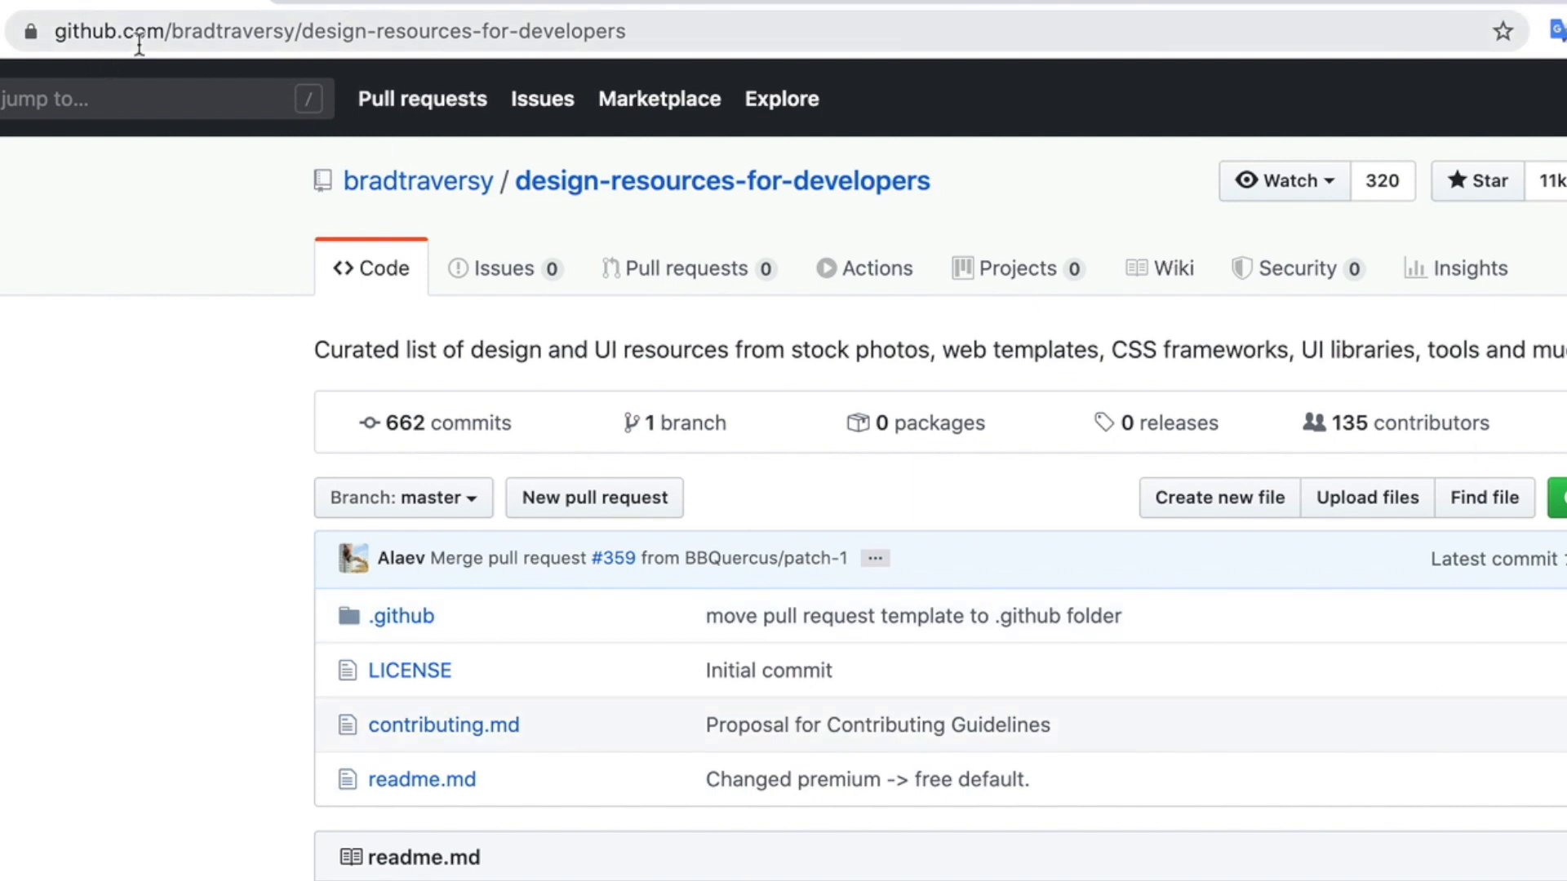
mouse_move(357, 58)
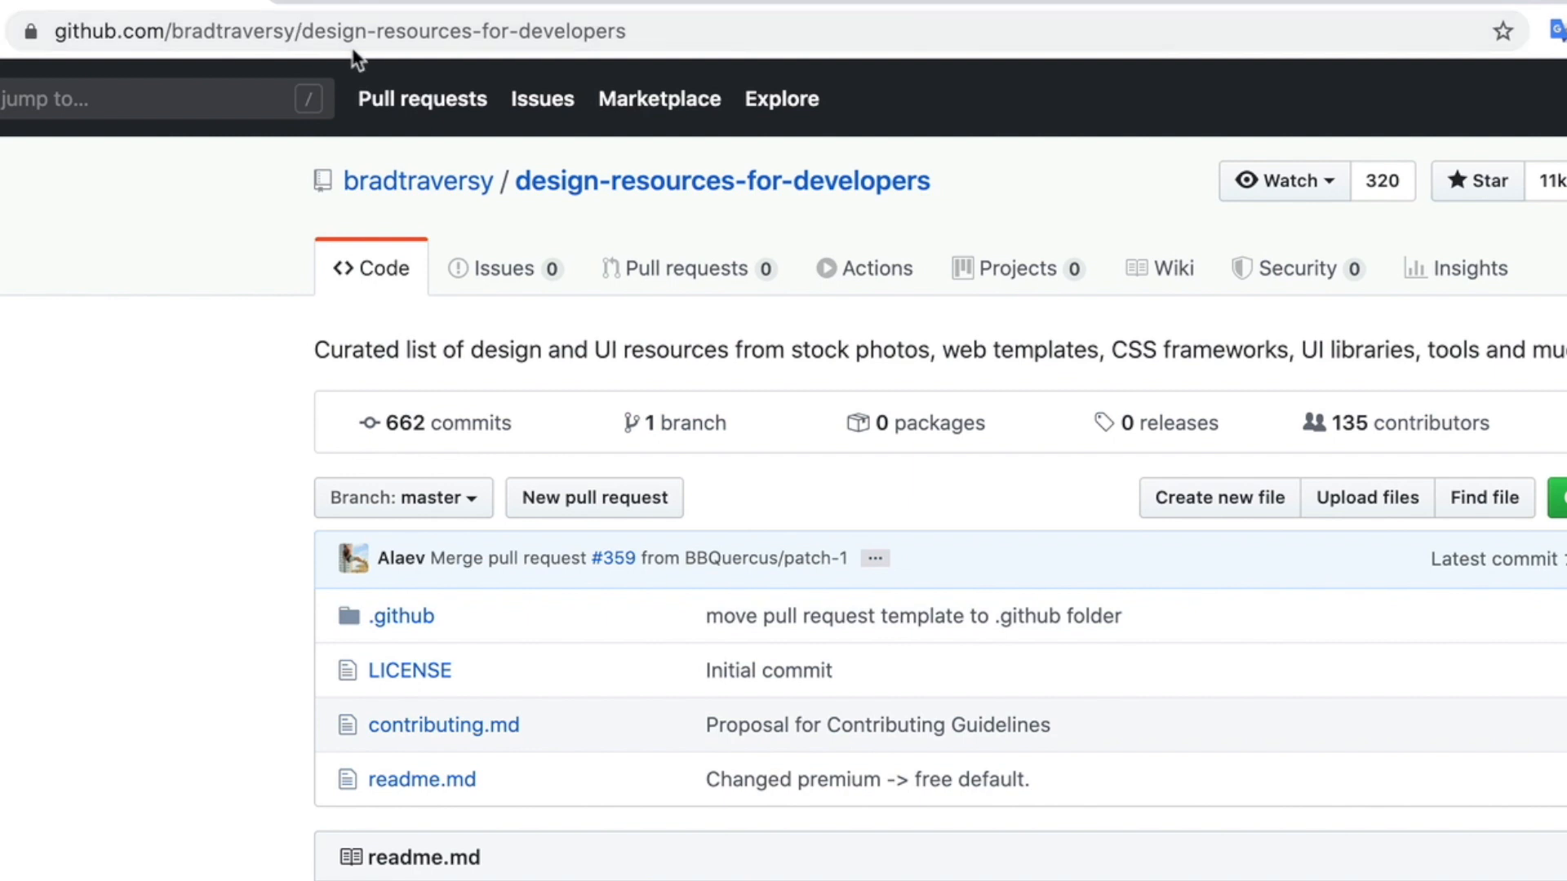
mouse_move(1558, 370)
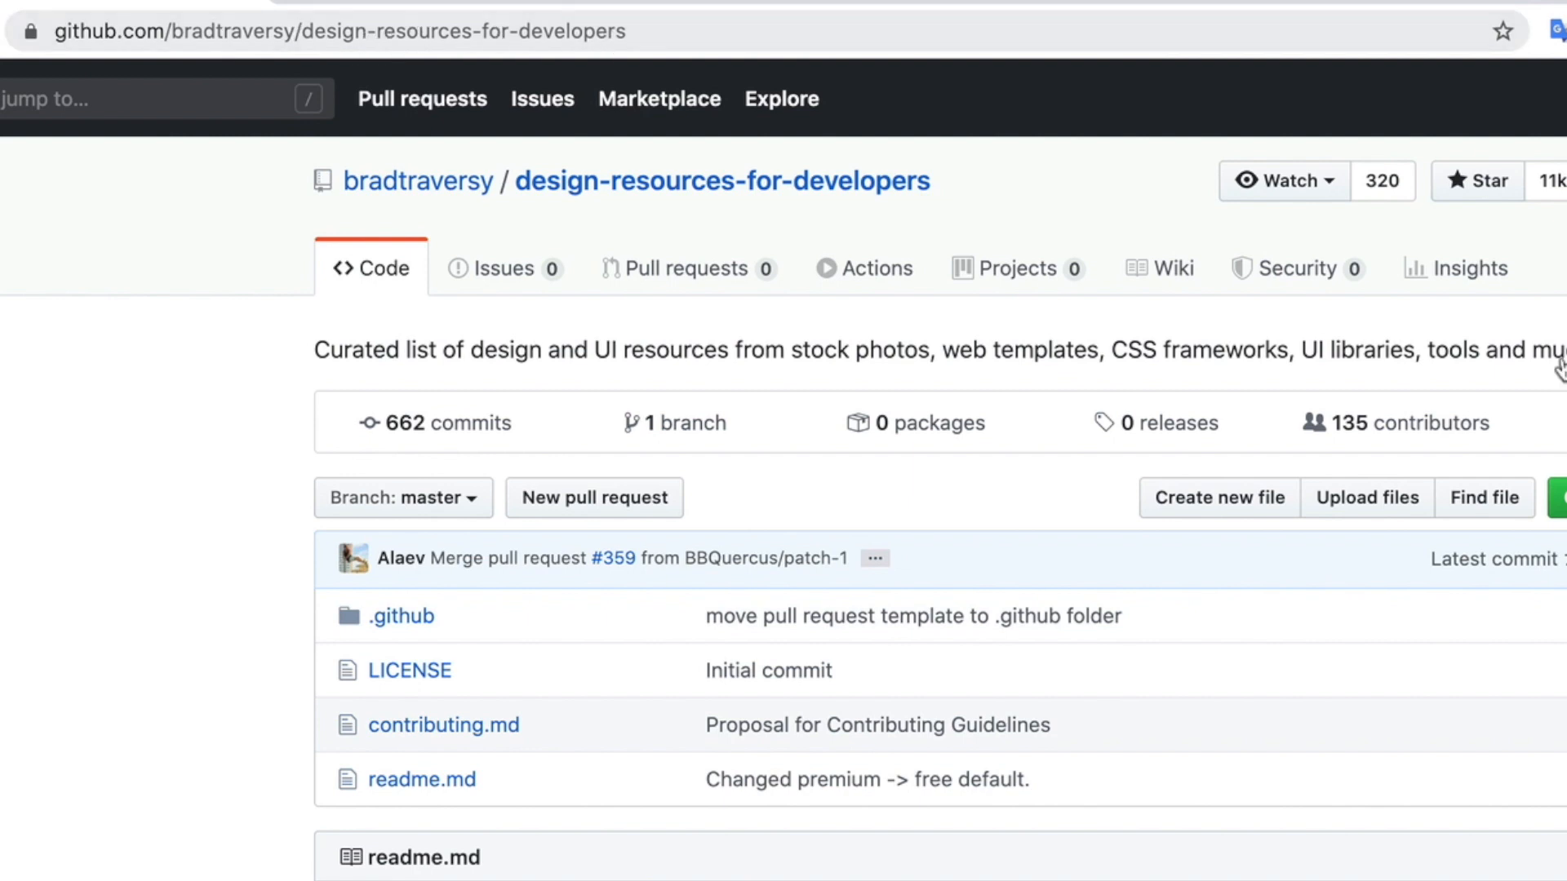
Scroll the readme past its banner to the Table of Contents, UI Graphics through Others
scroll(down, 3)
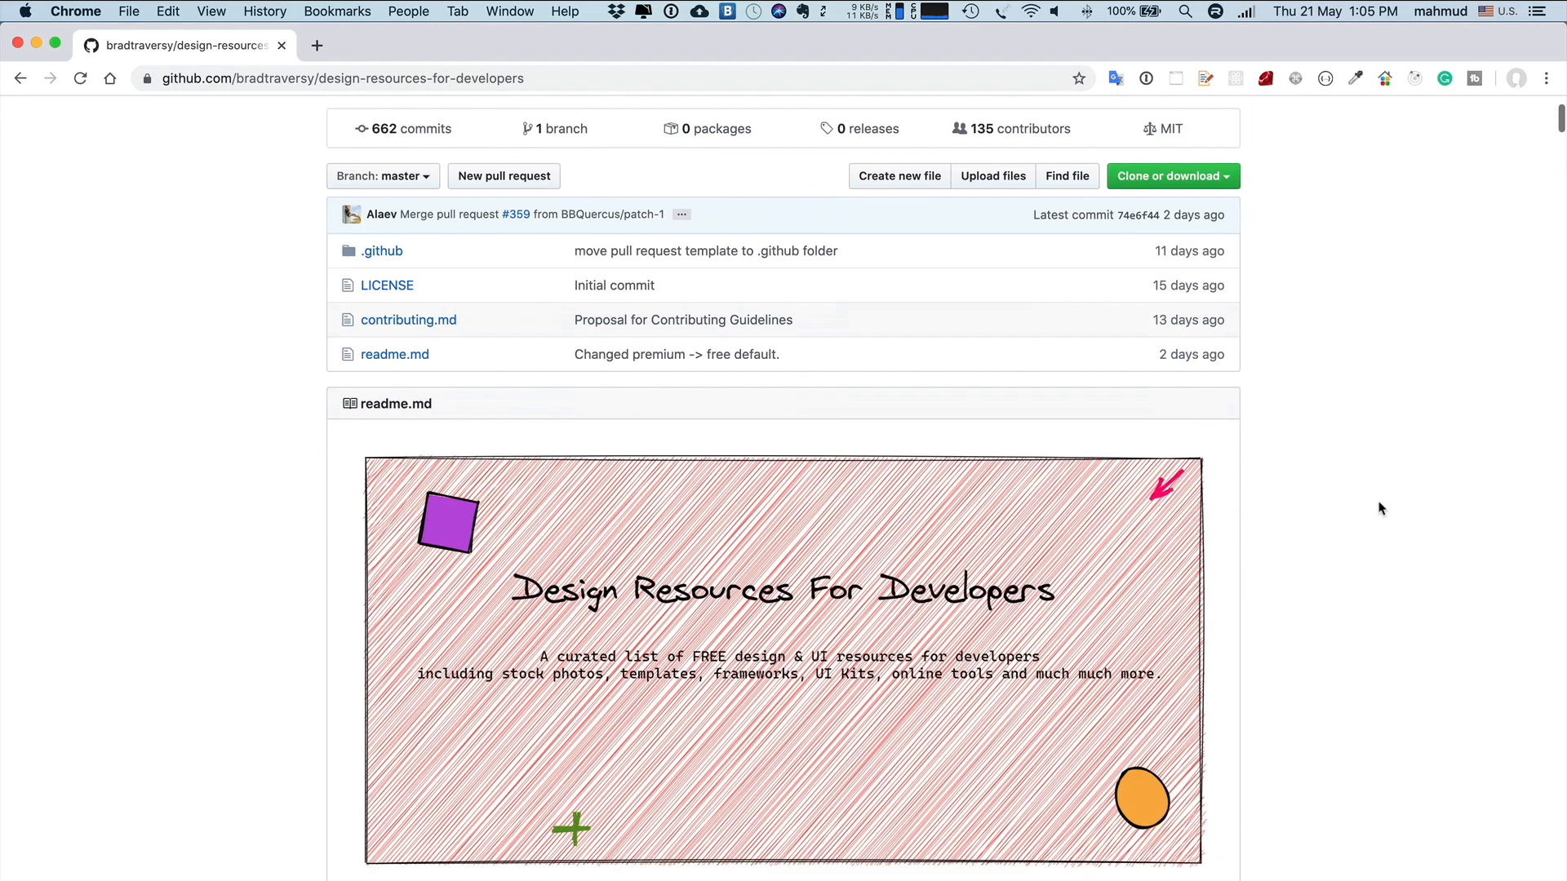
scroll(down, 3)
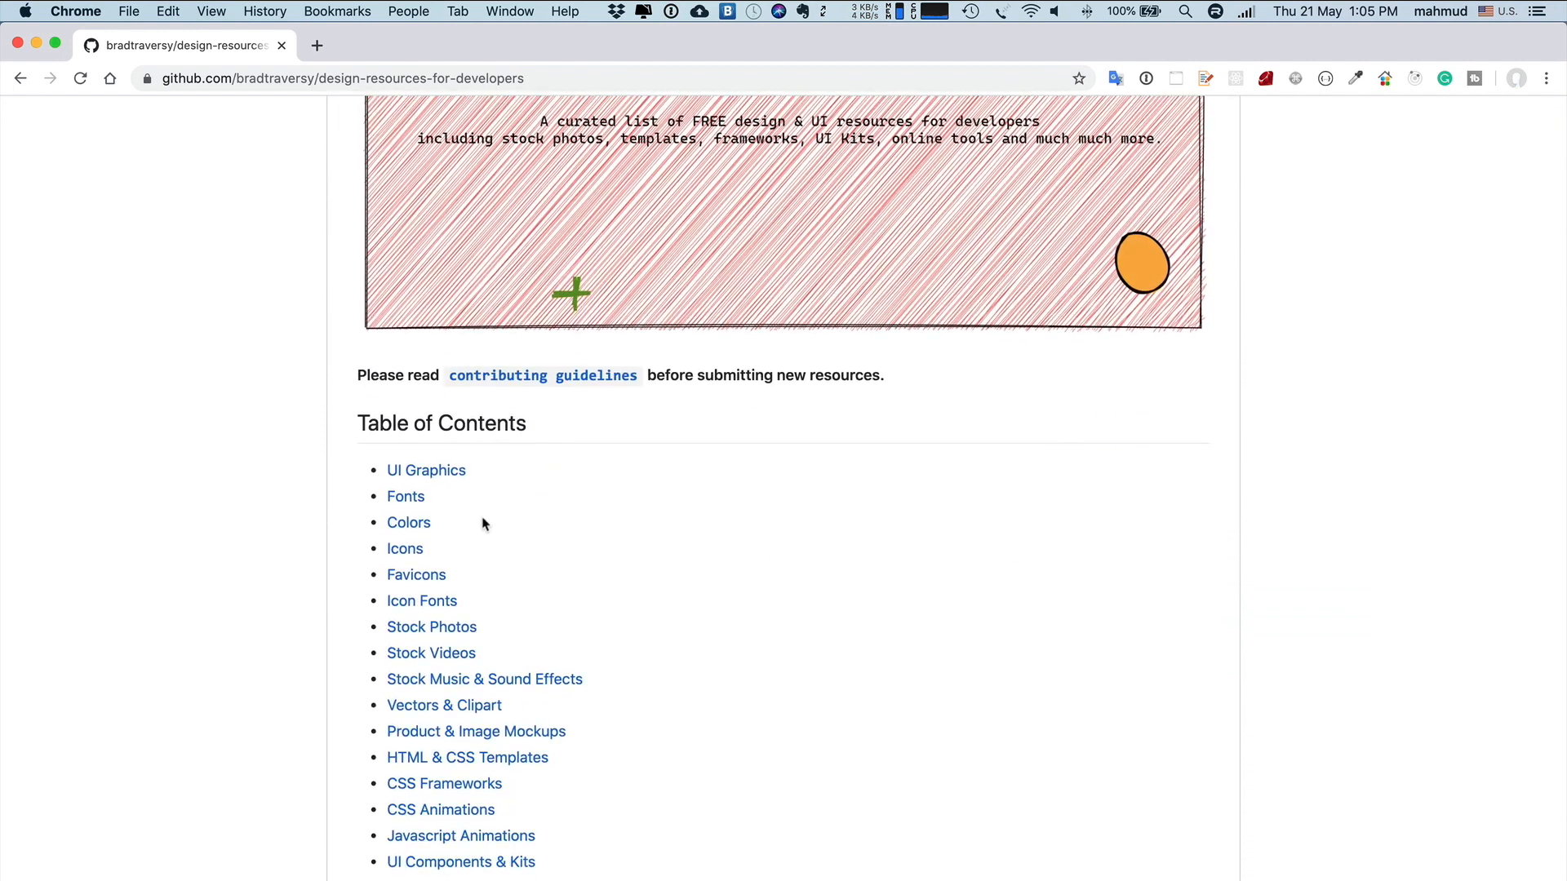
mouse_move(445, 515)
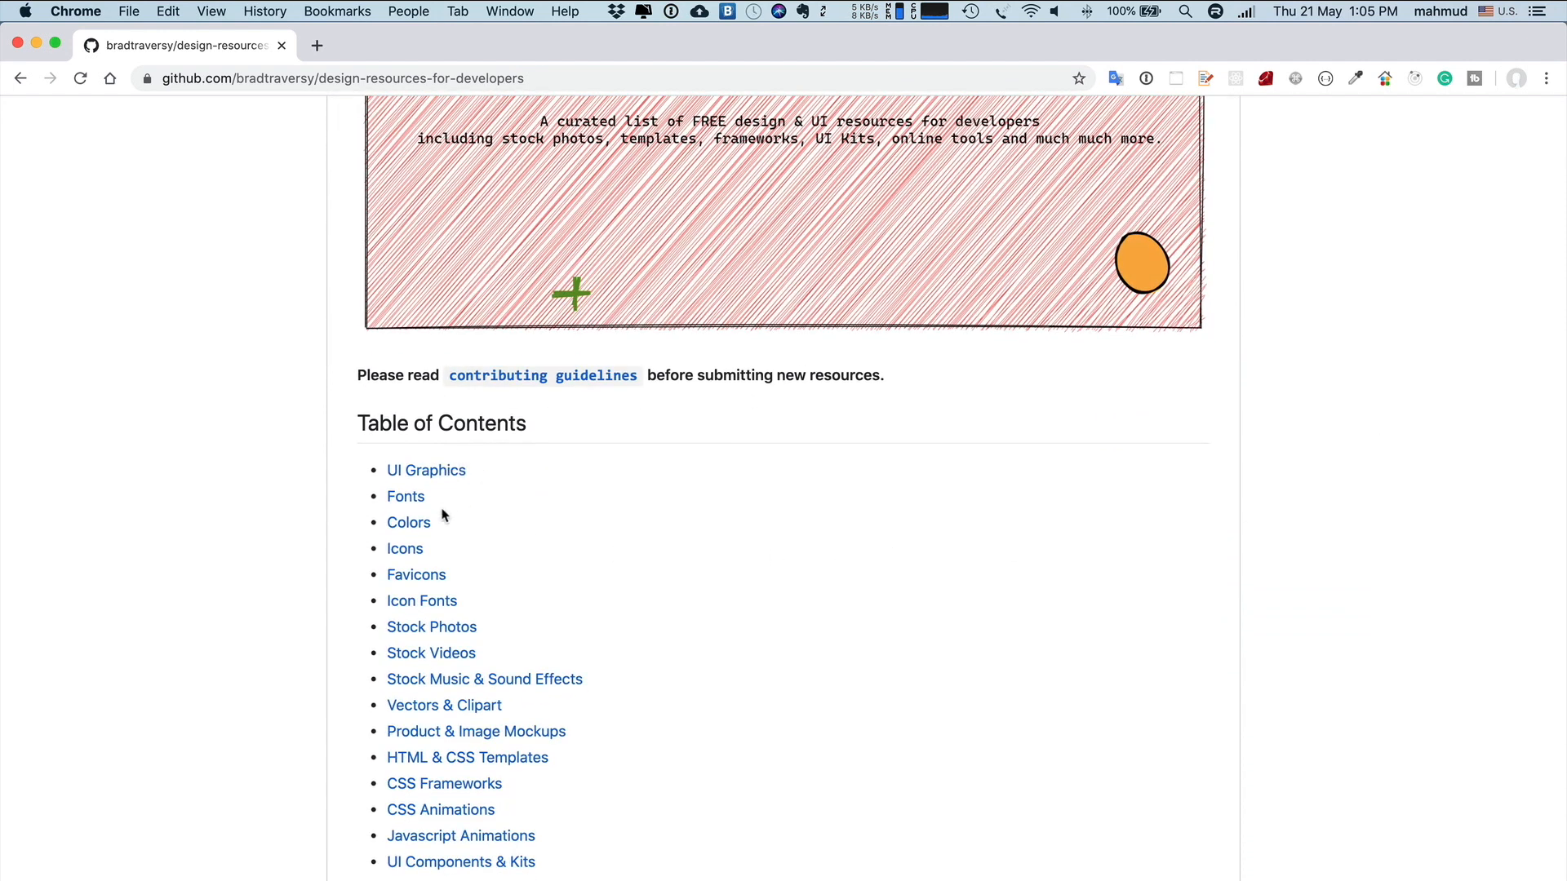
scroll(down, 3)
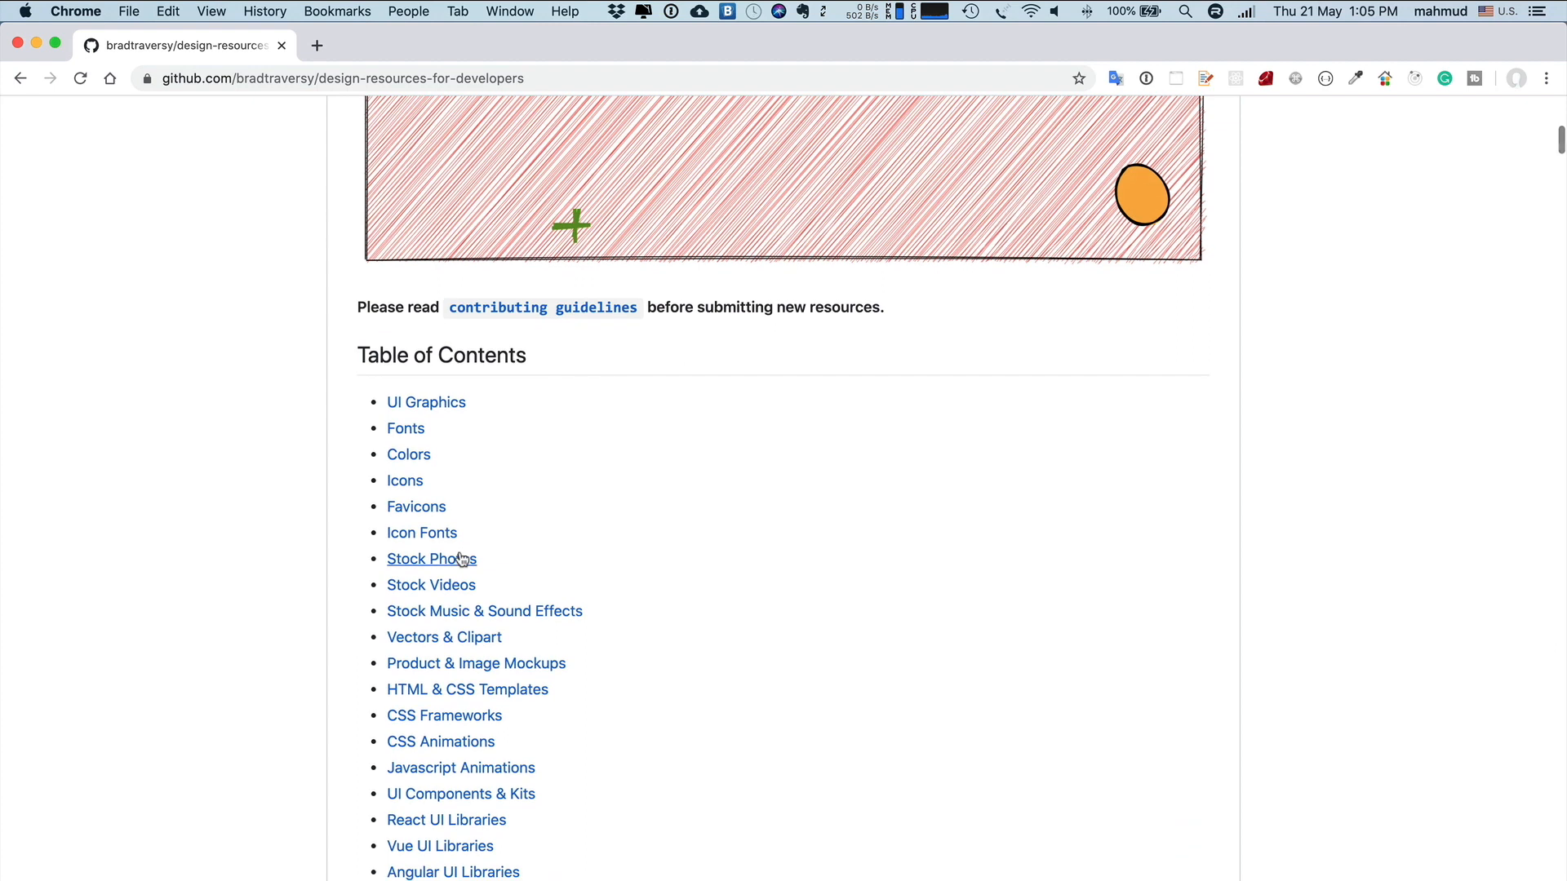
scroll(down, 3)
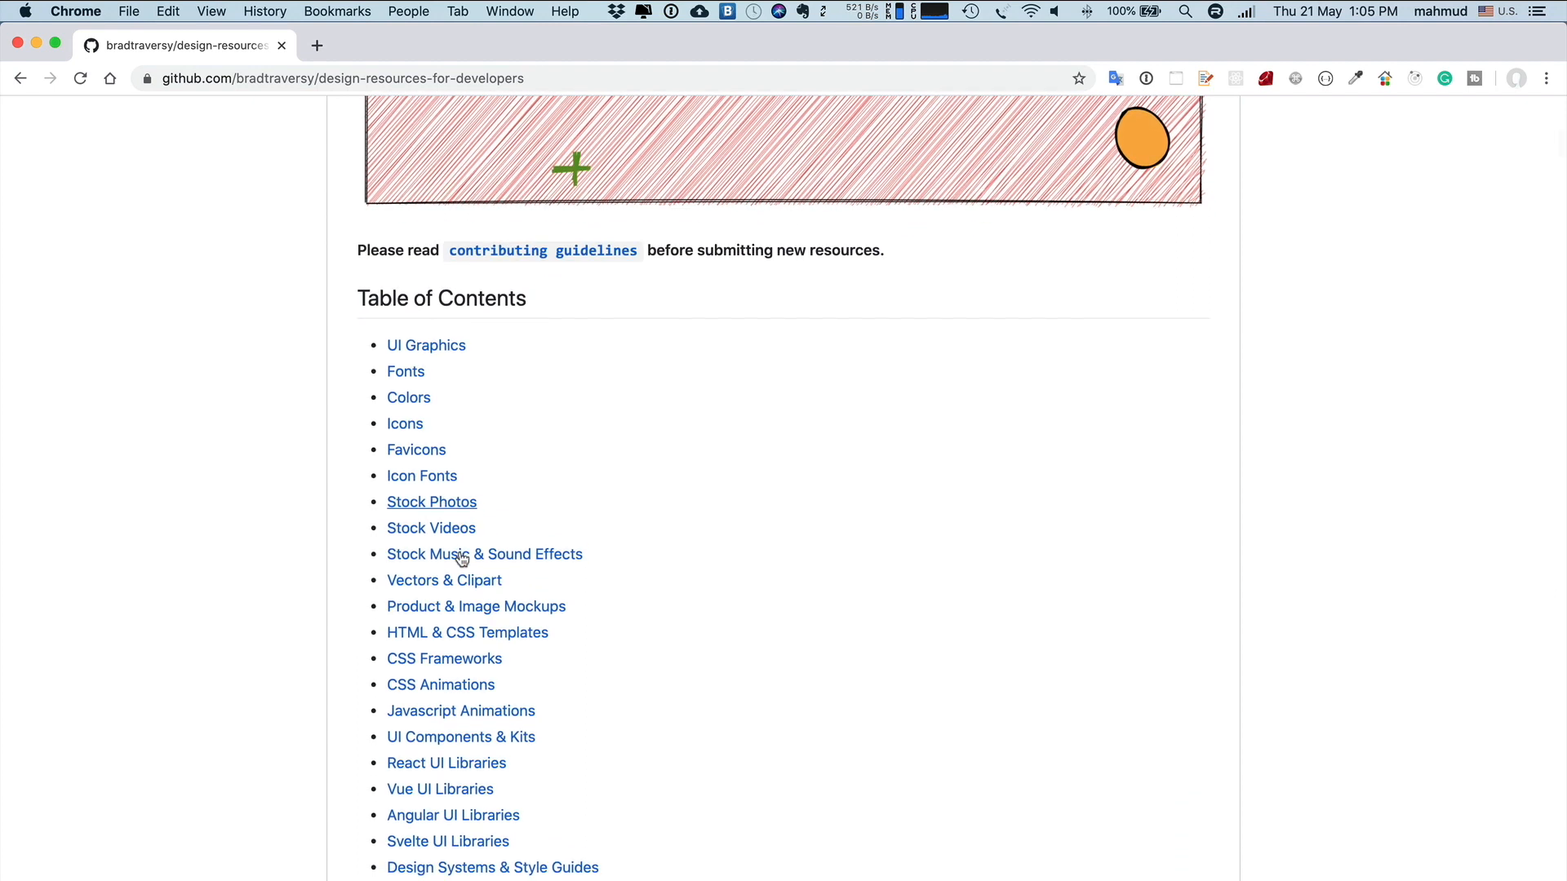
scroll(down, 3)
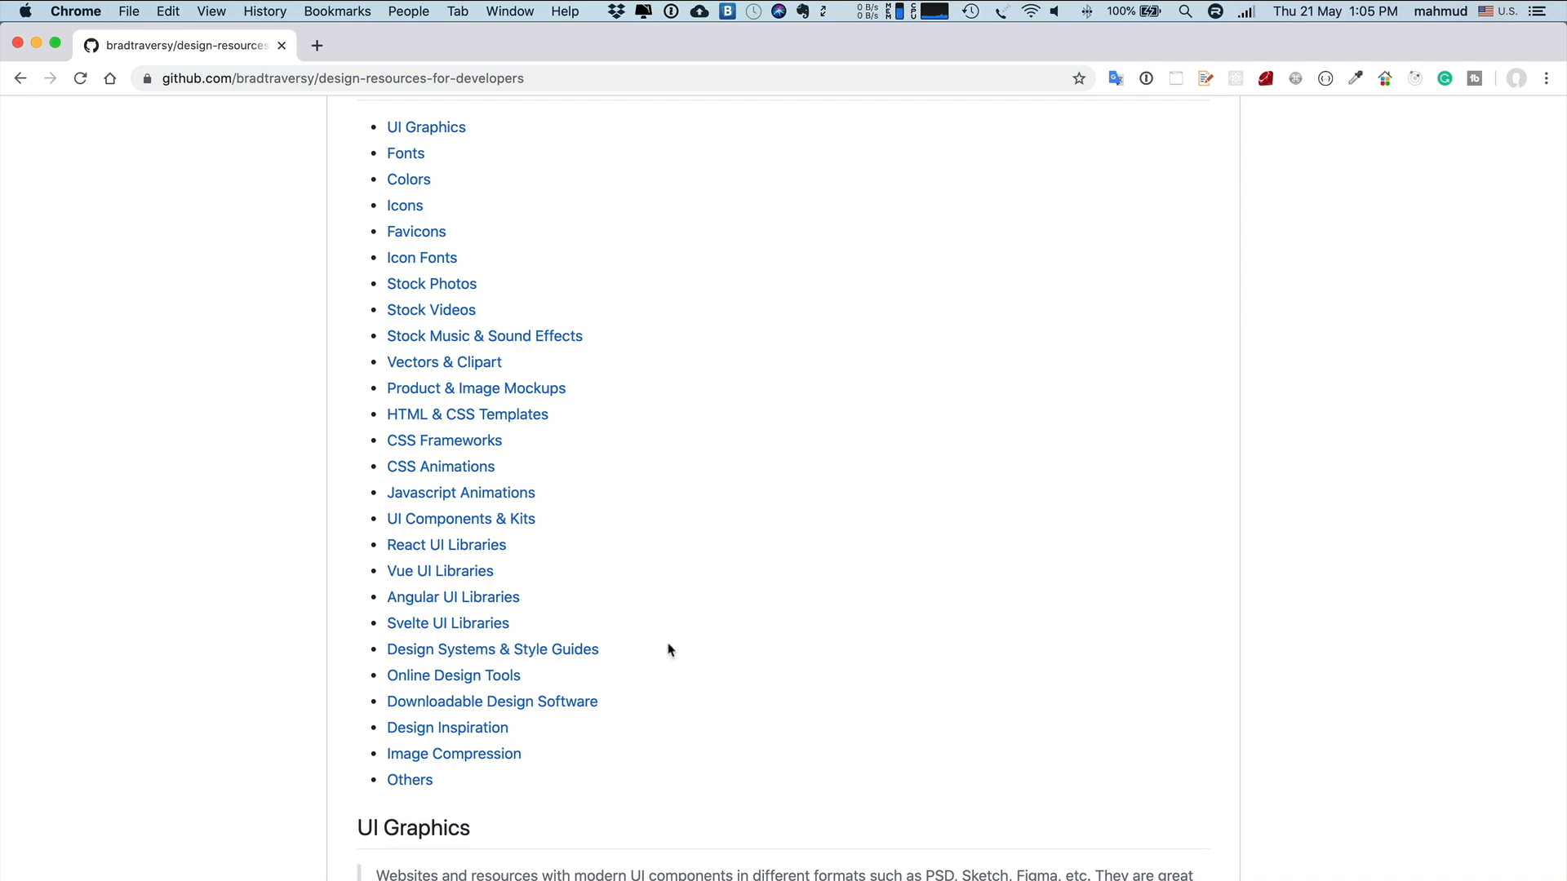
Scroll through the UI Graphics resource table until the Fonts table begins
scroll(down, 3)
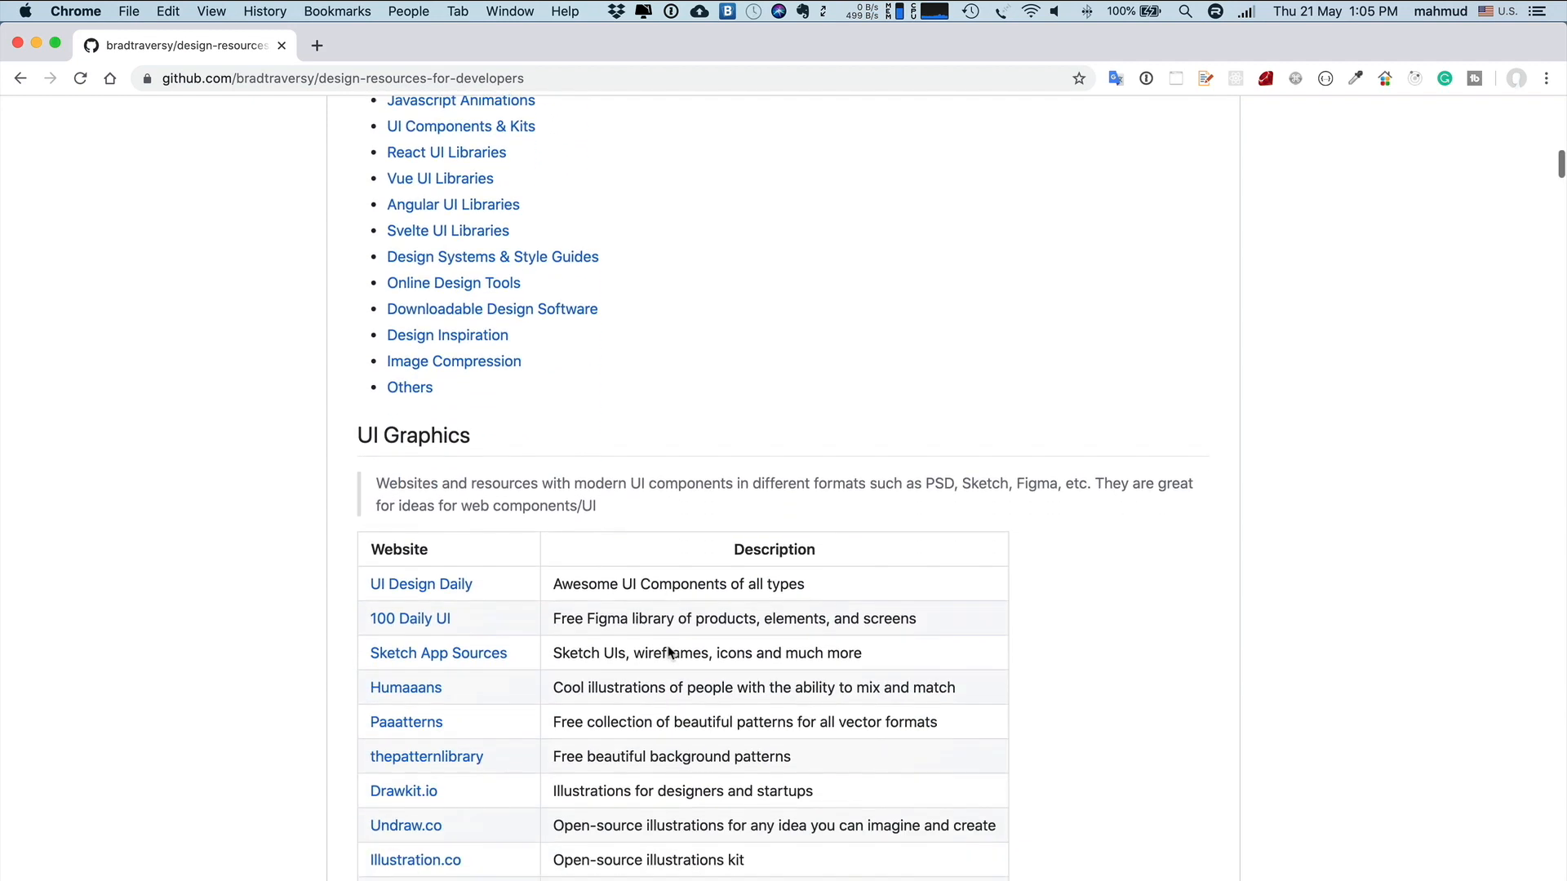
scroll(down, 3)
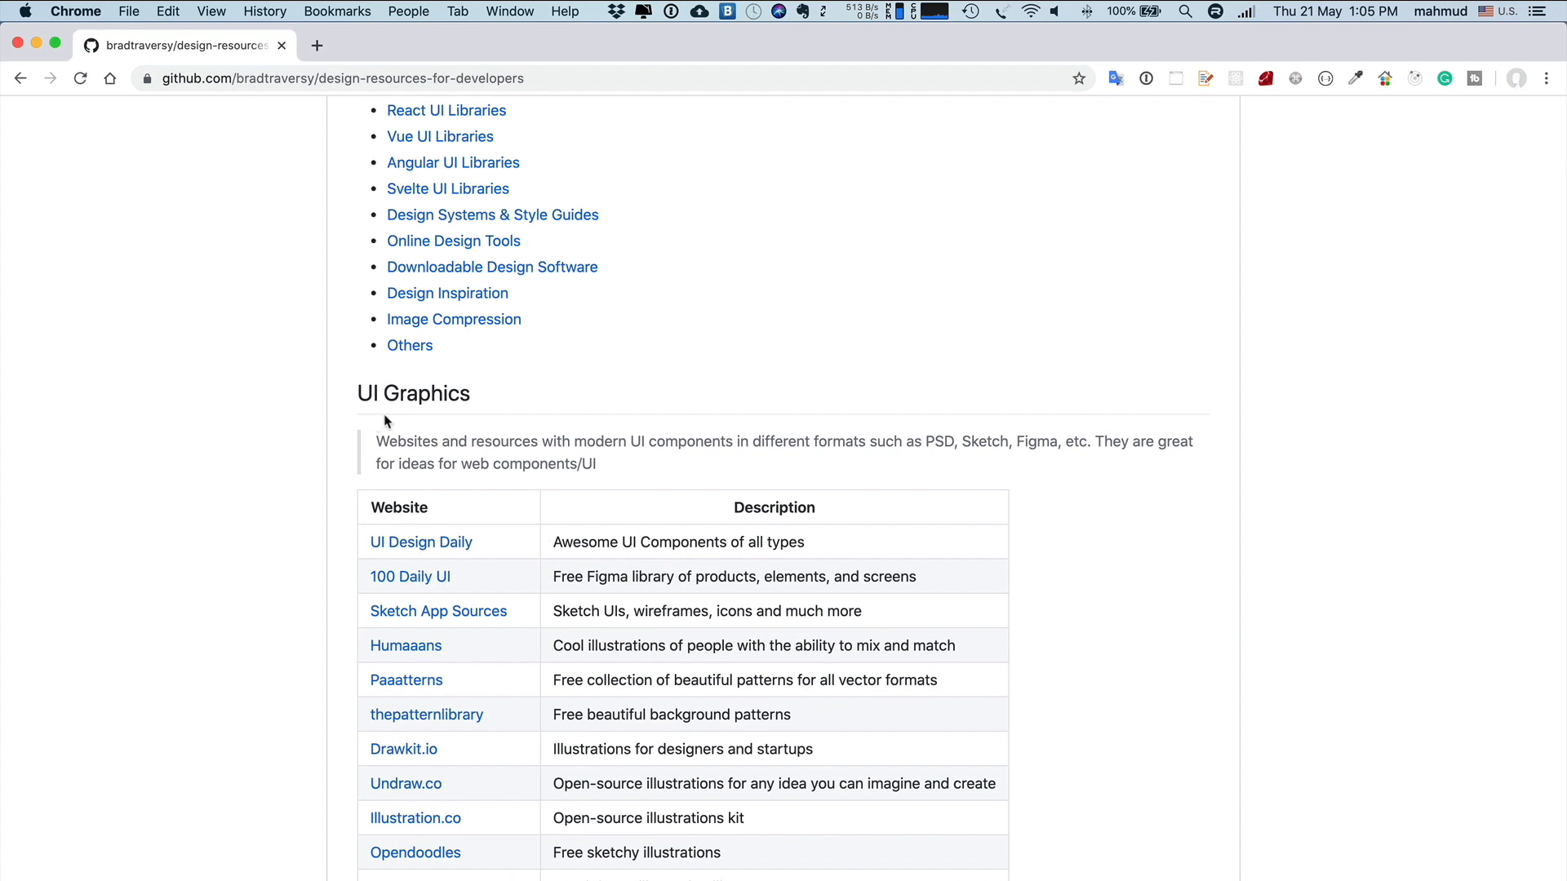
scroll(down, 3)
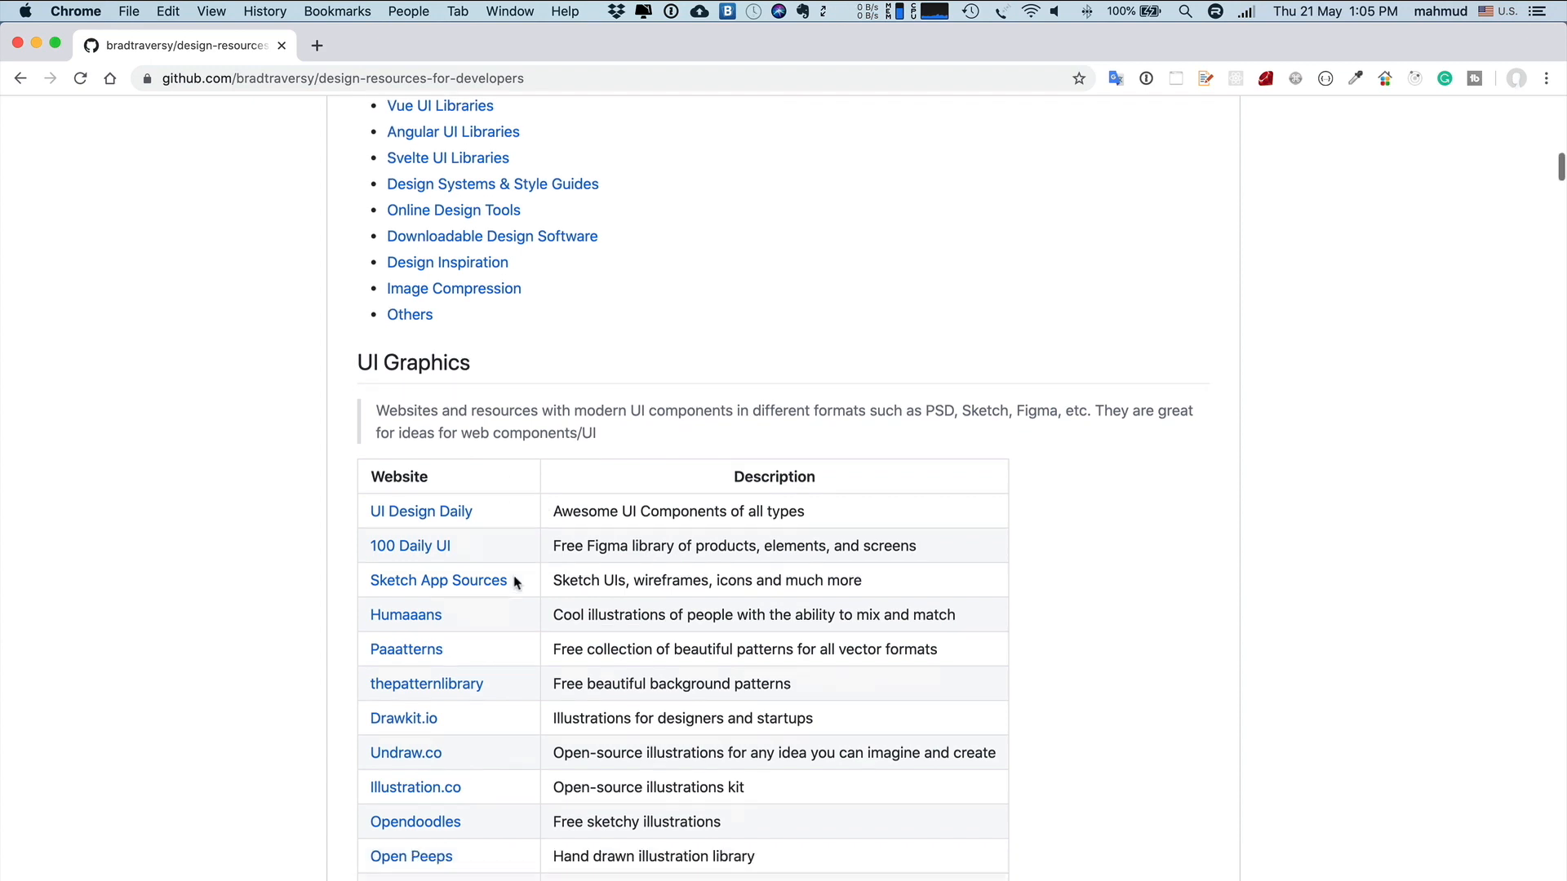
scroll(down, 3)
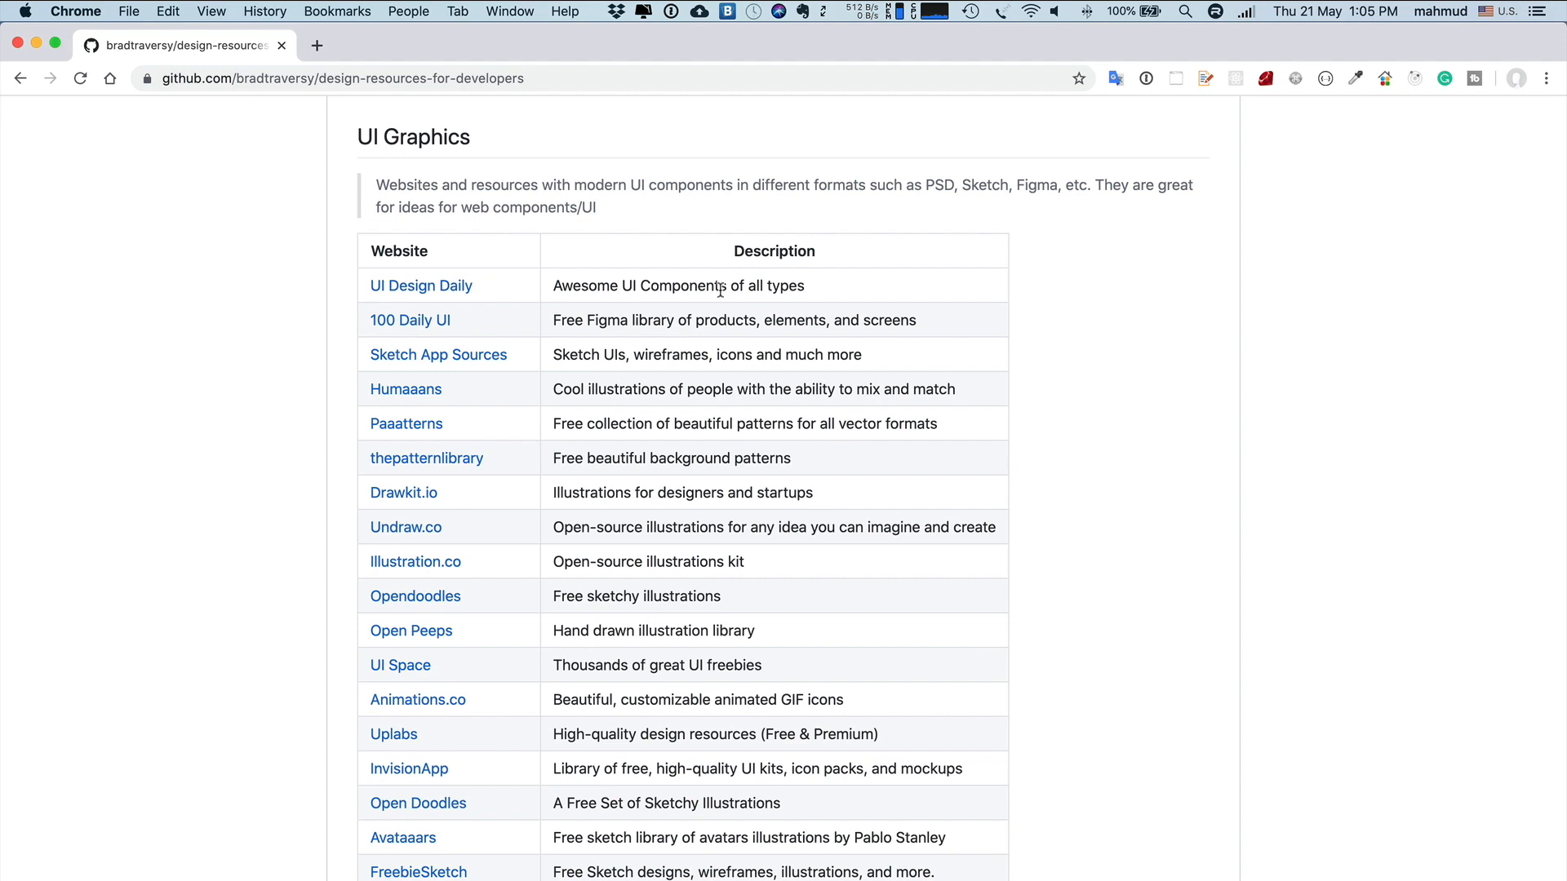
mouse_move(906, 457)
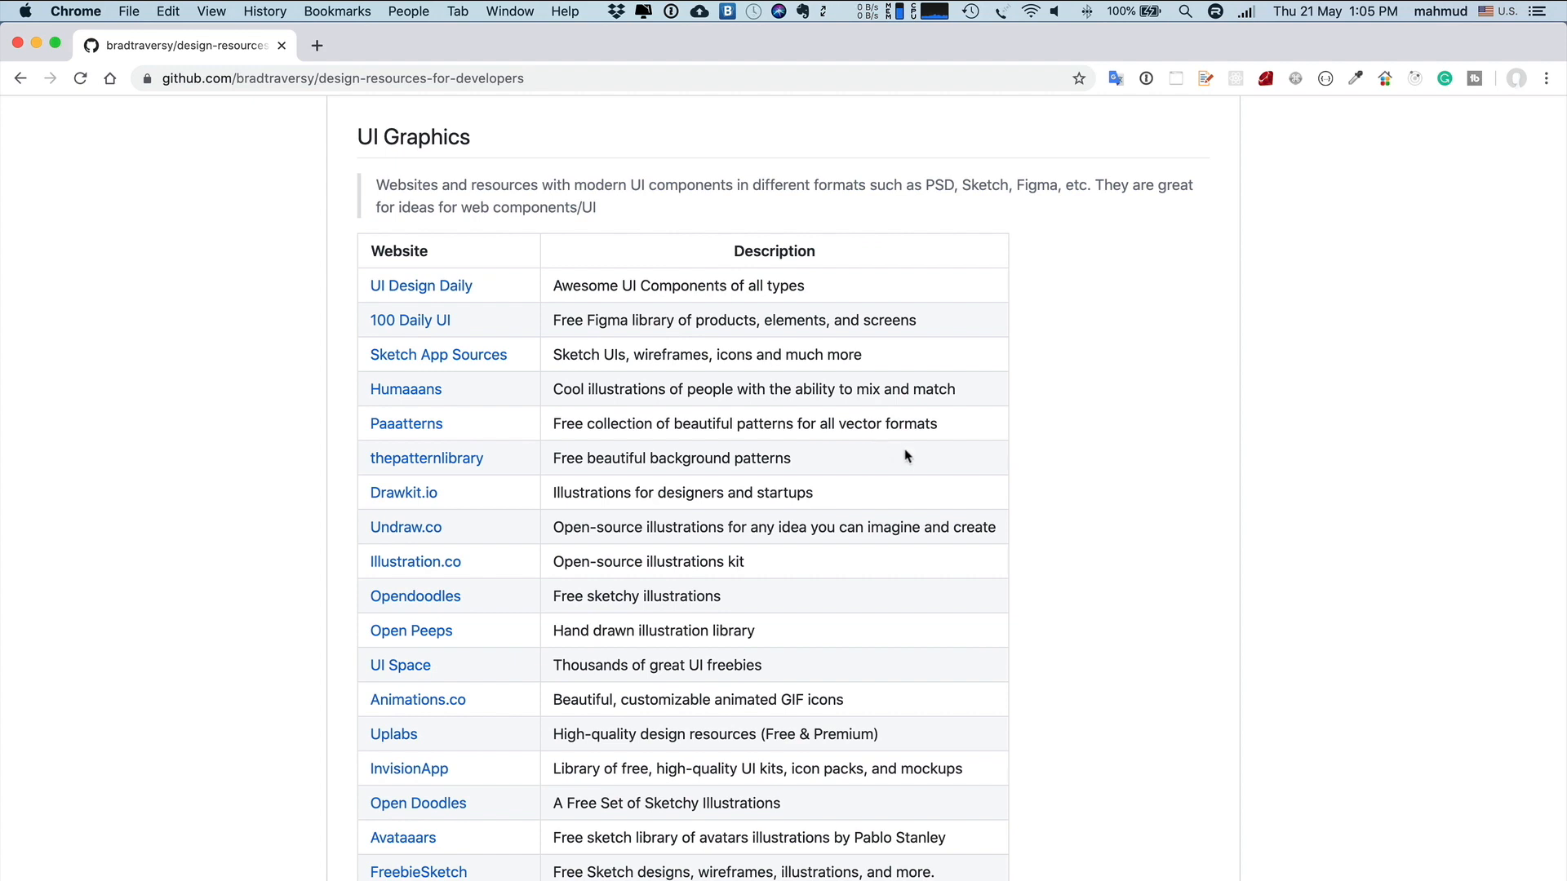
mouse_move(930, 566)
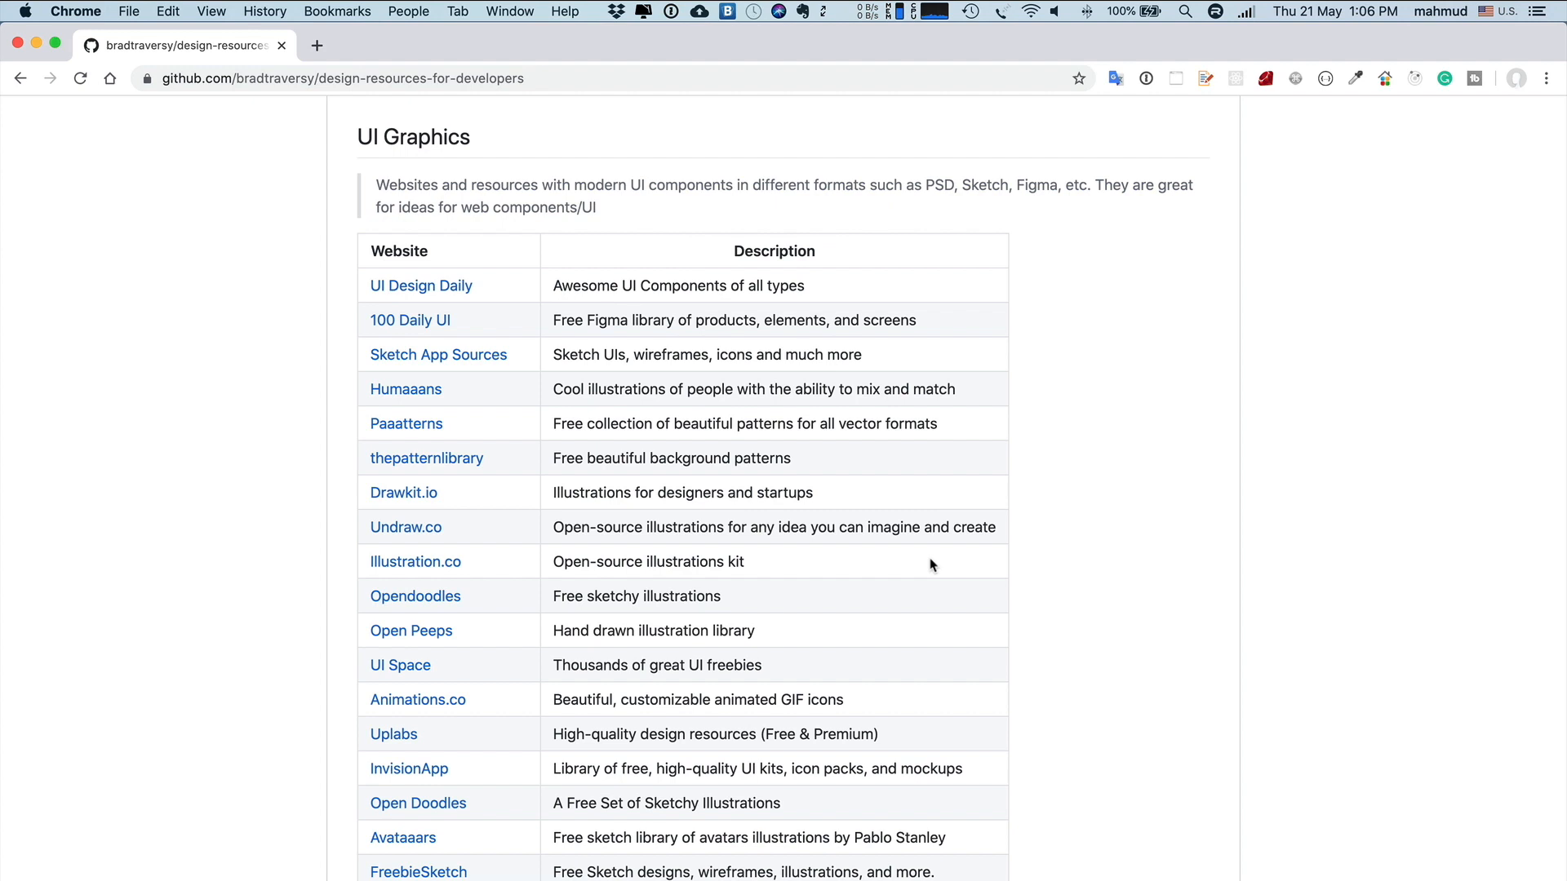
scroll(down, 3)
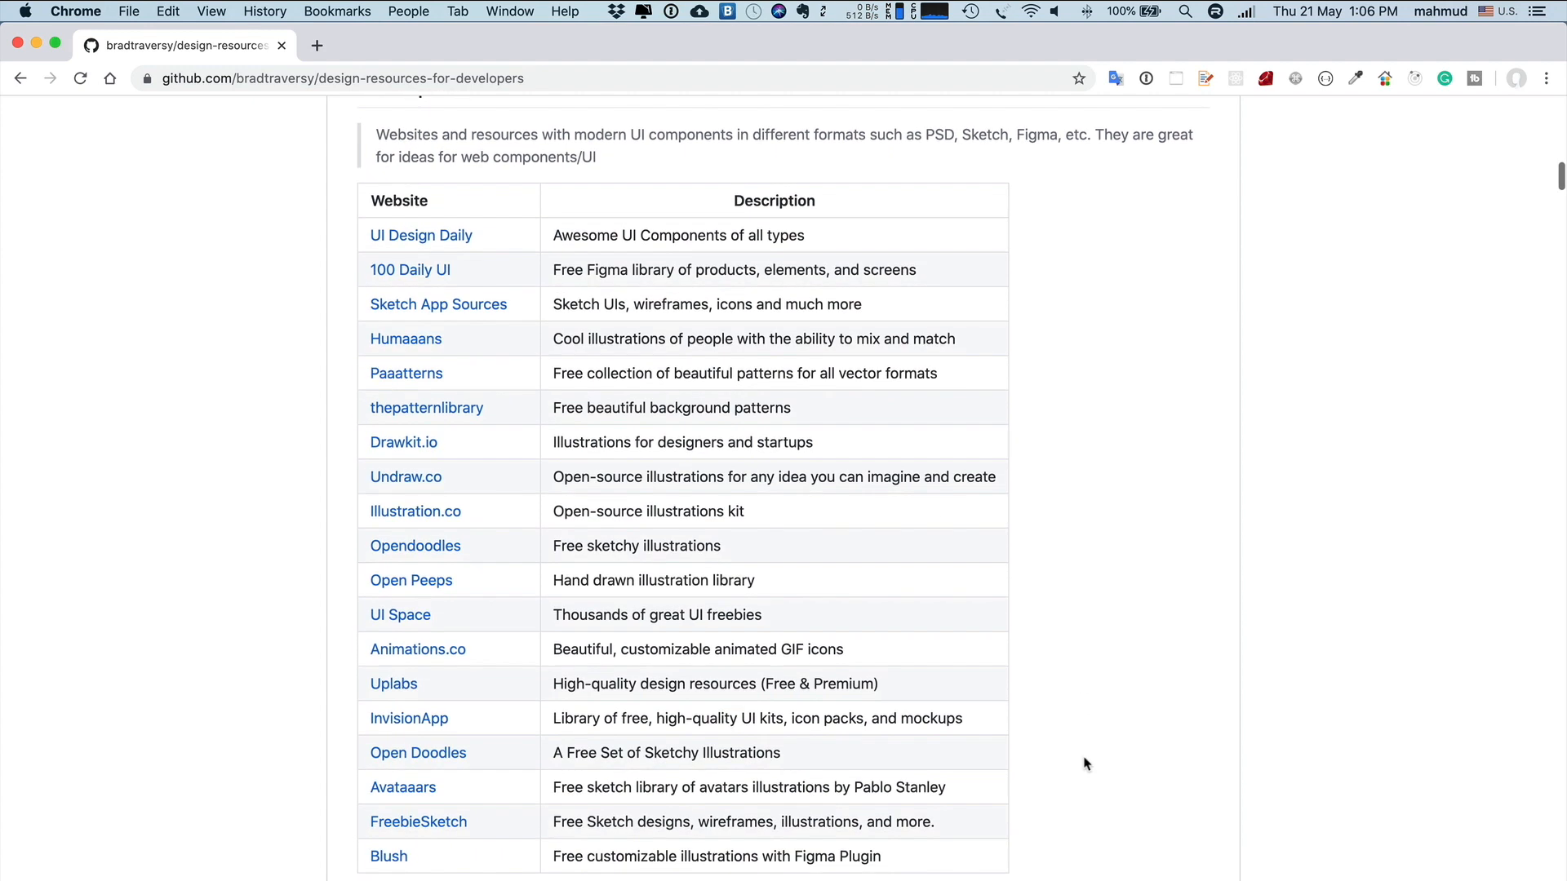
scroll(down, 3)
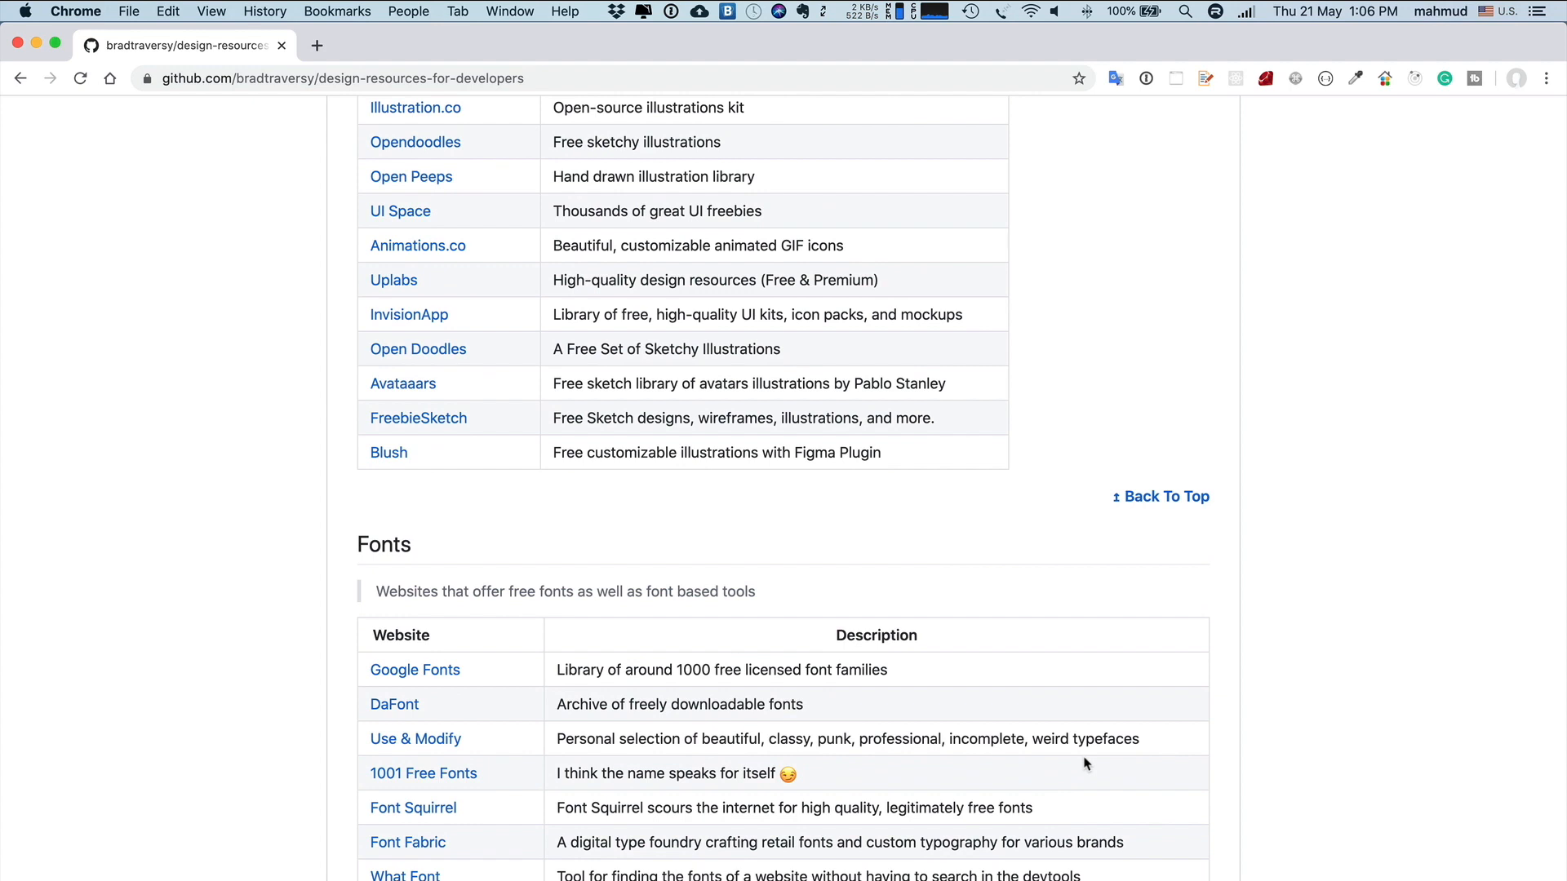
scroll(up, 3)
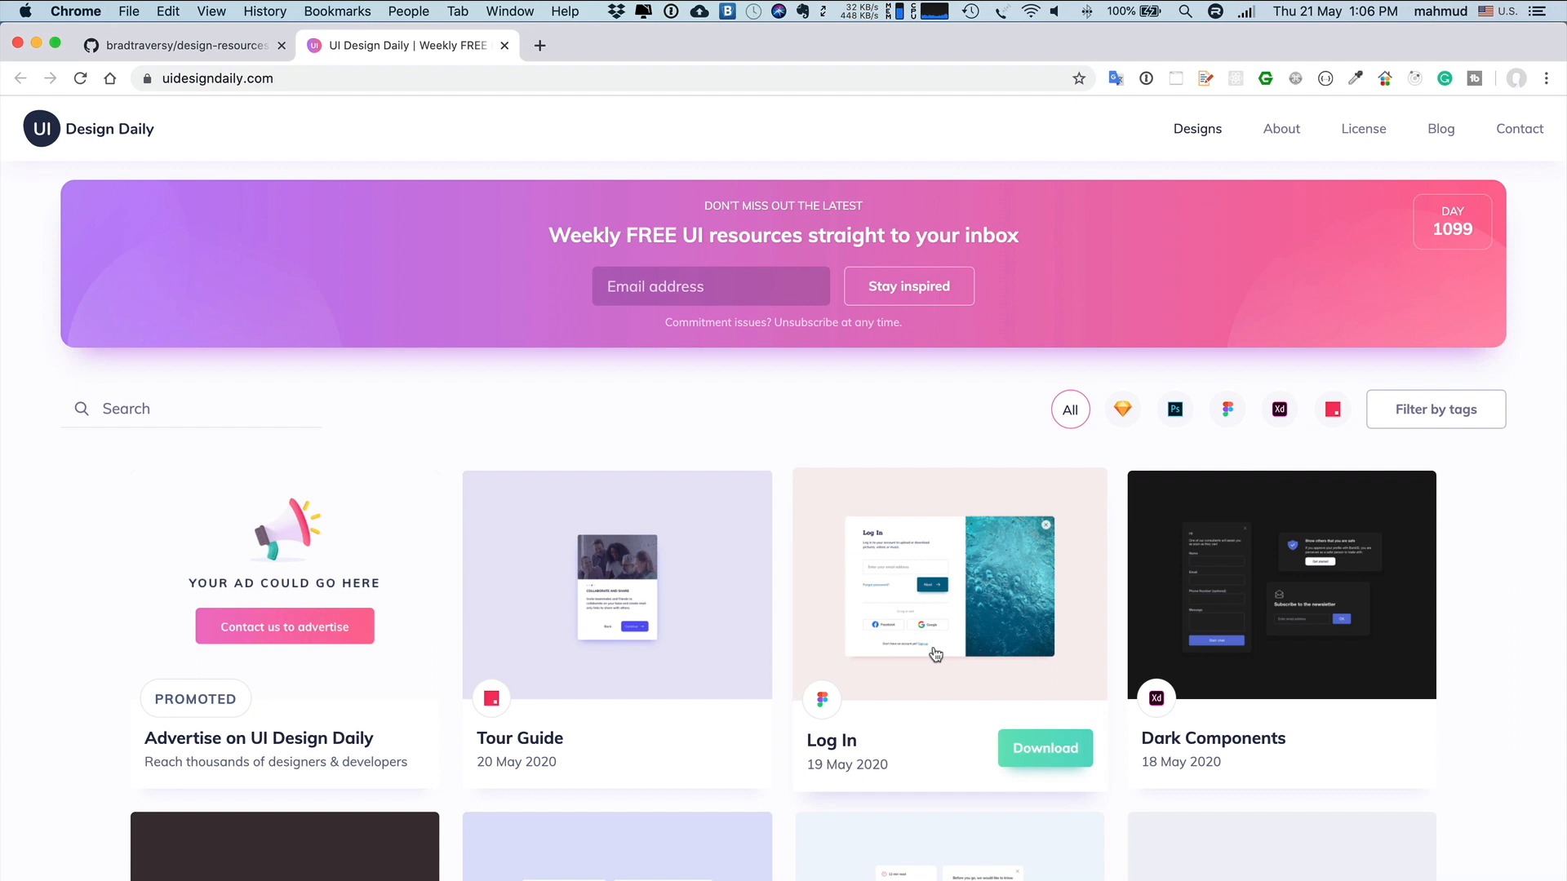
Scroll UI Design Daily's gallery to designs like Stats, UI Kit, Pricing Card and Help Center
scroll(down, 3)
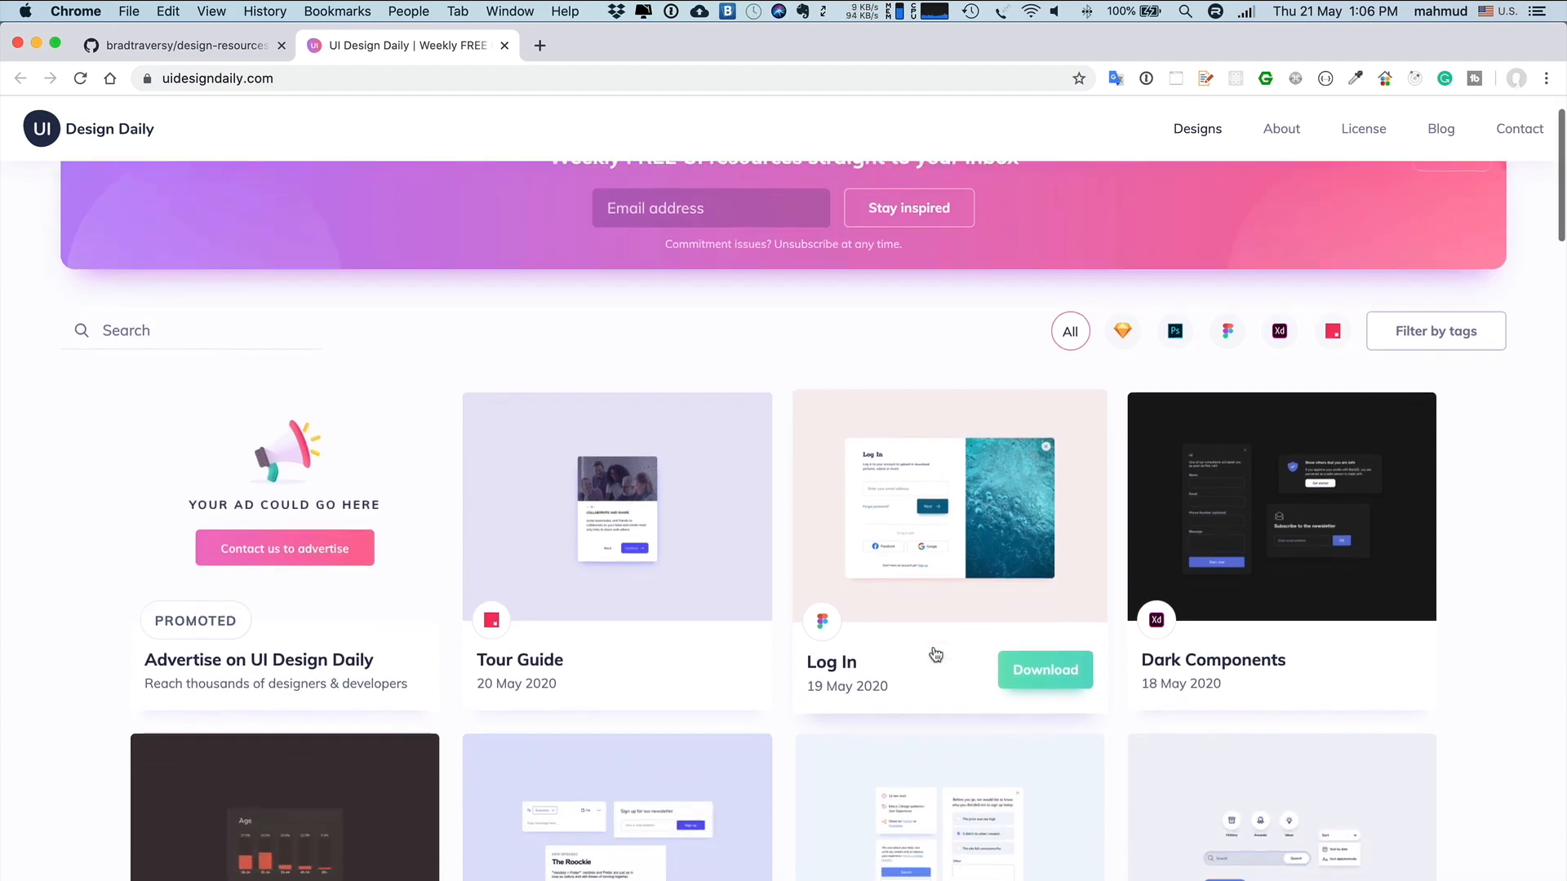
scroll(down, 3)
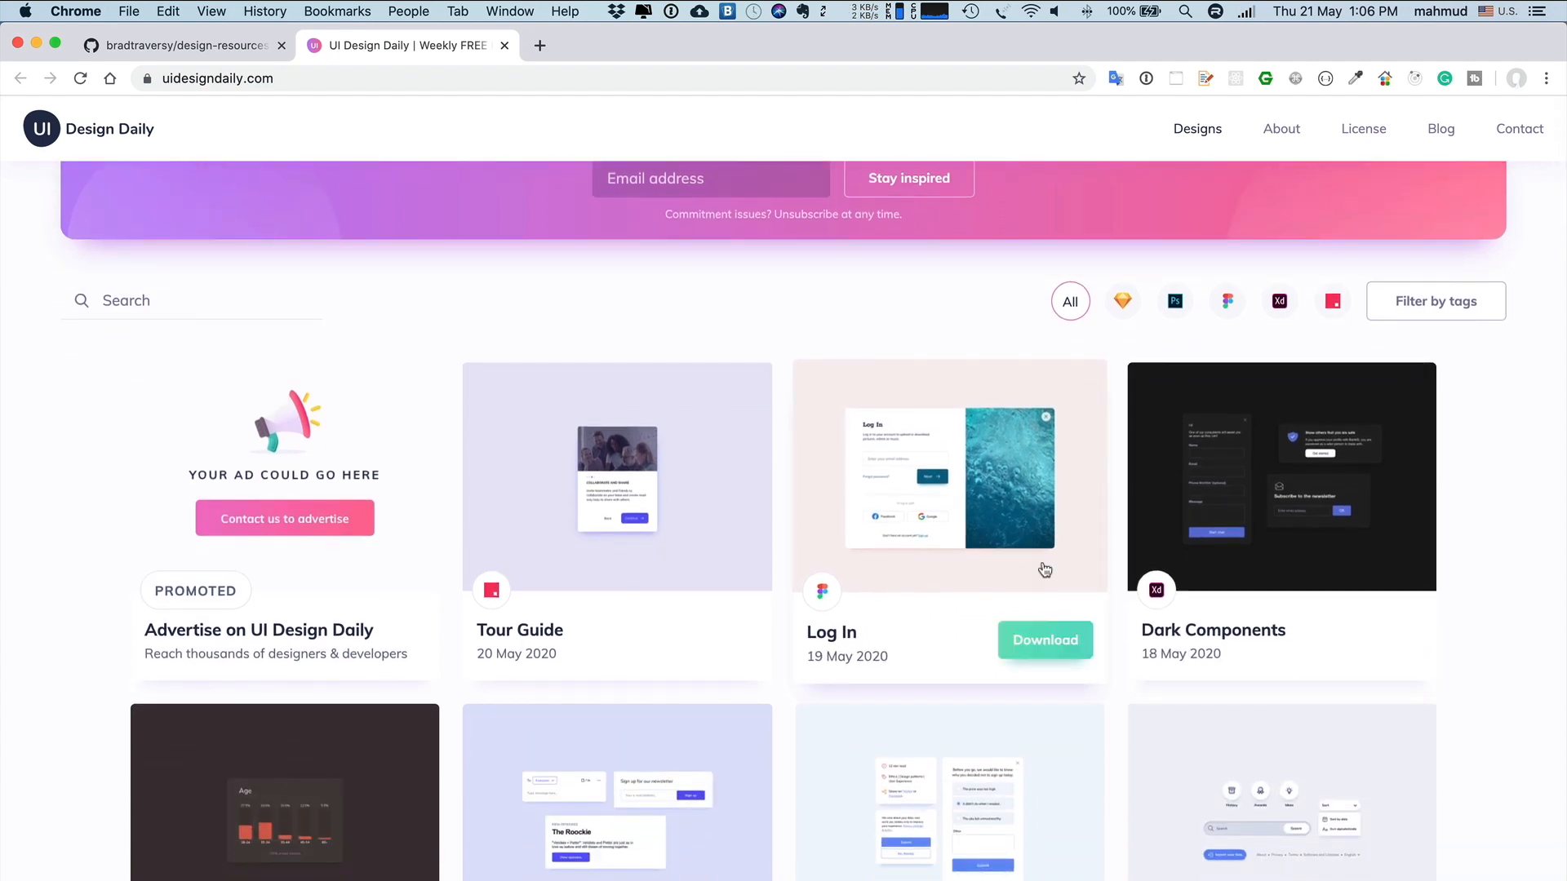
scroll(down, 3)
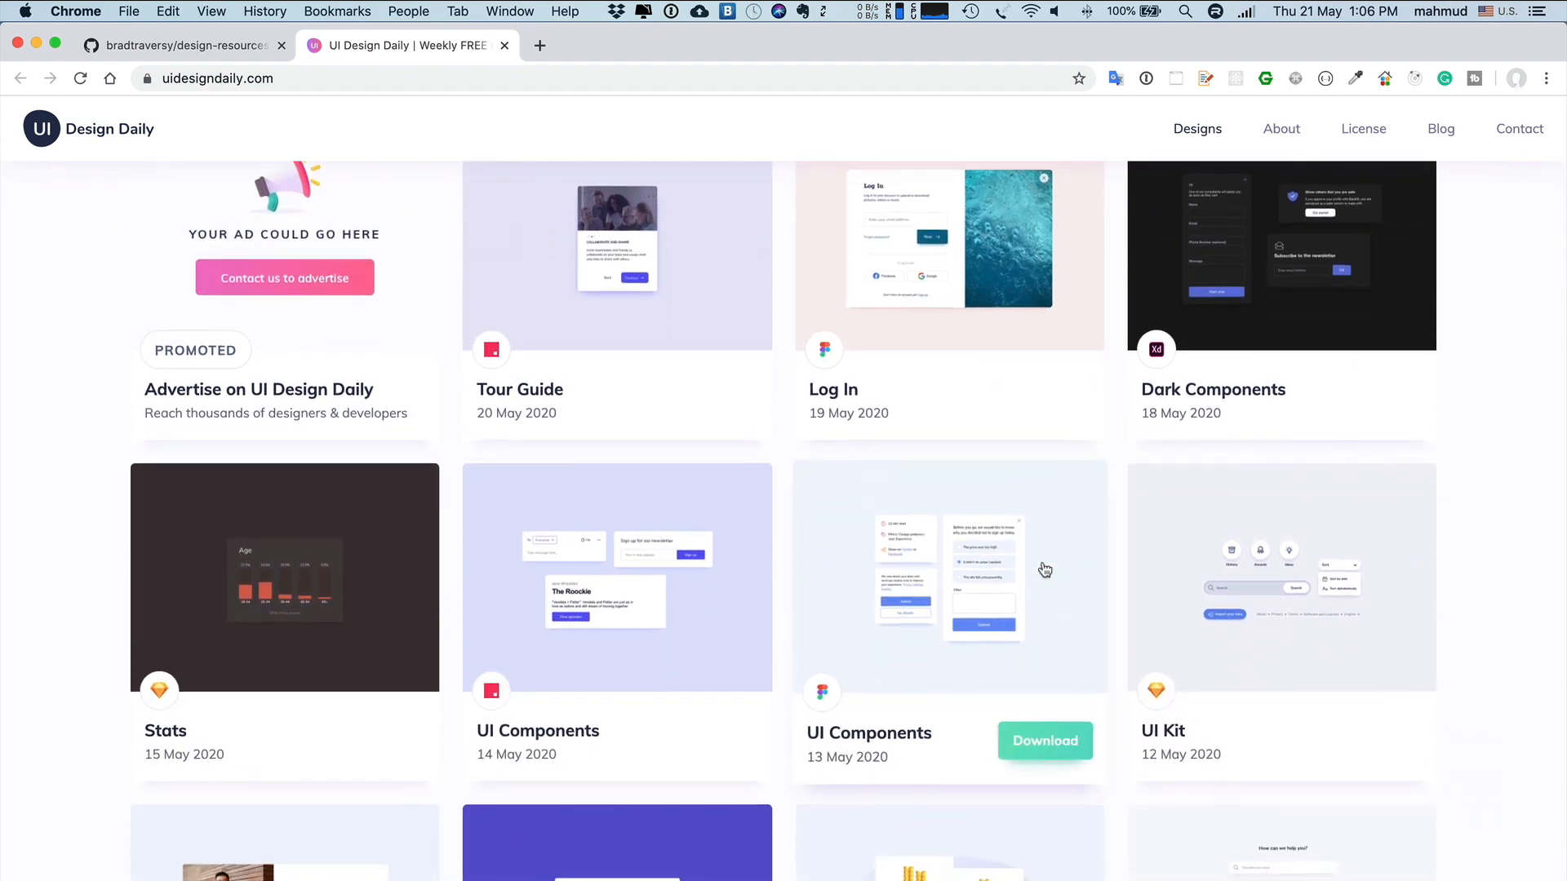
scroll(down, 3)
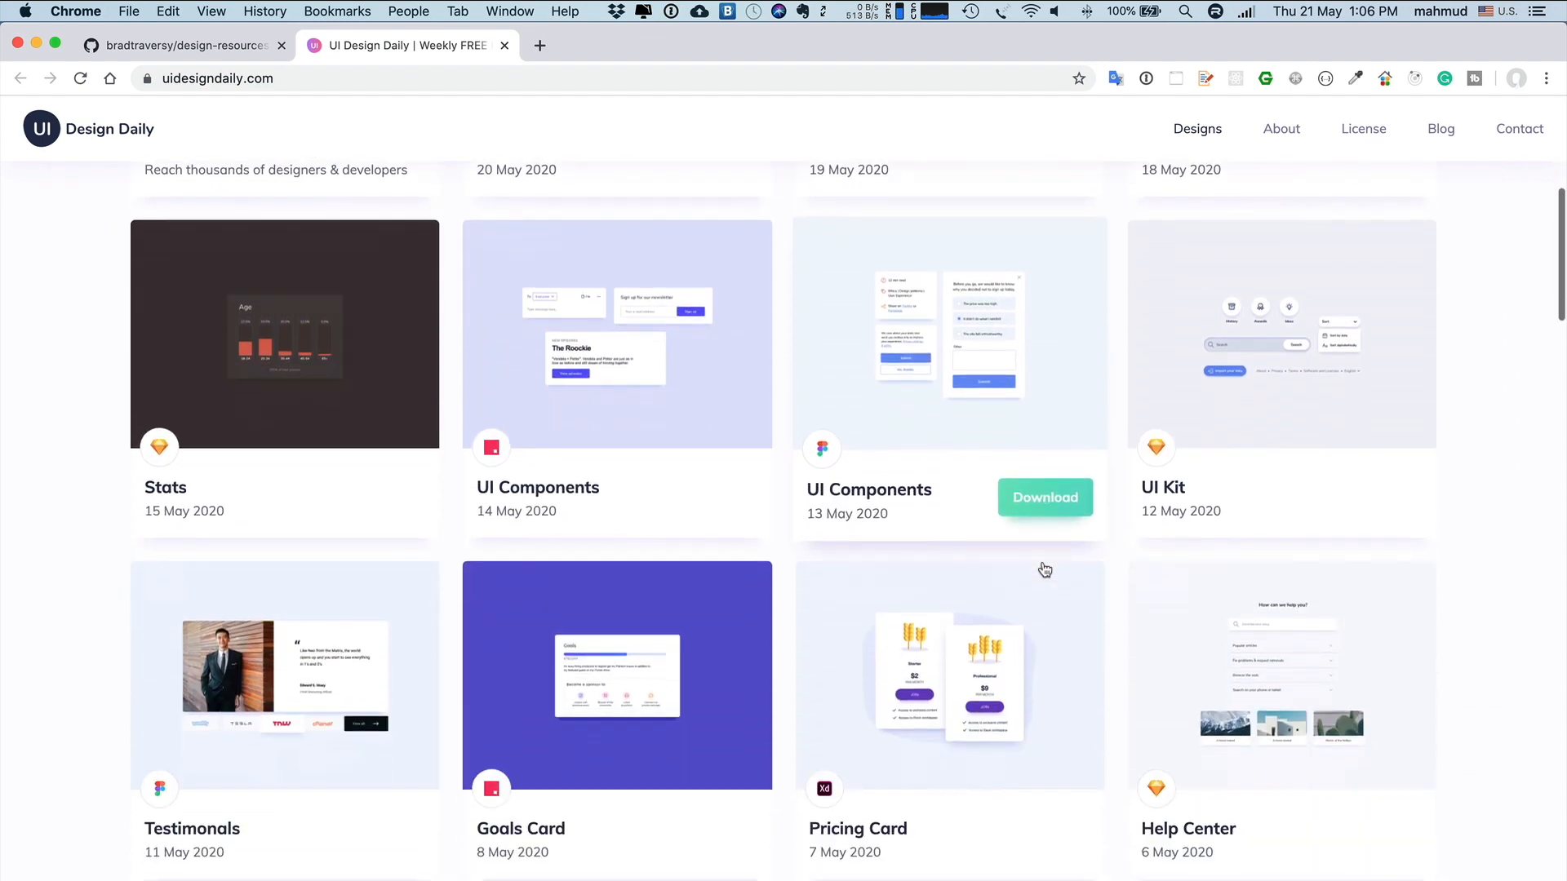
scroll(down, 3)
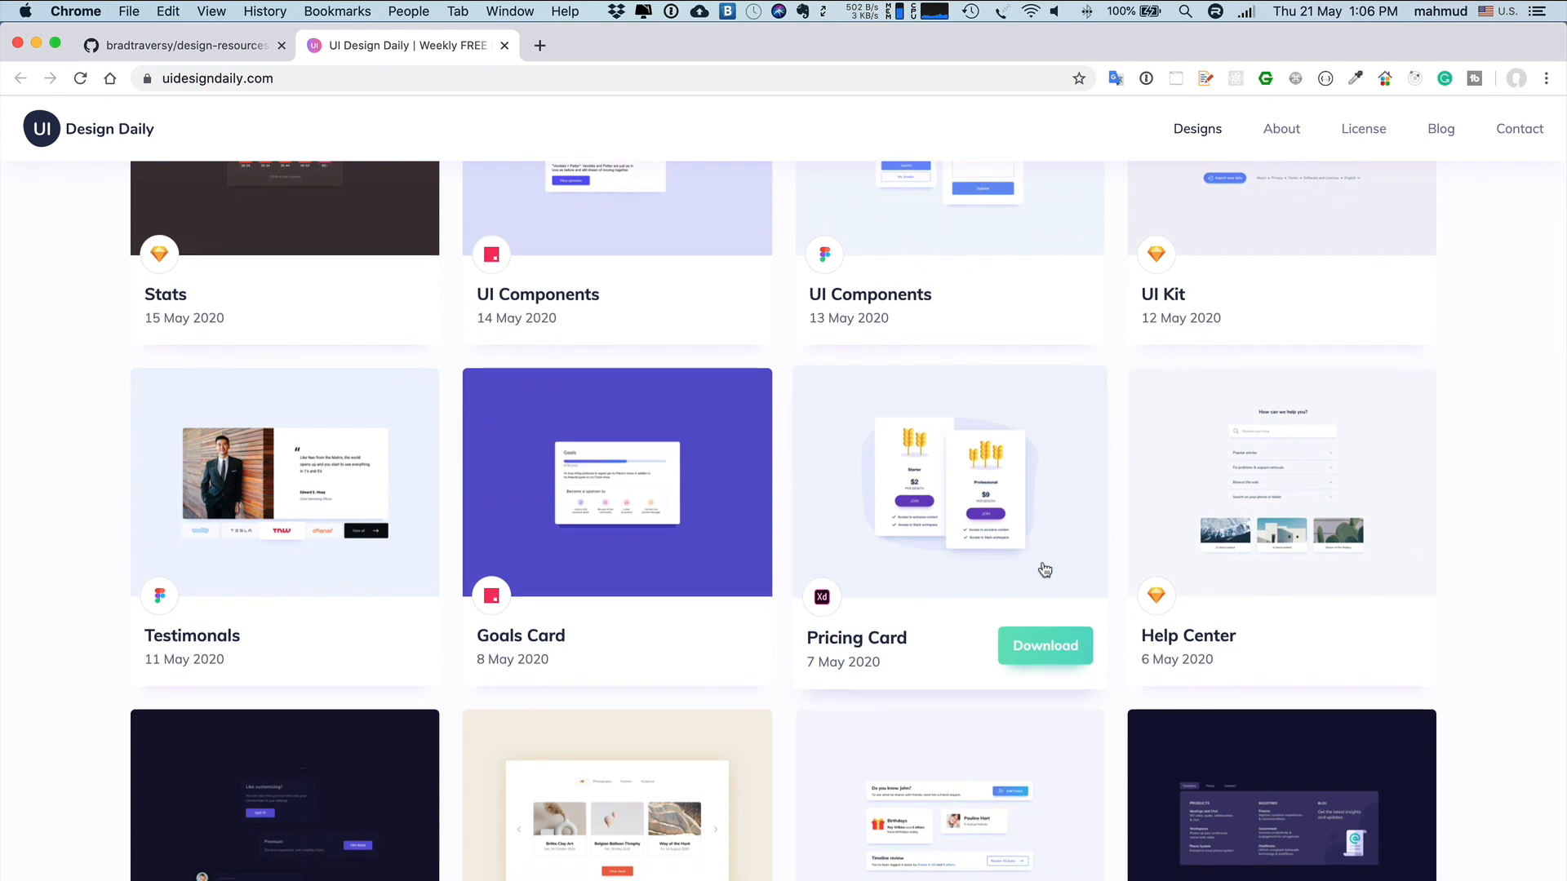
mouse_move(1039, 580)
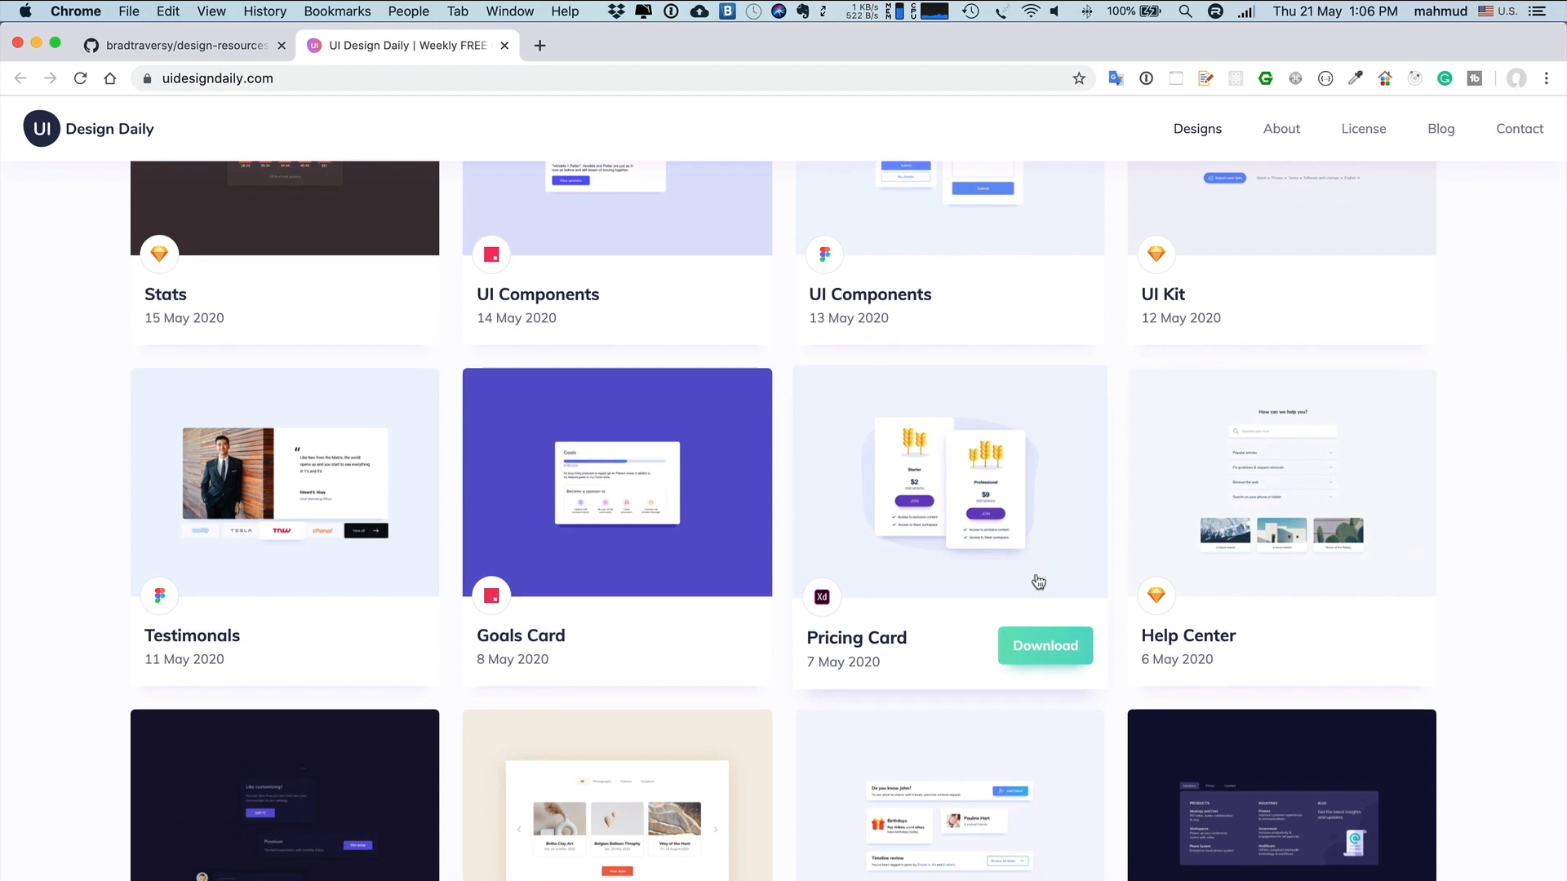
click(949, 483)
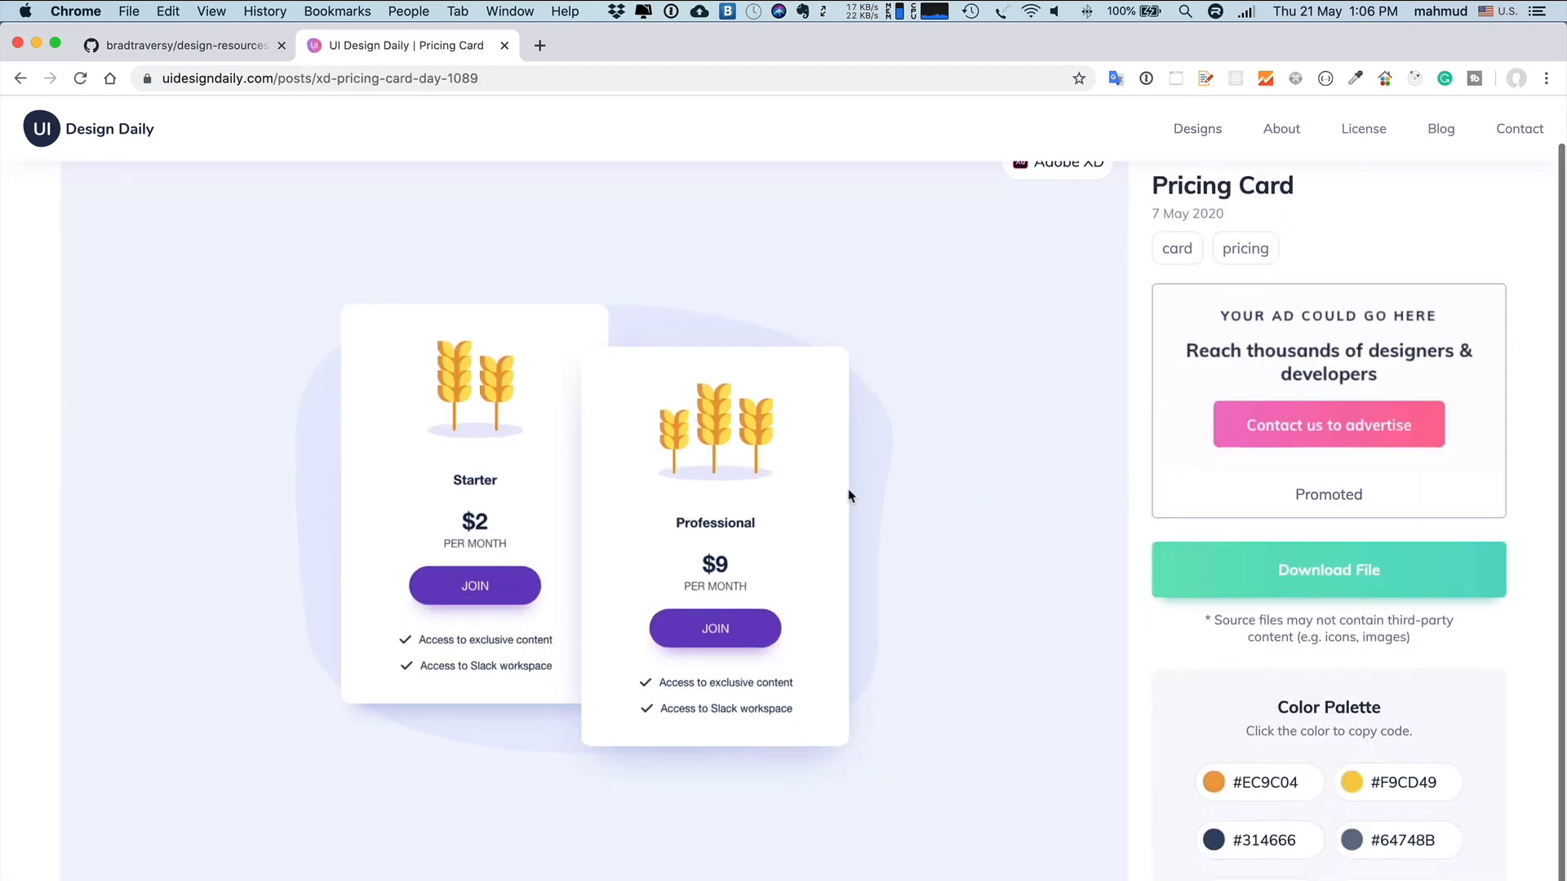
scroll(down, 3)
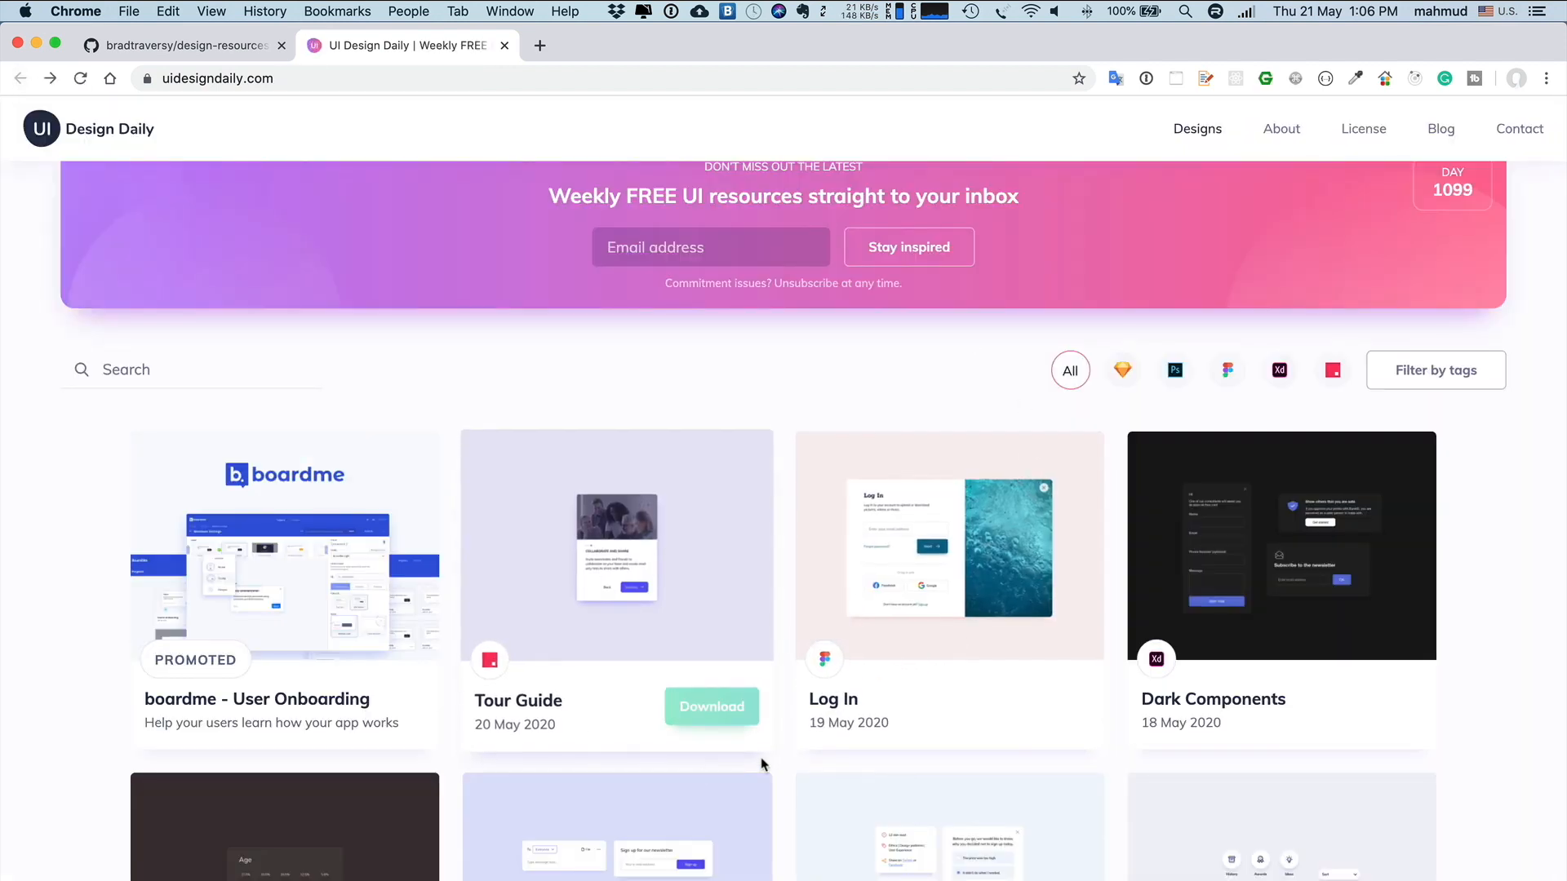
Scroll UI Design Daily down to April 2020 designs like Verification Code and Subscription
scroll(down, 3)
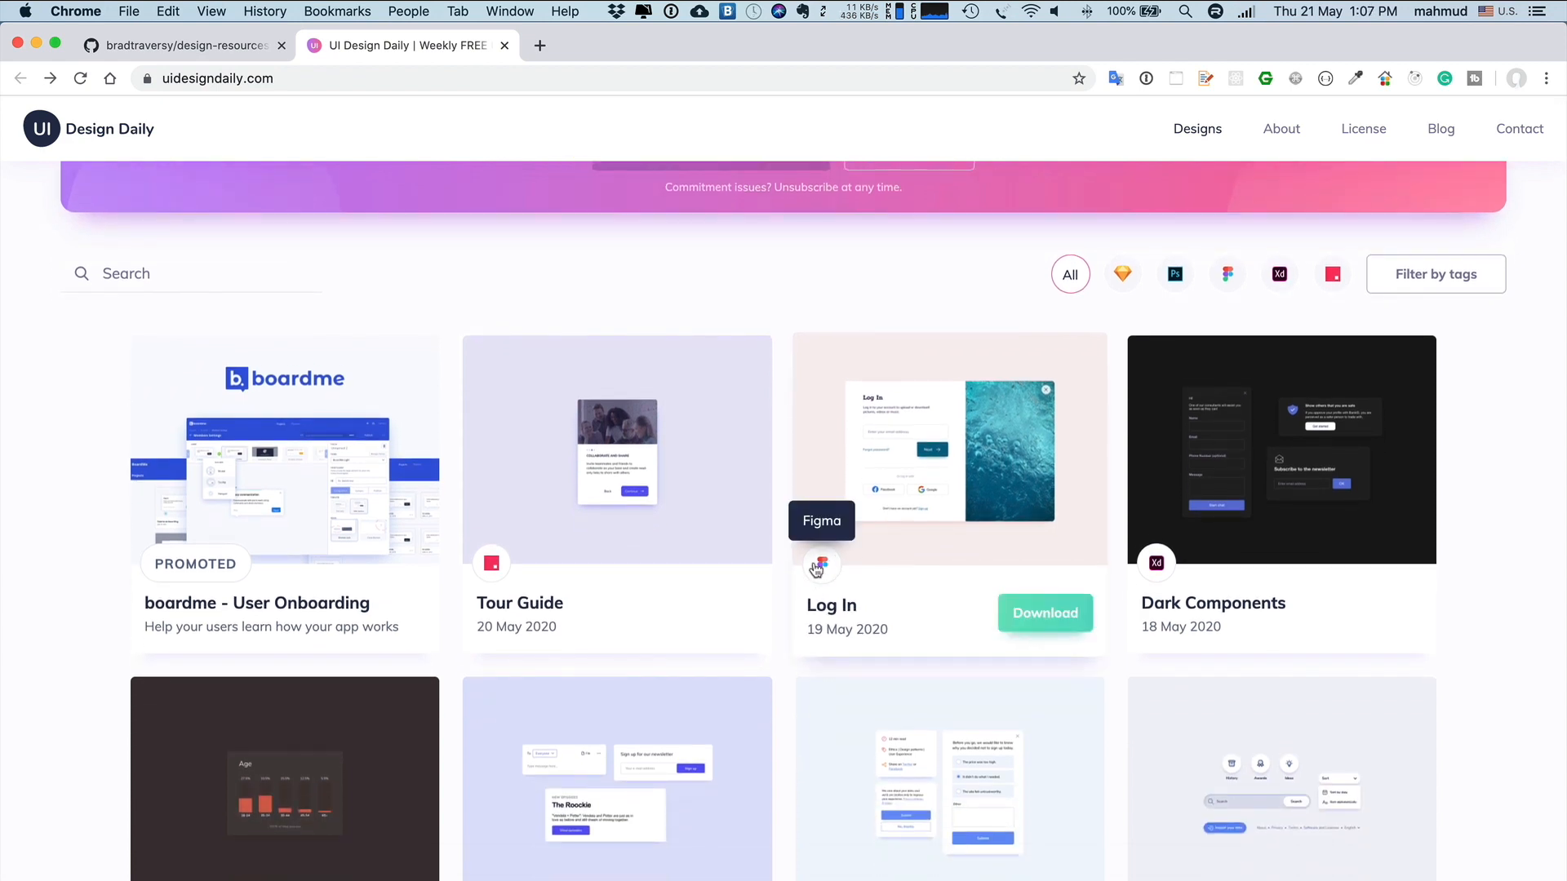
scroll(down, 3)
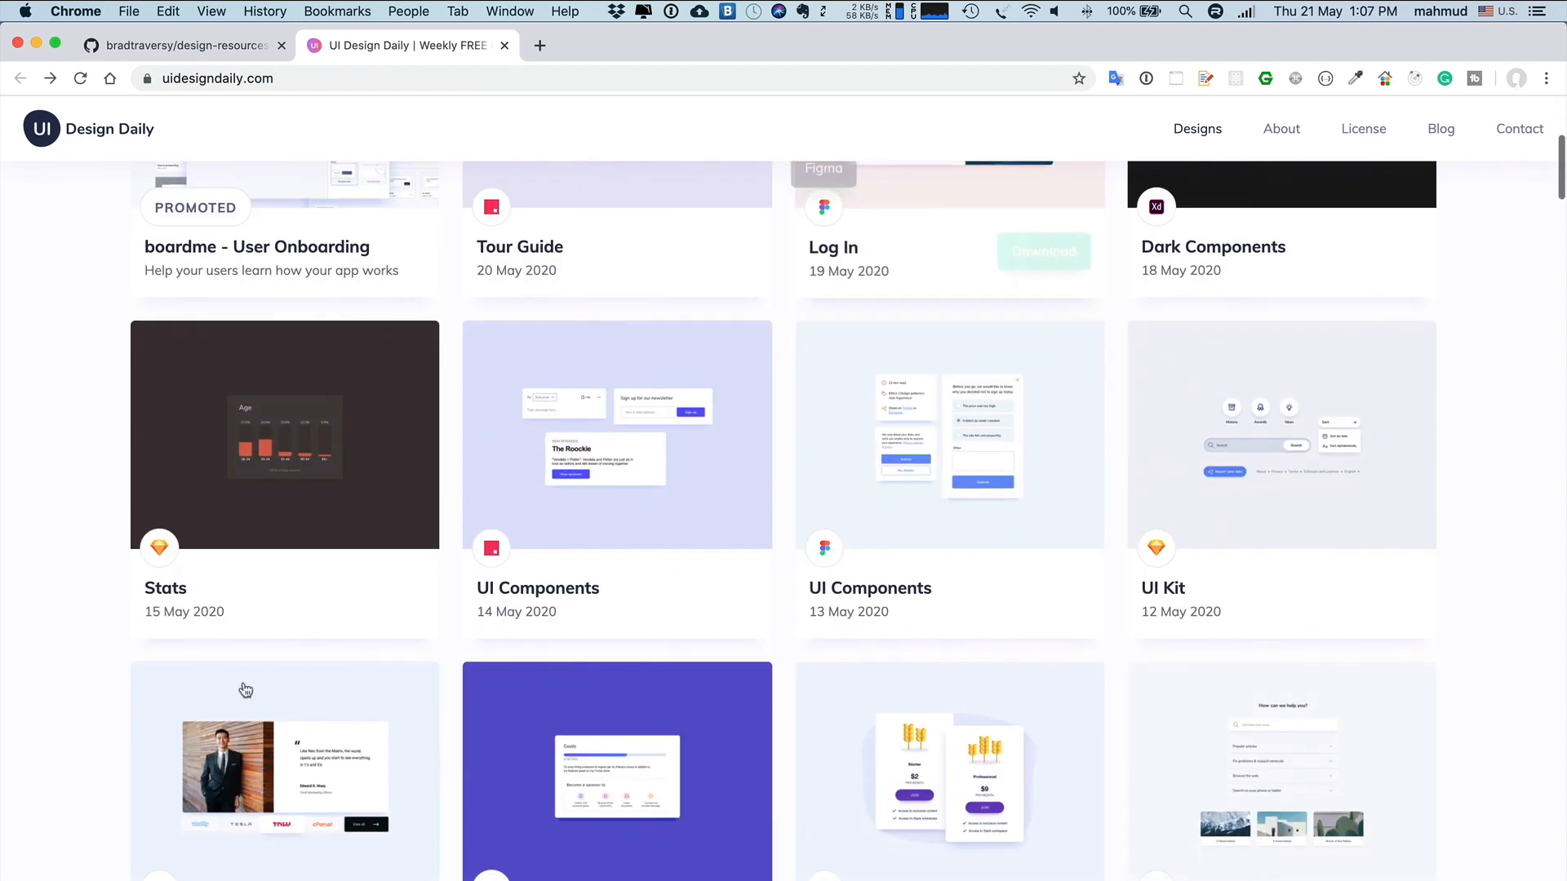
scroll(down, 3)
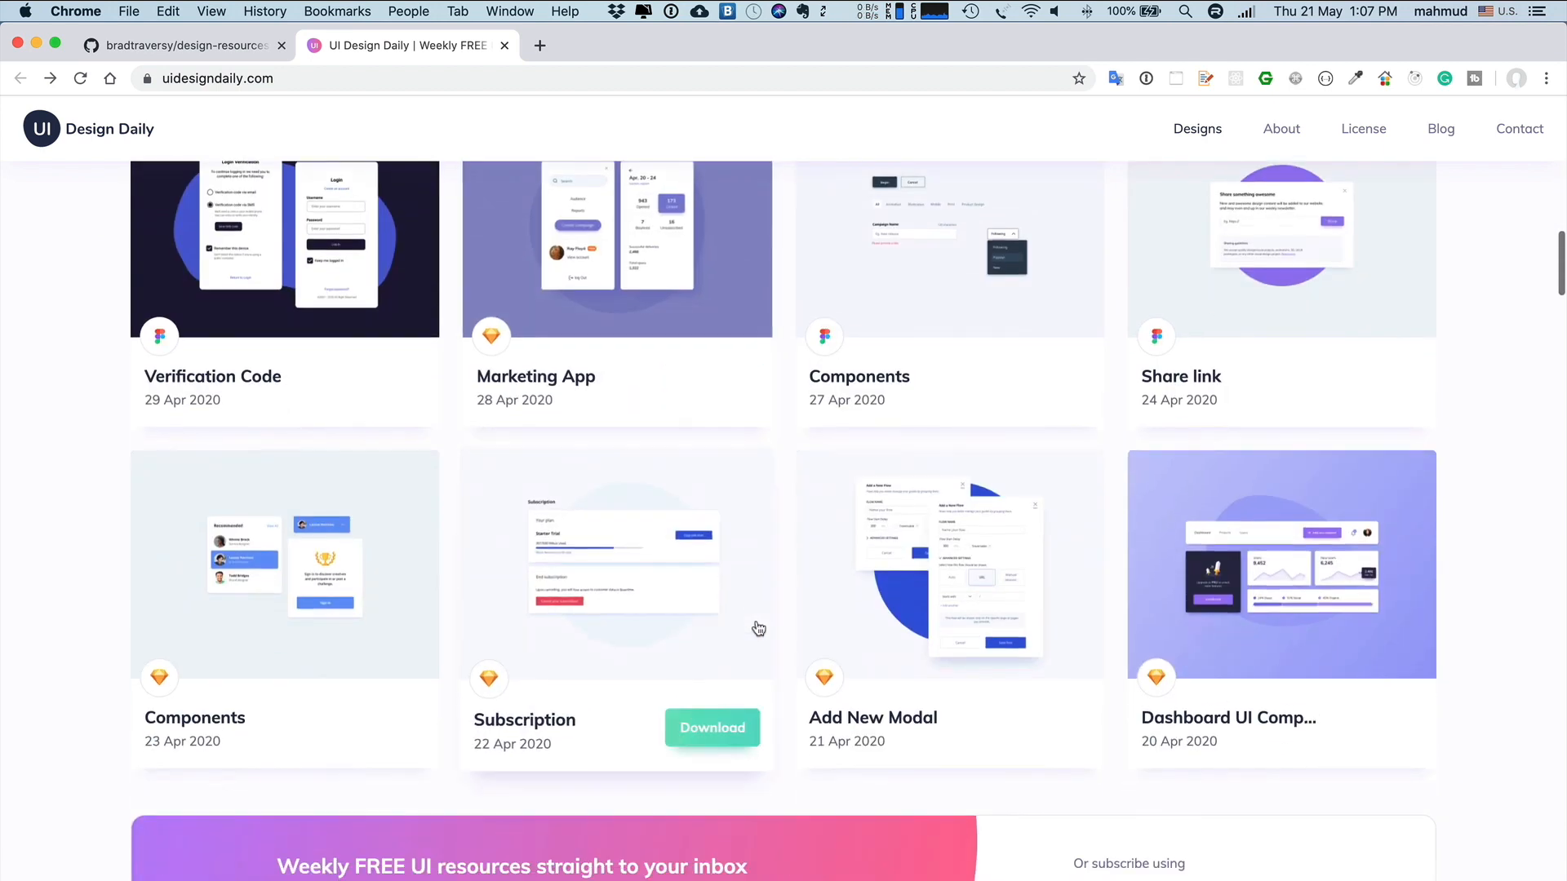
Return to the GitHub tab and open Humaaans from the UI Graphics table in a new tab
click(183, 45)
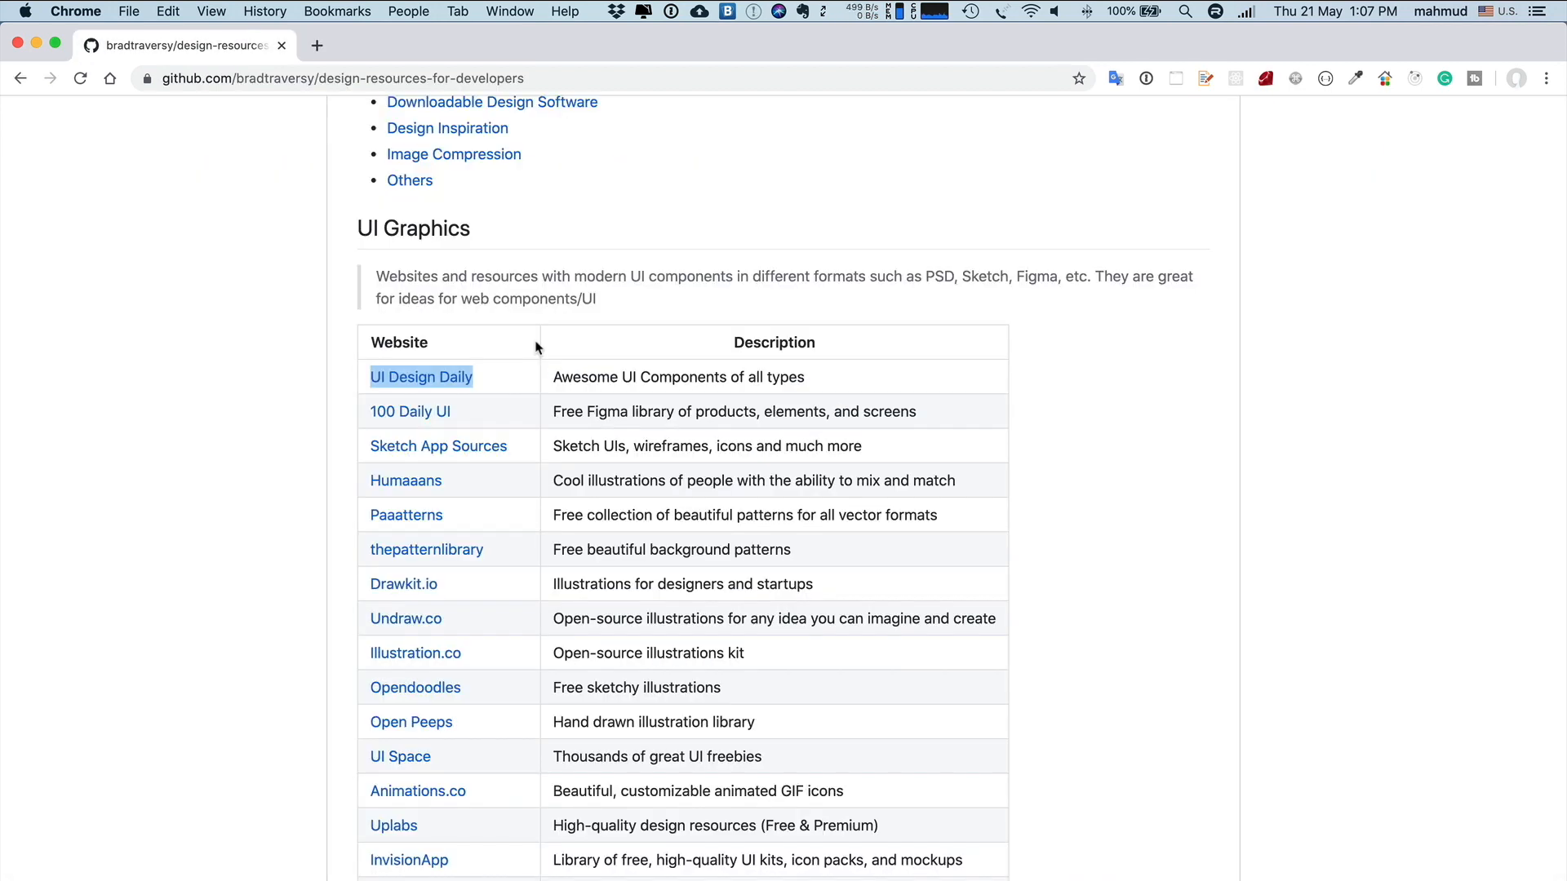
scroll(down, 3)
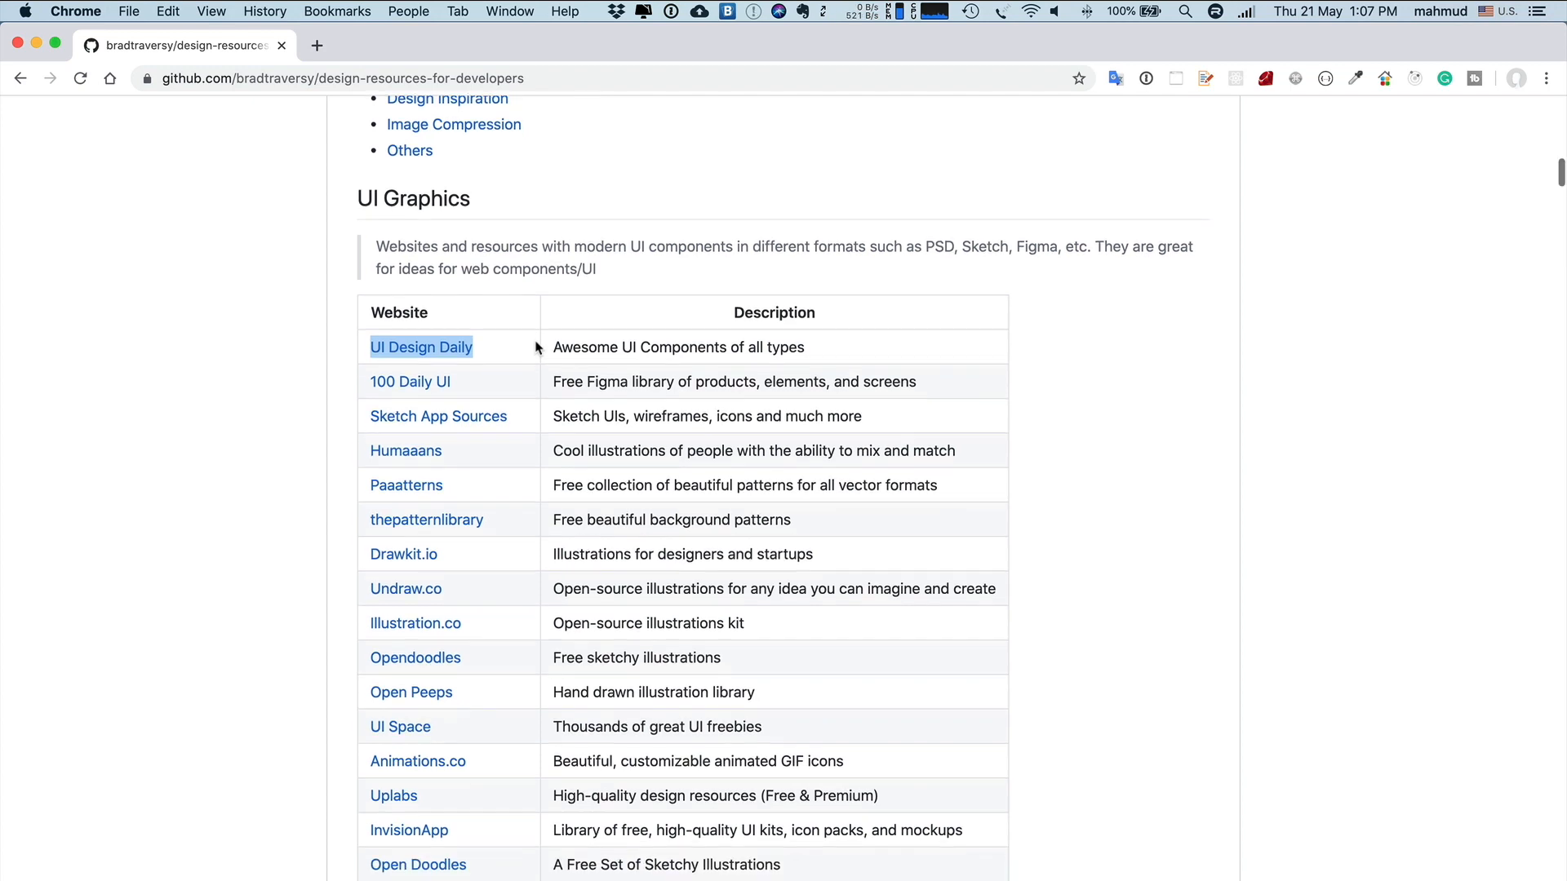
right_click(406, 450)
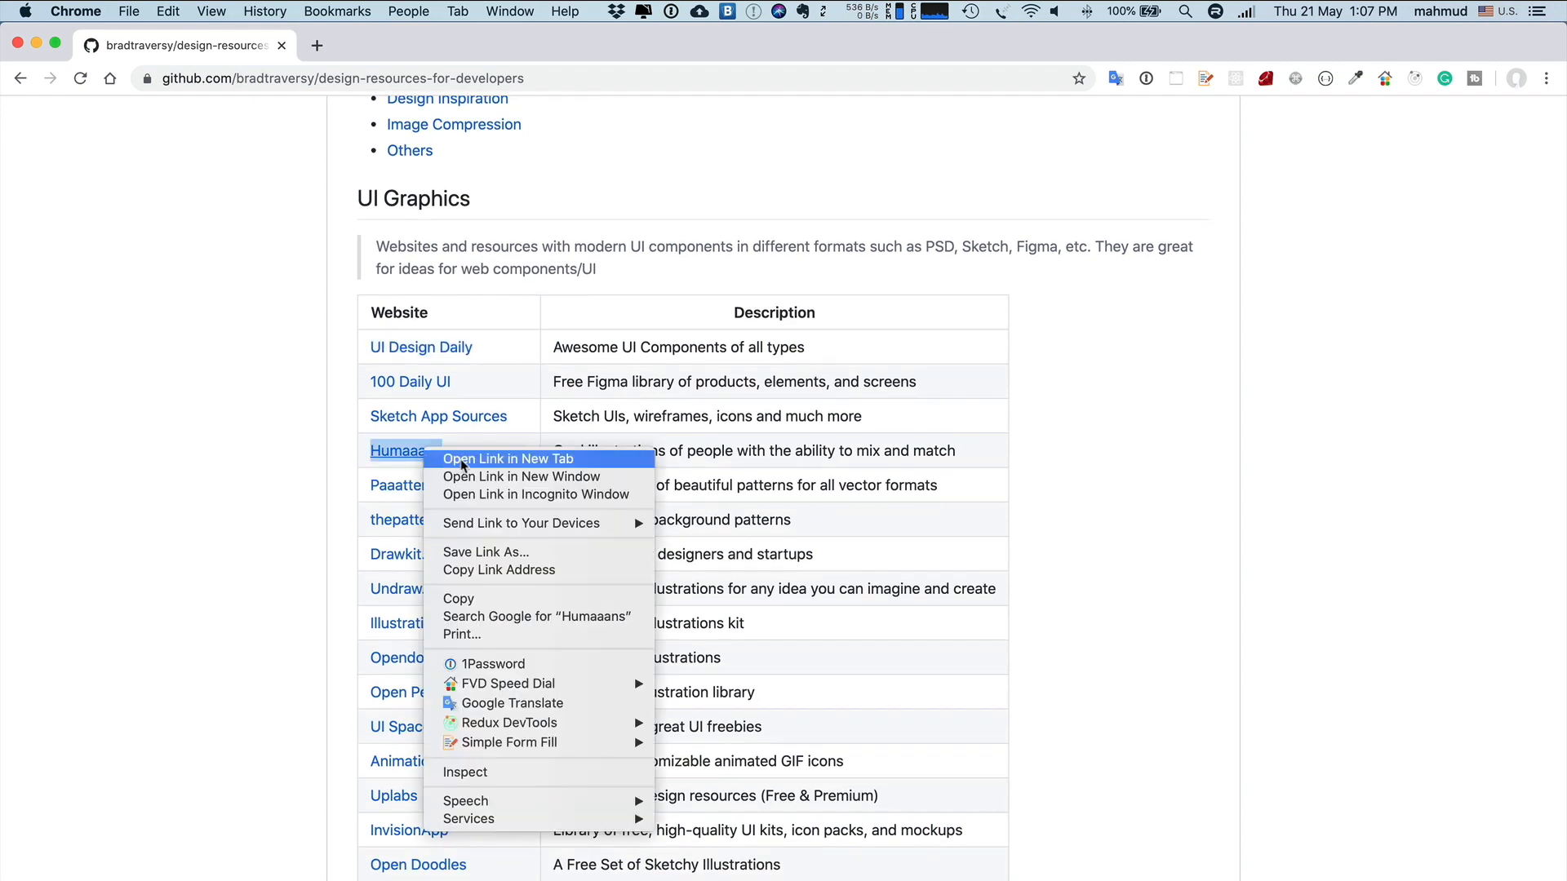
click(508, 459)
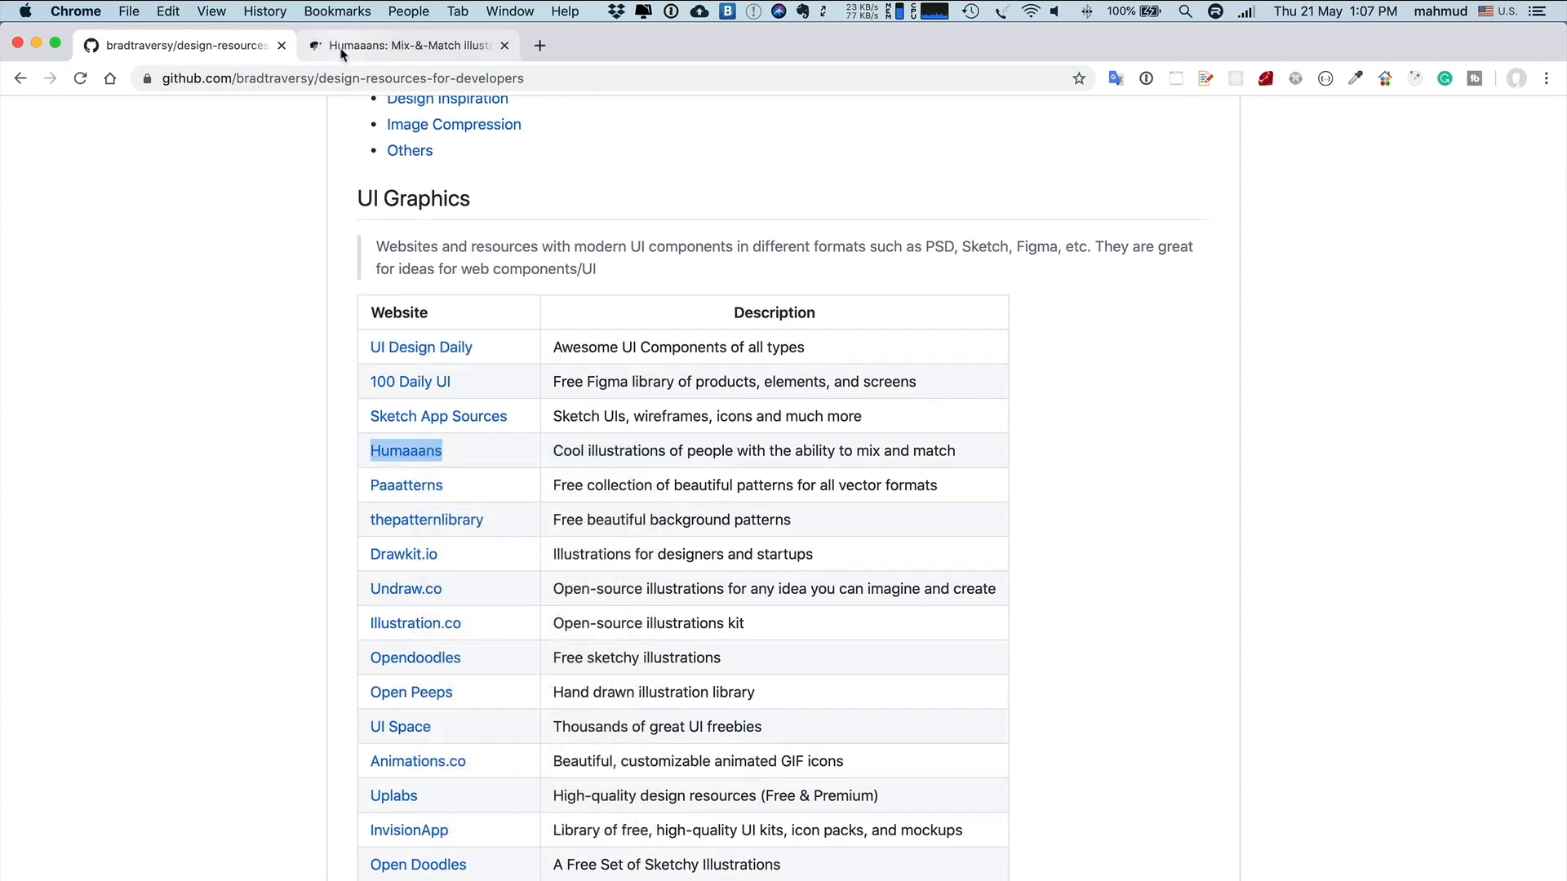
Switch to Humaaans and scroll its illustration demos down to 'We are humaaan after all'
click(405, 45)
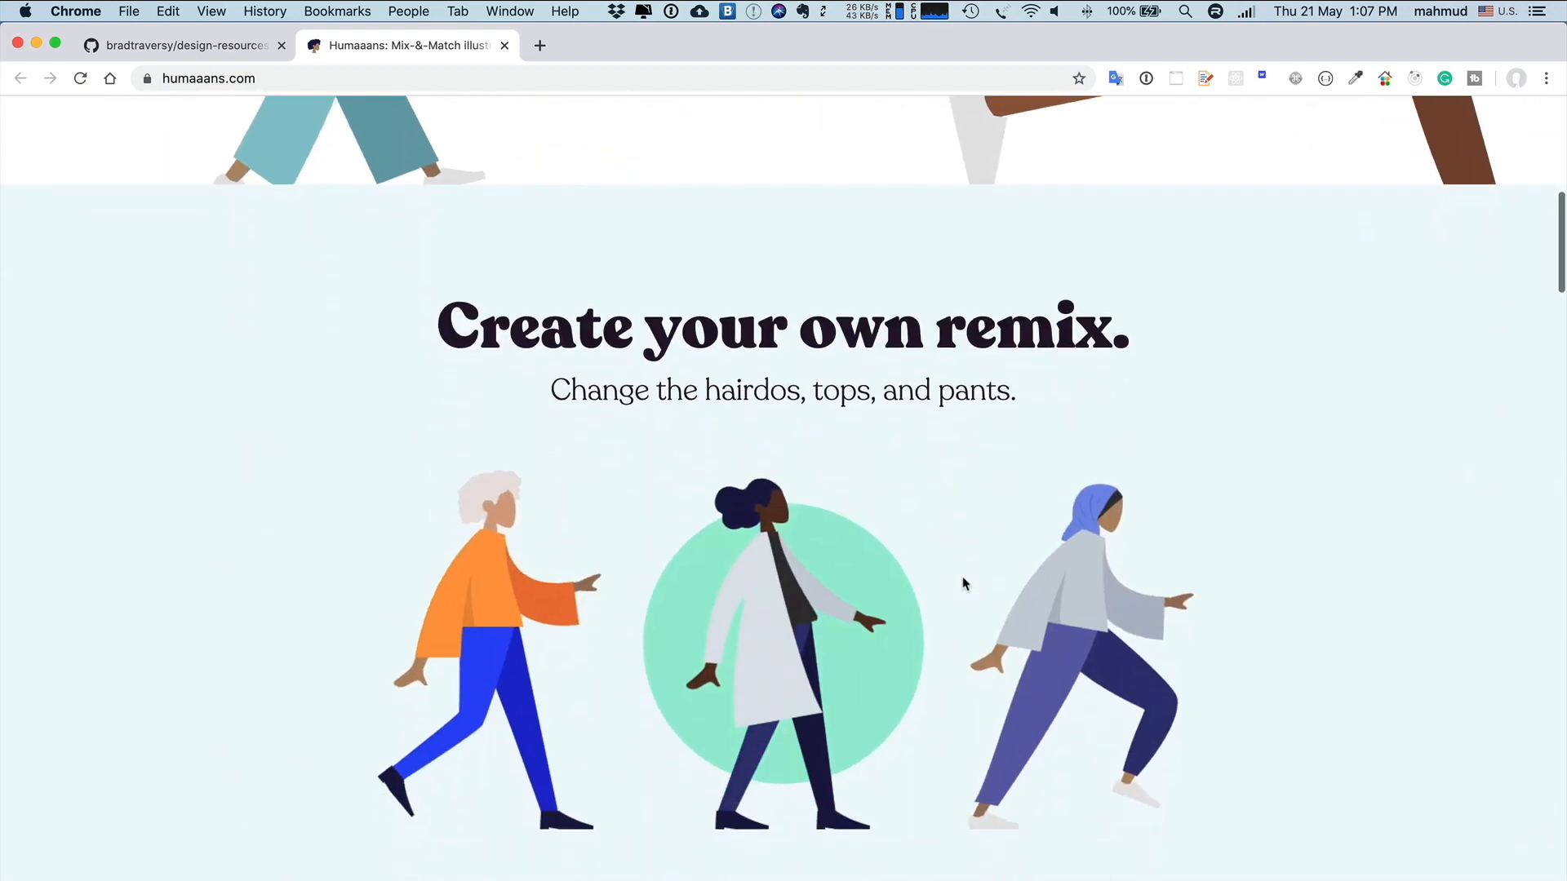
scroll(down, 3)
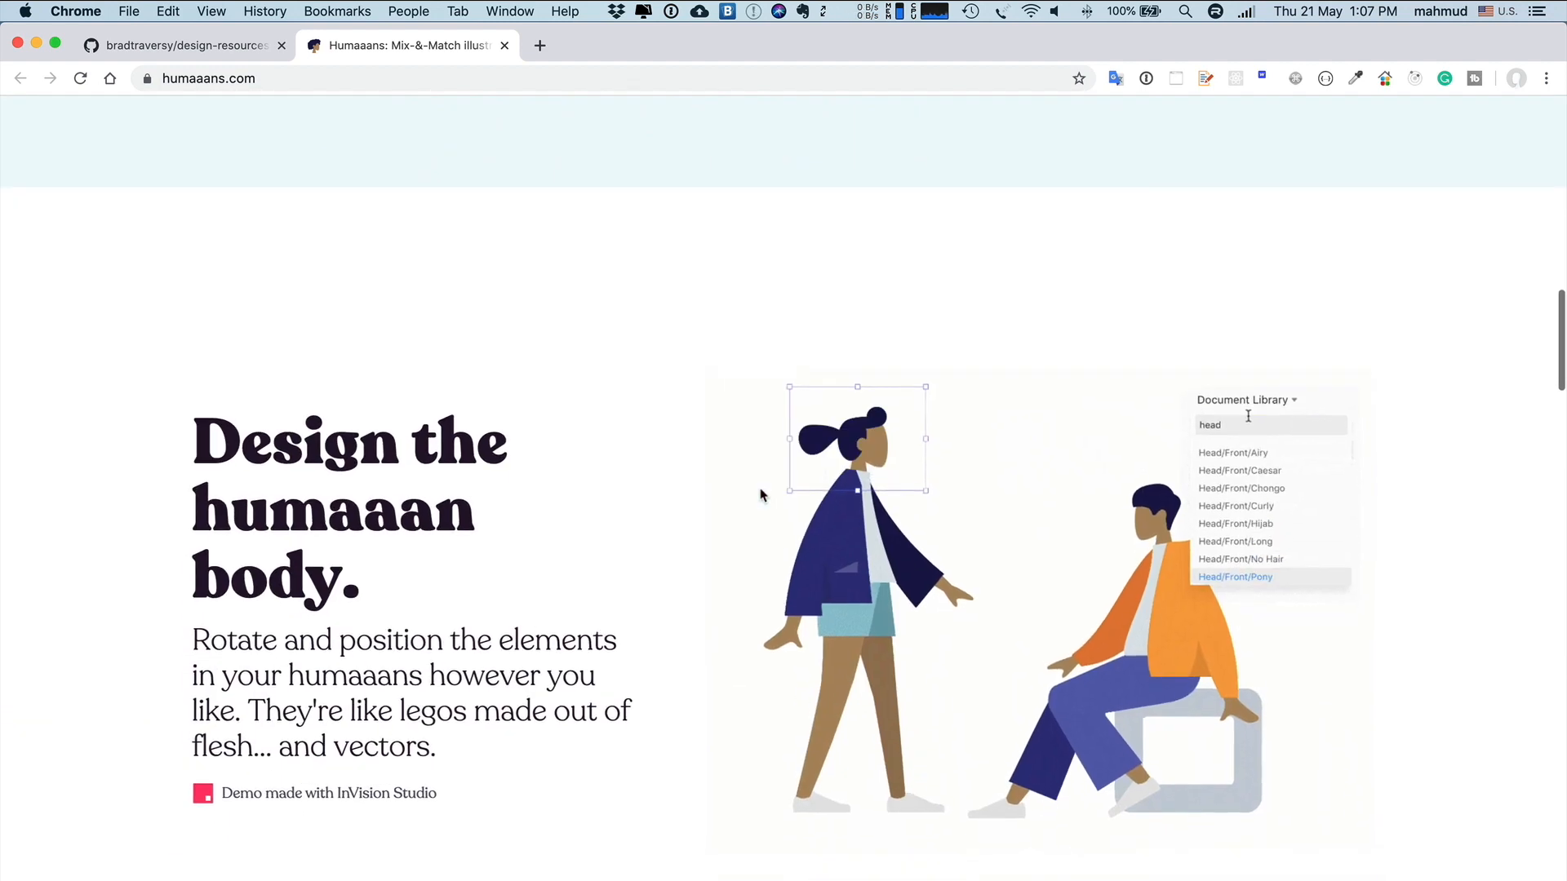
text(body)
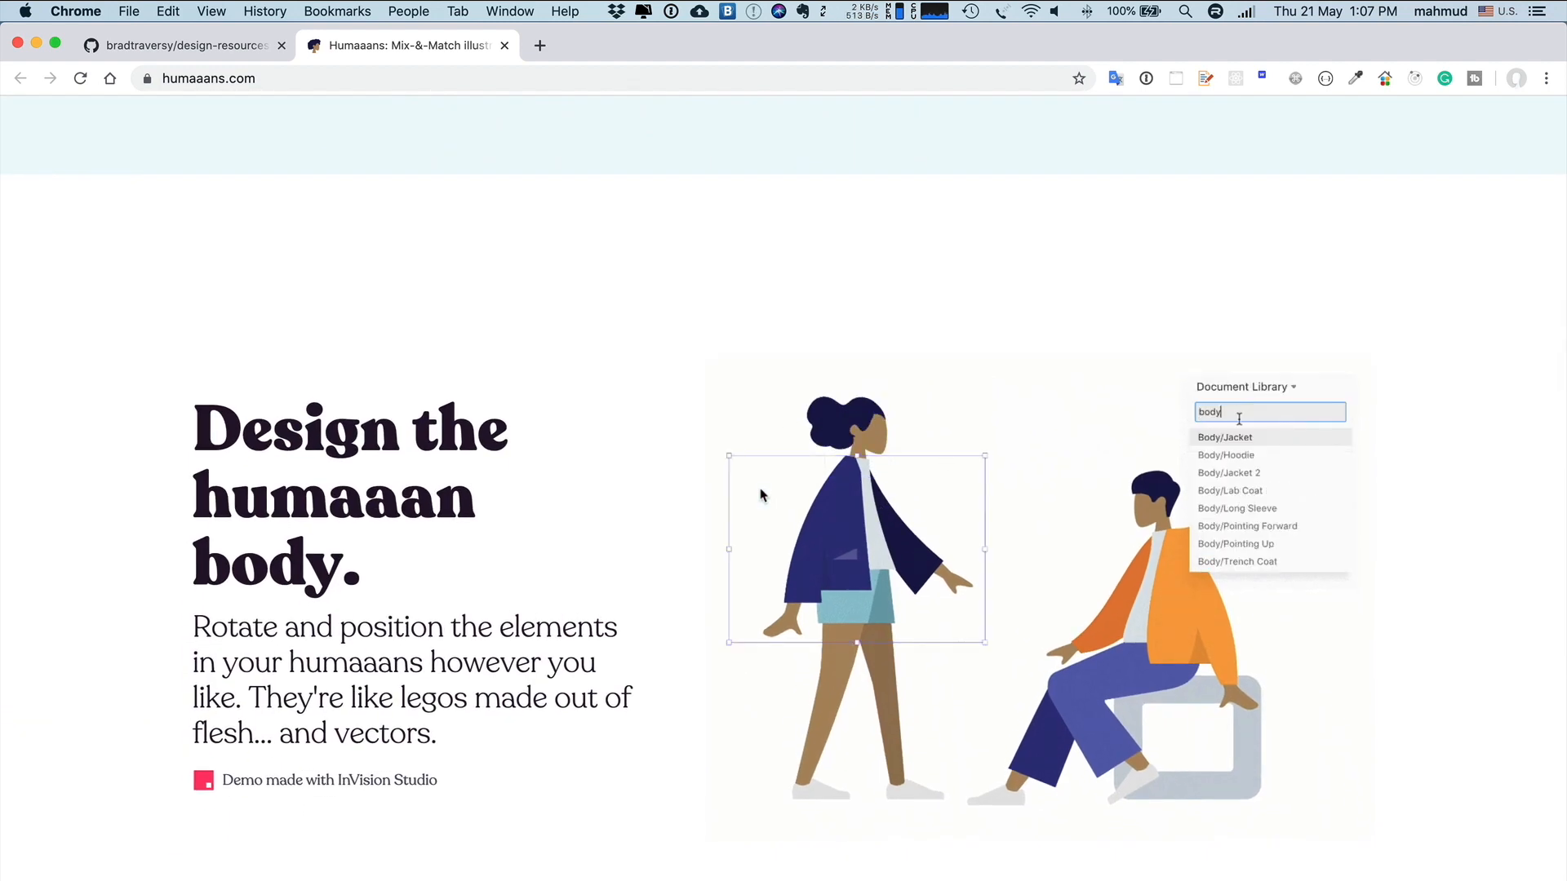
scroll(down, 3)
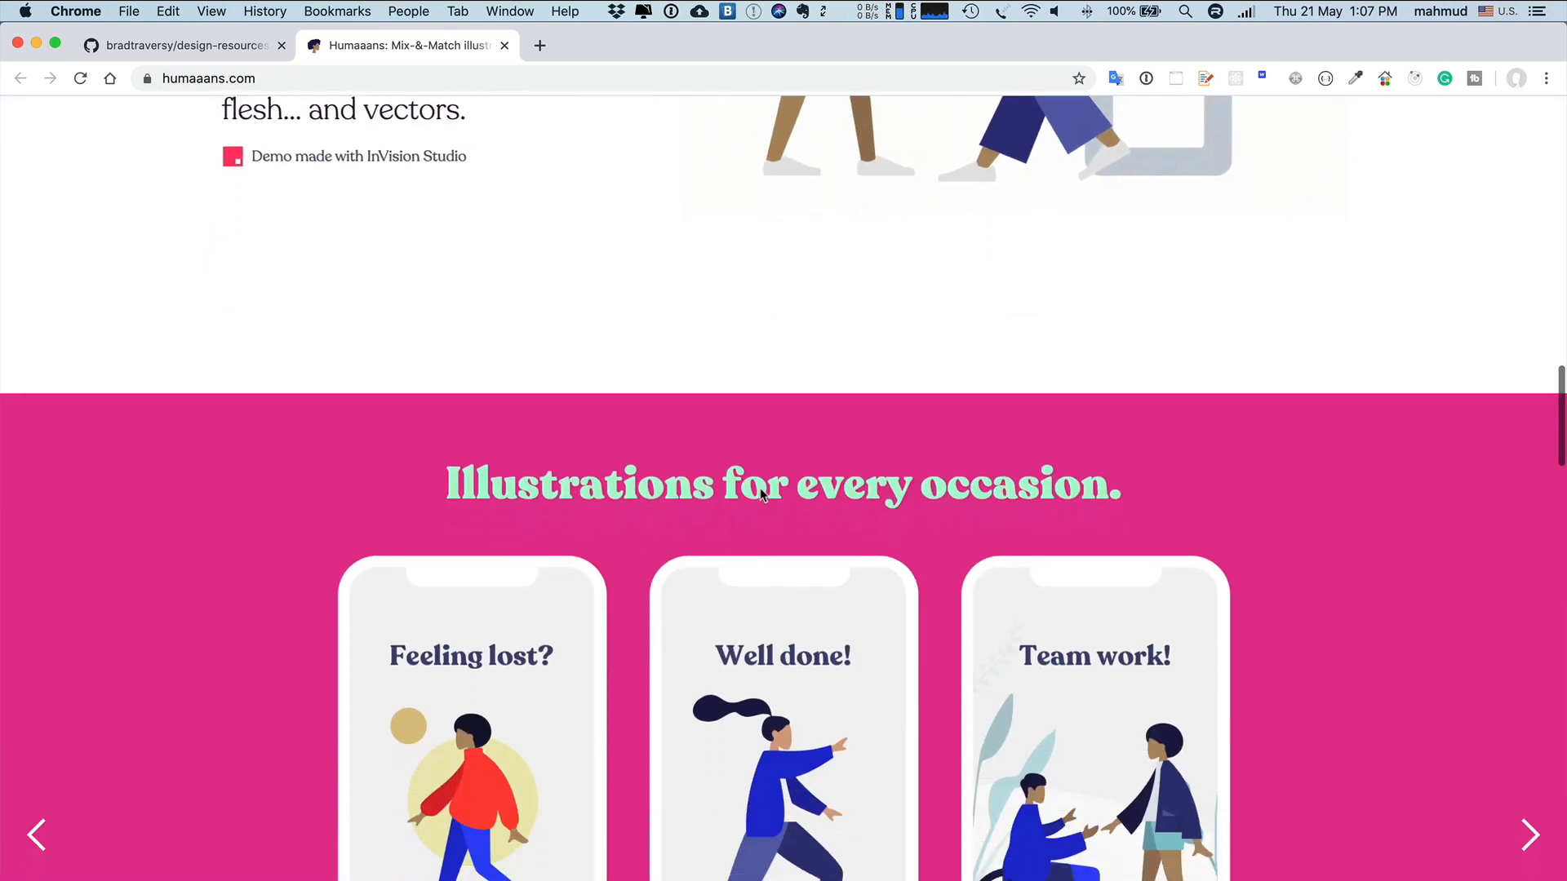
scroll(down, 3)
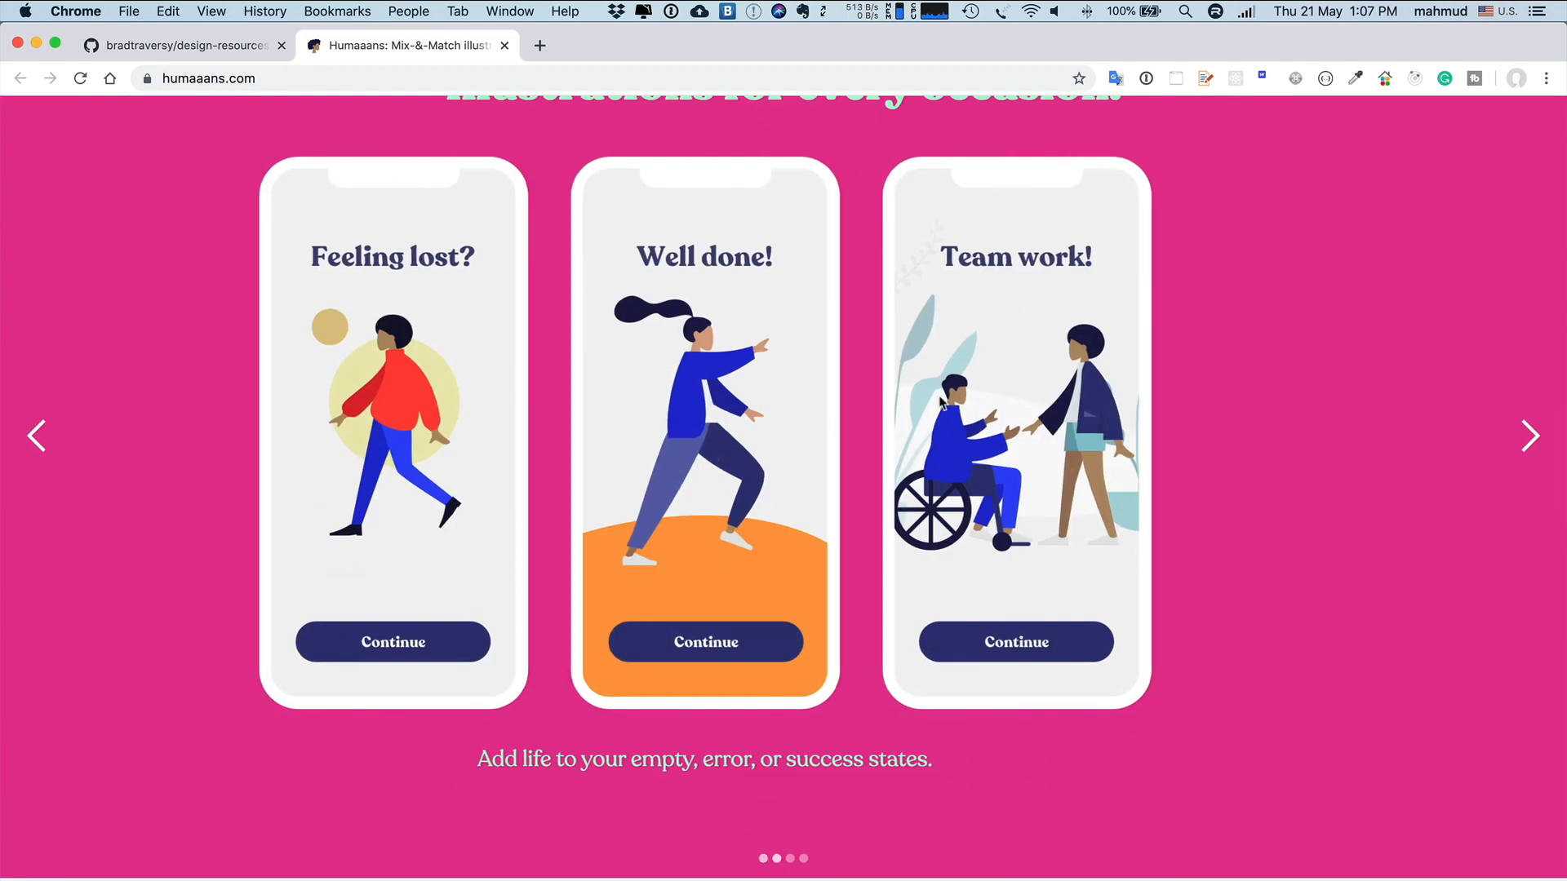
scroll(down, 3)
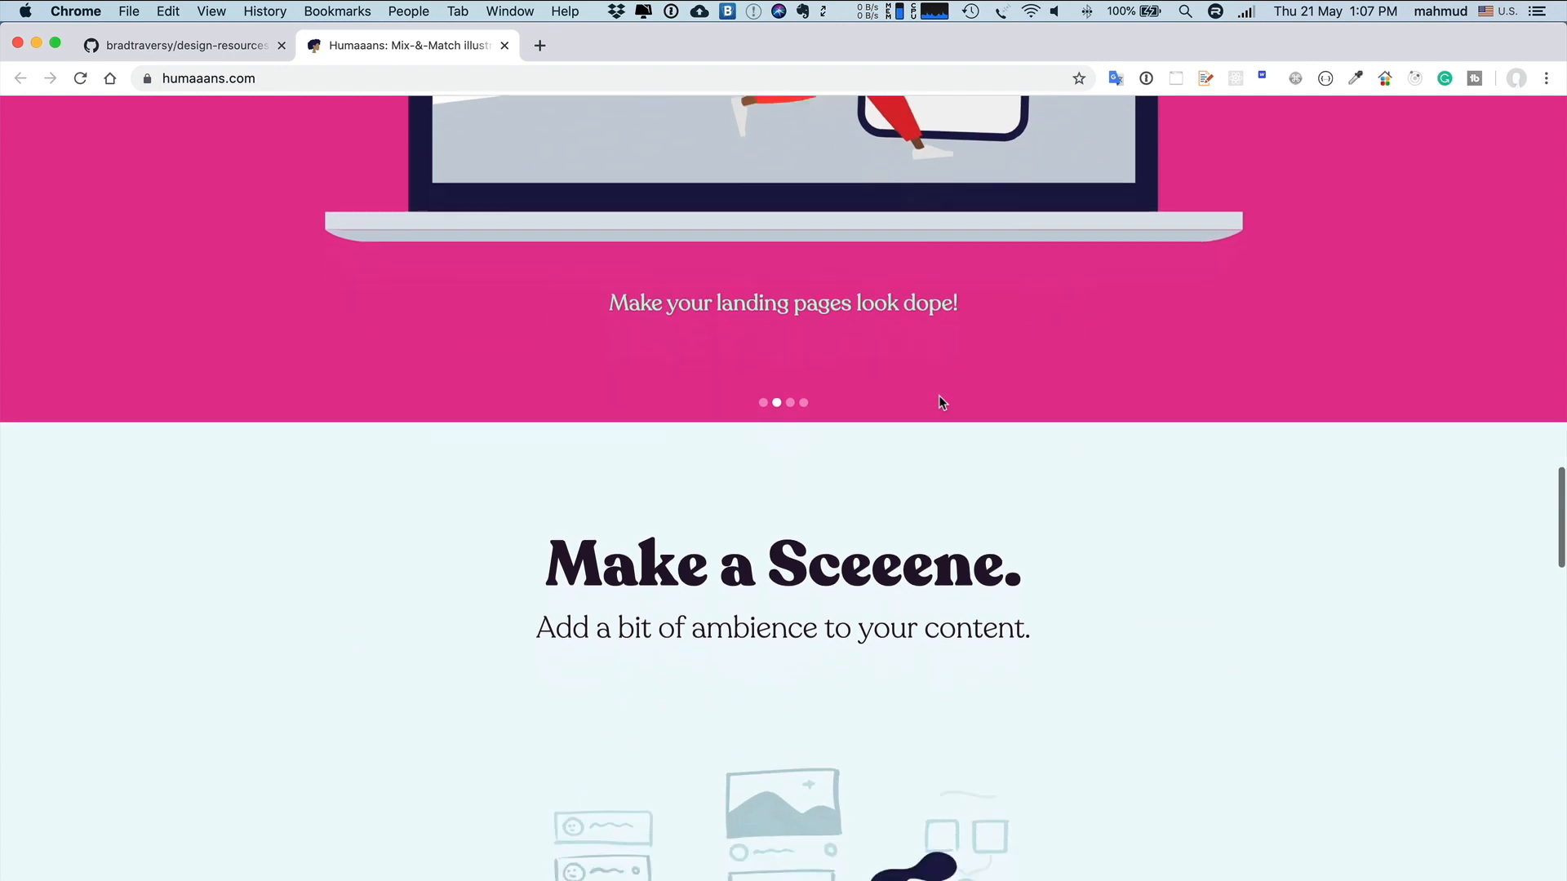
scroll(down, 3)
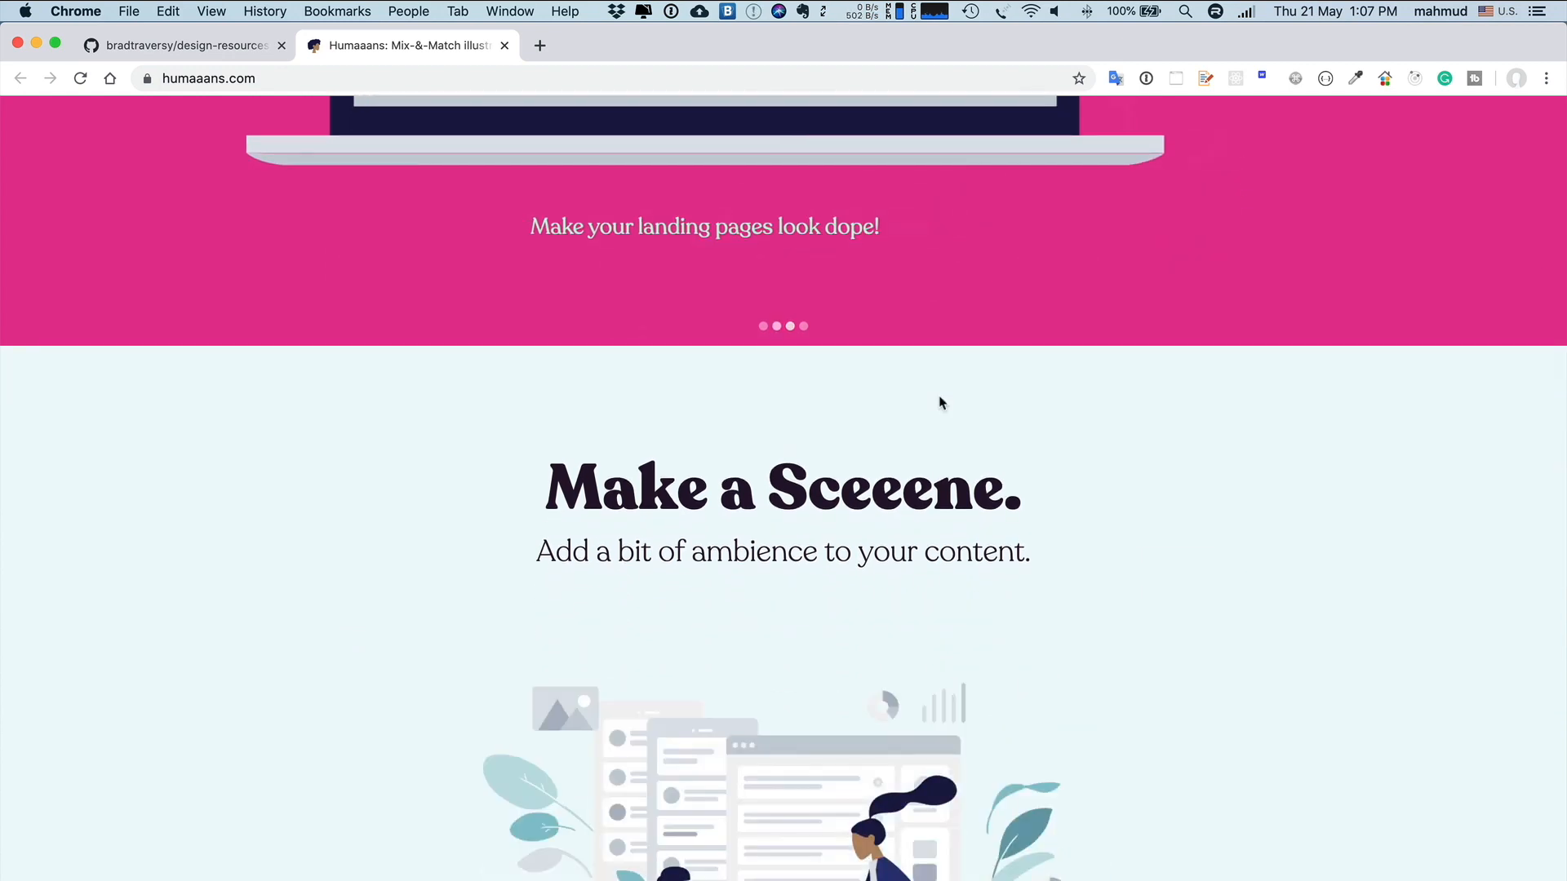
scroll(down, 3)
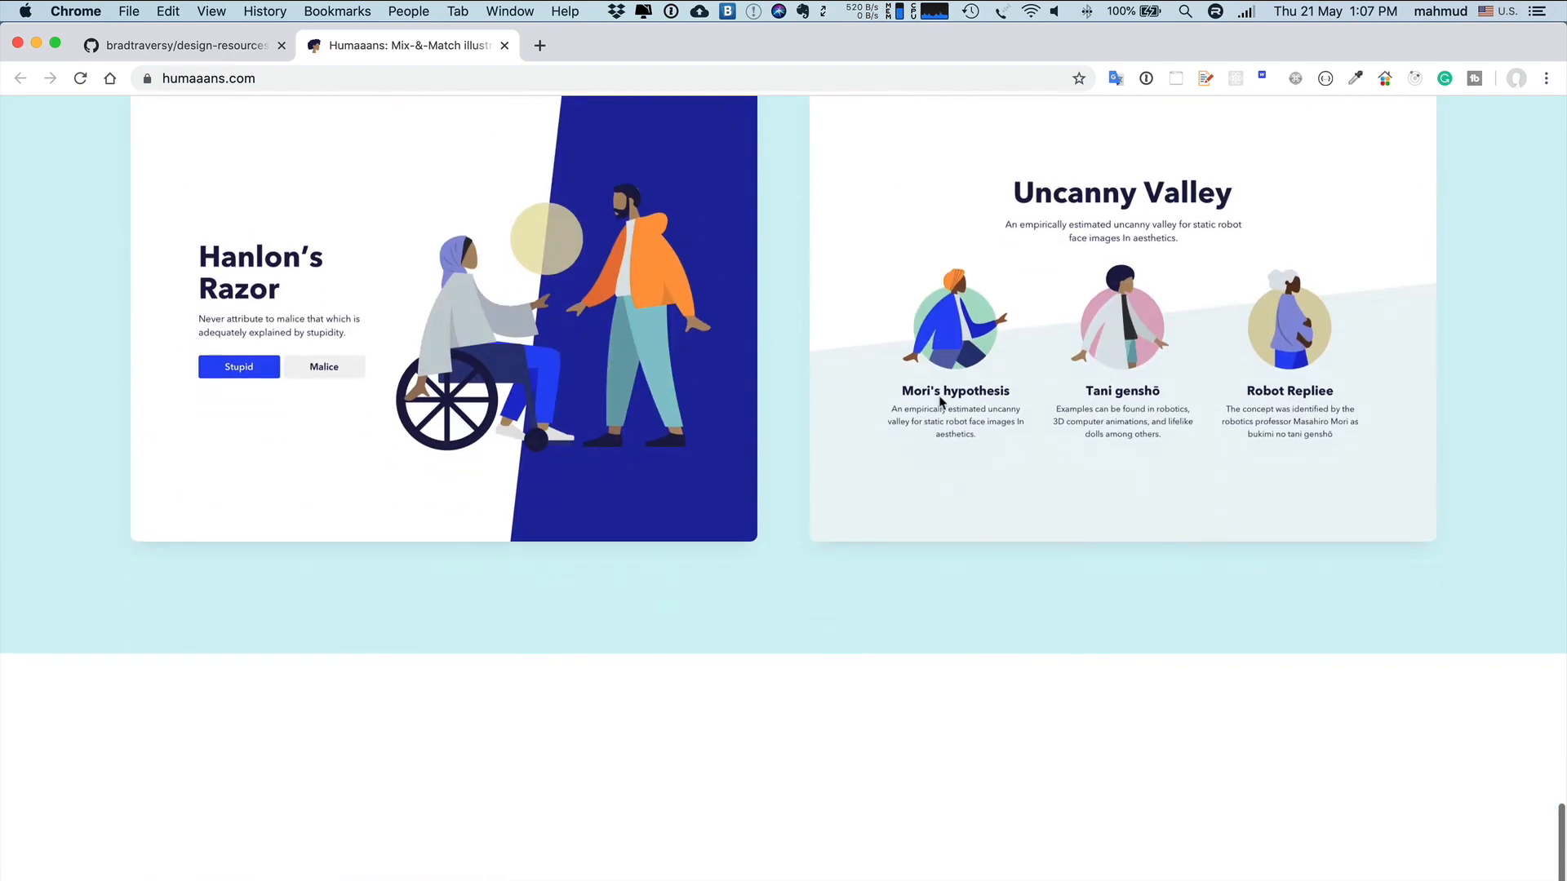
scroll(down, 3)
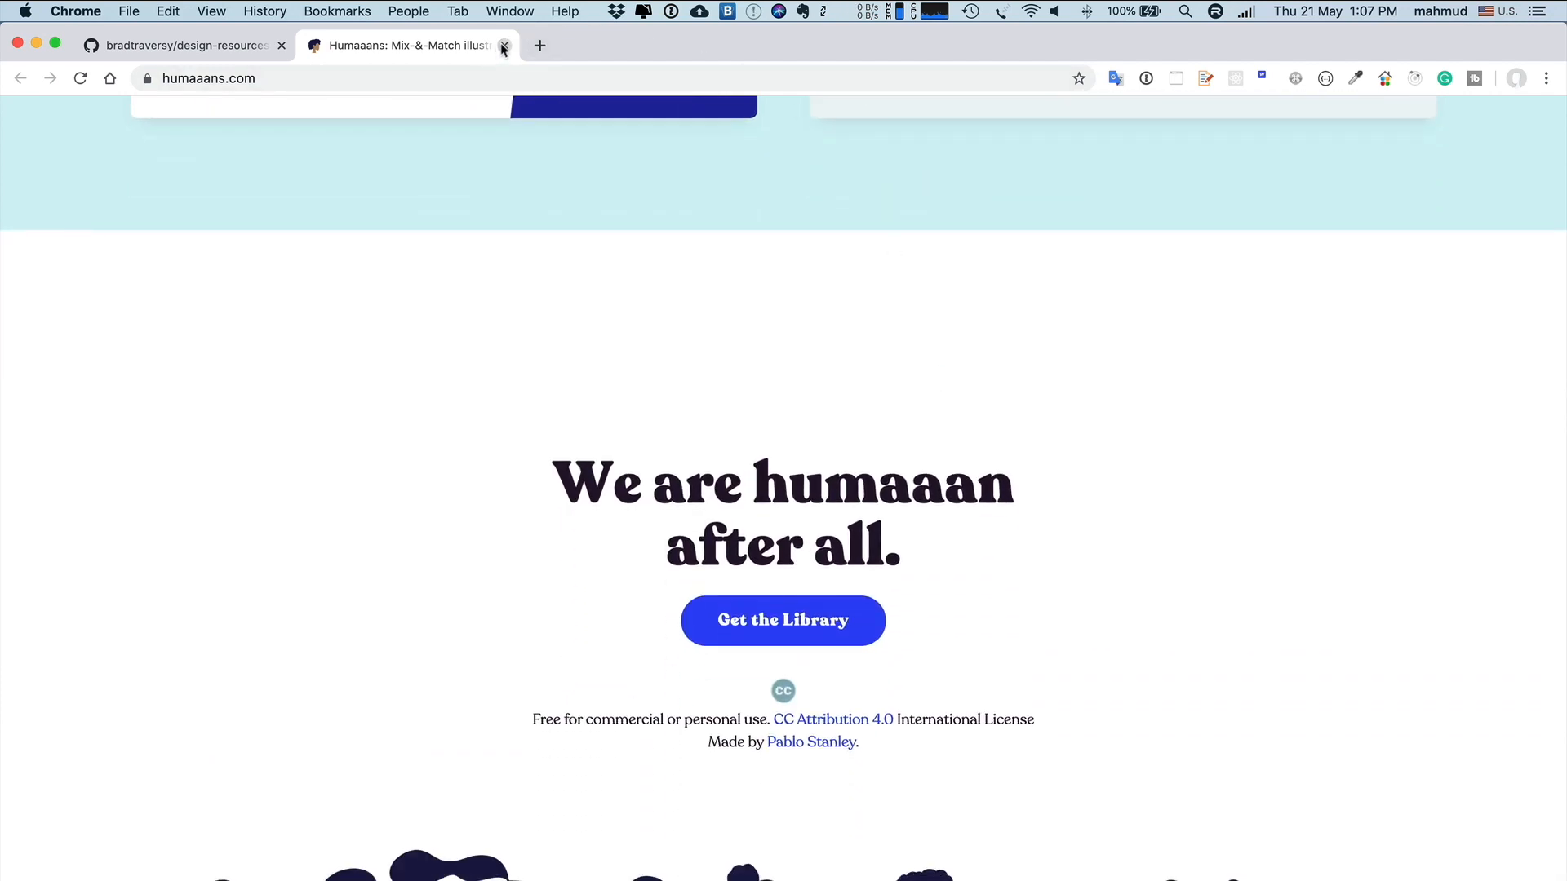
Close Humaaans, open Drawkit.io in a new tab, and browse its illustration and animation packs
click(504, 46)
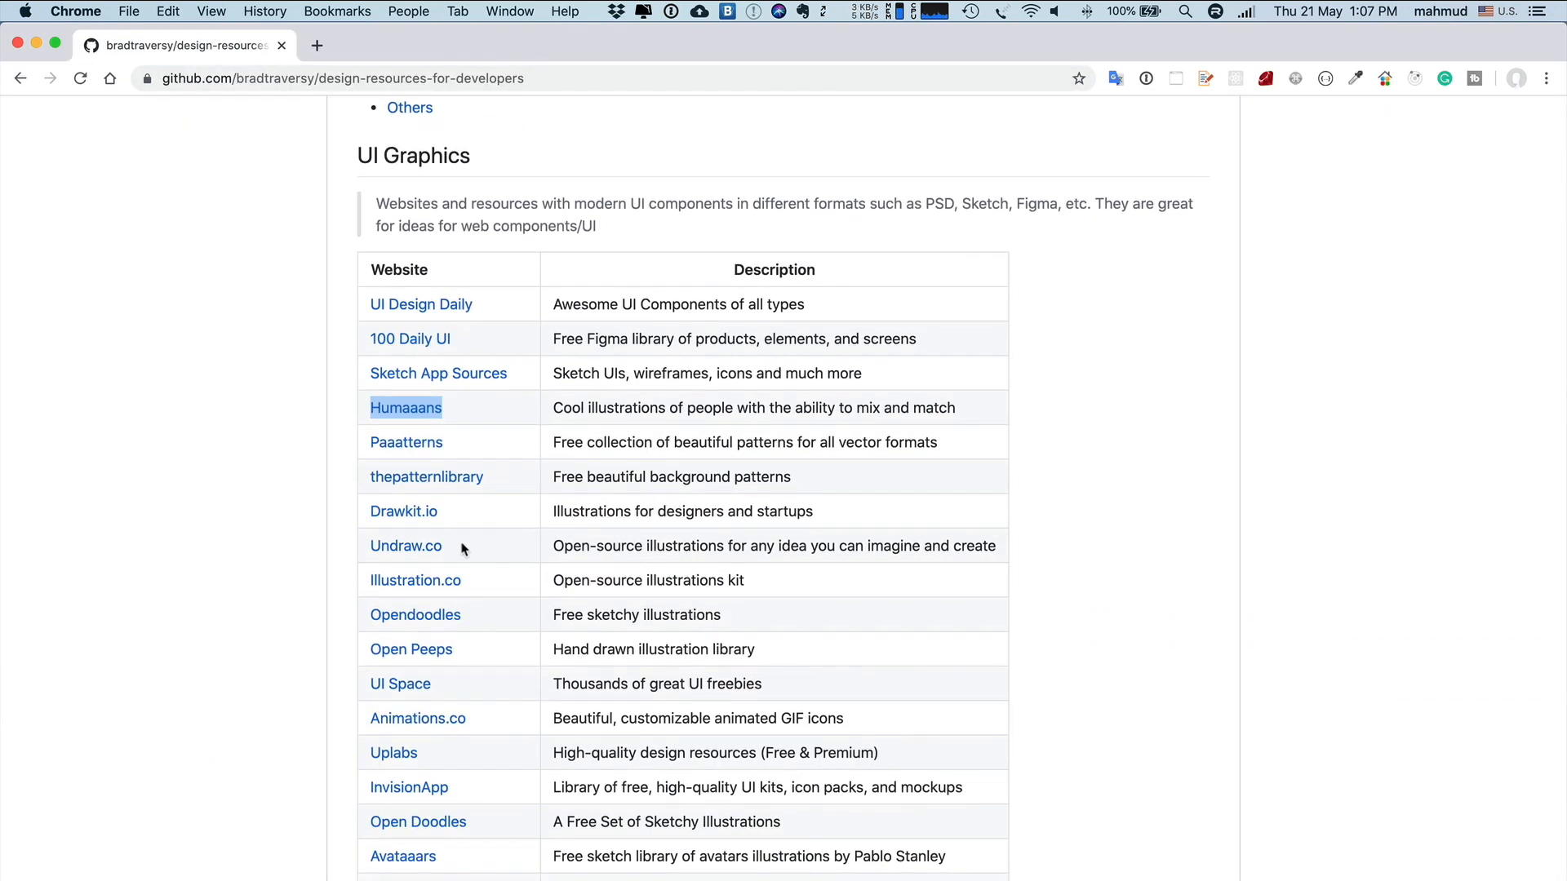
right_click(402, 511)
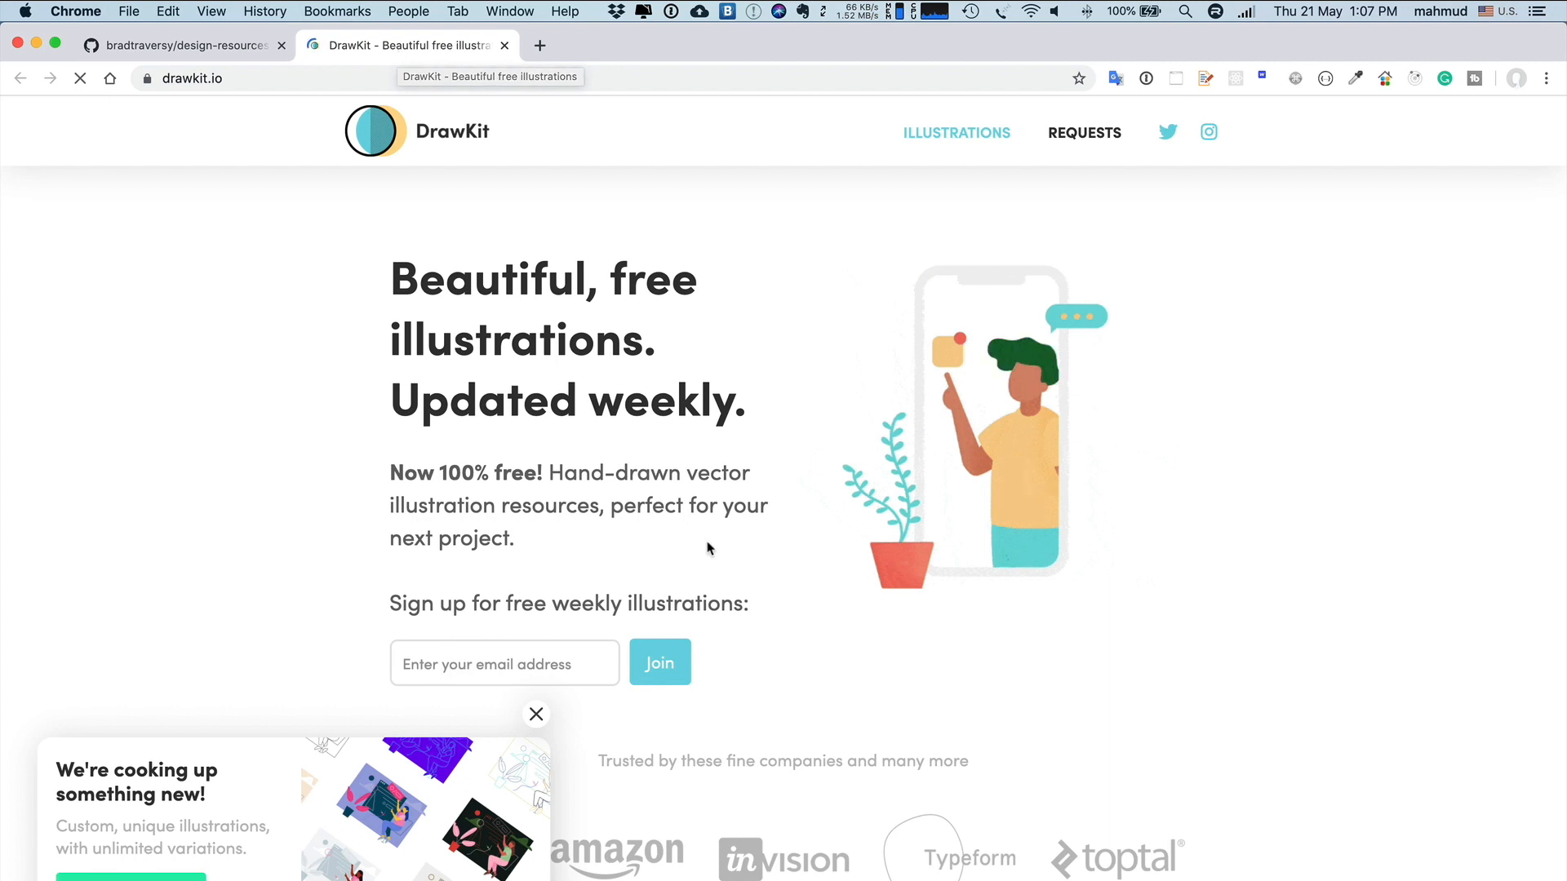
scroll(down, 3)
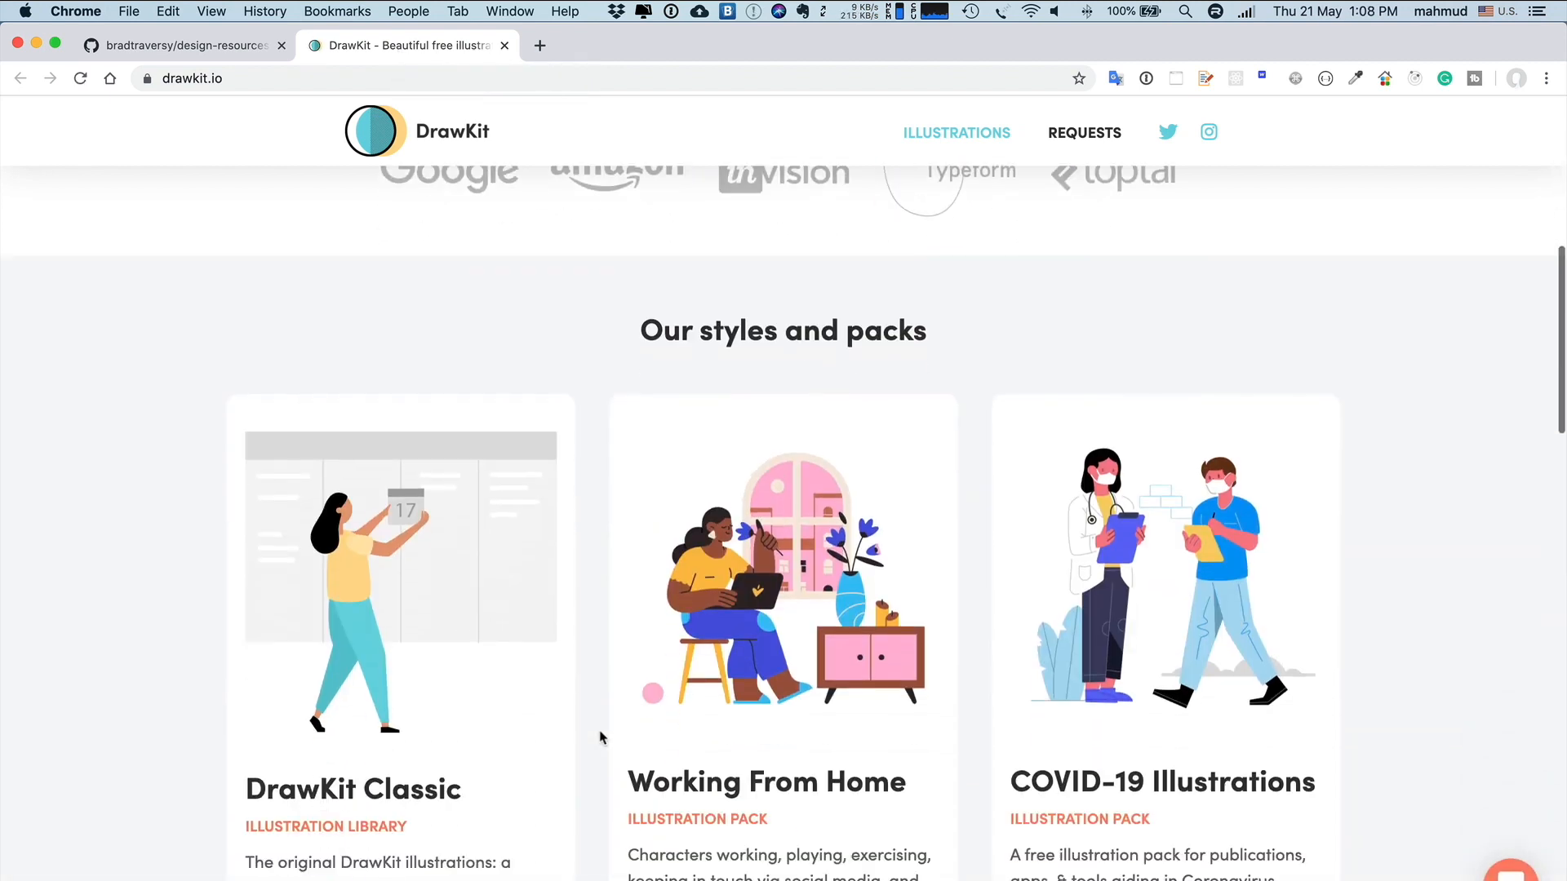
scroll(down, 3)
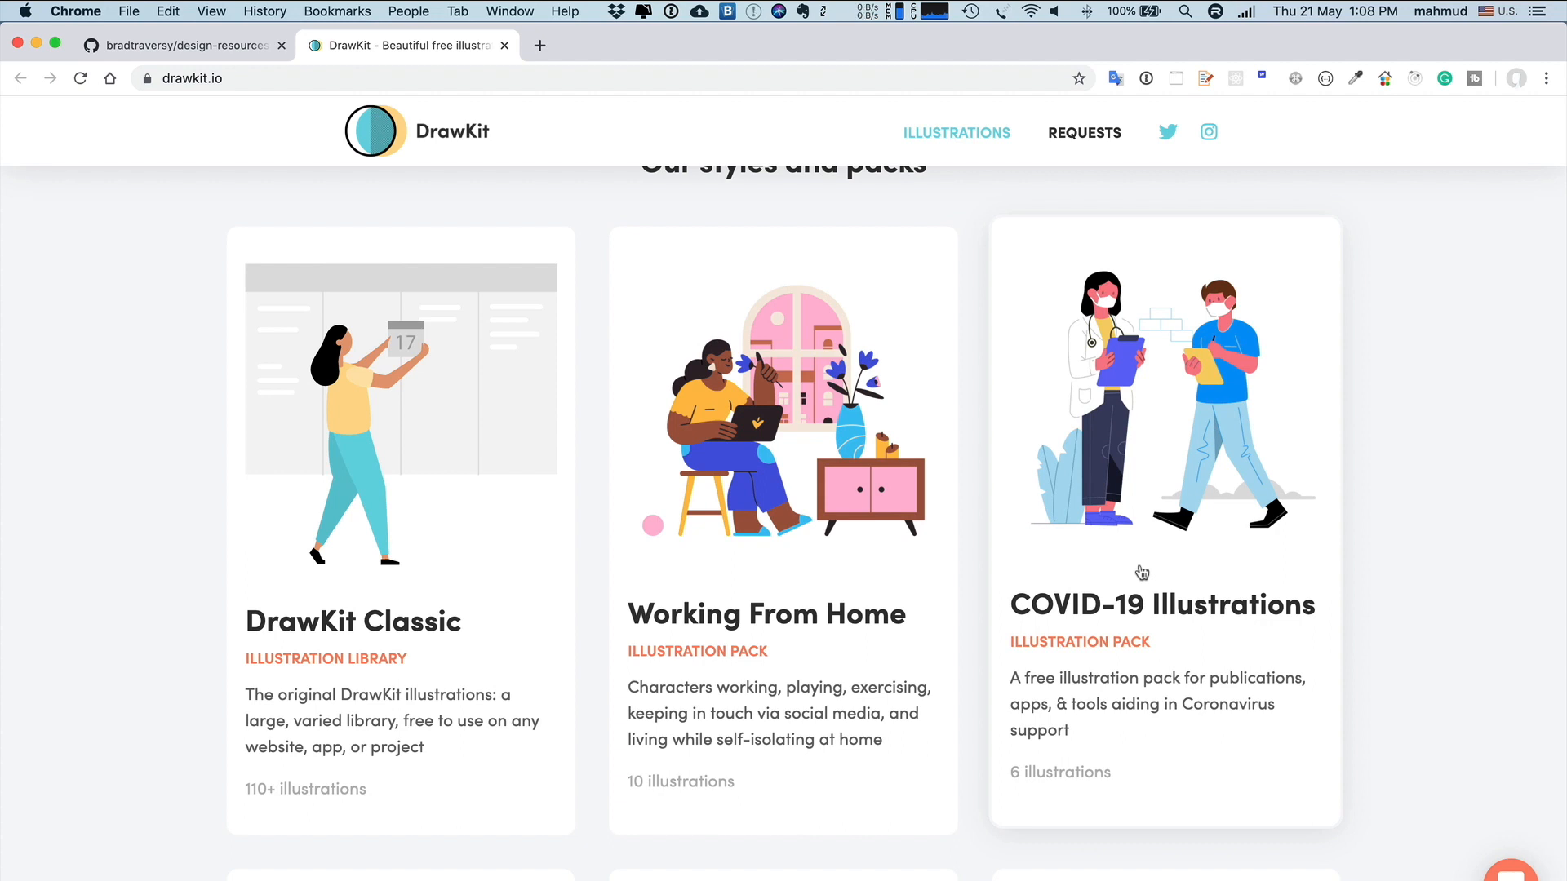
scroll(down, 3)
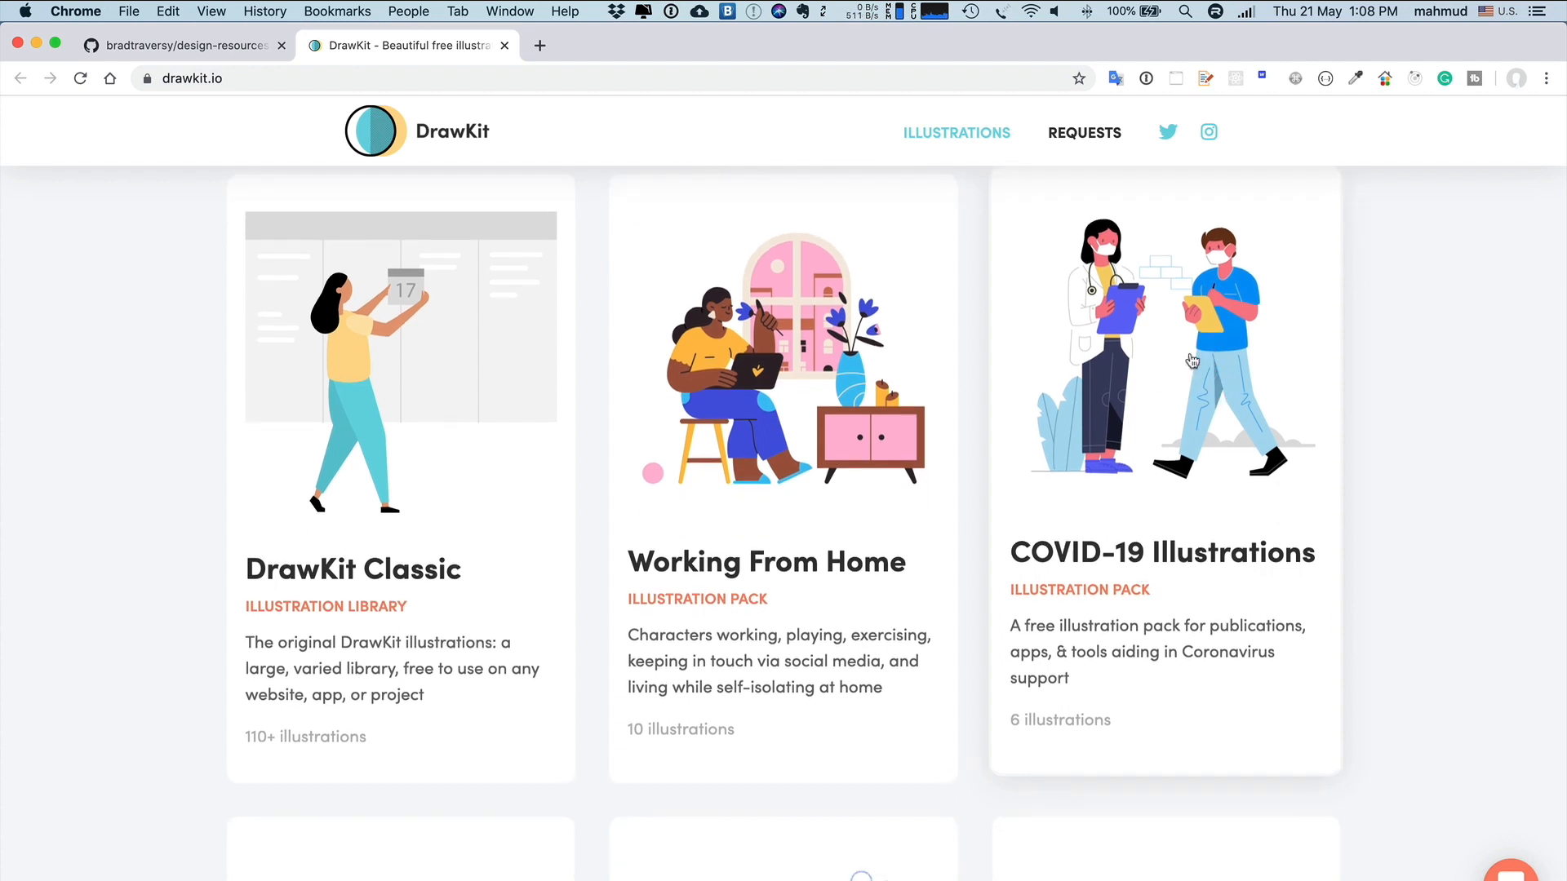
scroll(down, 3)
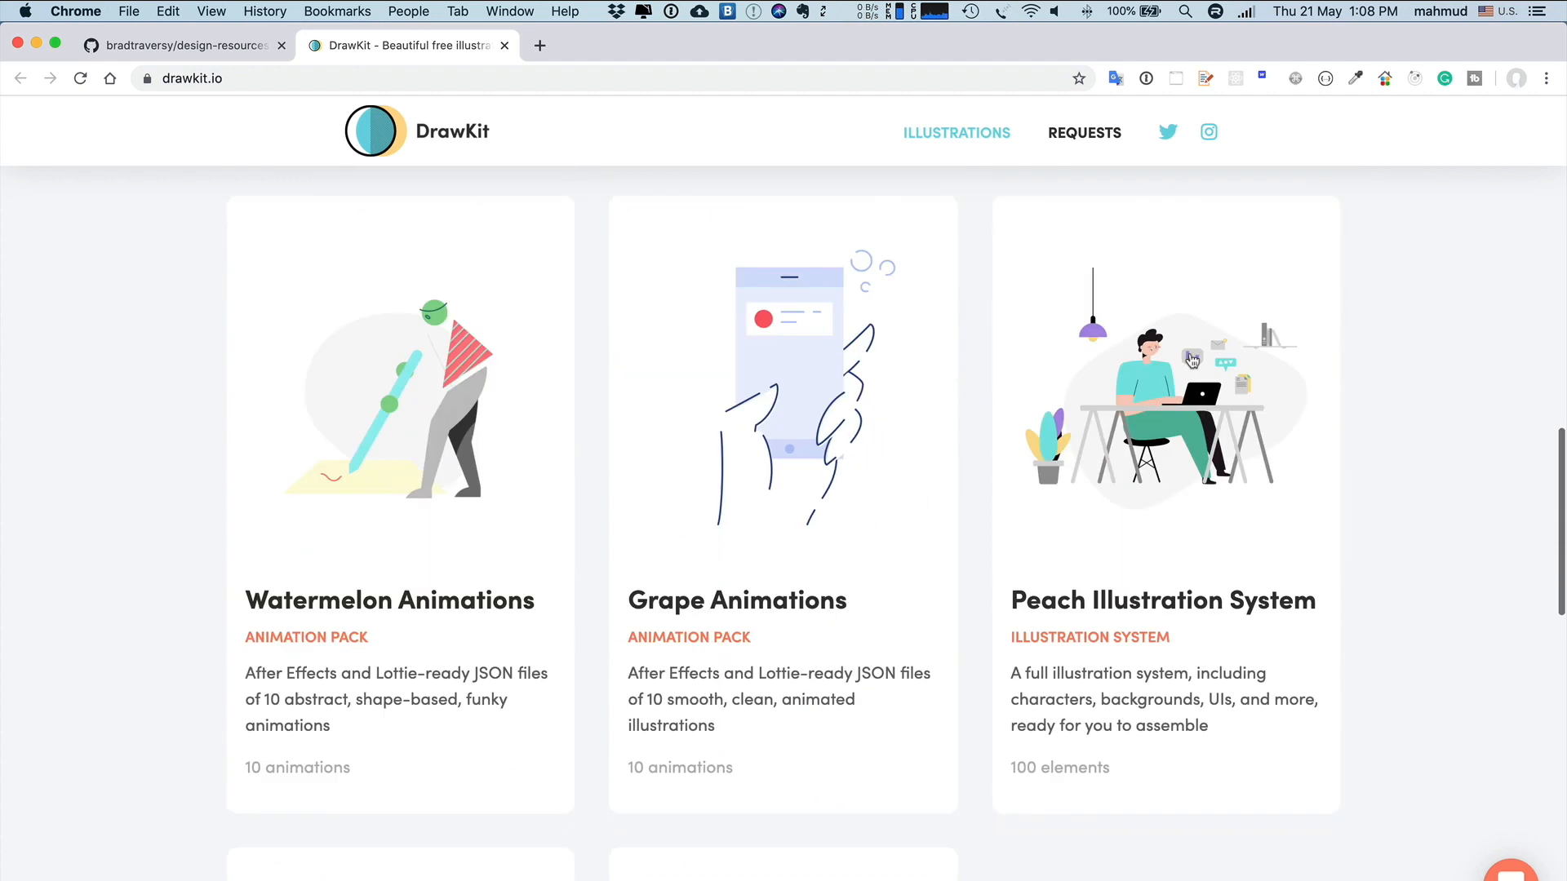
scroll(down, 3)
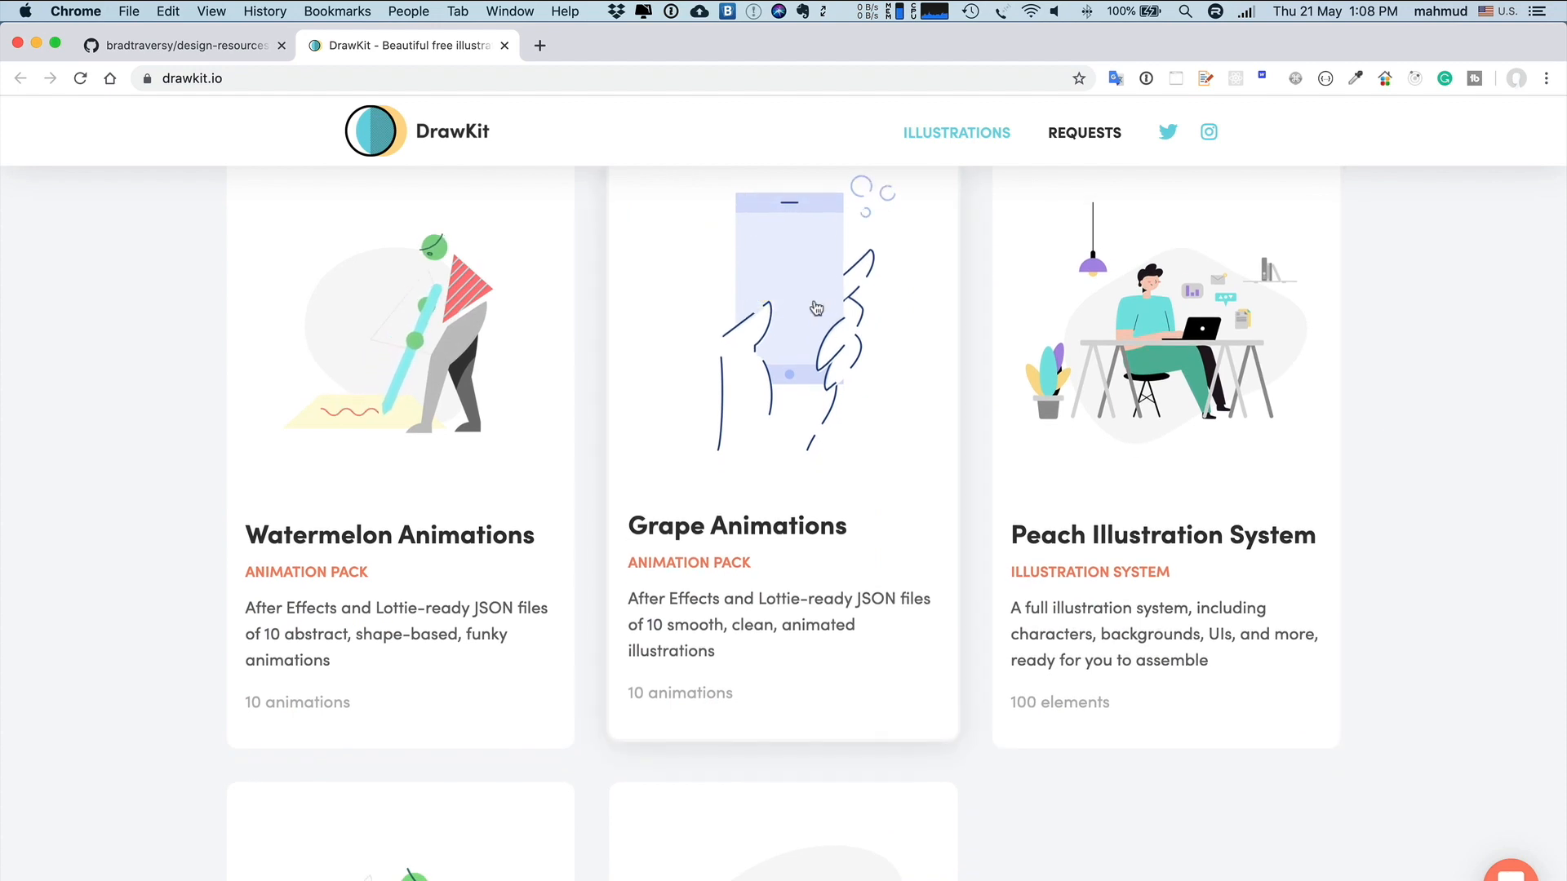
scroll(down, 3)
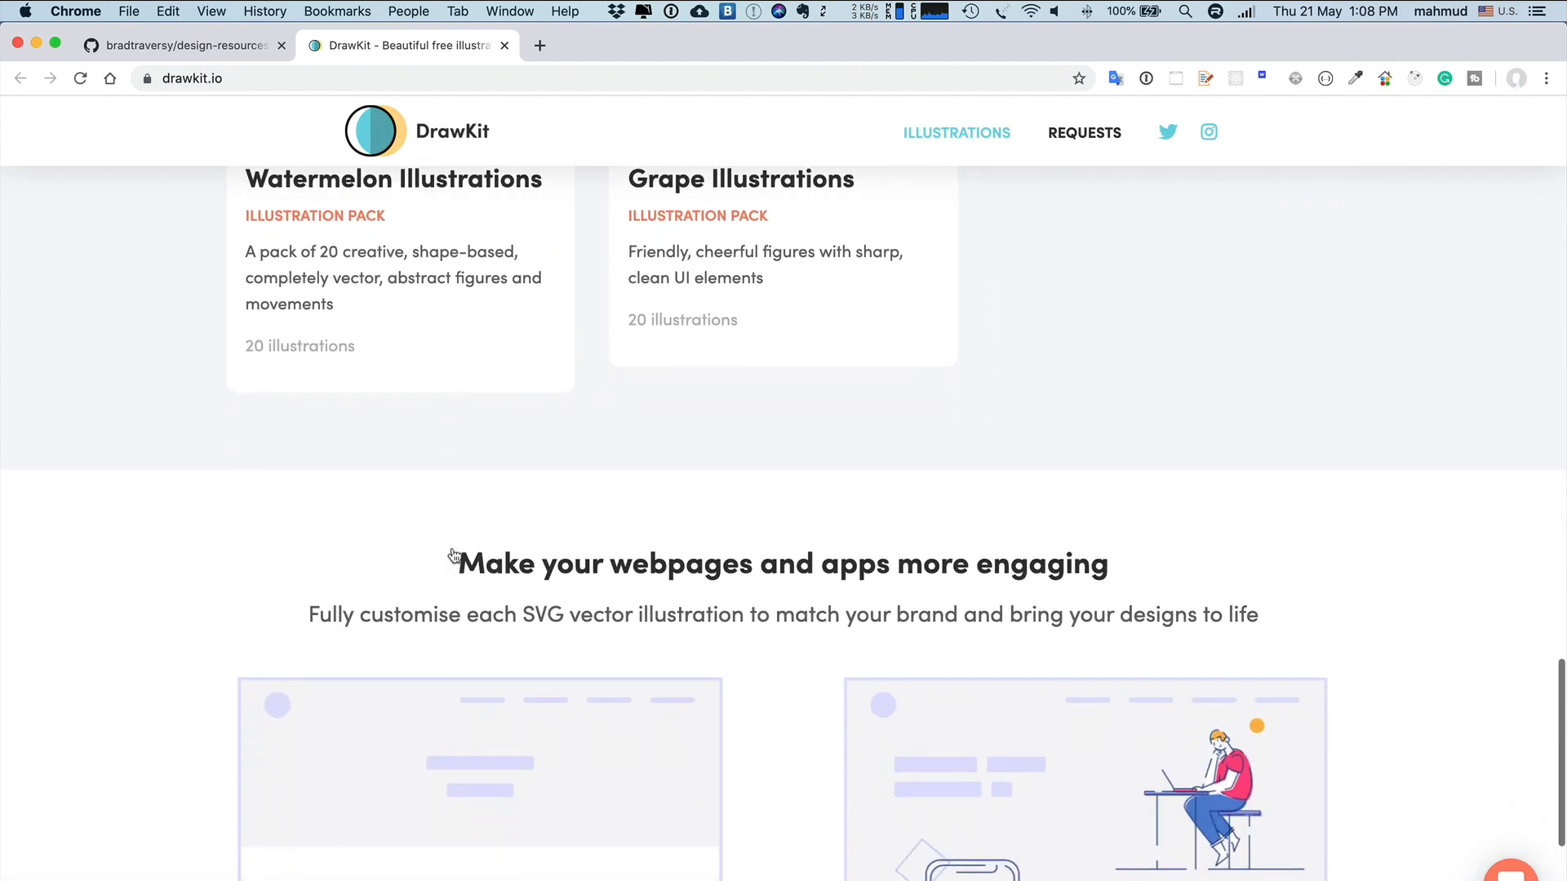
scroll(down, 3)
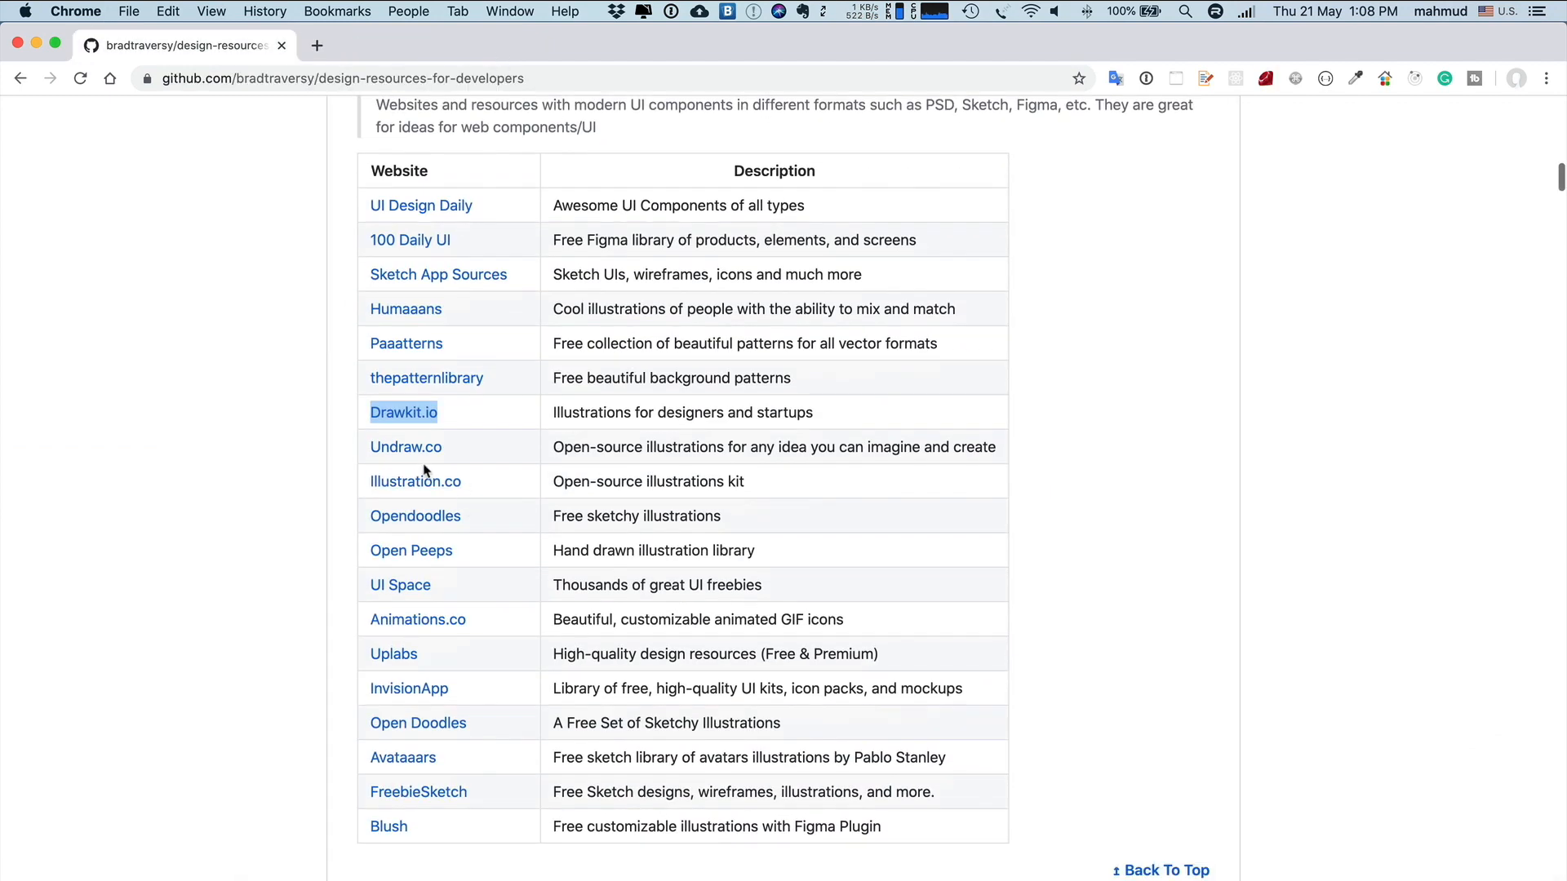
Open Undraw.co in a new tab and scroll through its homepage
right_click(405, 446)
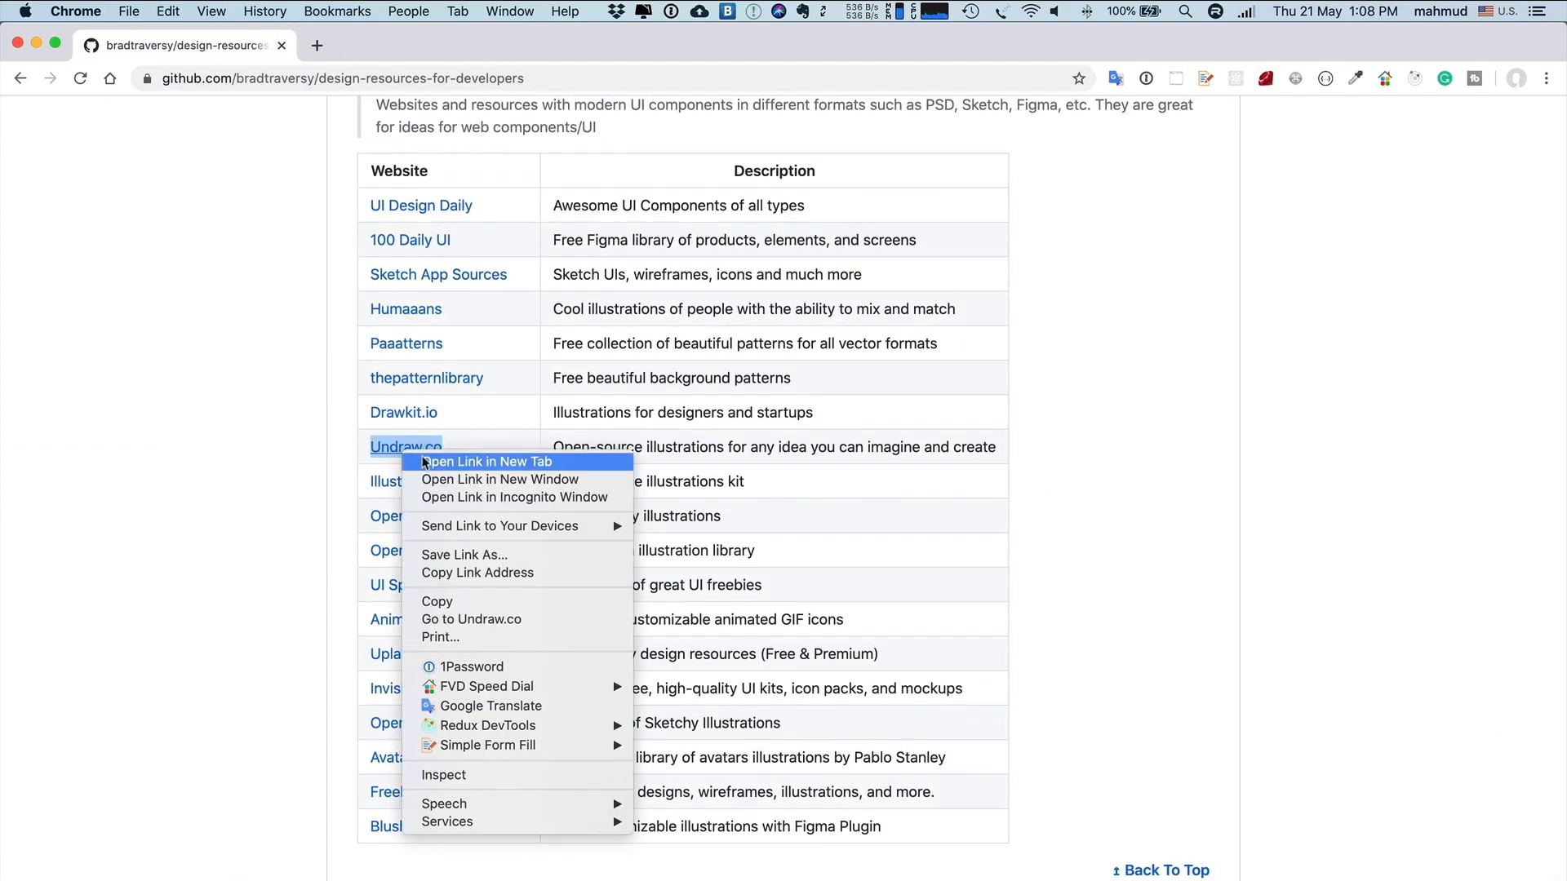
click(484, 462)
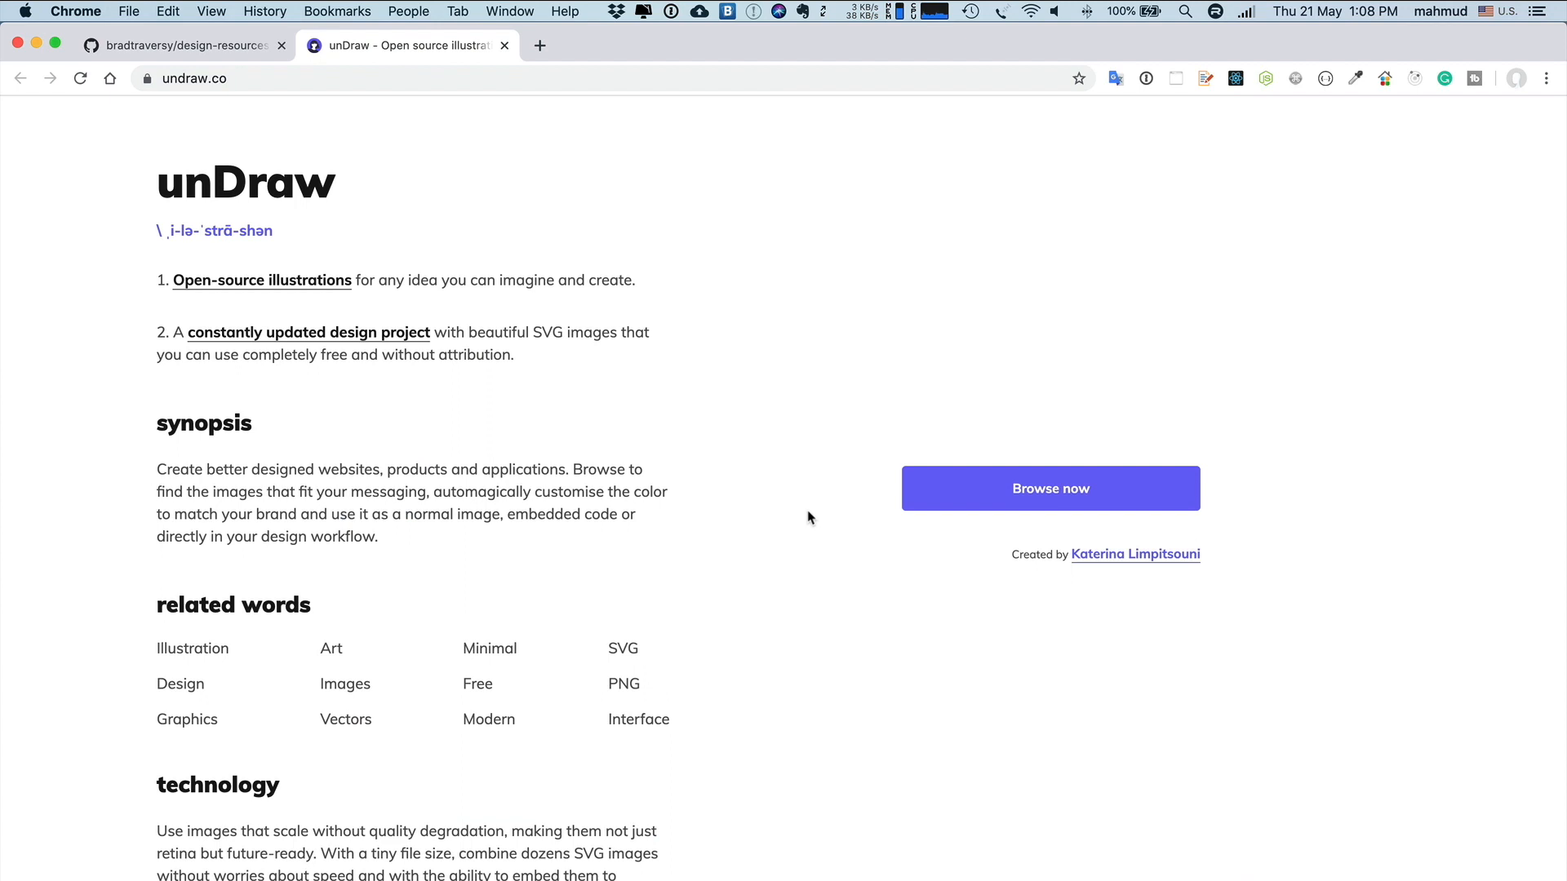
scroll(down, 3)
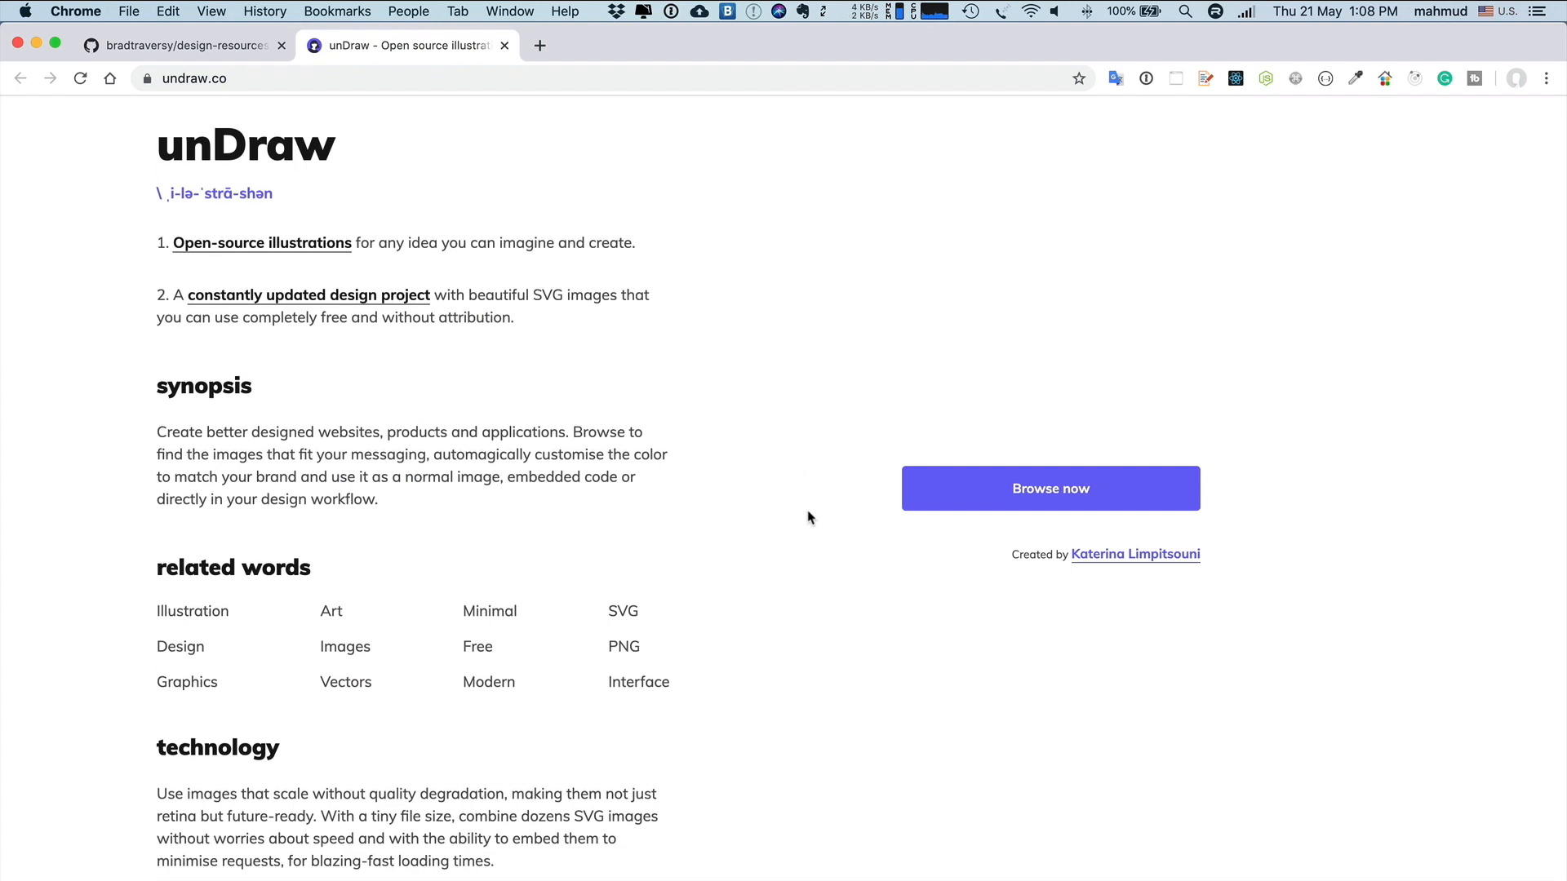
scroll(down, 3)
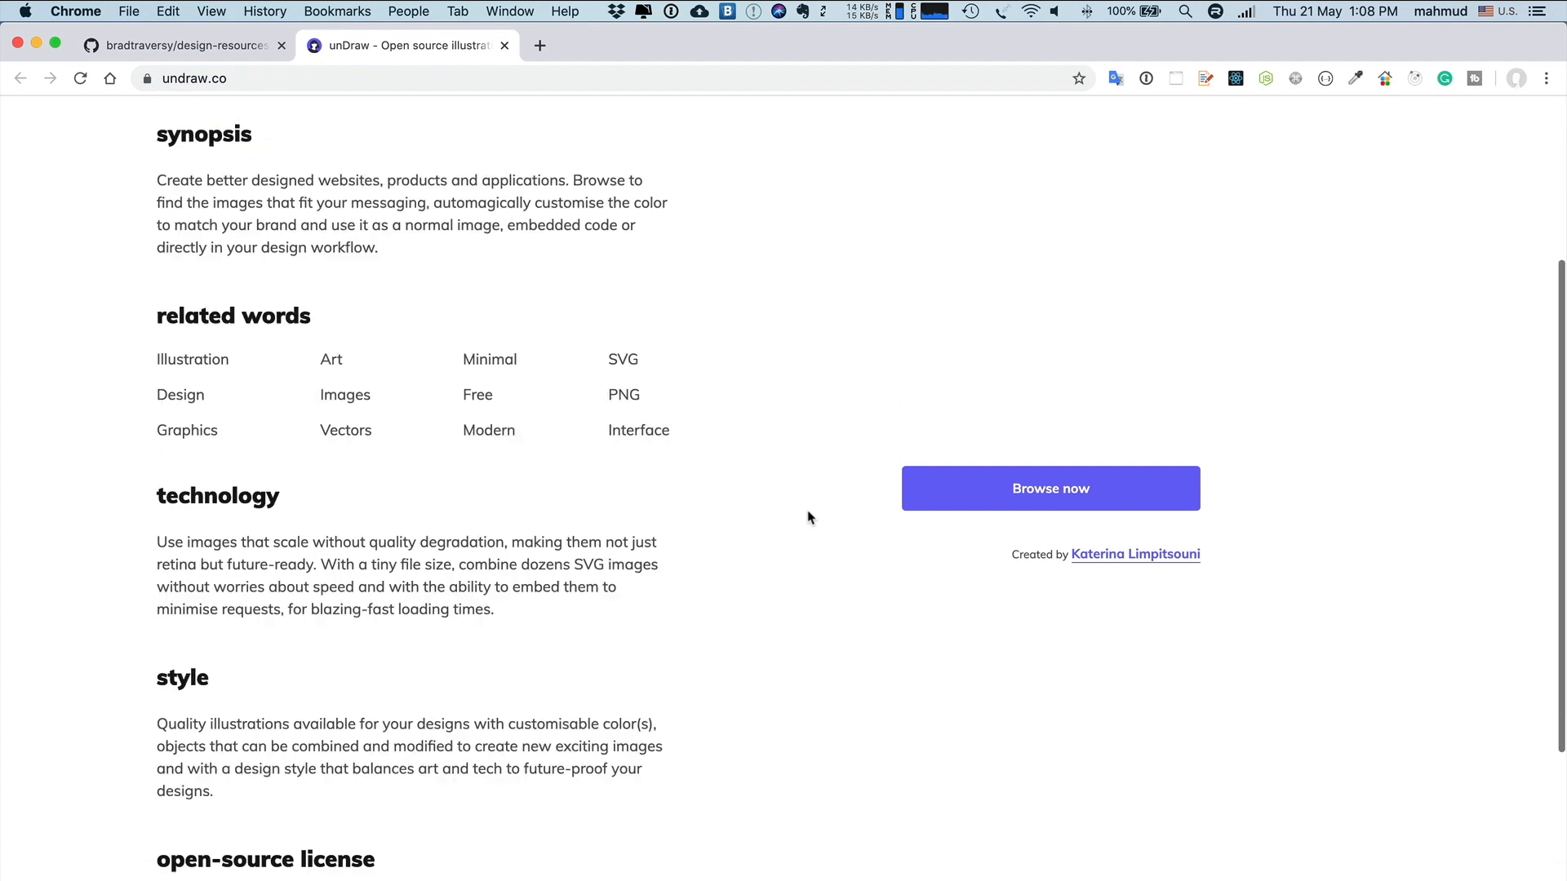
scroll(up, 3)
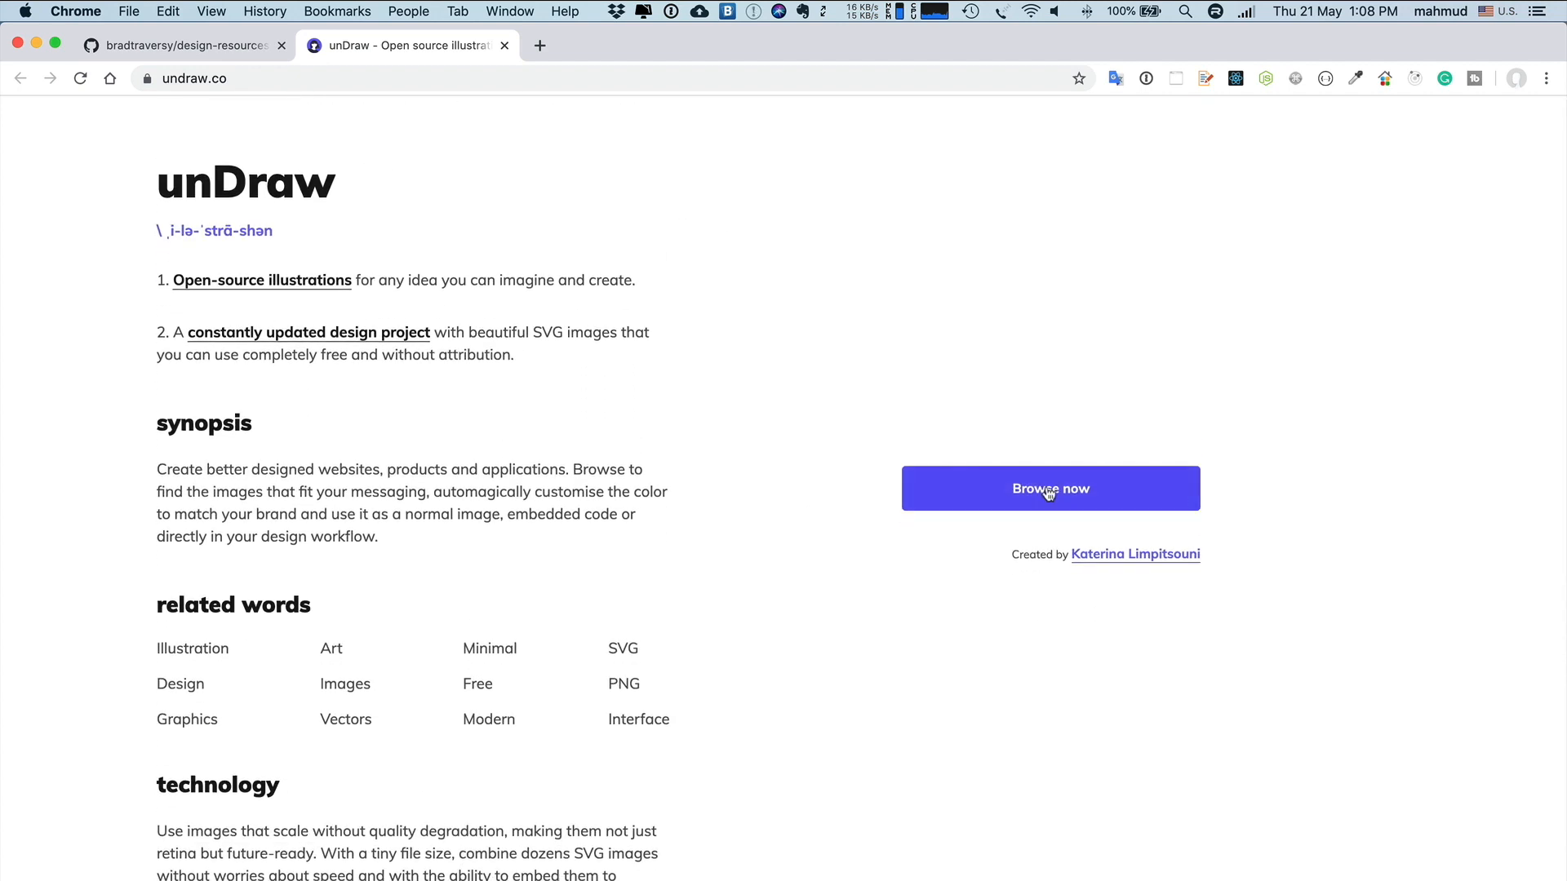
Browse the unDraw illustrations gallery, then close the unDraw tab
click(1049, 488)
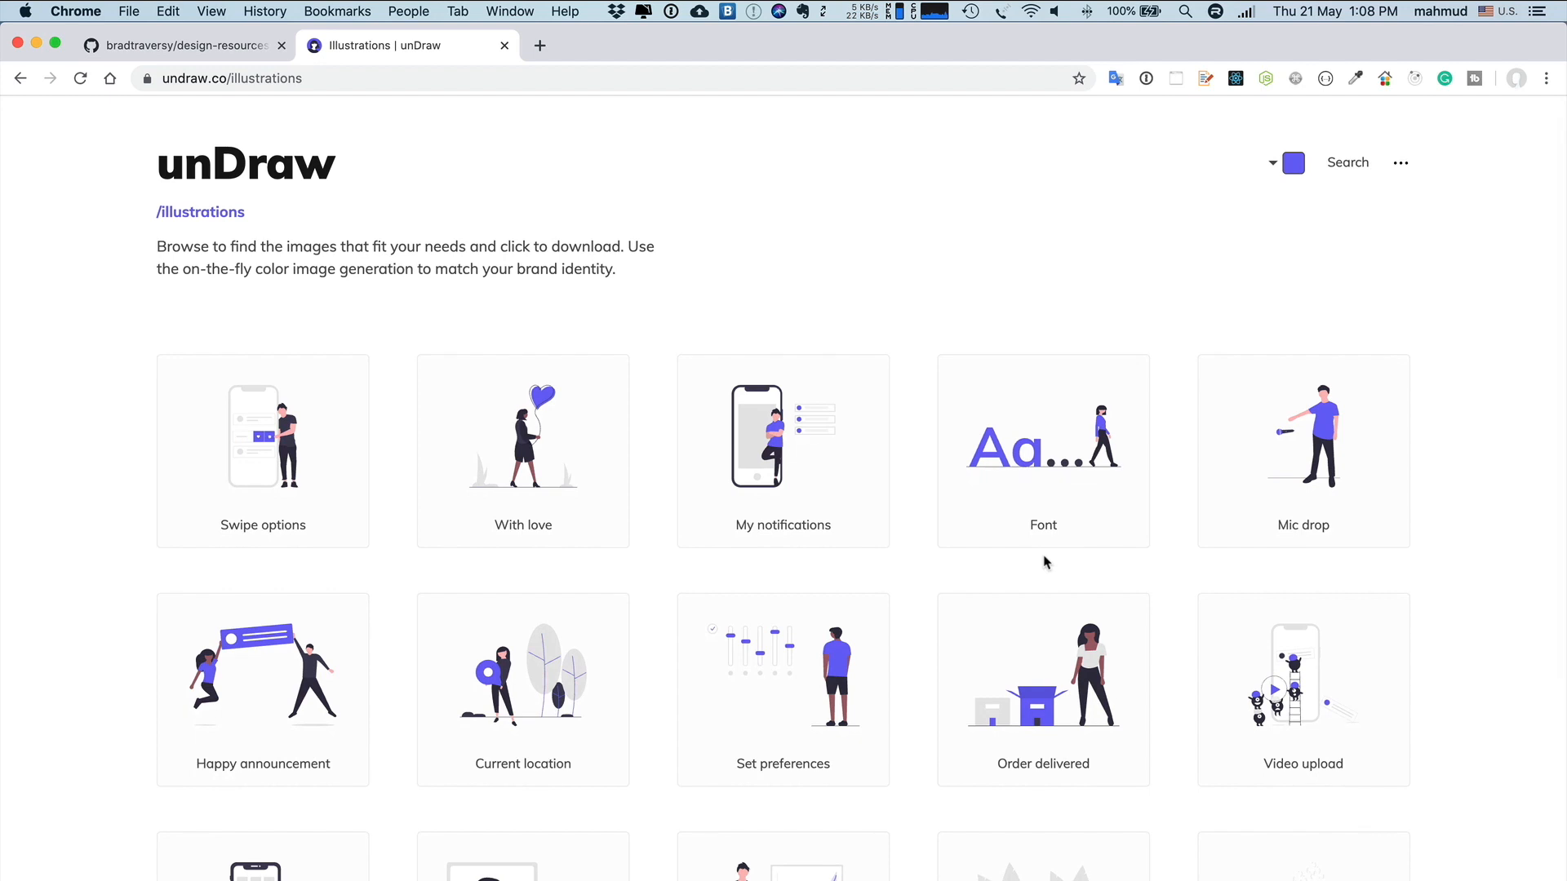
scroll(down, 3)
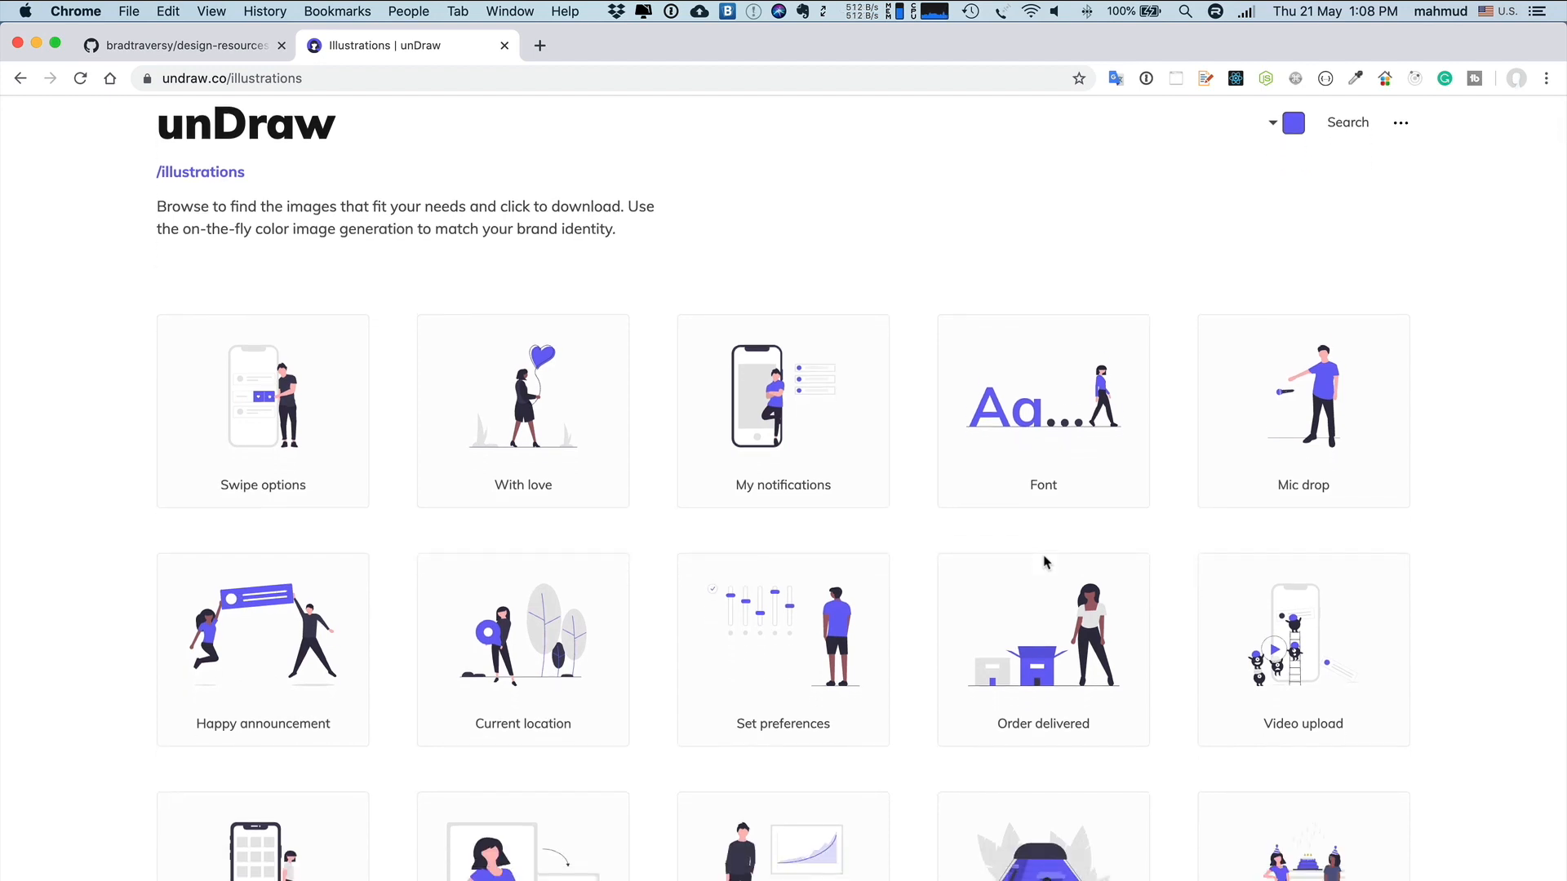
scroll(down, 3)
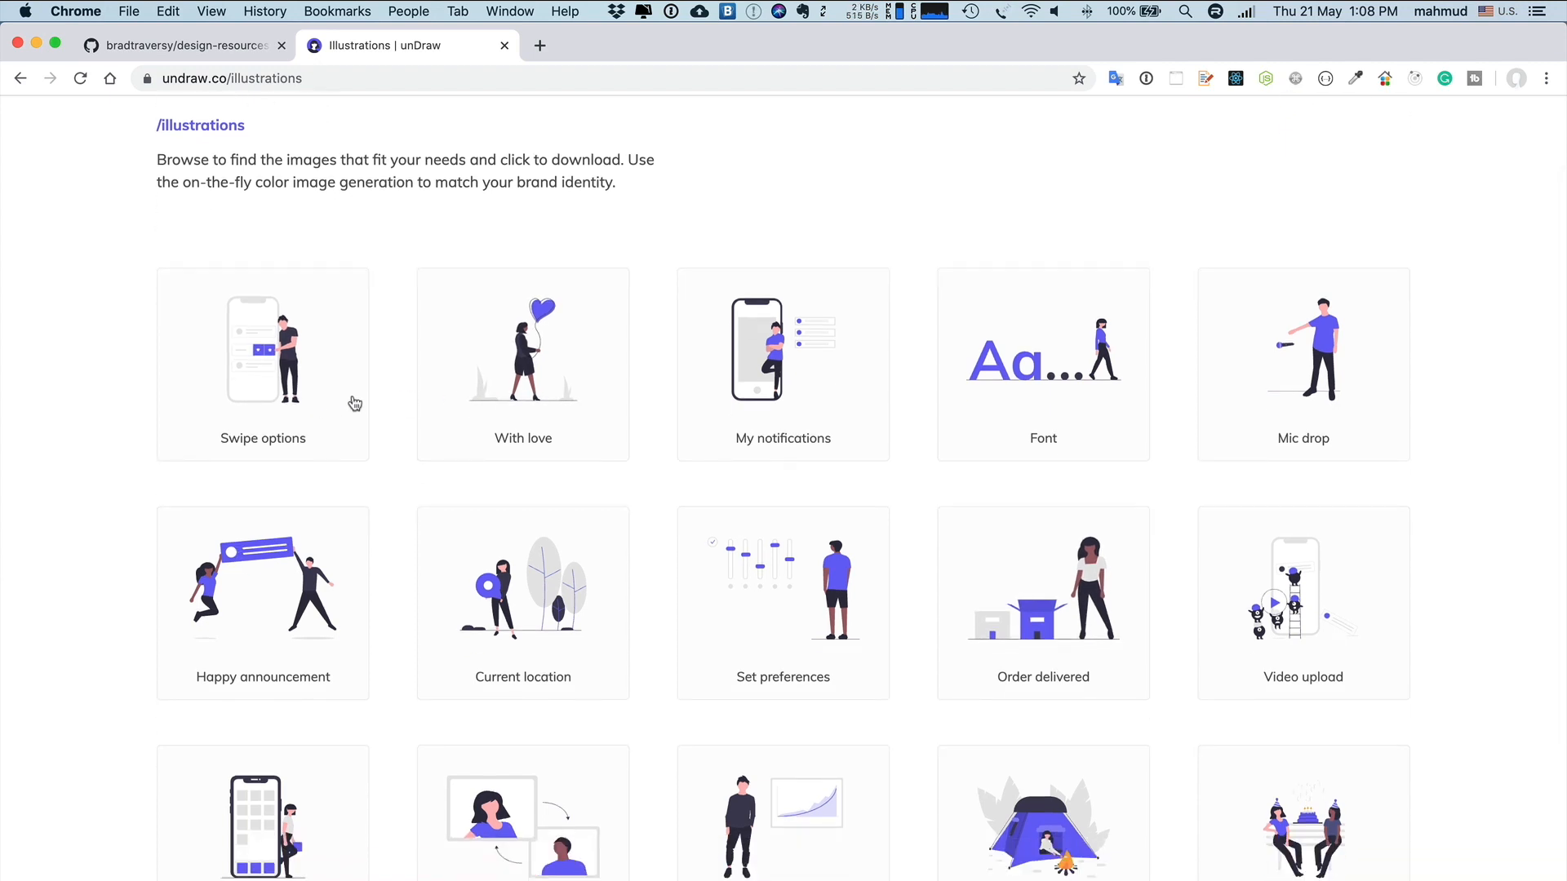
scroll(down, 3)
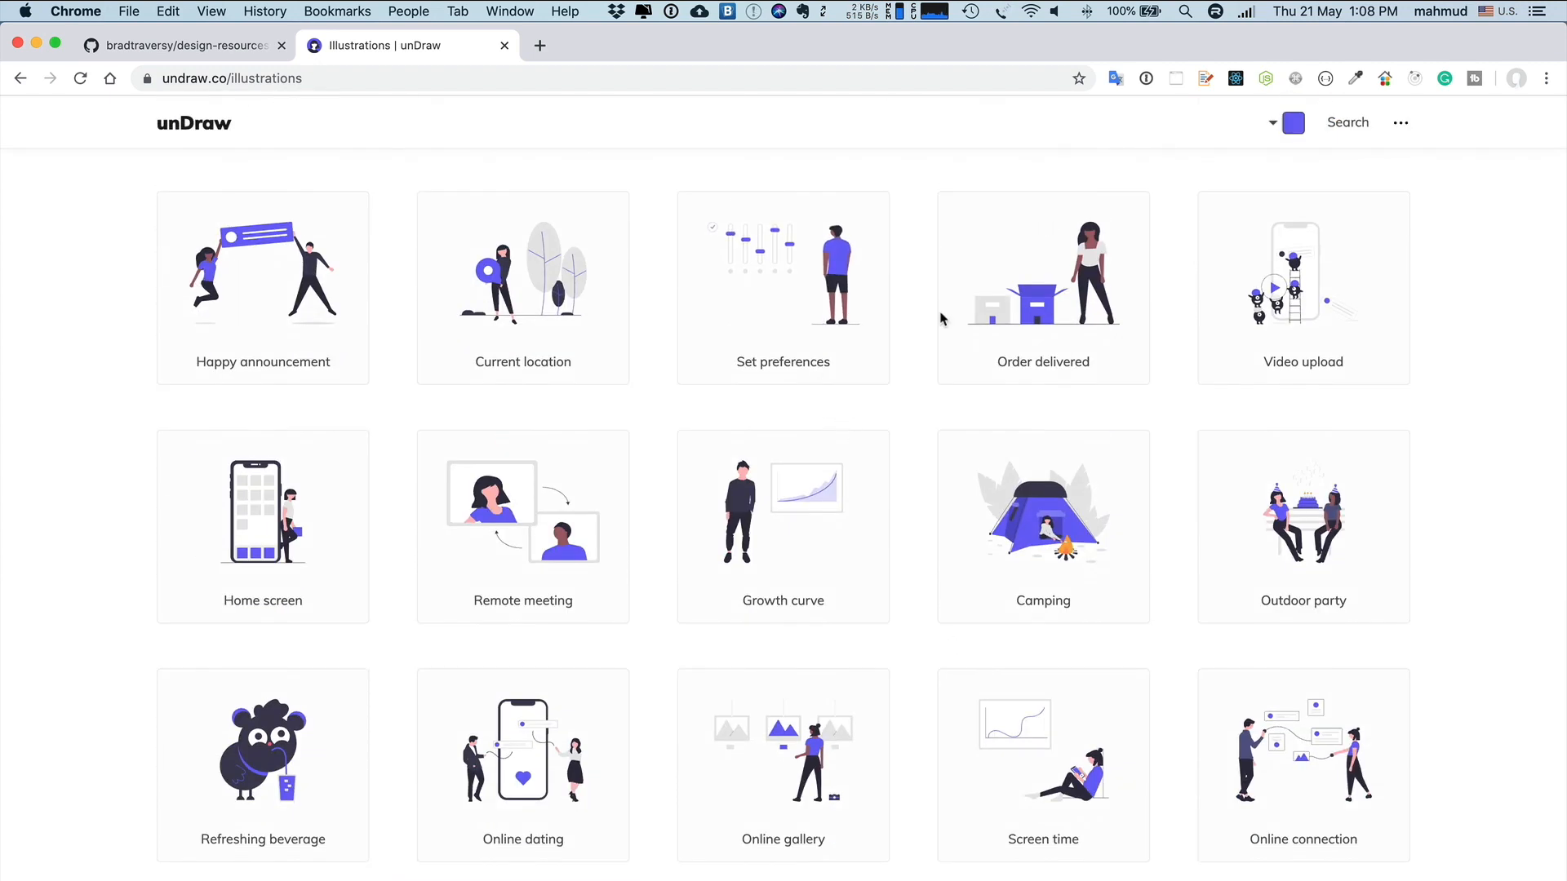
click(1042, 288)
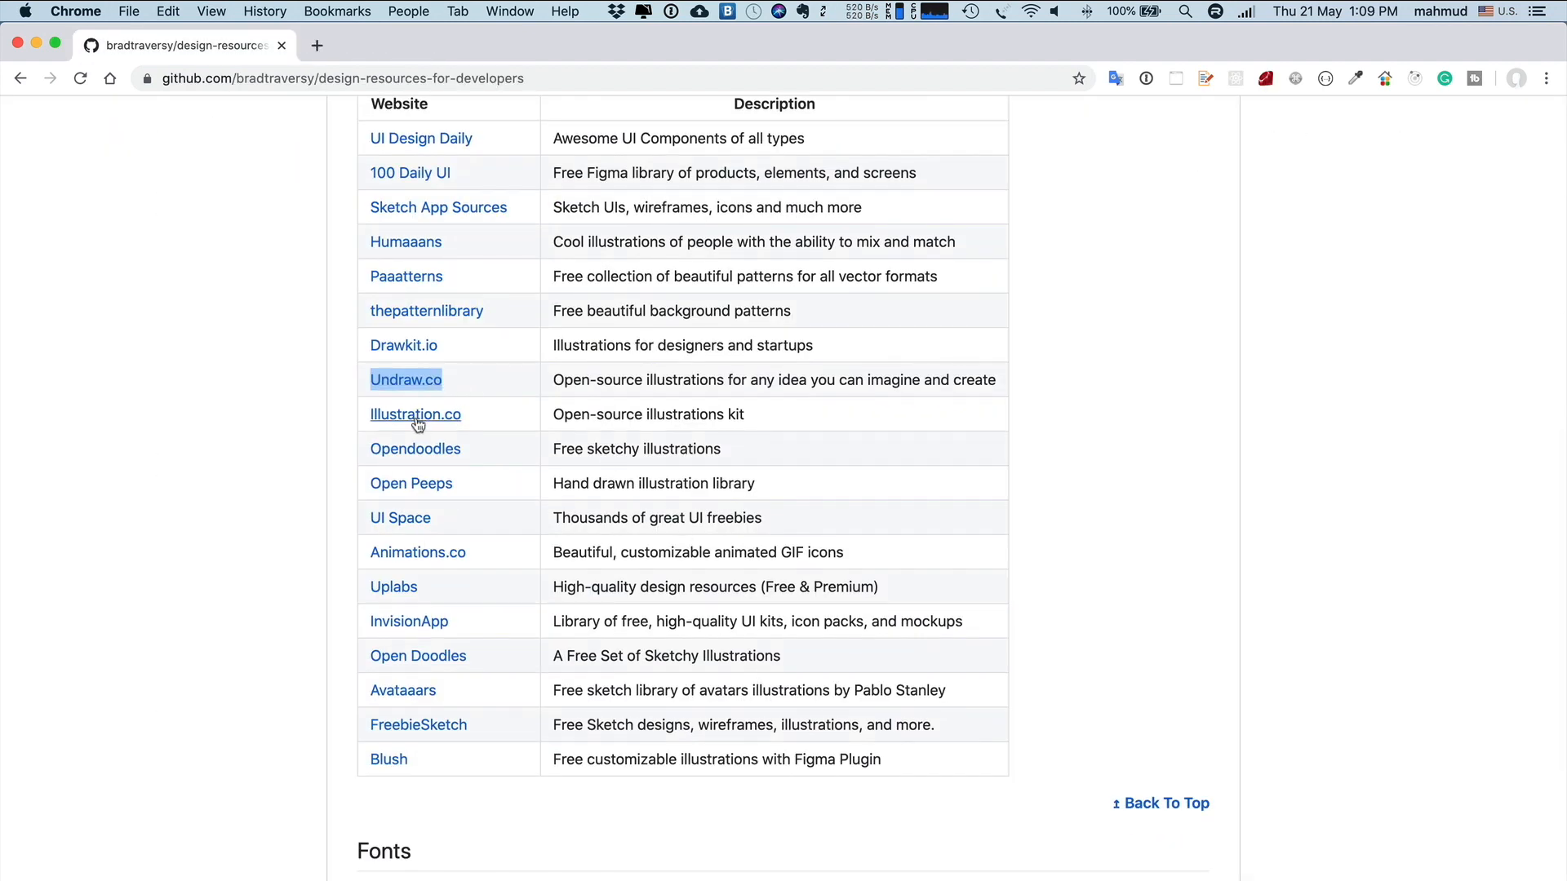
Open illlustrations.co, scroll its COVID pack and illustration grids, then close it
click(414, 414)
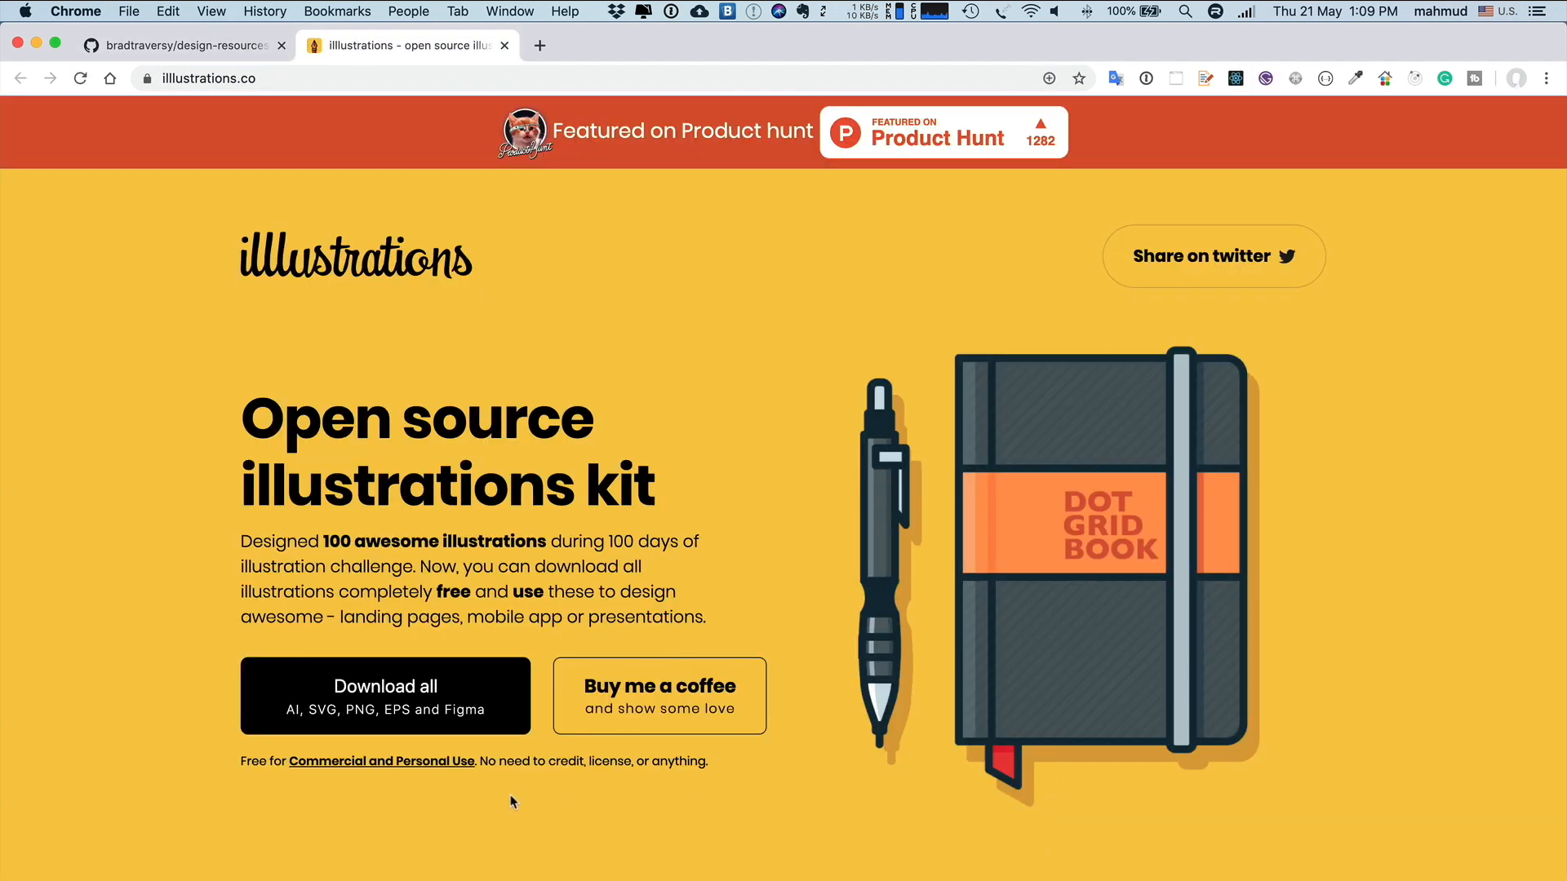
scroll(down, 3)
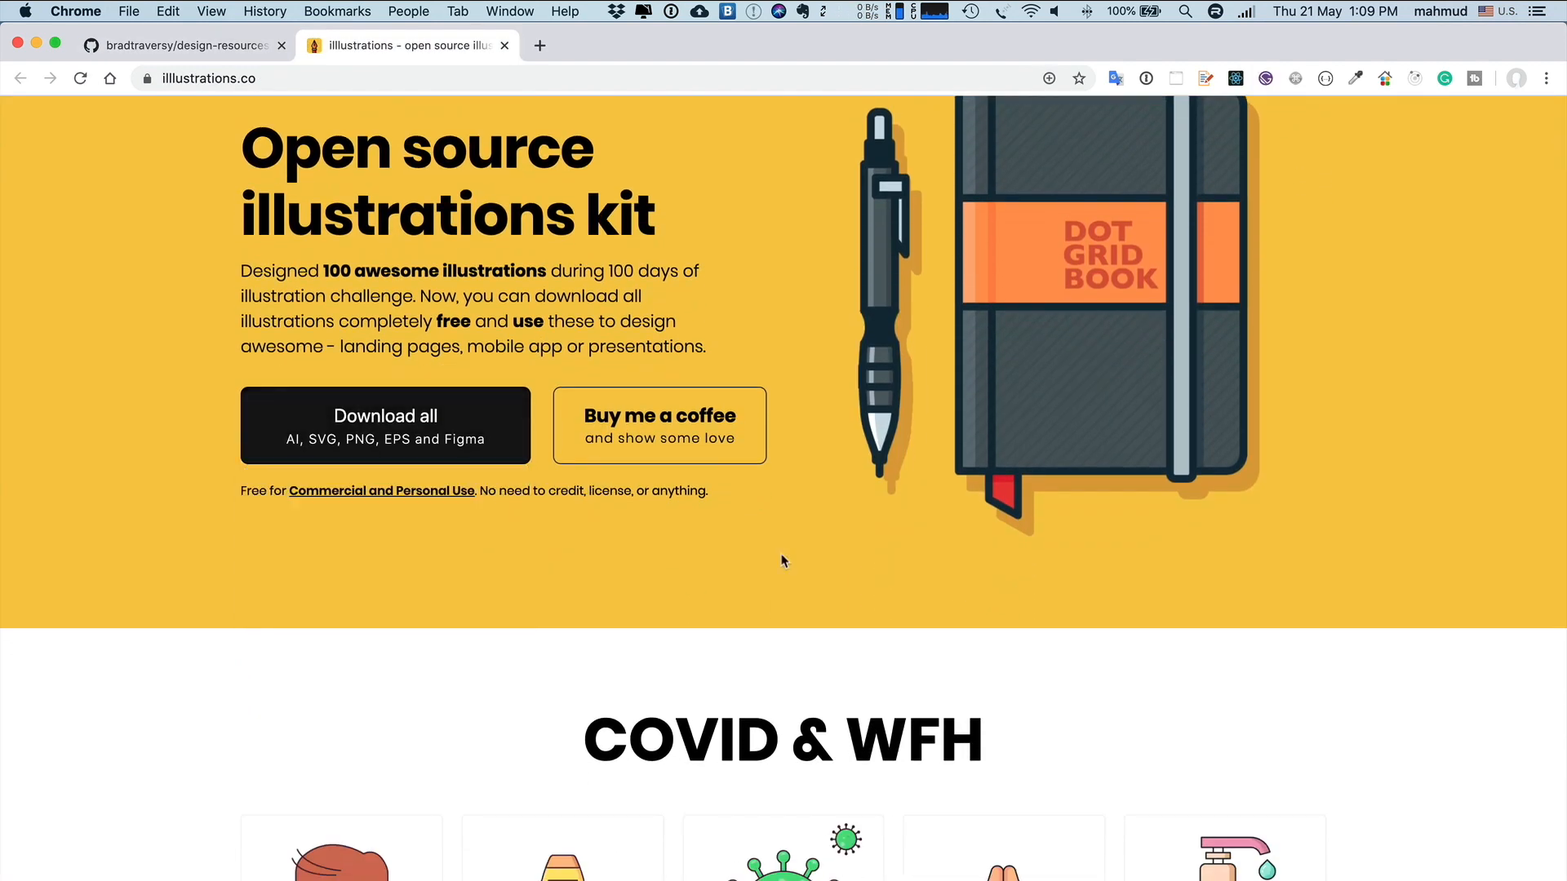
scroll(down, 3)
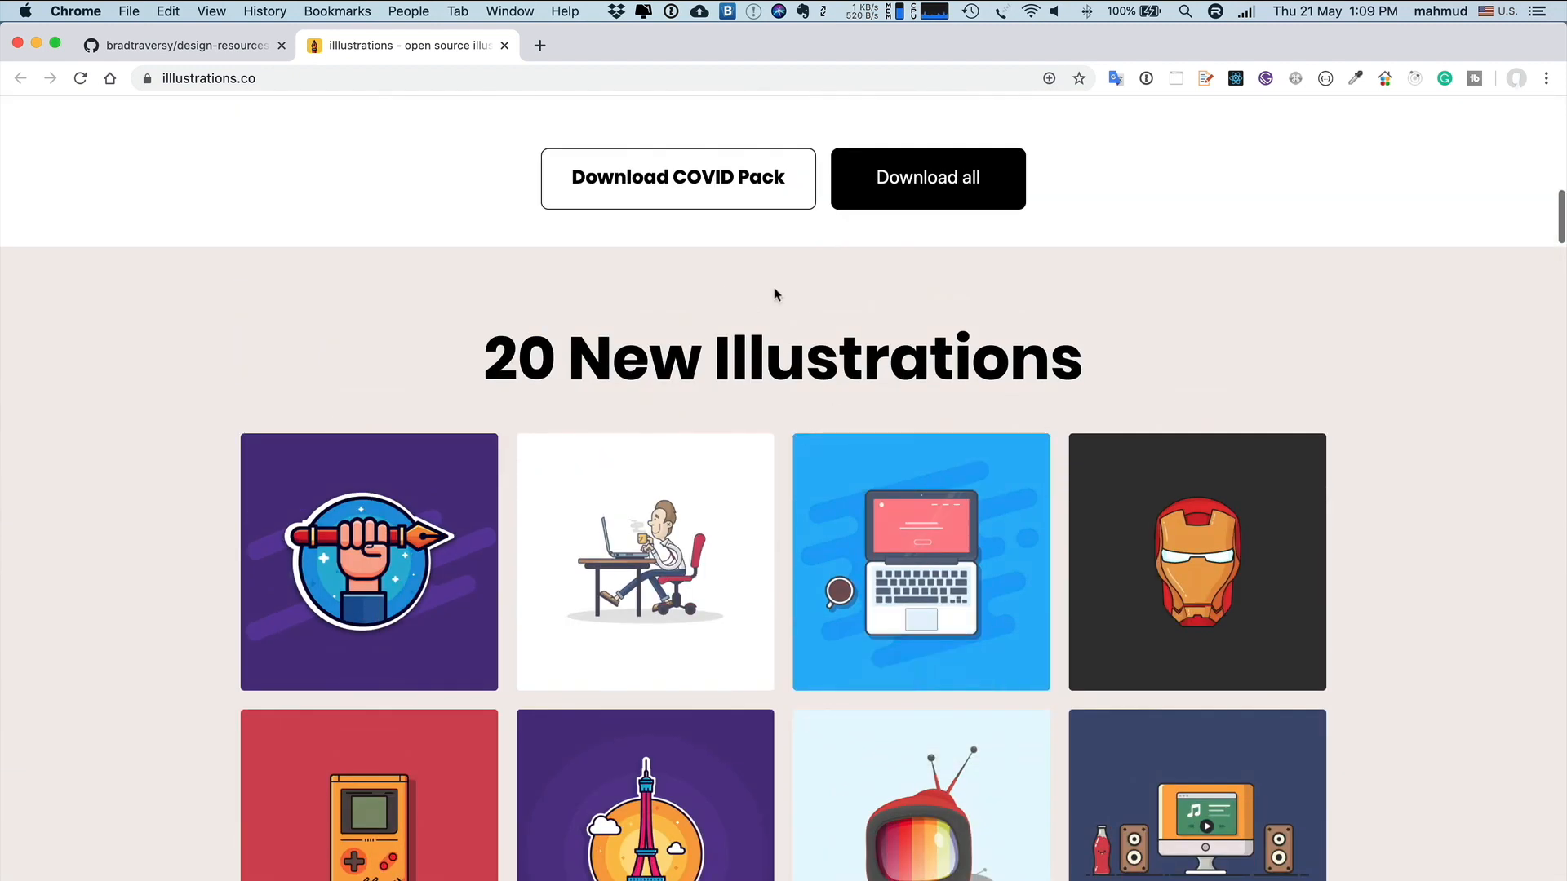
scroll(down, 3)
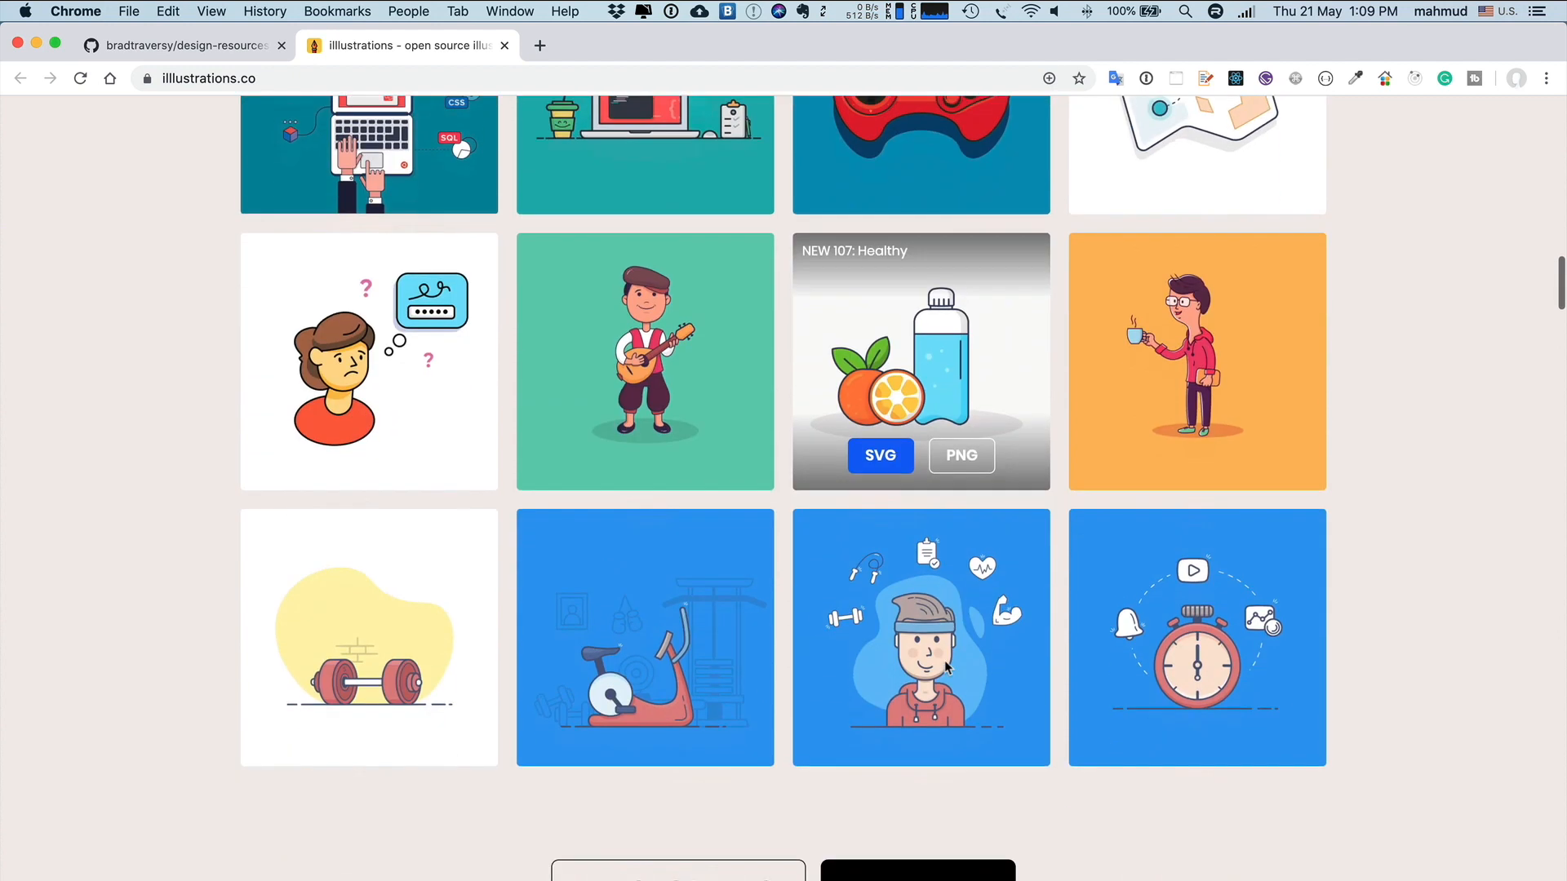
scroll(down, 3)
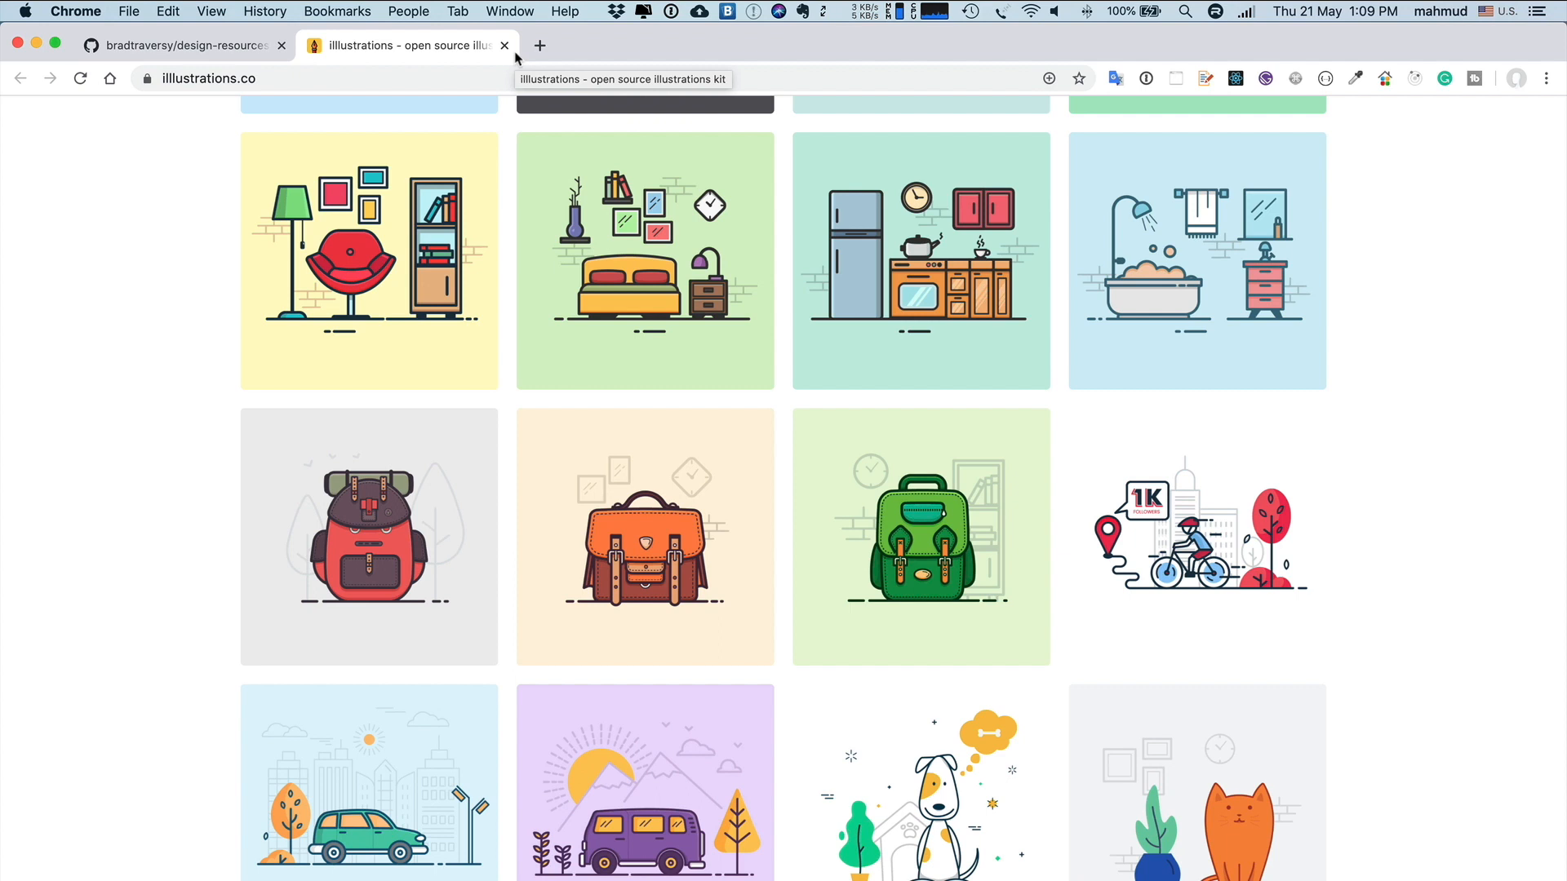
click(505, 45)
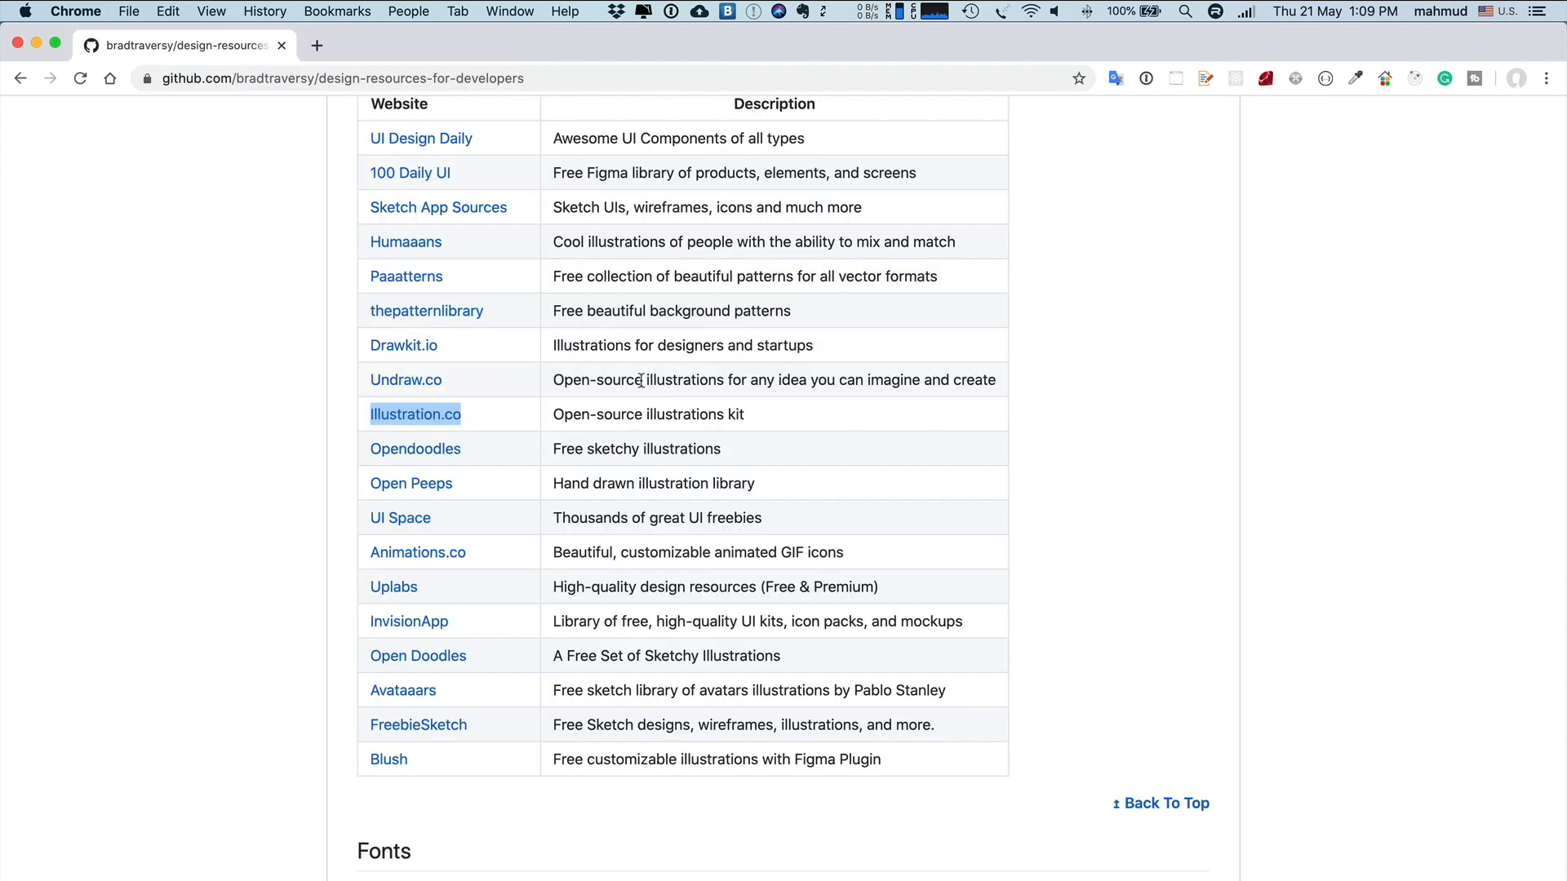
Open Animations.co from the readme in a new tab and scroll its homepage
scroll(down, 3)
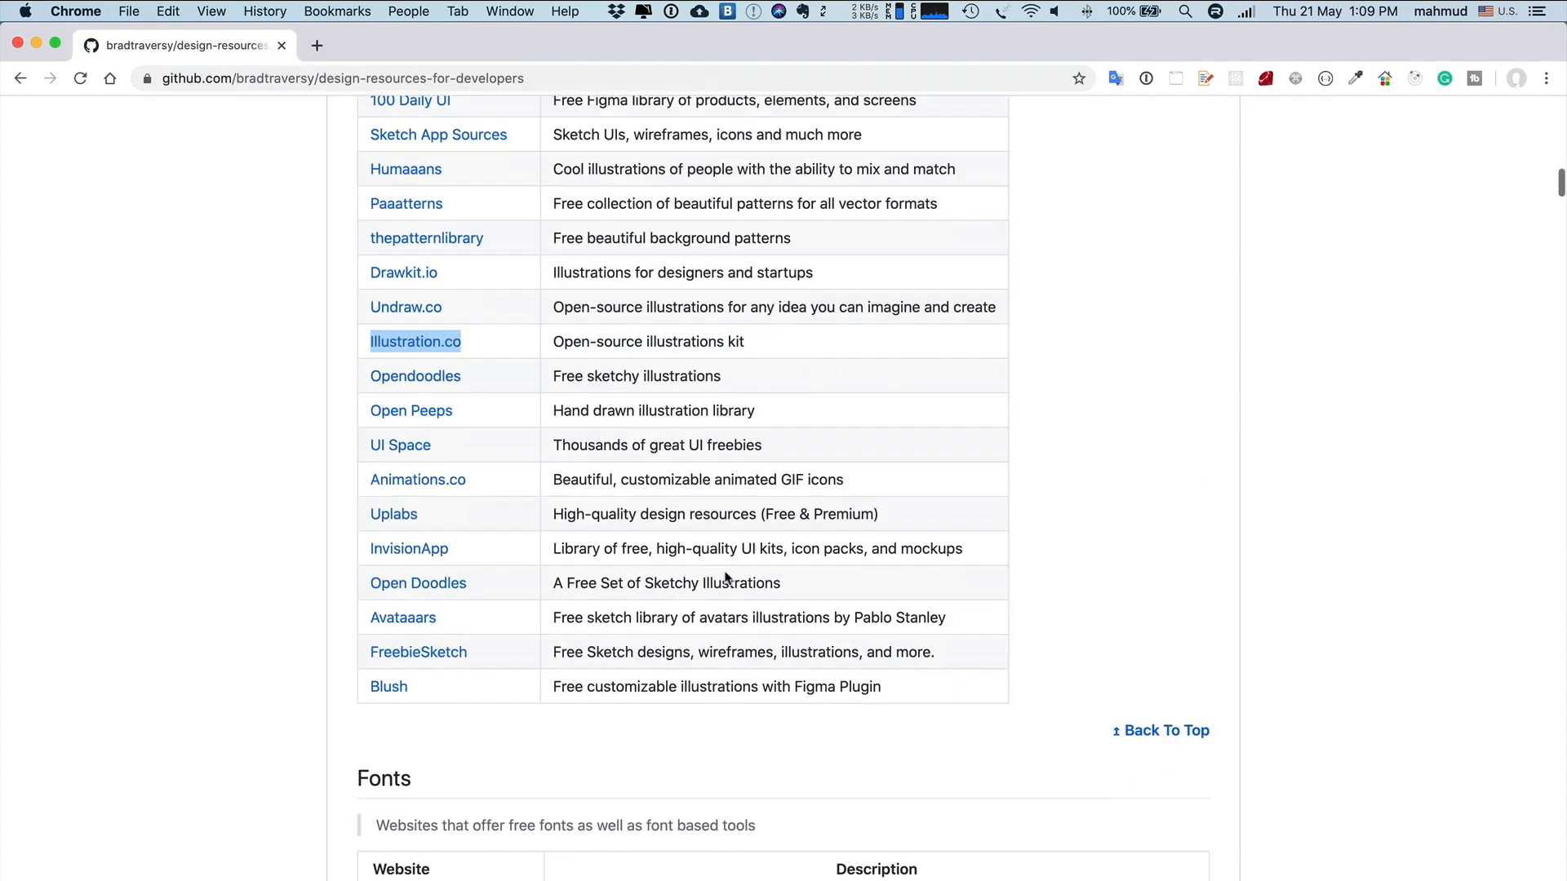
scroll(down, 3)
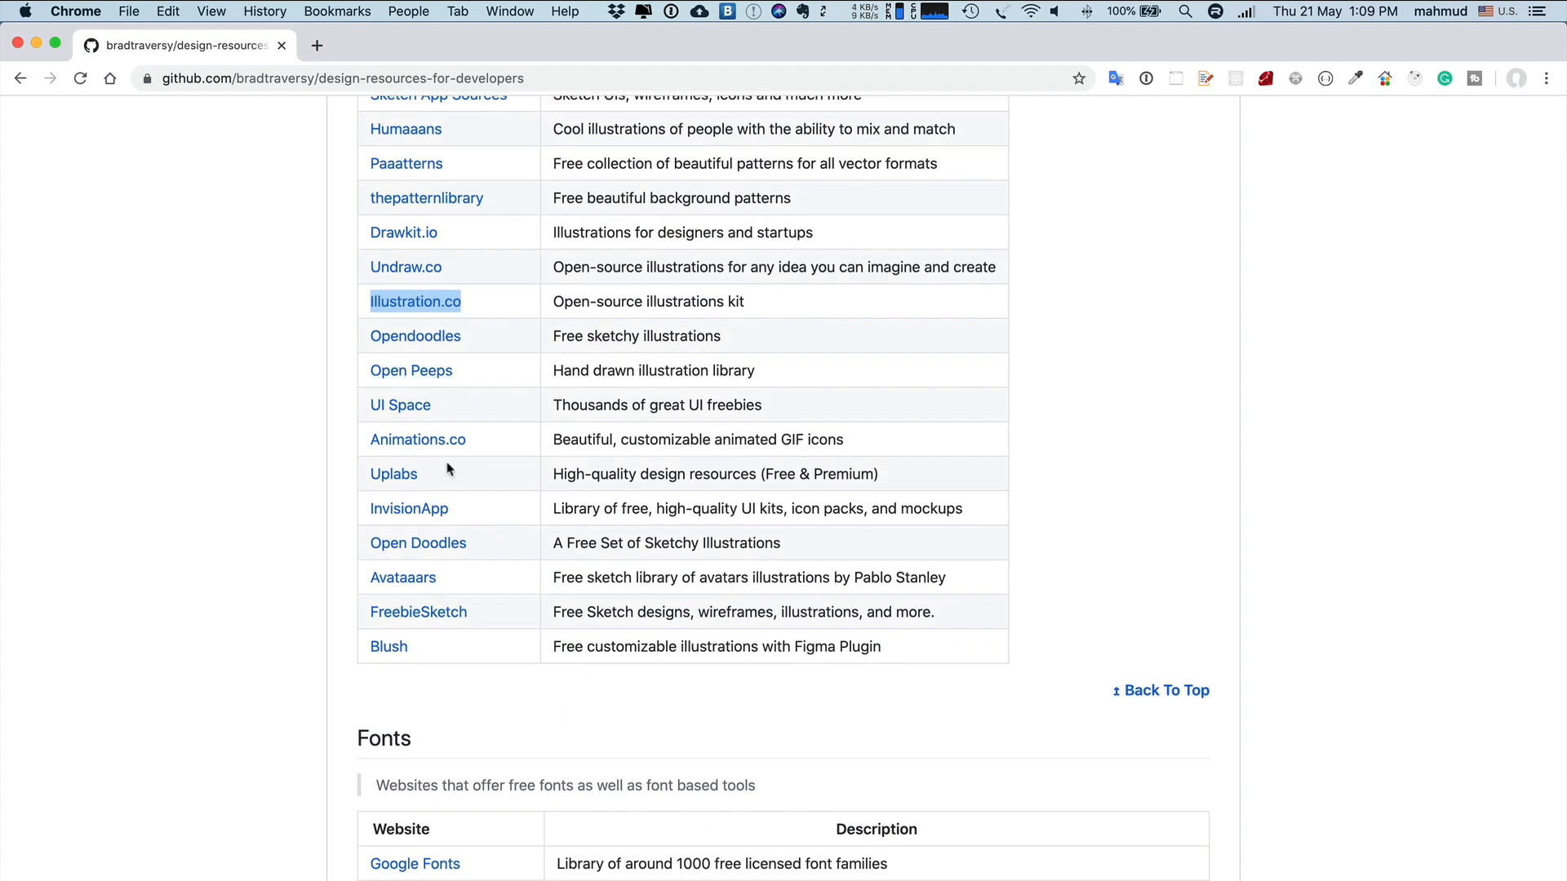
mouse_move(478, 472)
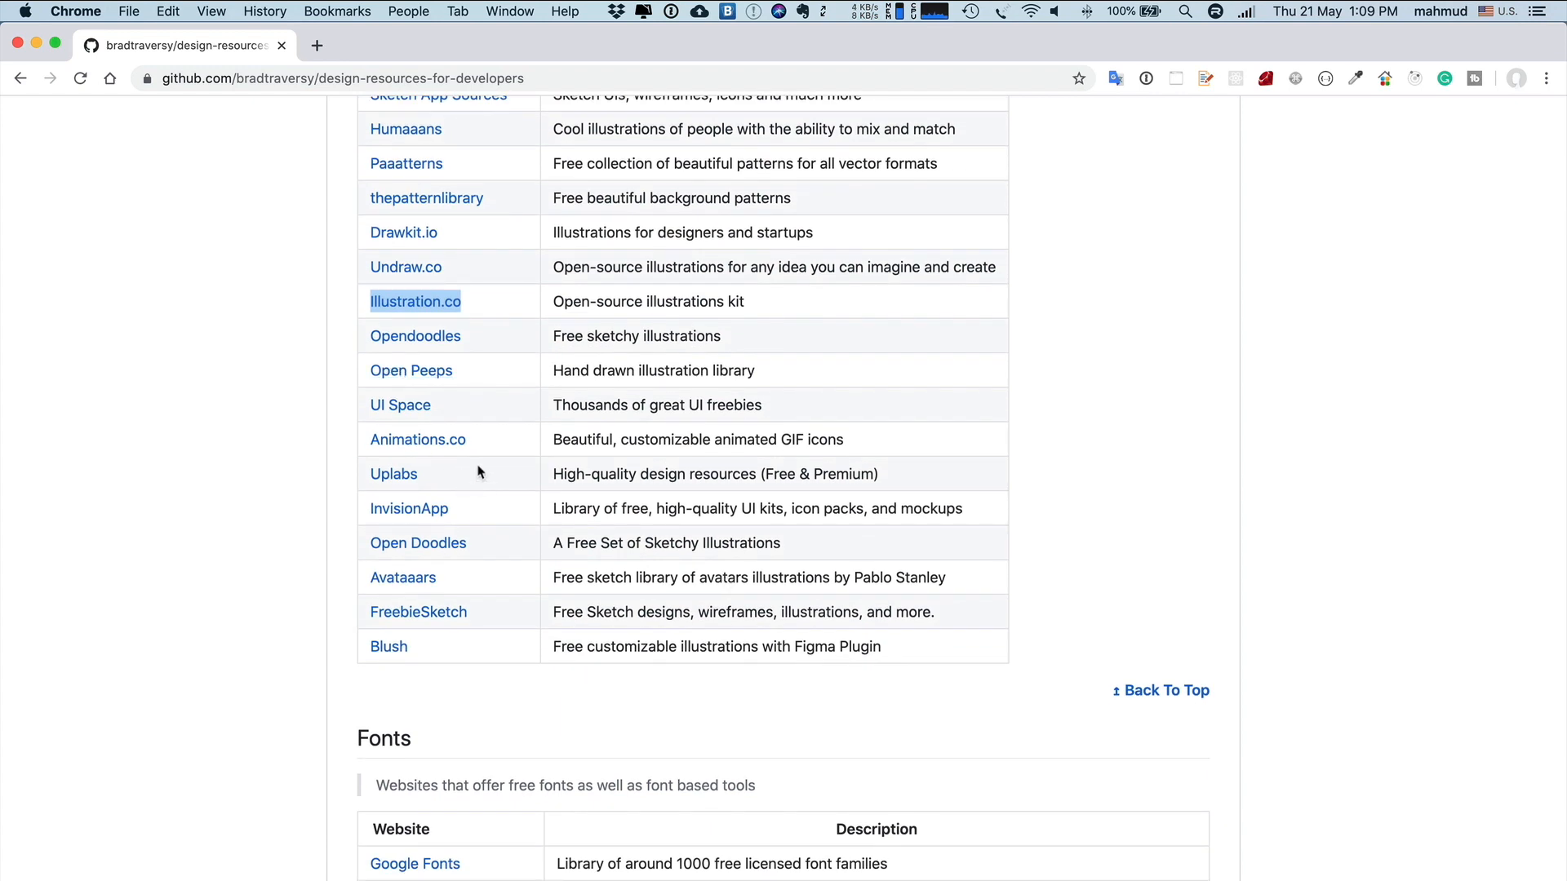
right_click(416, 440)
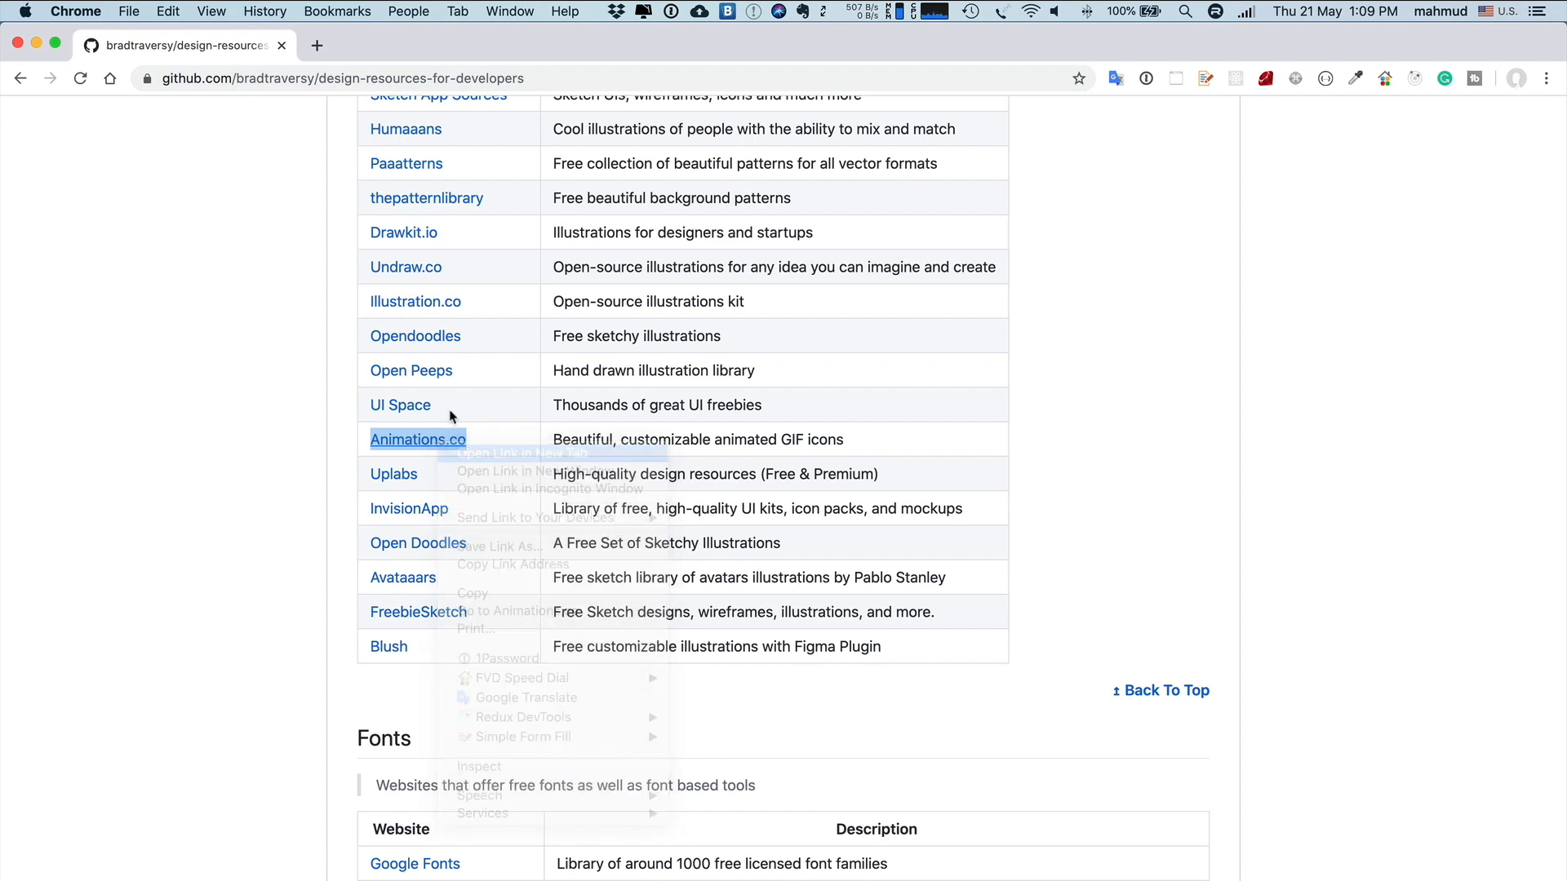
click(501, 470)
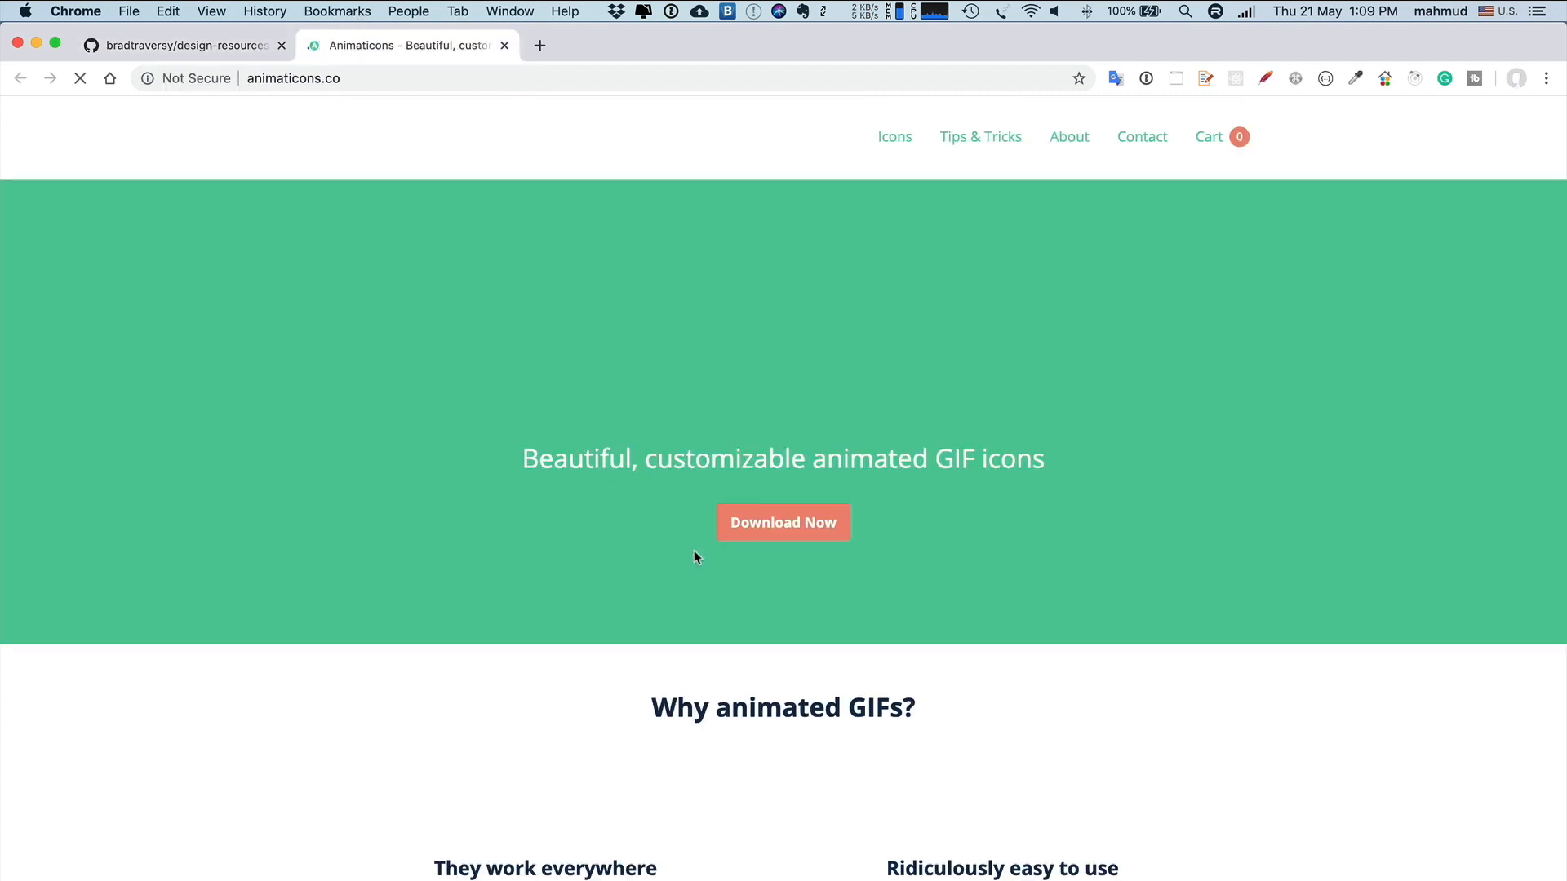
scroll(down, 3)
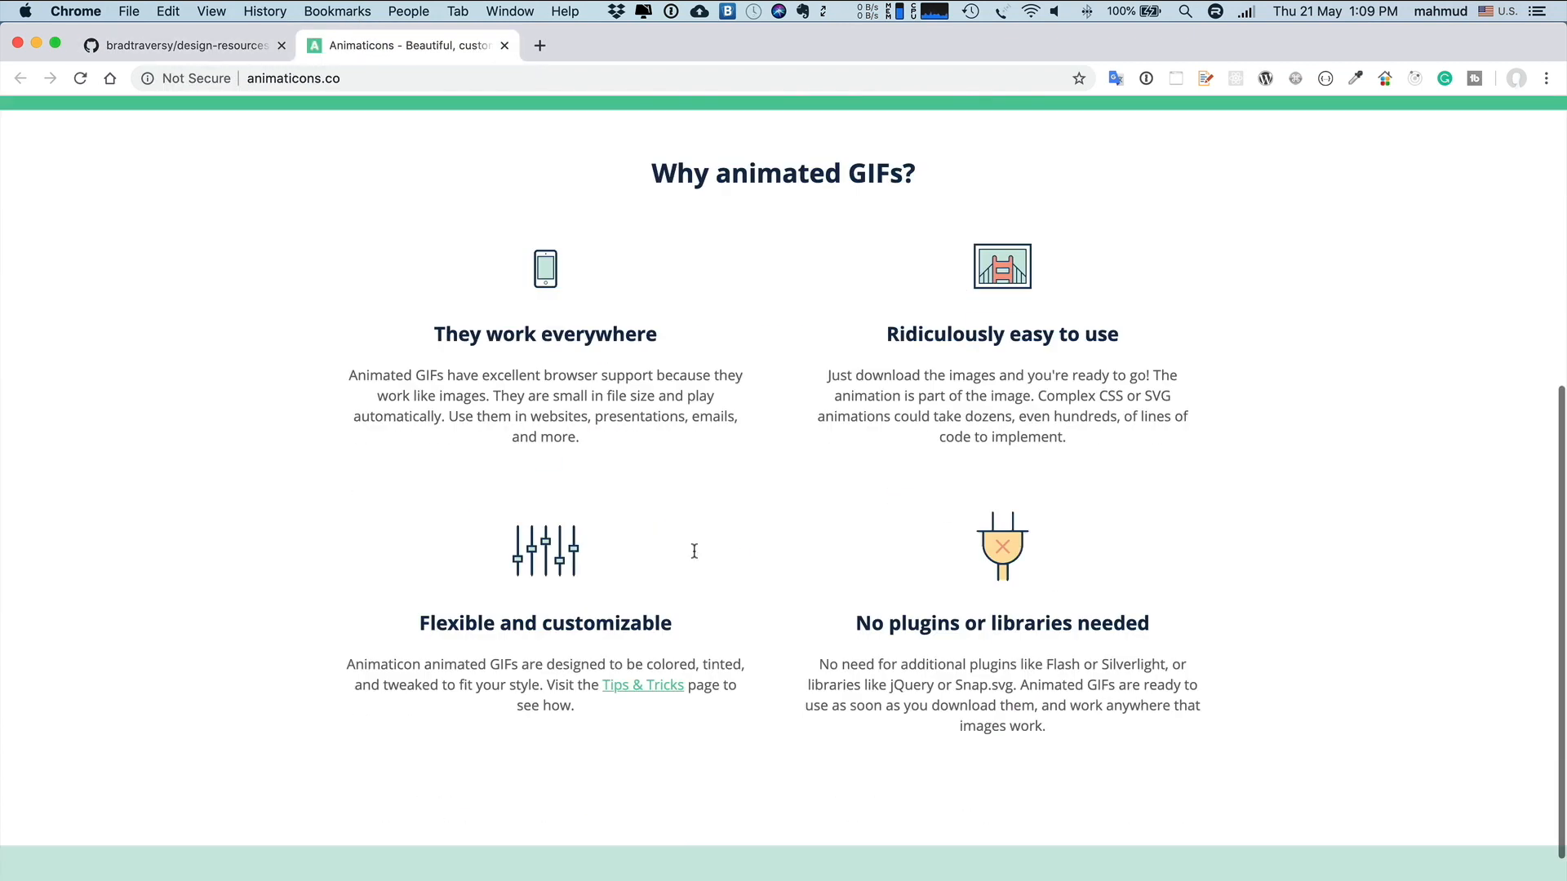
scroll(up, 3)
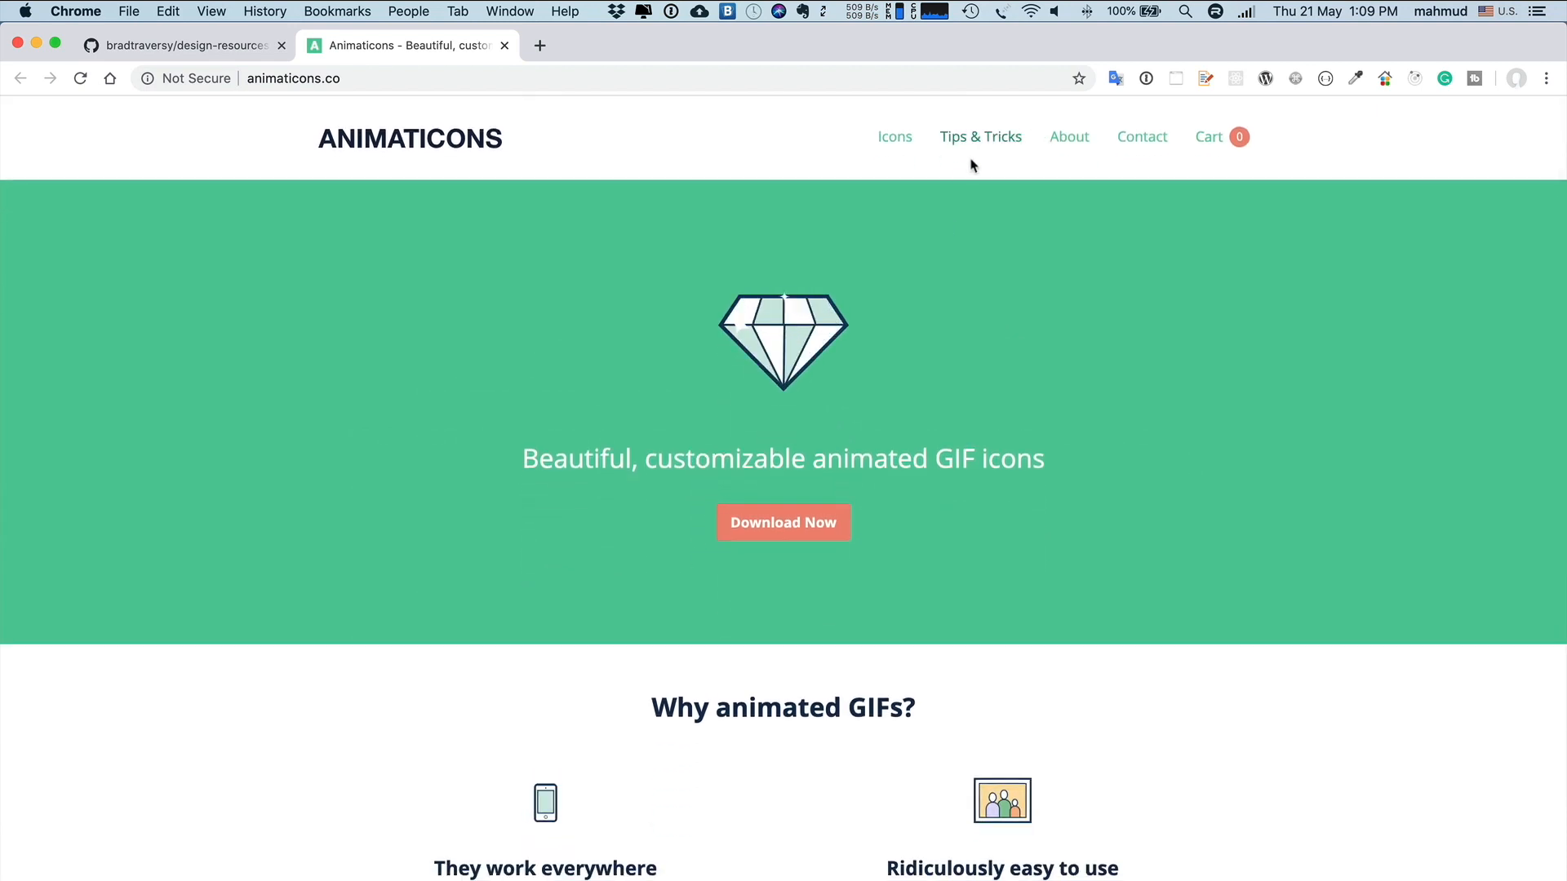
scroll(down, 3)
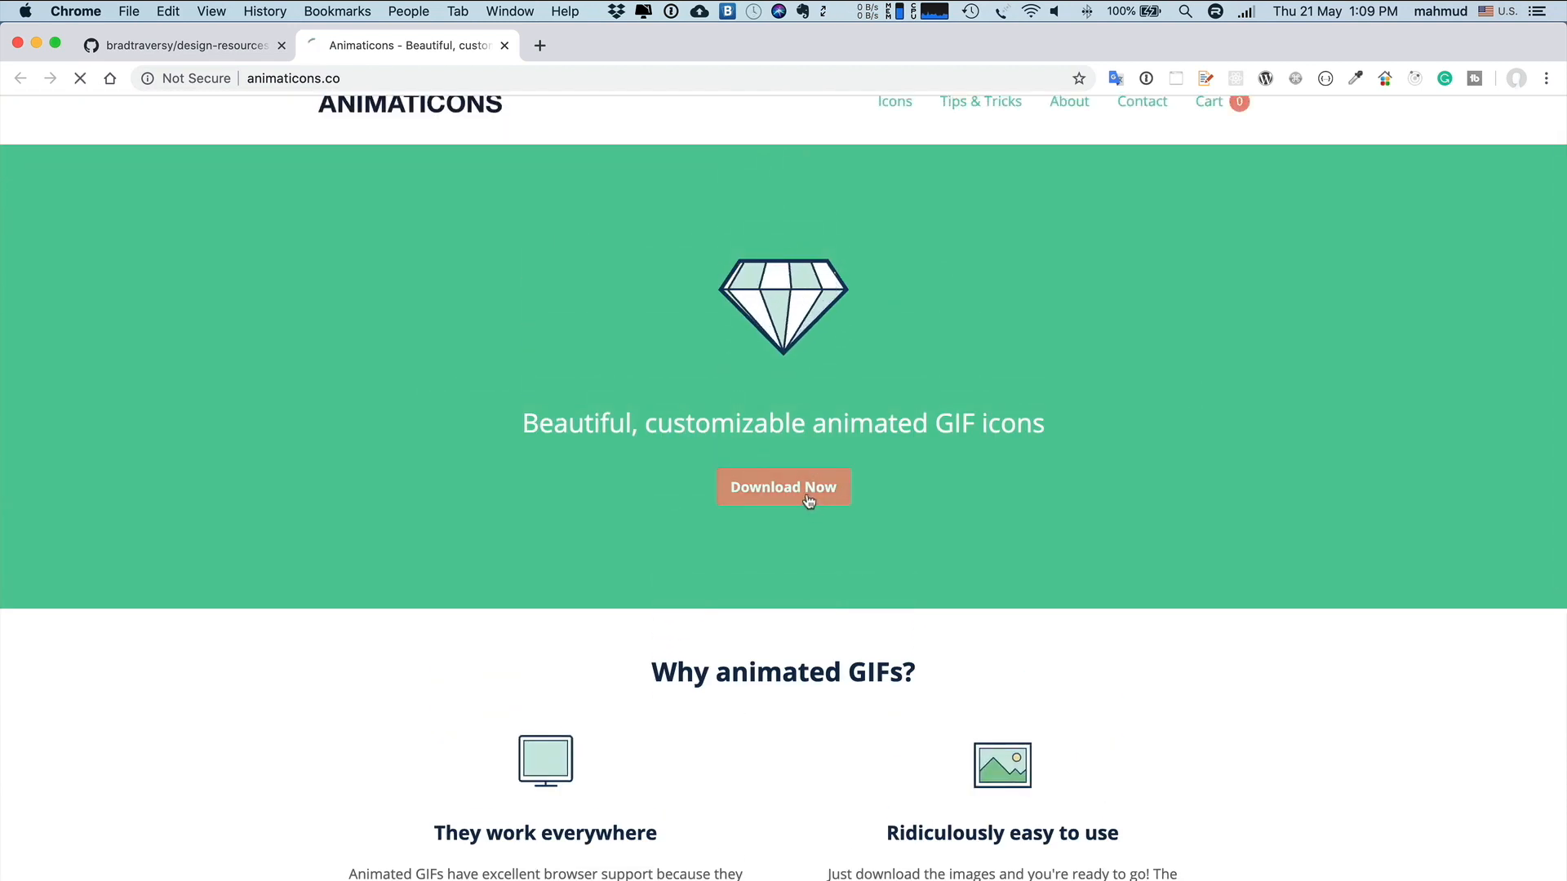
Go to the downloadable icon sets and browse the free Animaticons Camp set page
click(783, 487)
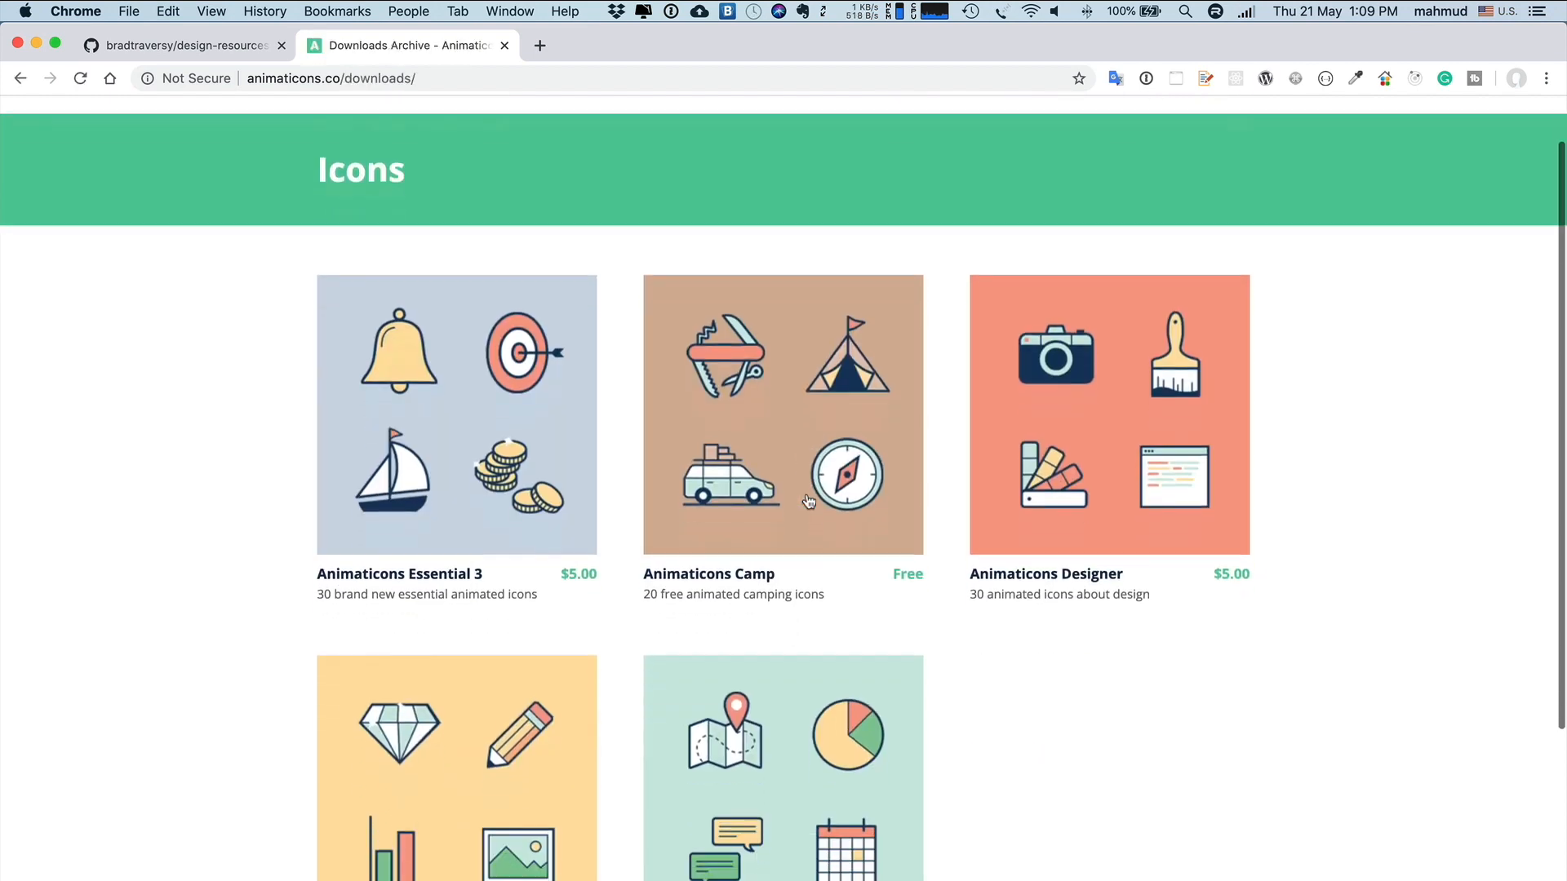
scroll(down, 3)
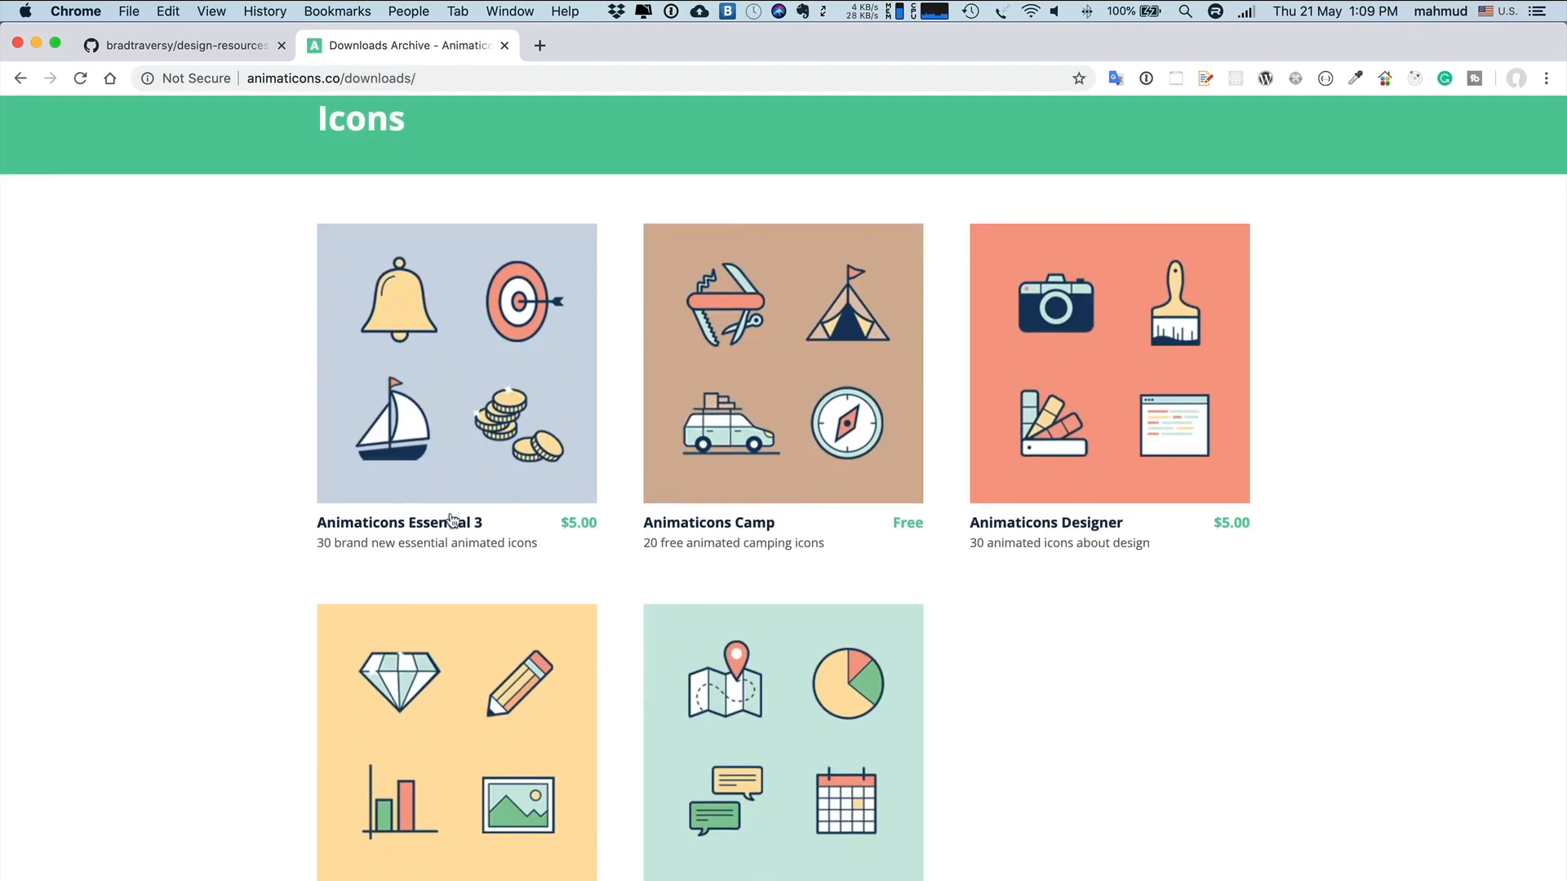
scroll(down, 3)
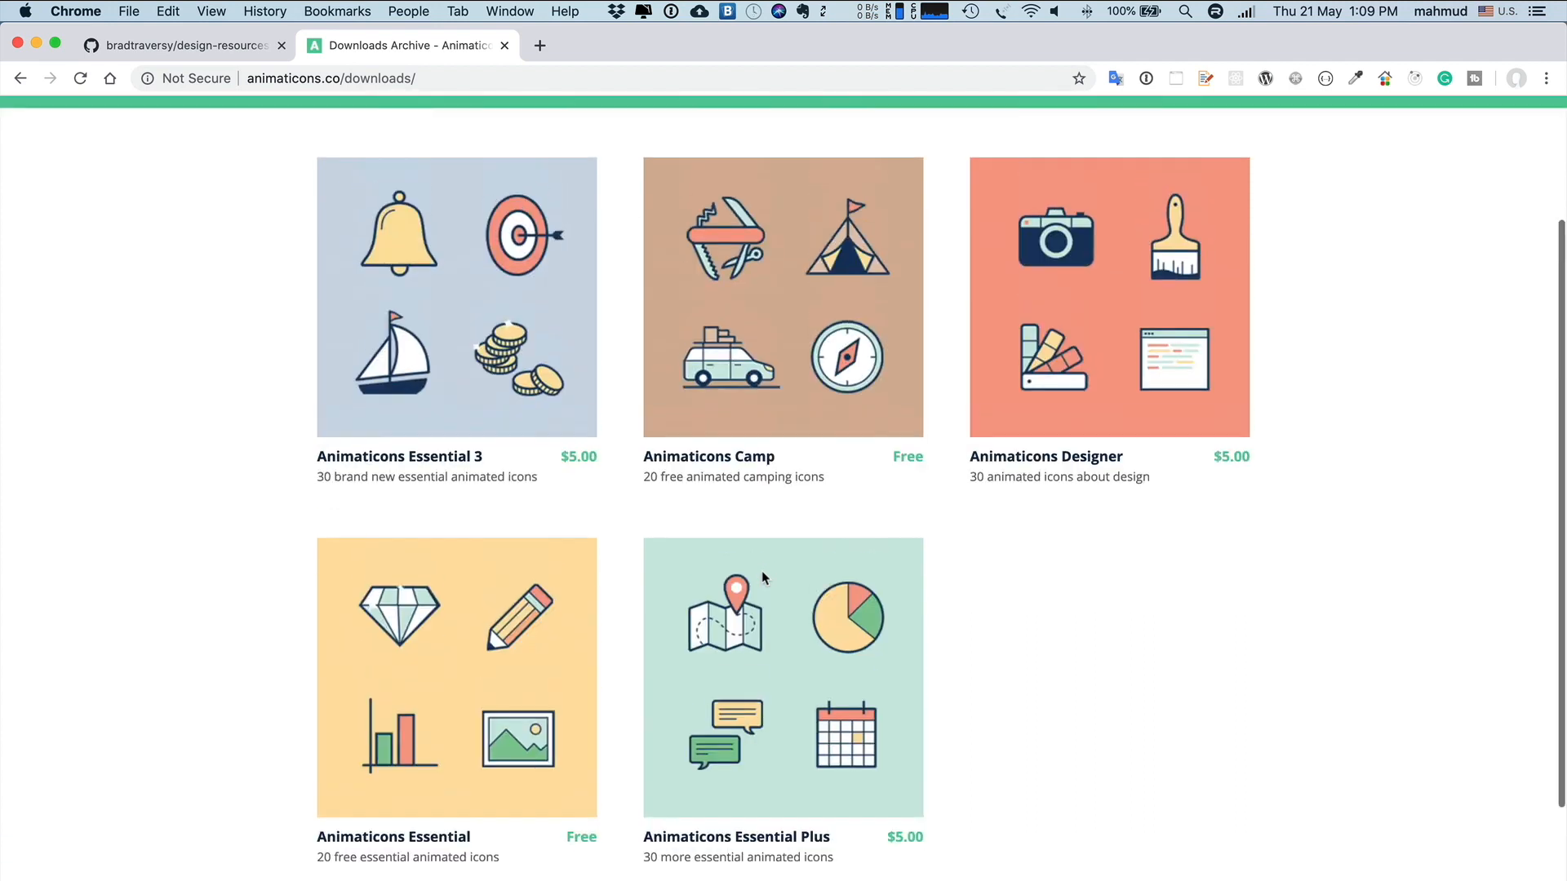
click(782, 296)
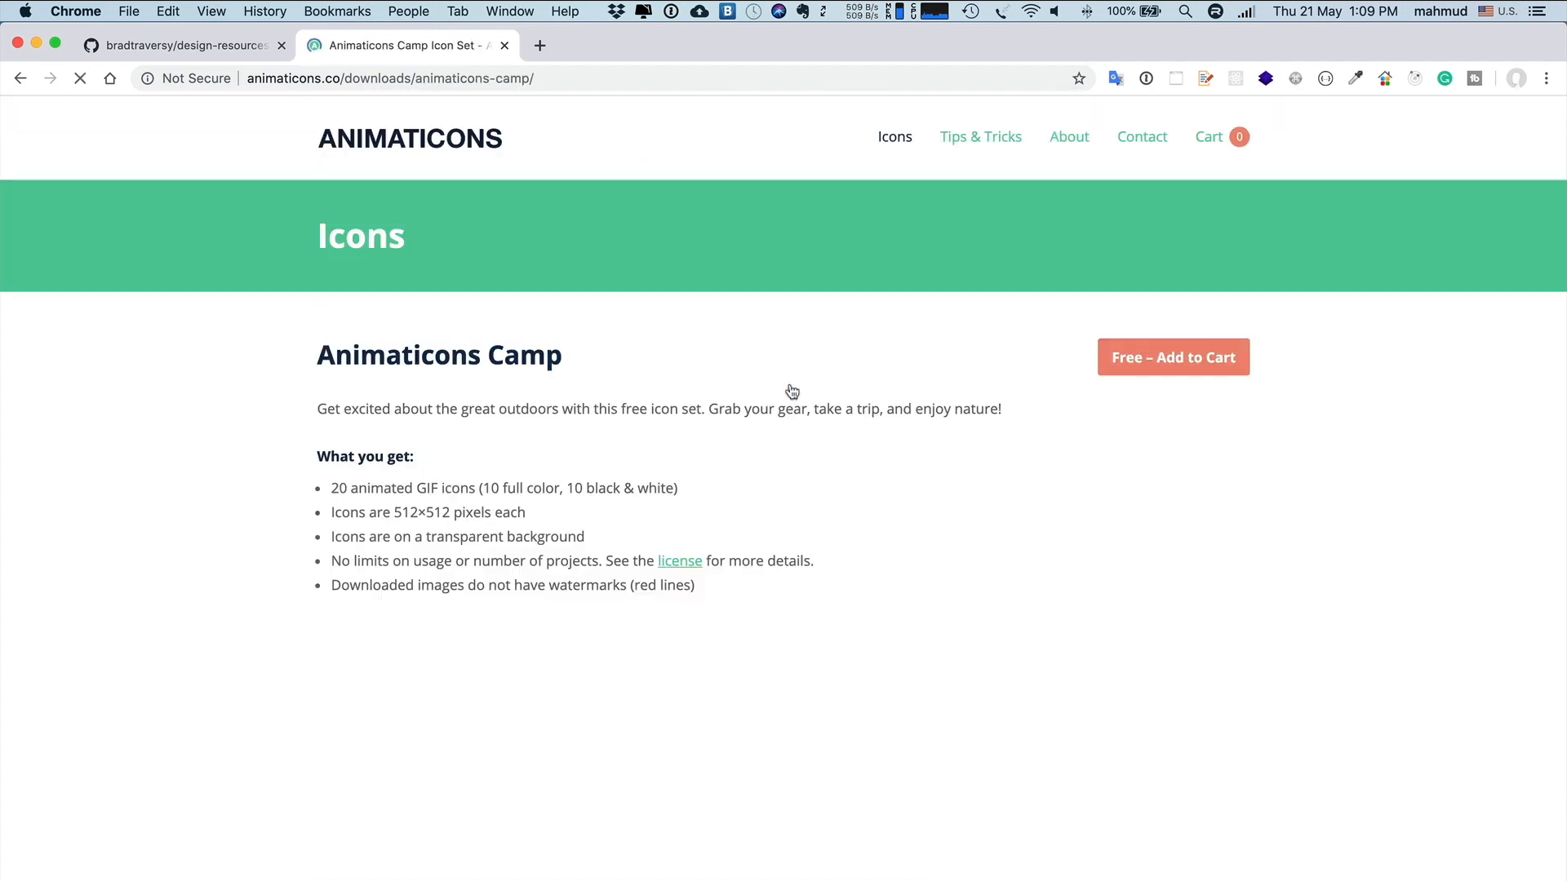
scroll(down, 3)
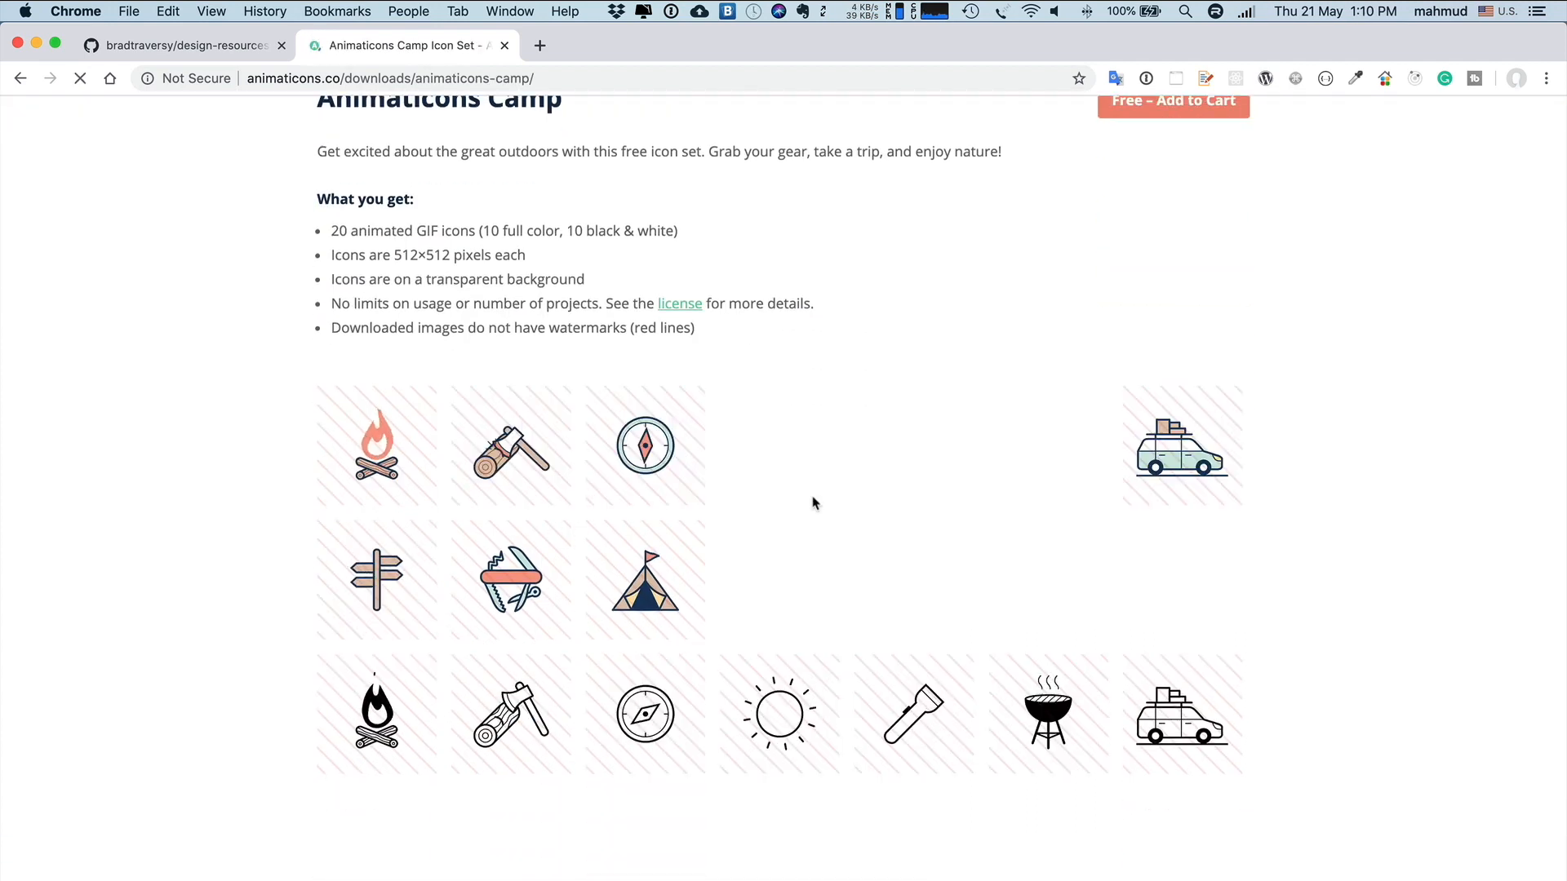
scroll(down, 3)
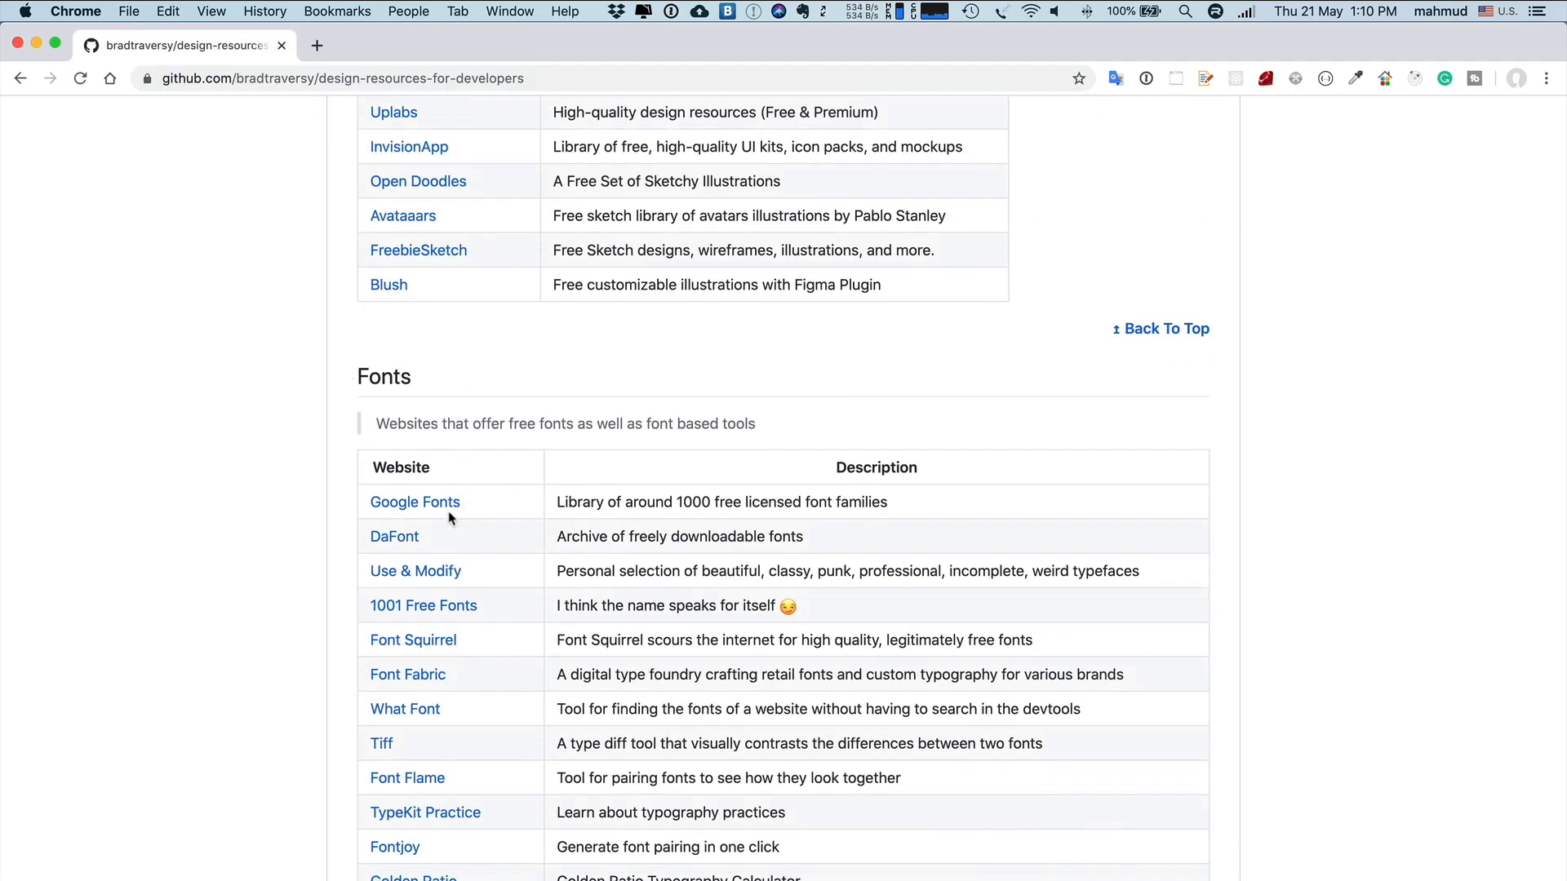
right_click(413, 502)
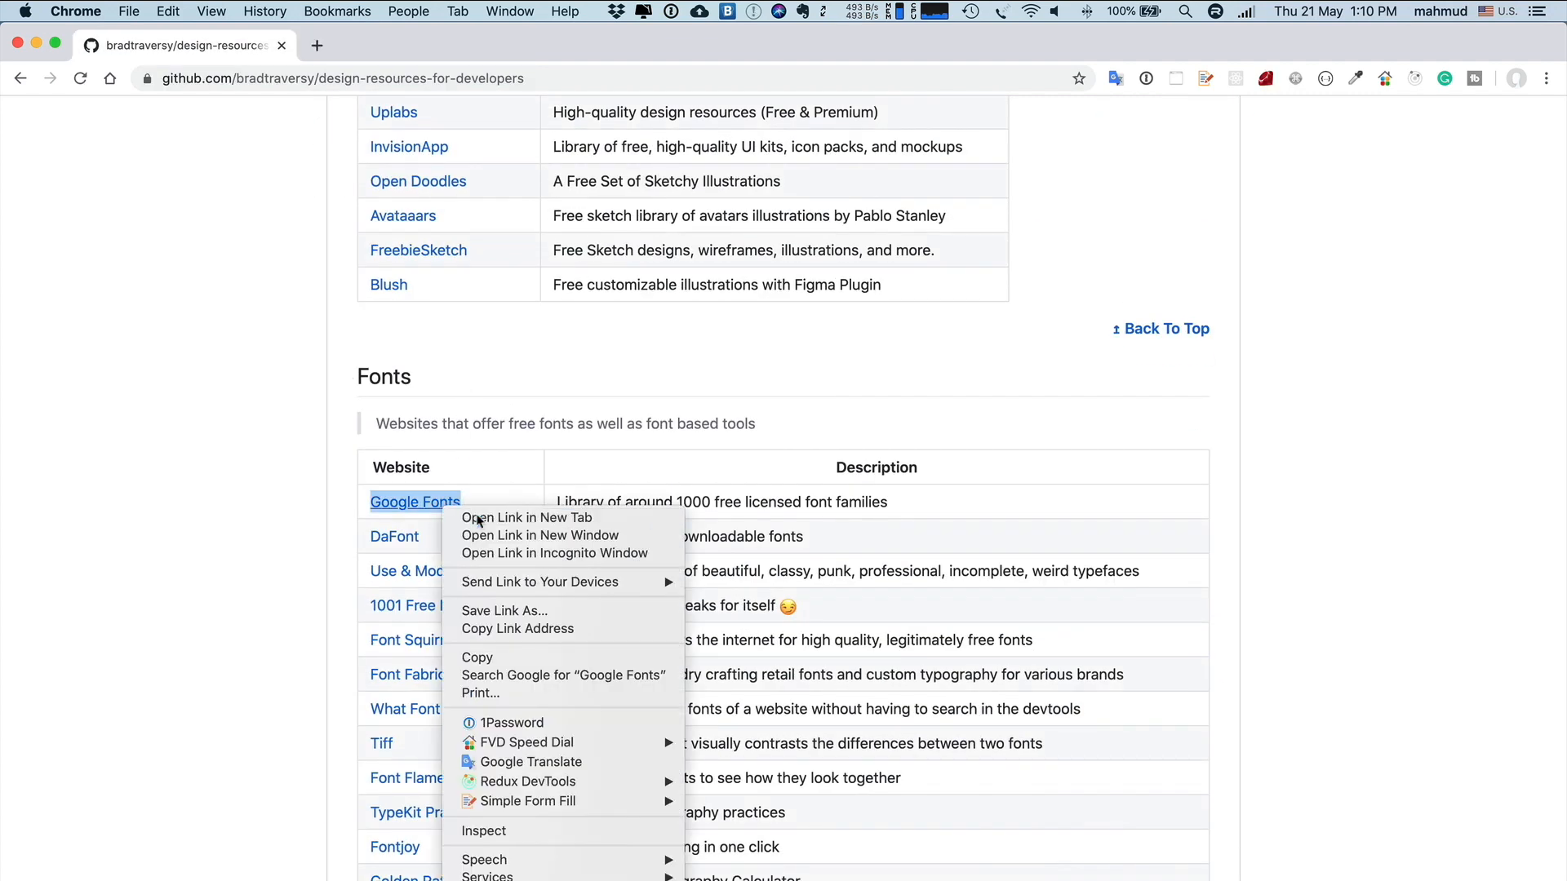
click(526, 517)
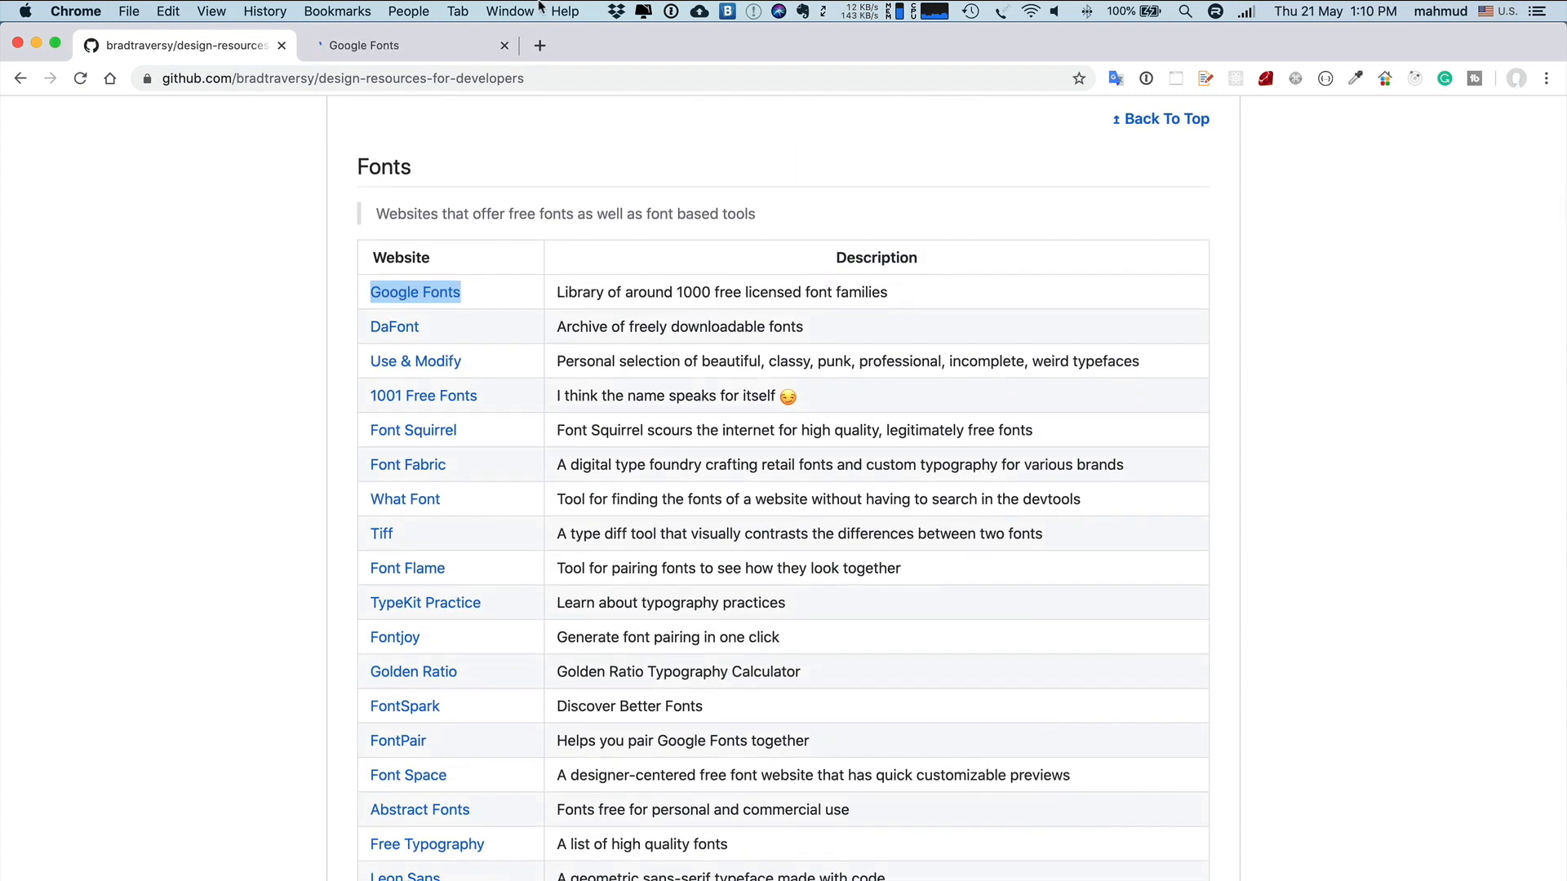
click(369, 44)
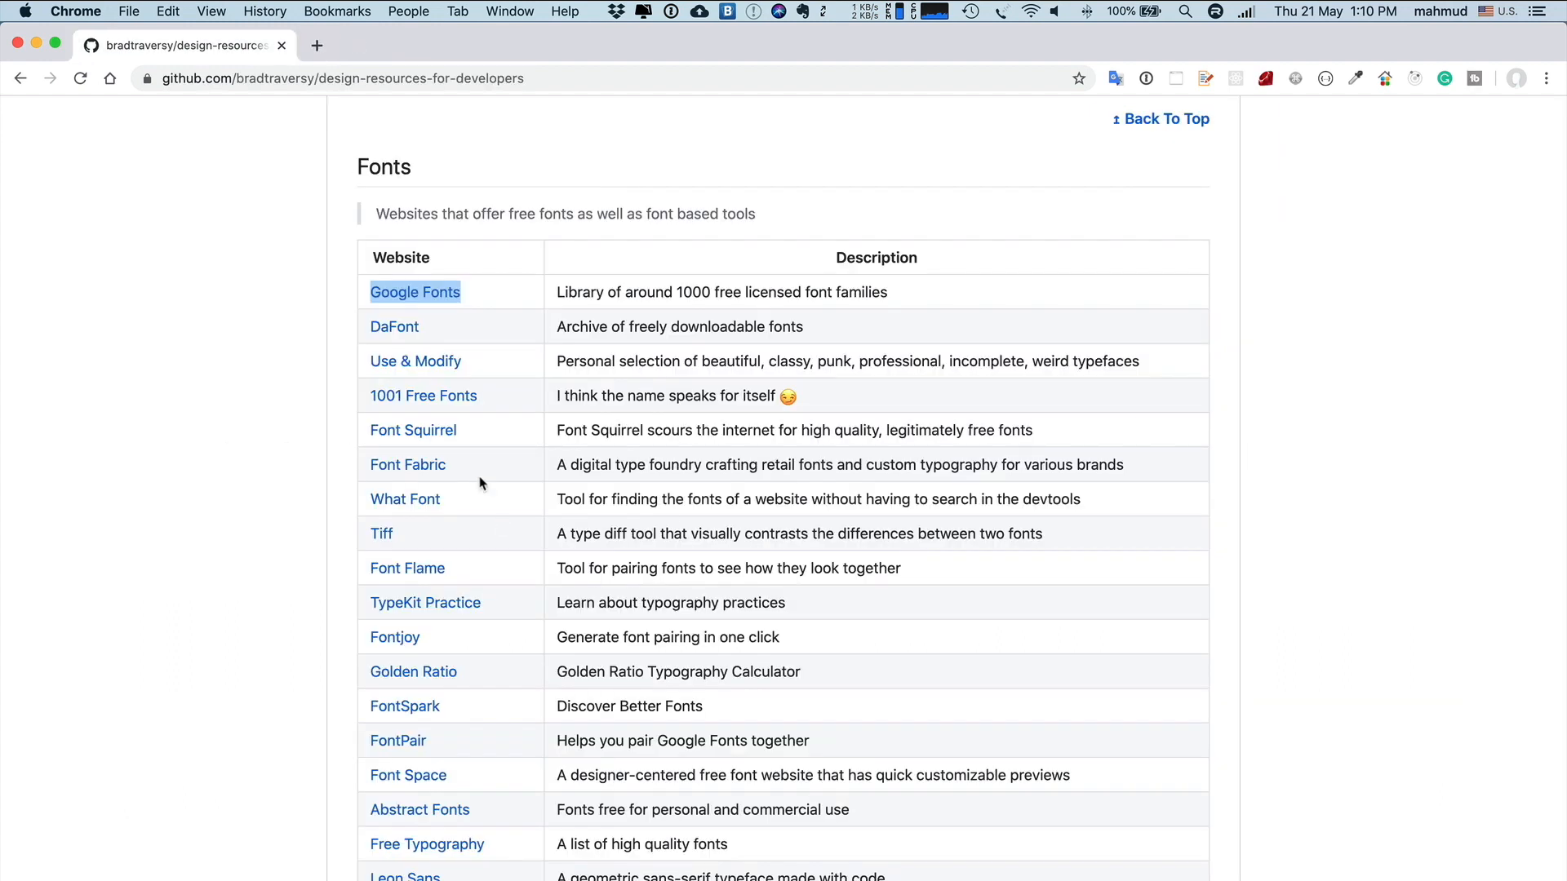
scroll(down, 3)
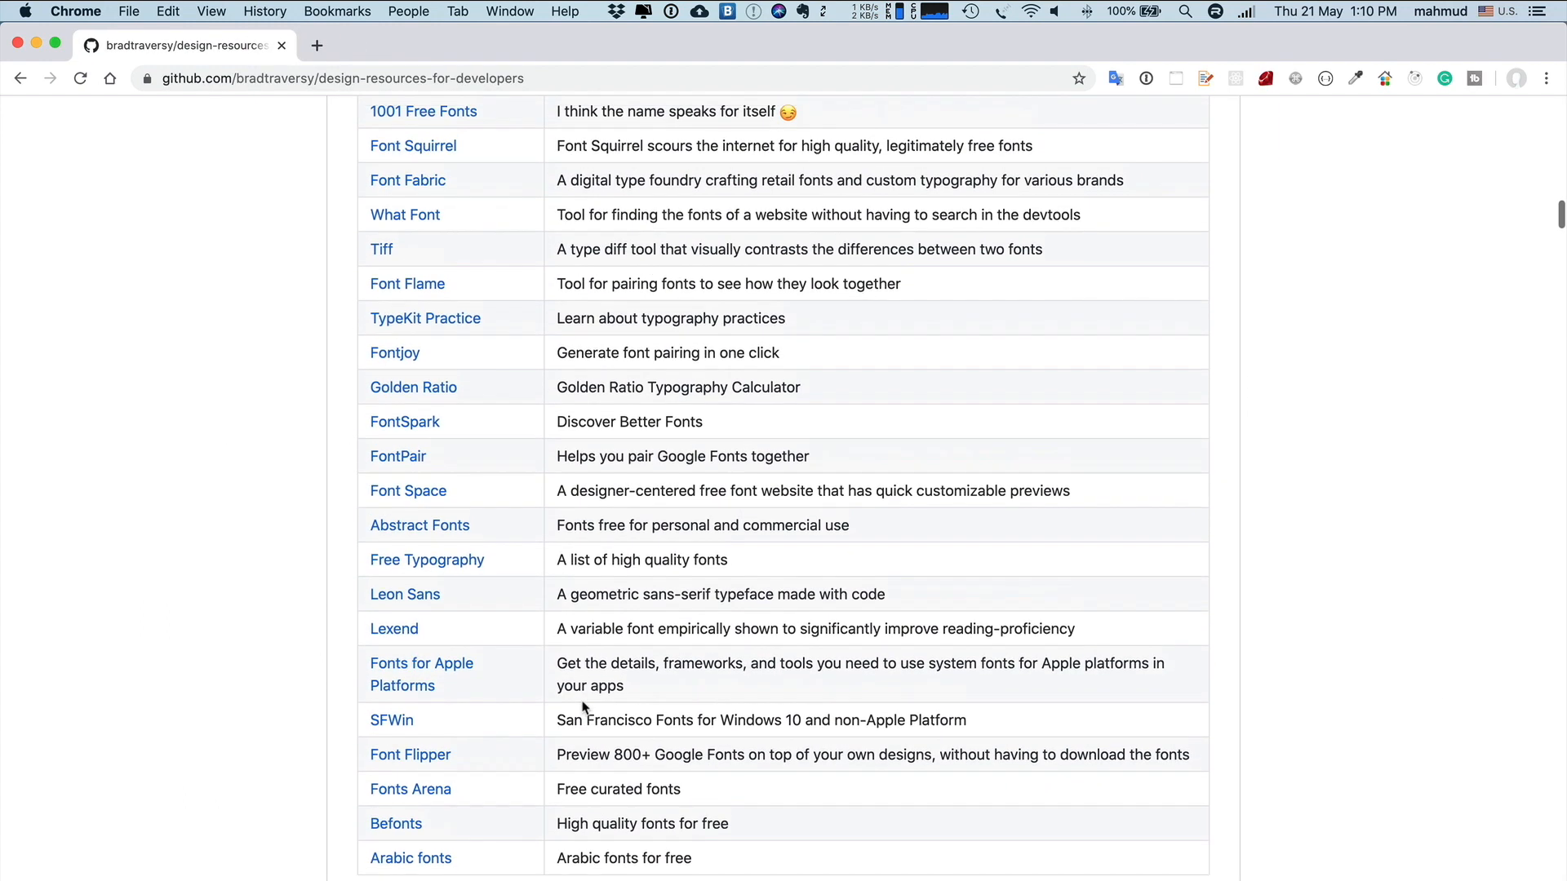
scroll(up, 3)
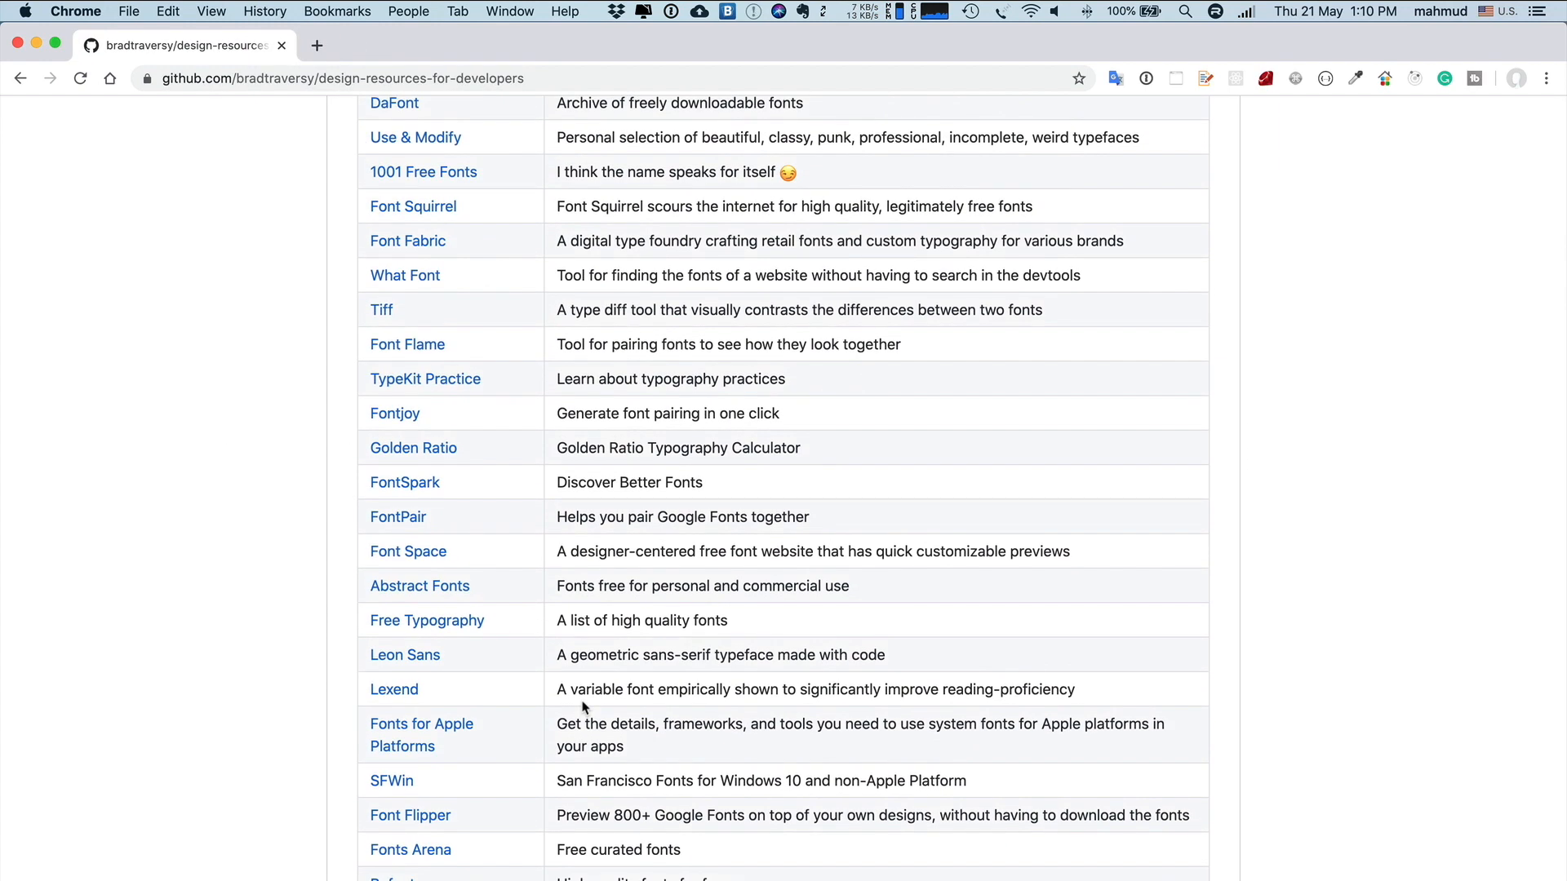
scroll(down, 3)
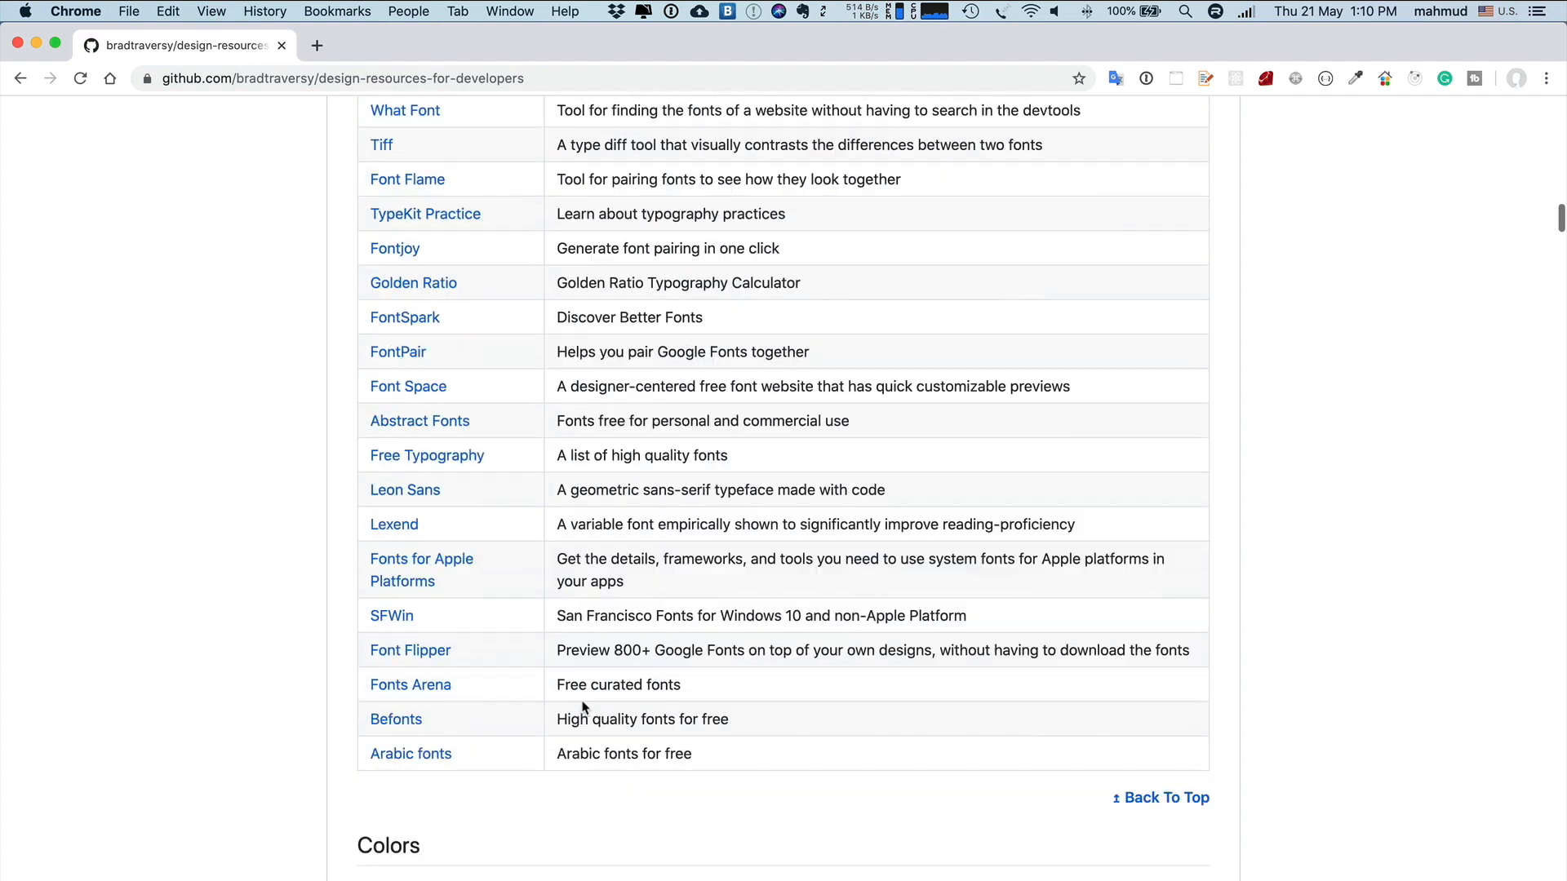
scroll(down, 3)
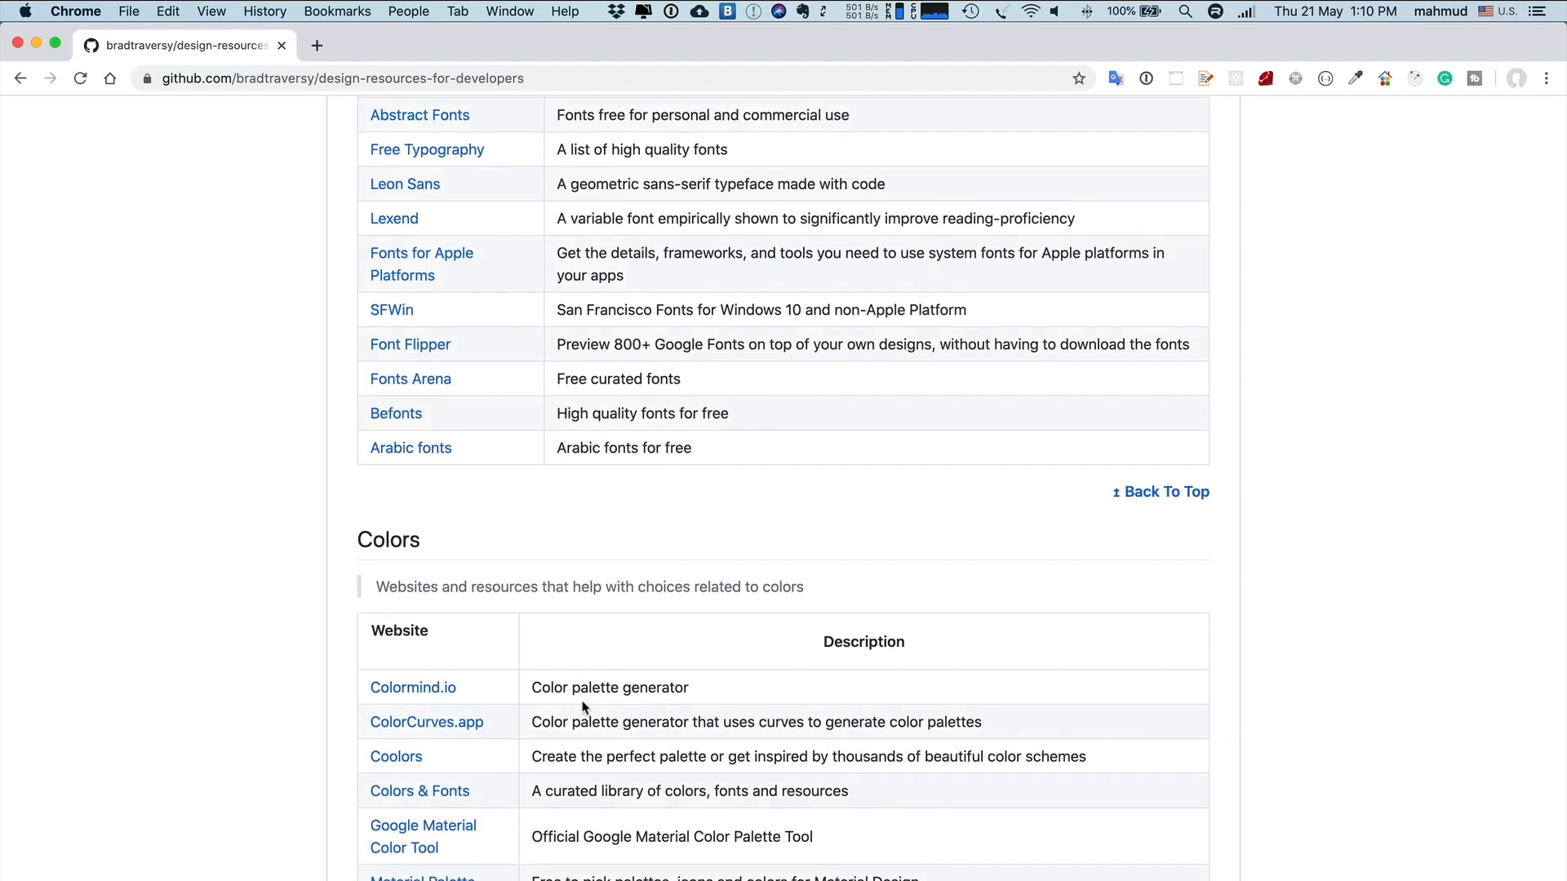
scroll(up, 3)
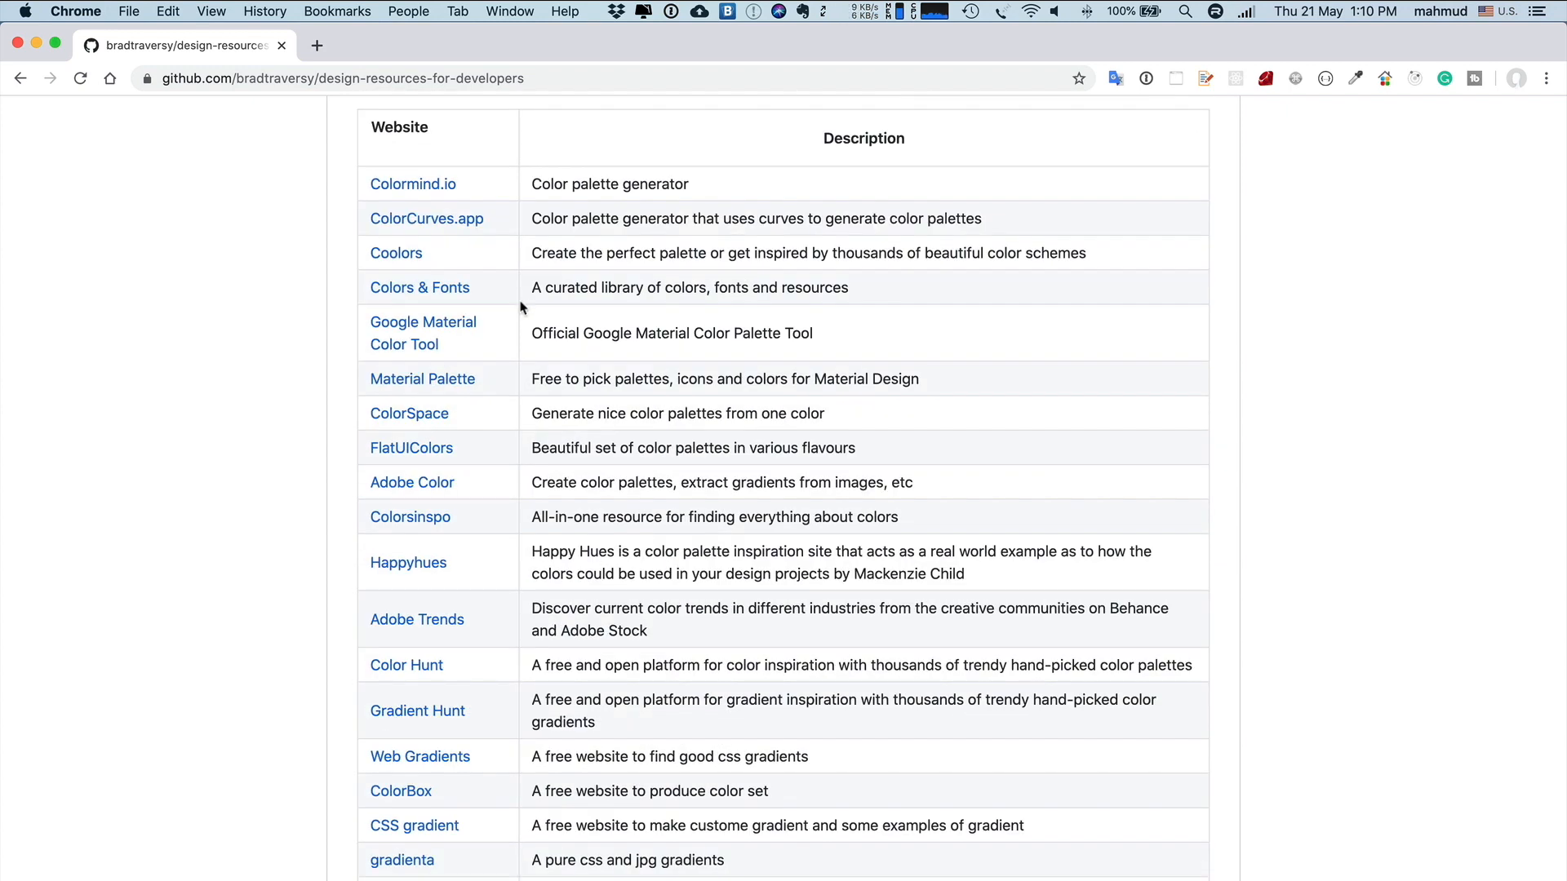
Preview FlatUIColors in a new tab, then scroll down to the Icons section
right_click(411, 448)
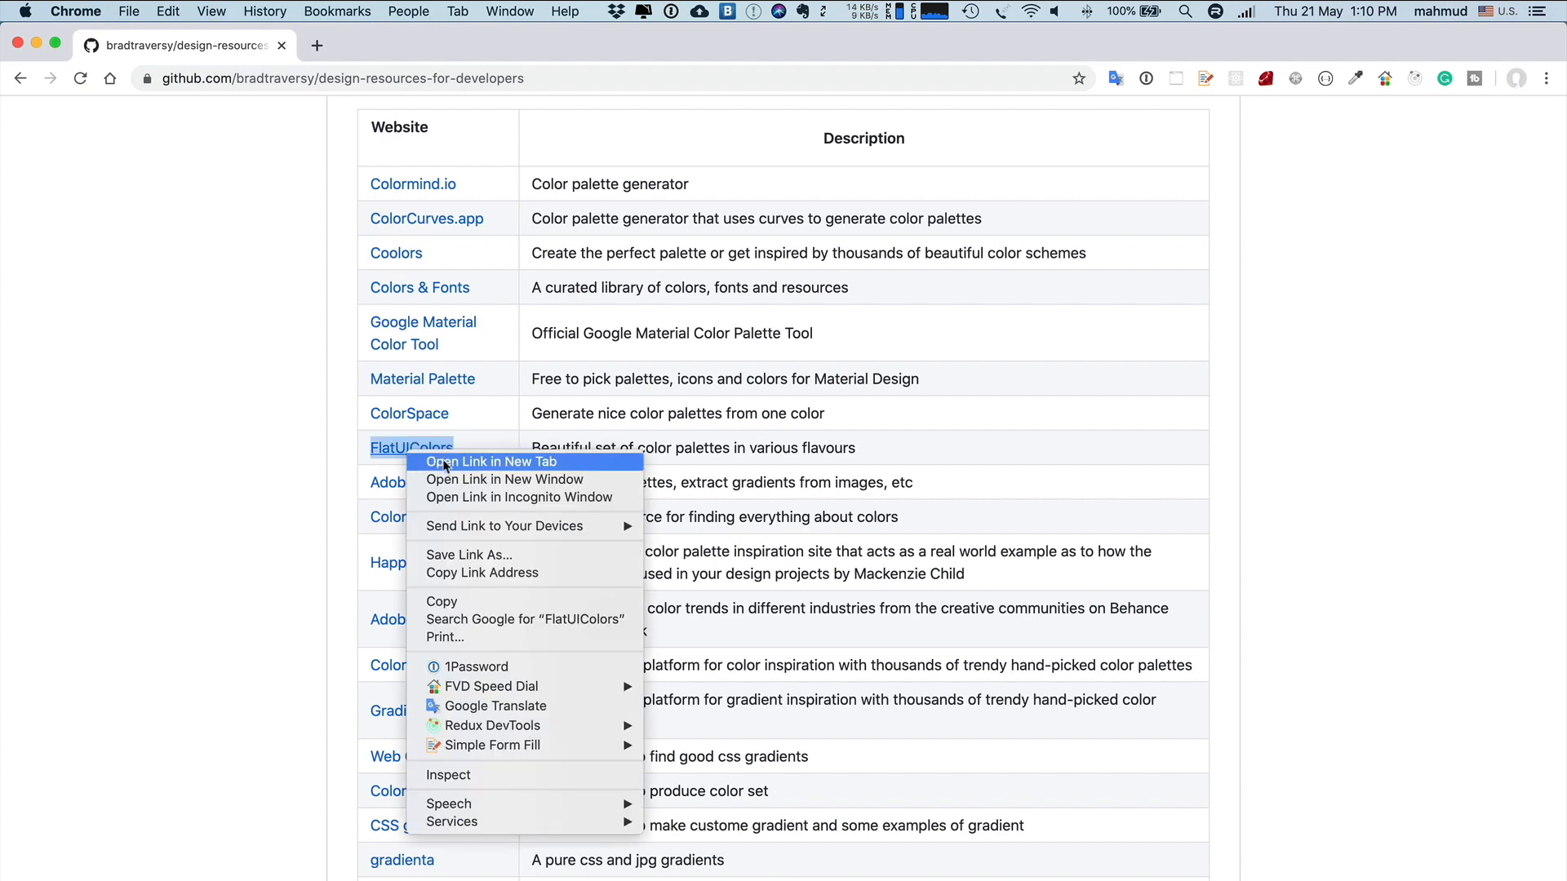
click(492, 462)
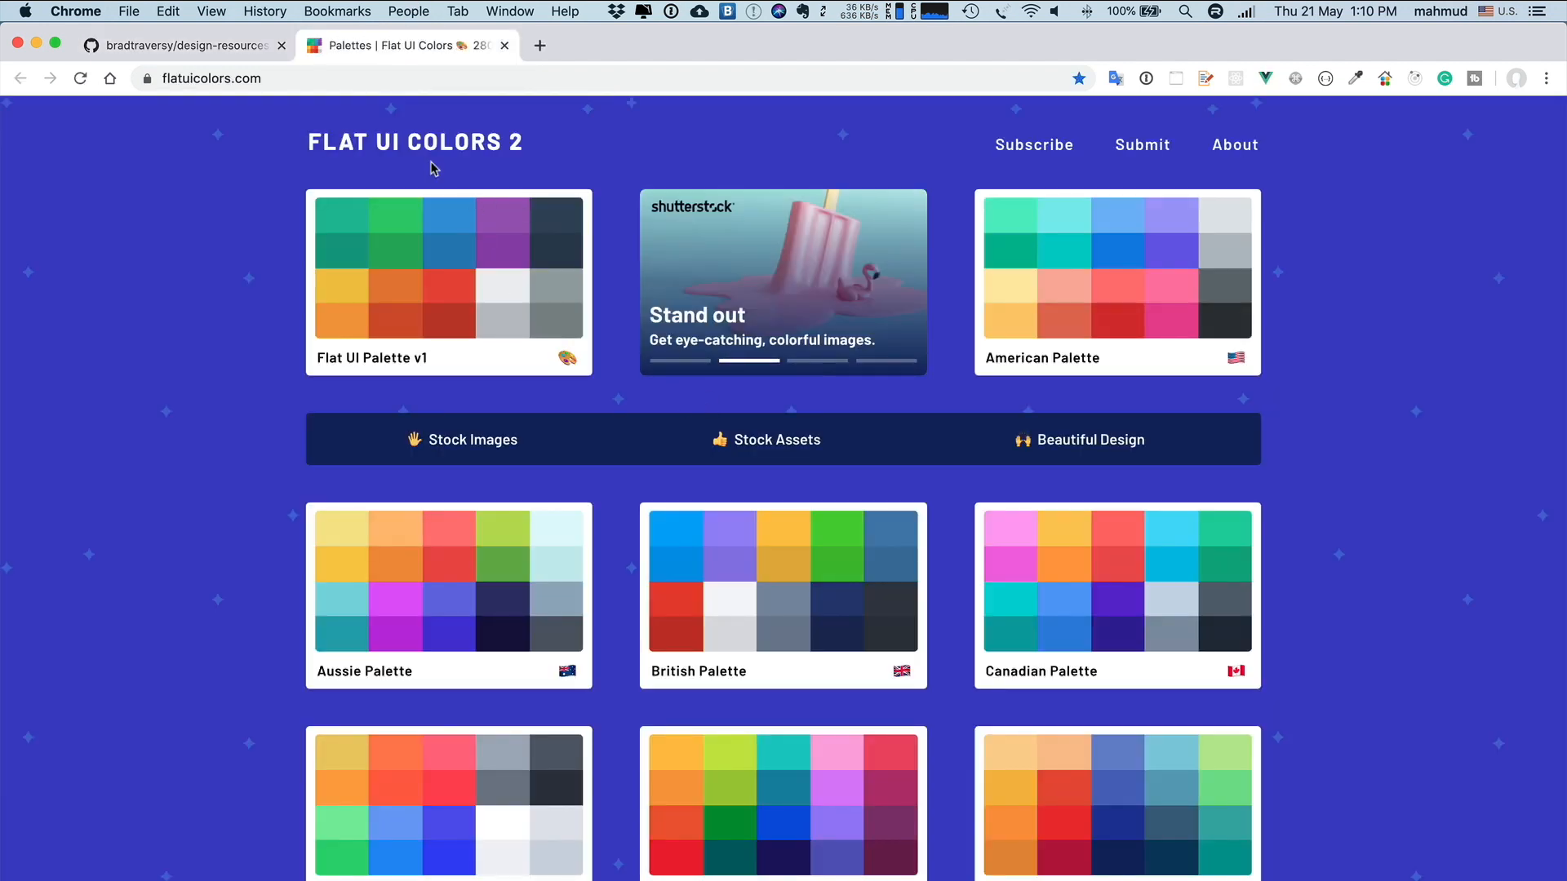
scroll(down, 3)
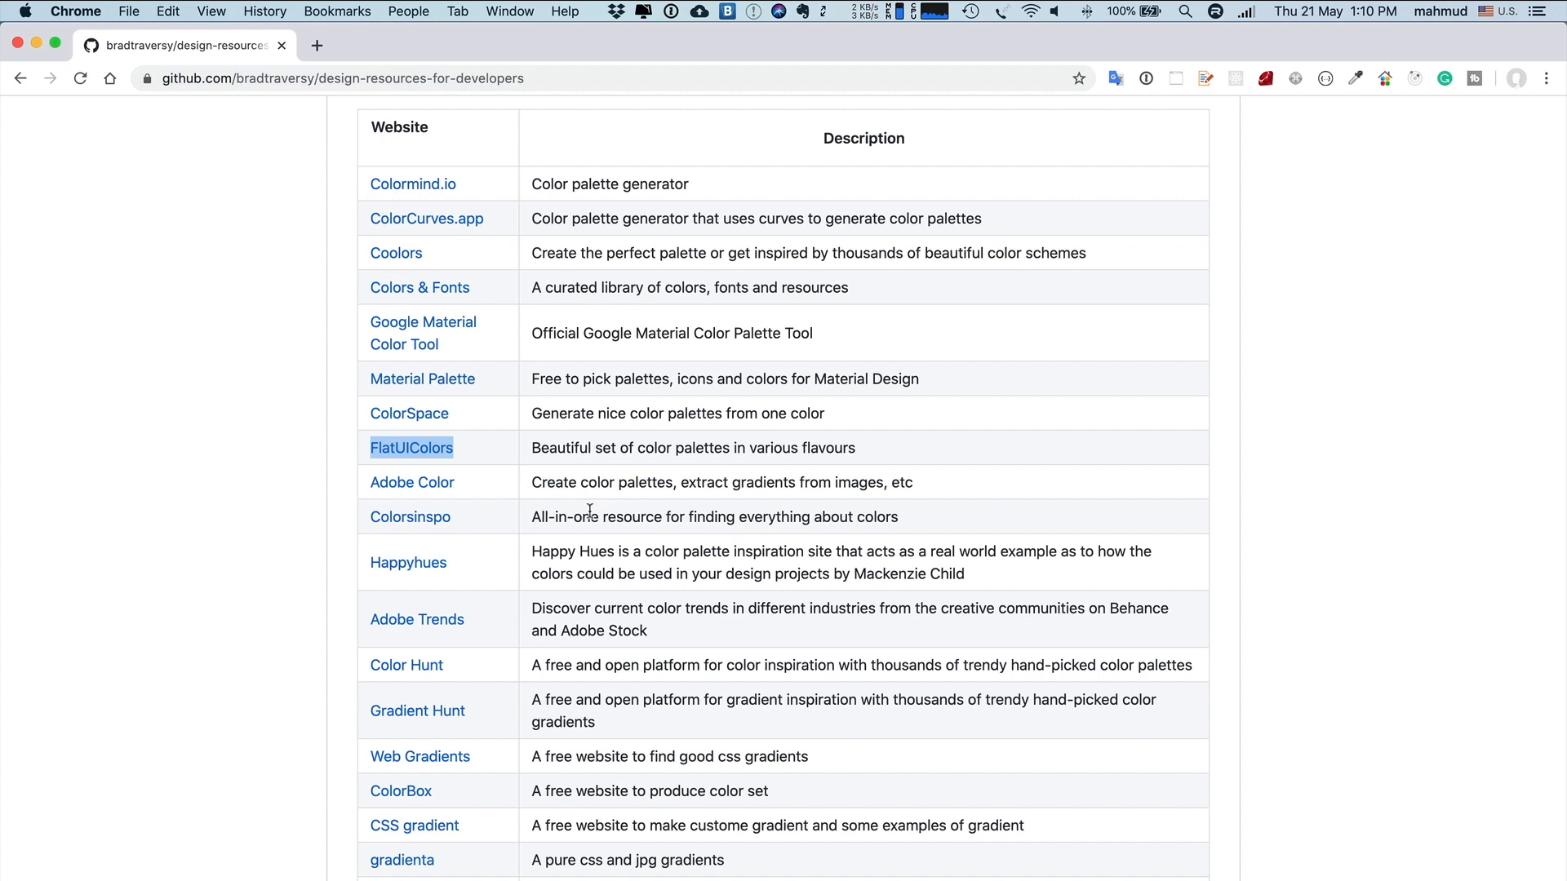
mouse_move(555, 232)
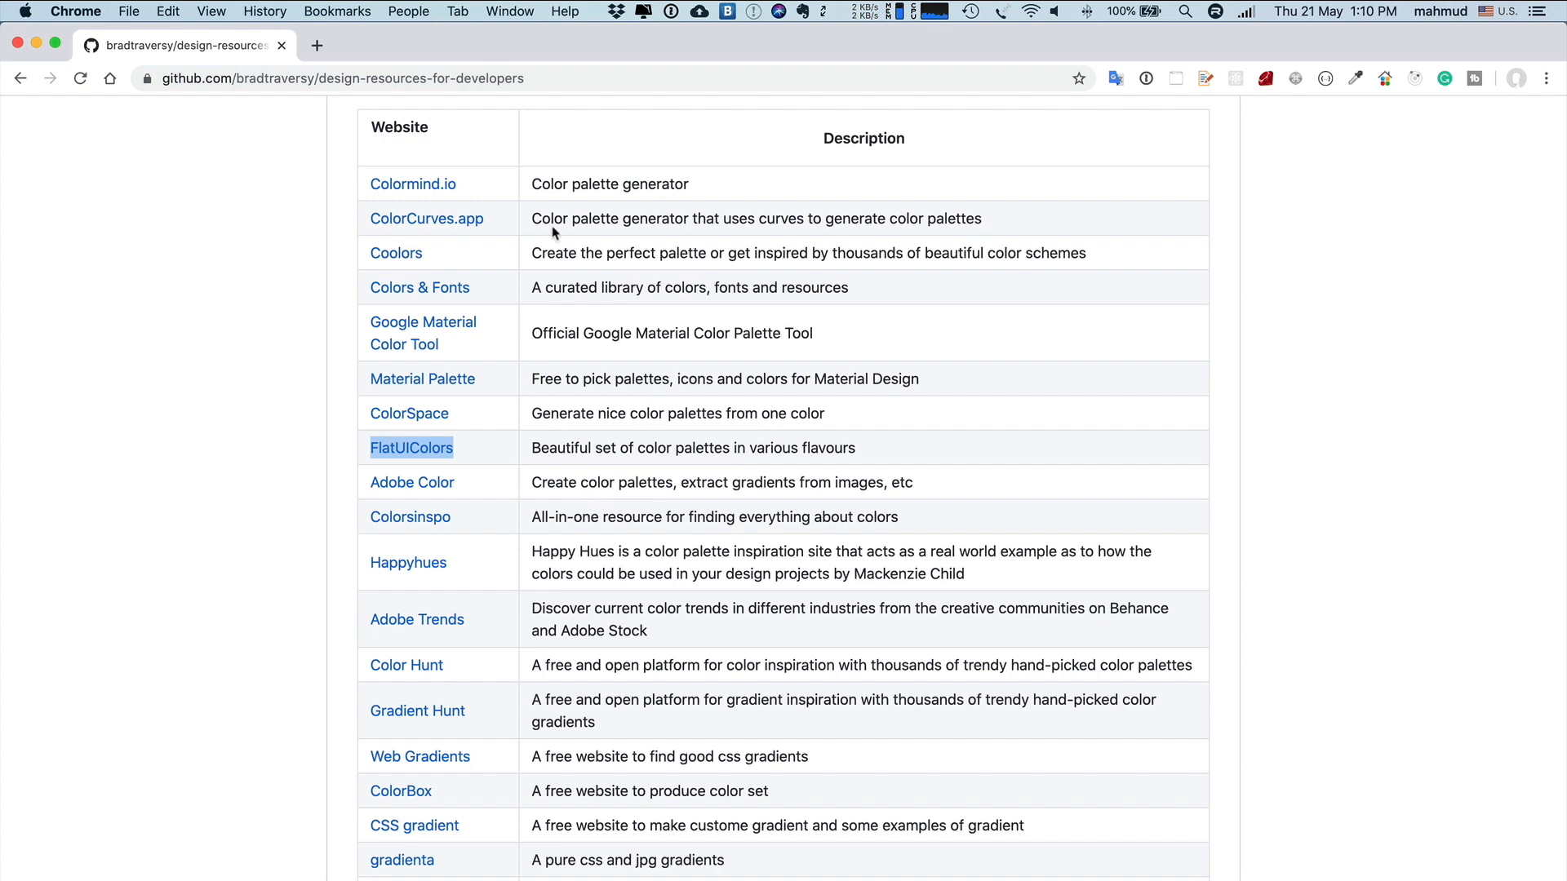
mouse_move(423, 333)
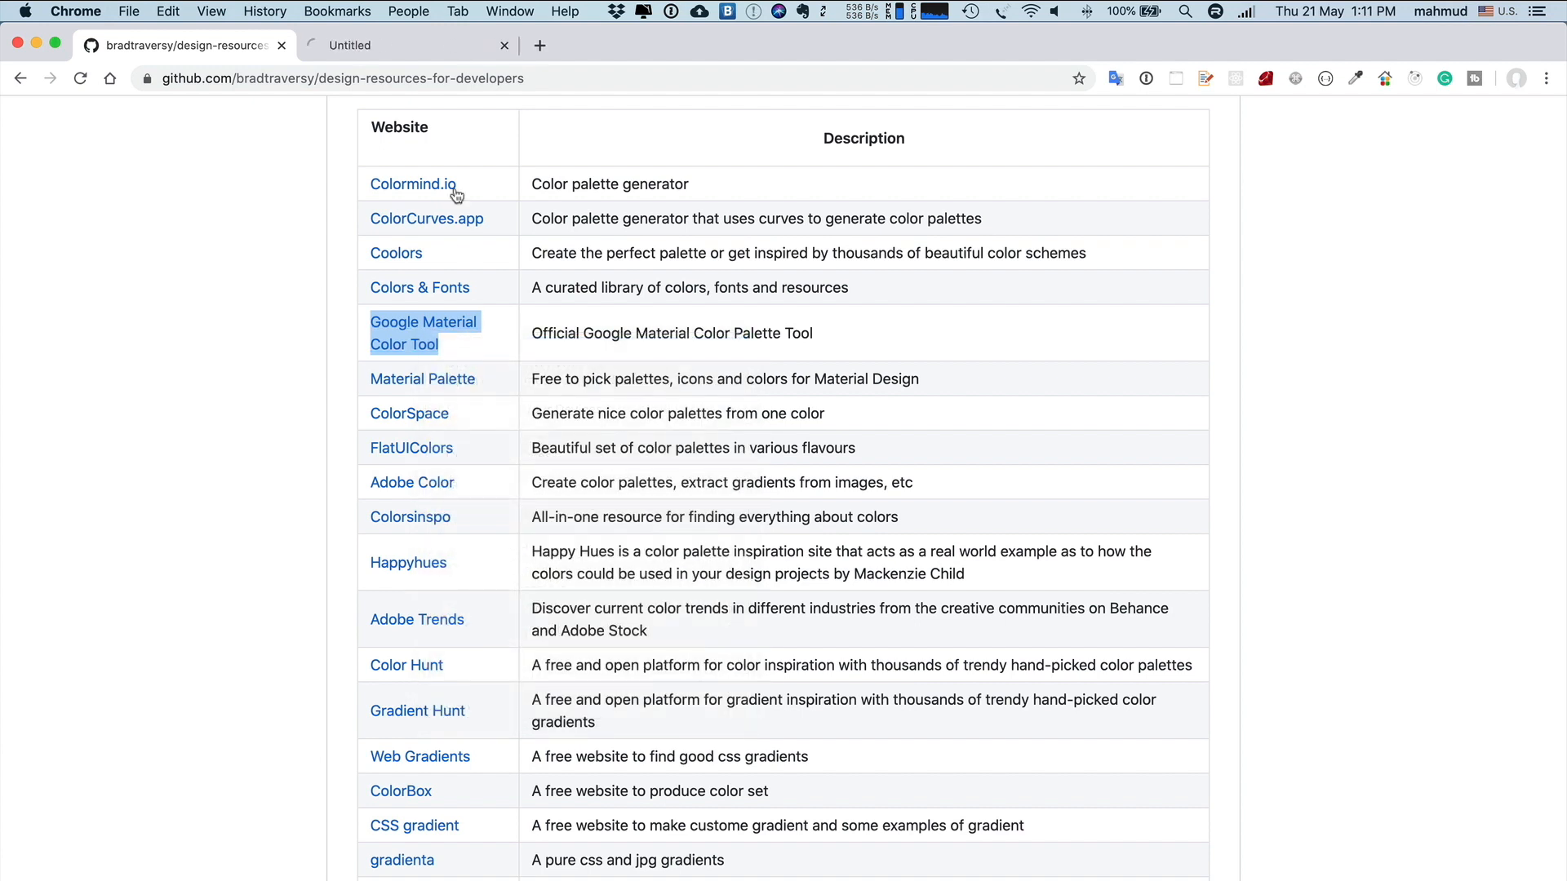
scroll(down, 3)
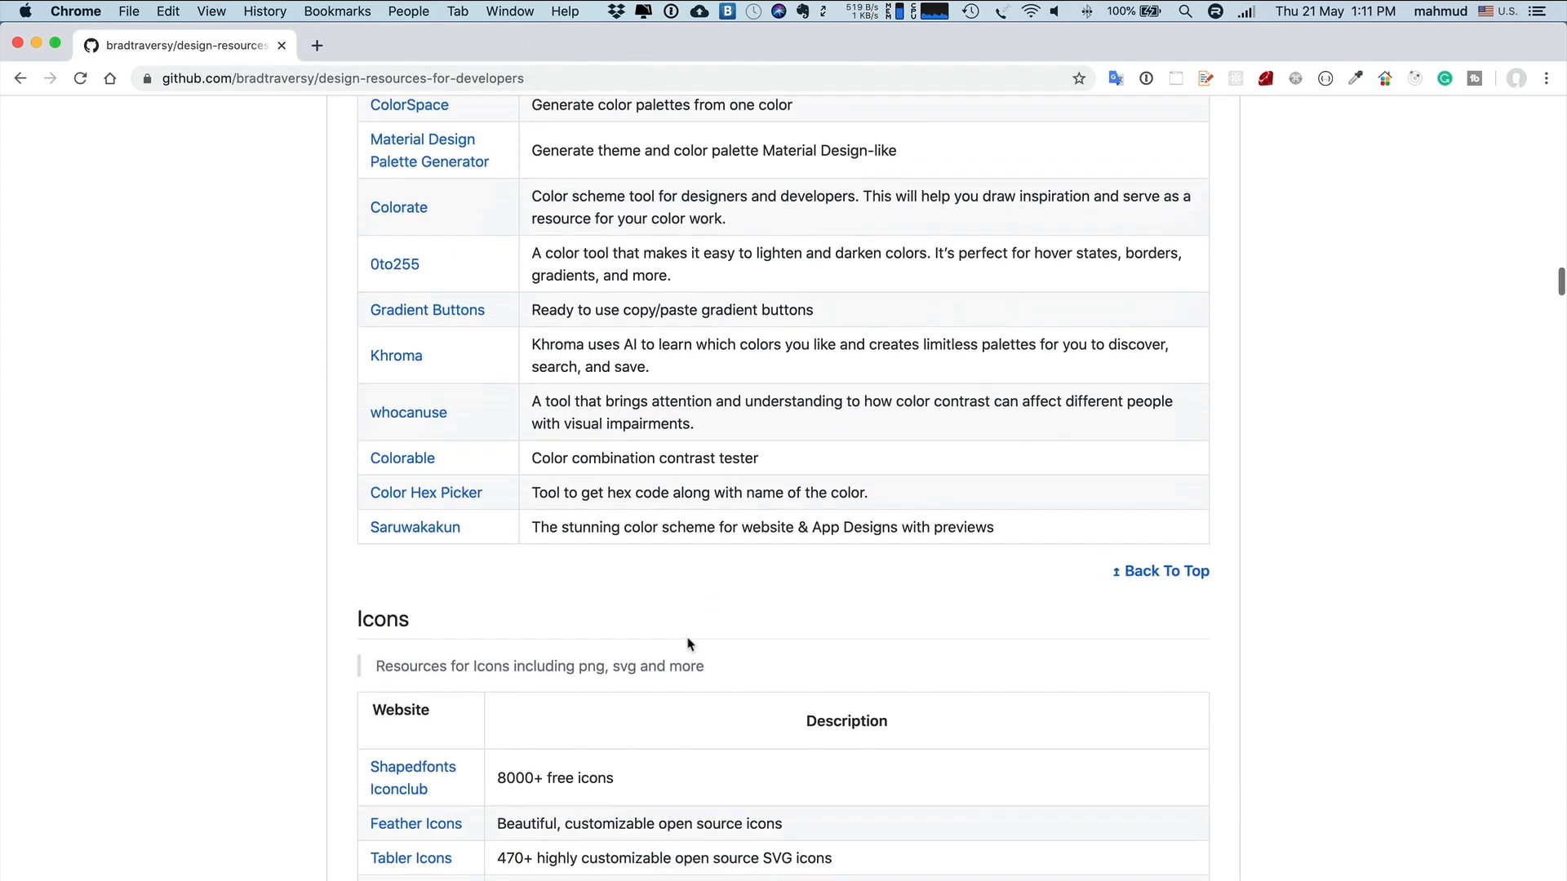
Scroll through the Icons table and open Iconfinder in a new tab
scroll(down, 3)
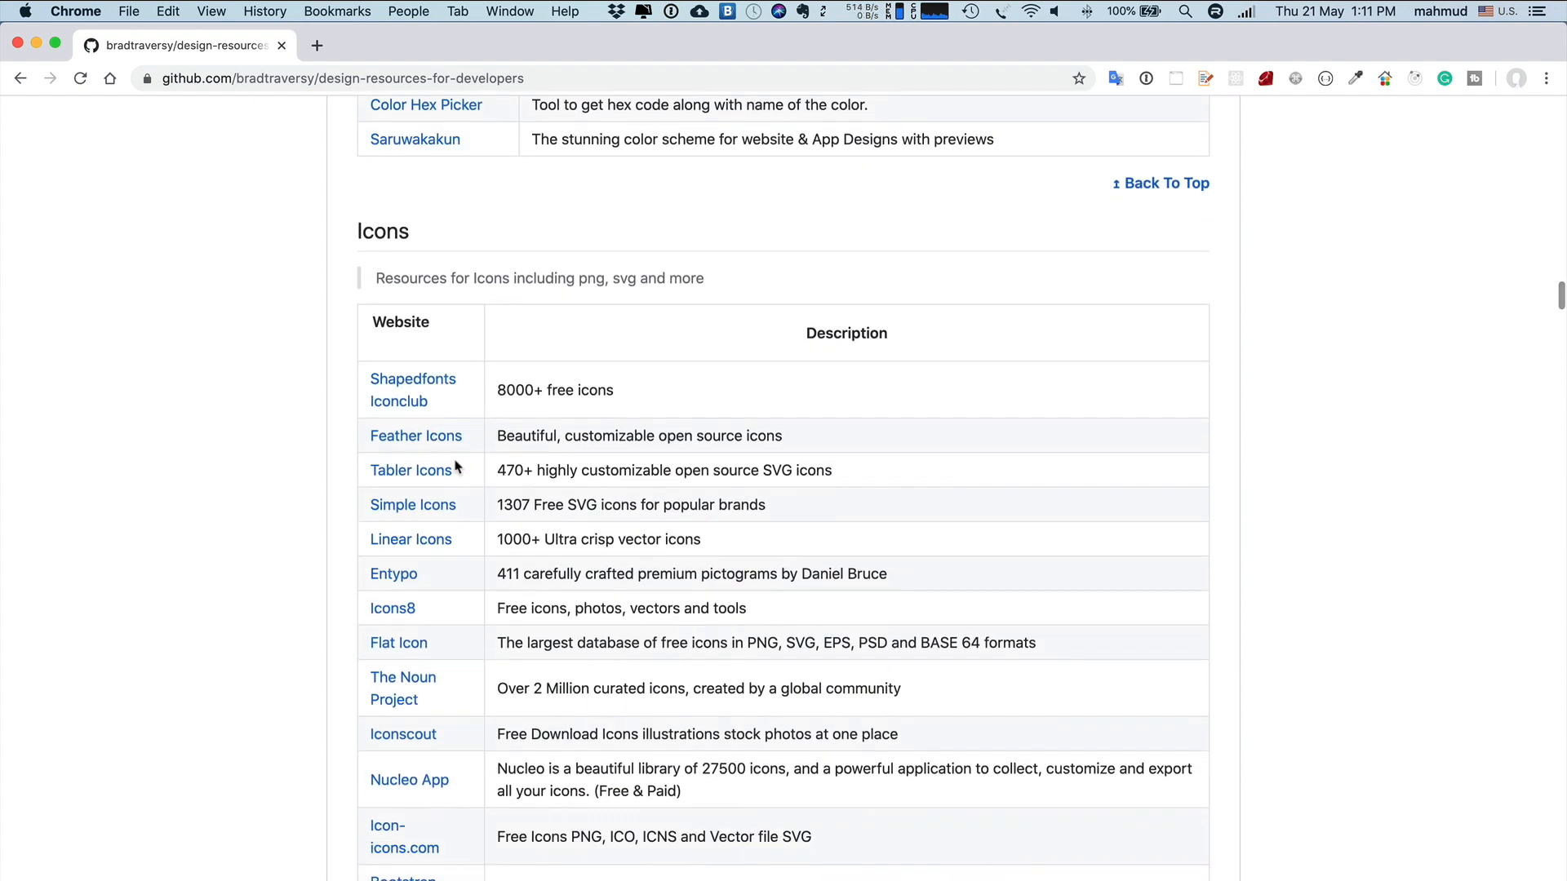
scroll(down, 3)
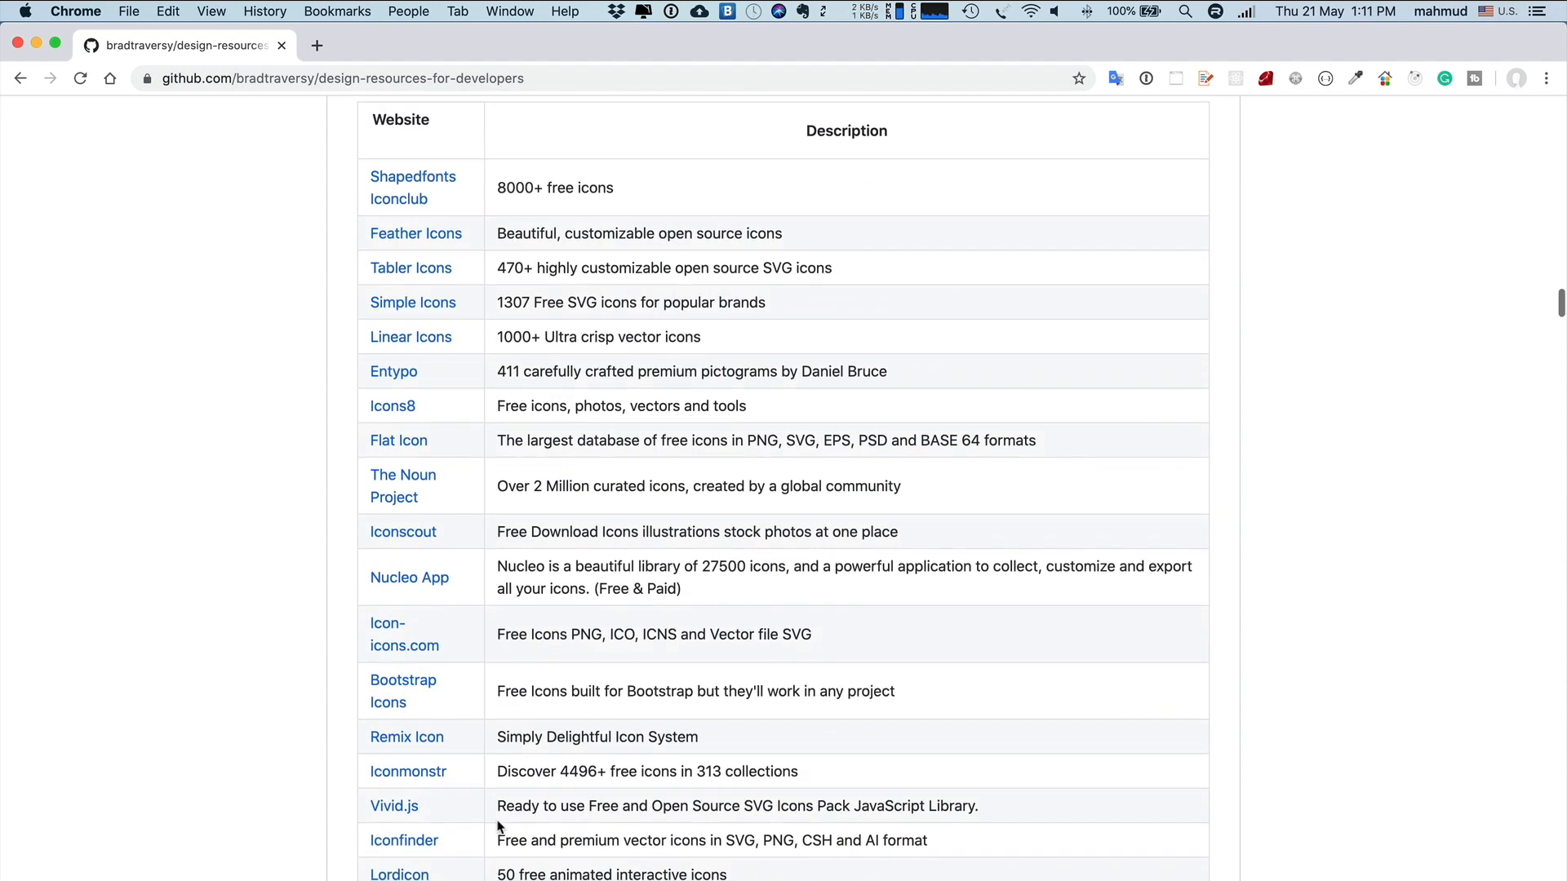
scroll(down, 3)
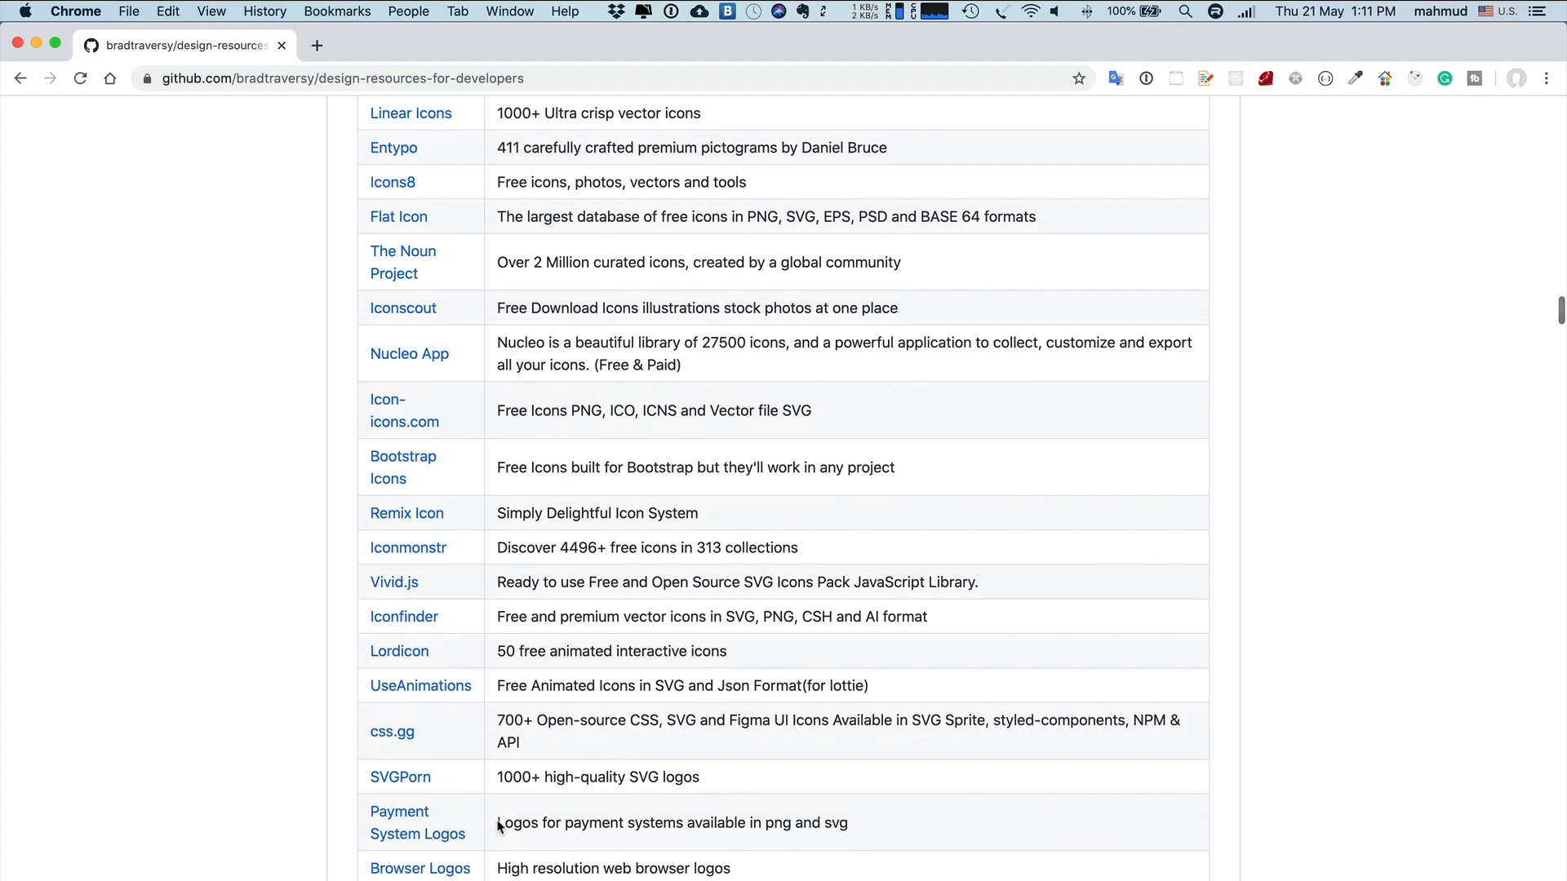
scroll(down, 3)
text(iconf)
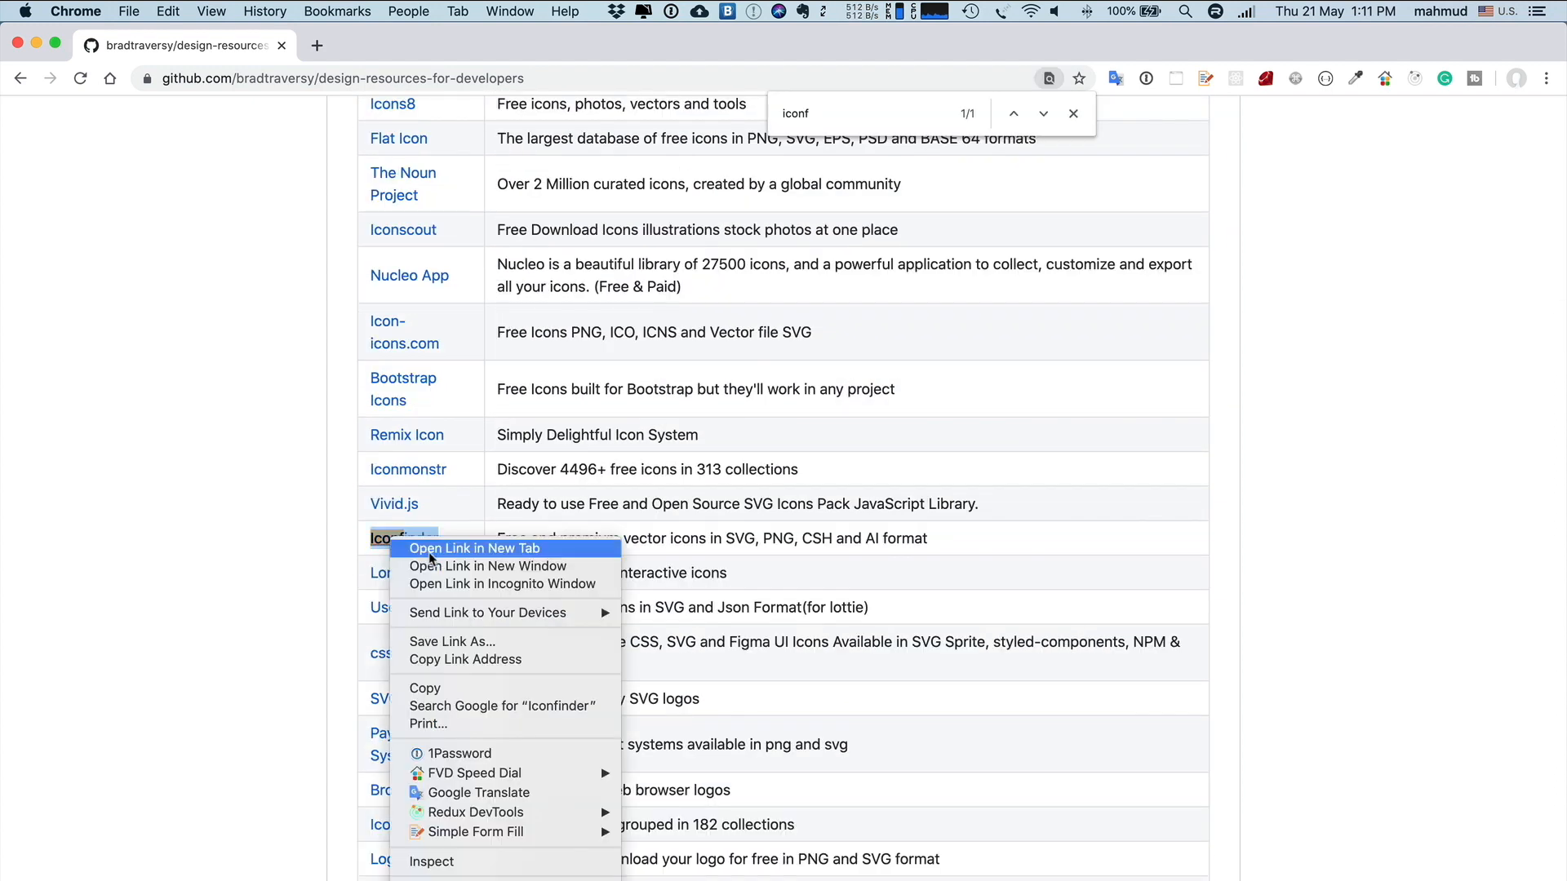
click(475, 549)
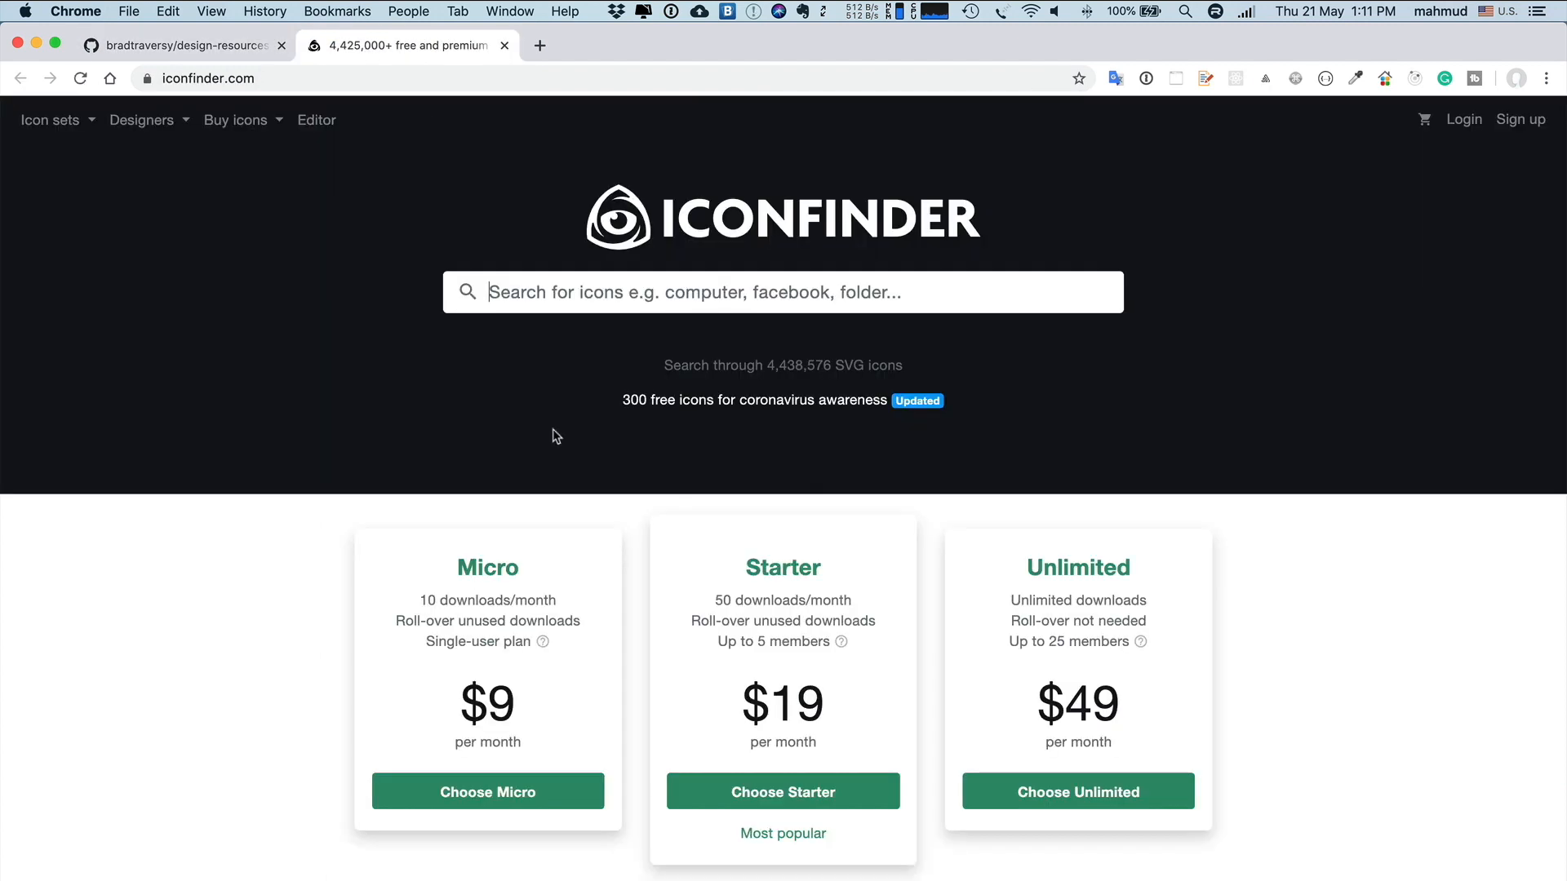
Browse Iconfinder's featured icon sets, then search icons for 'man face'
scroll(down, 3)
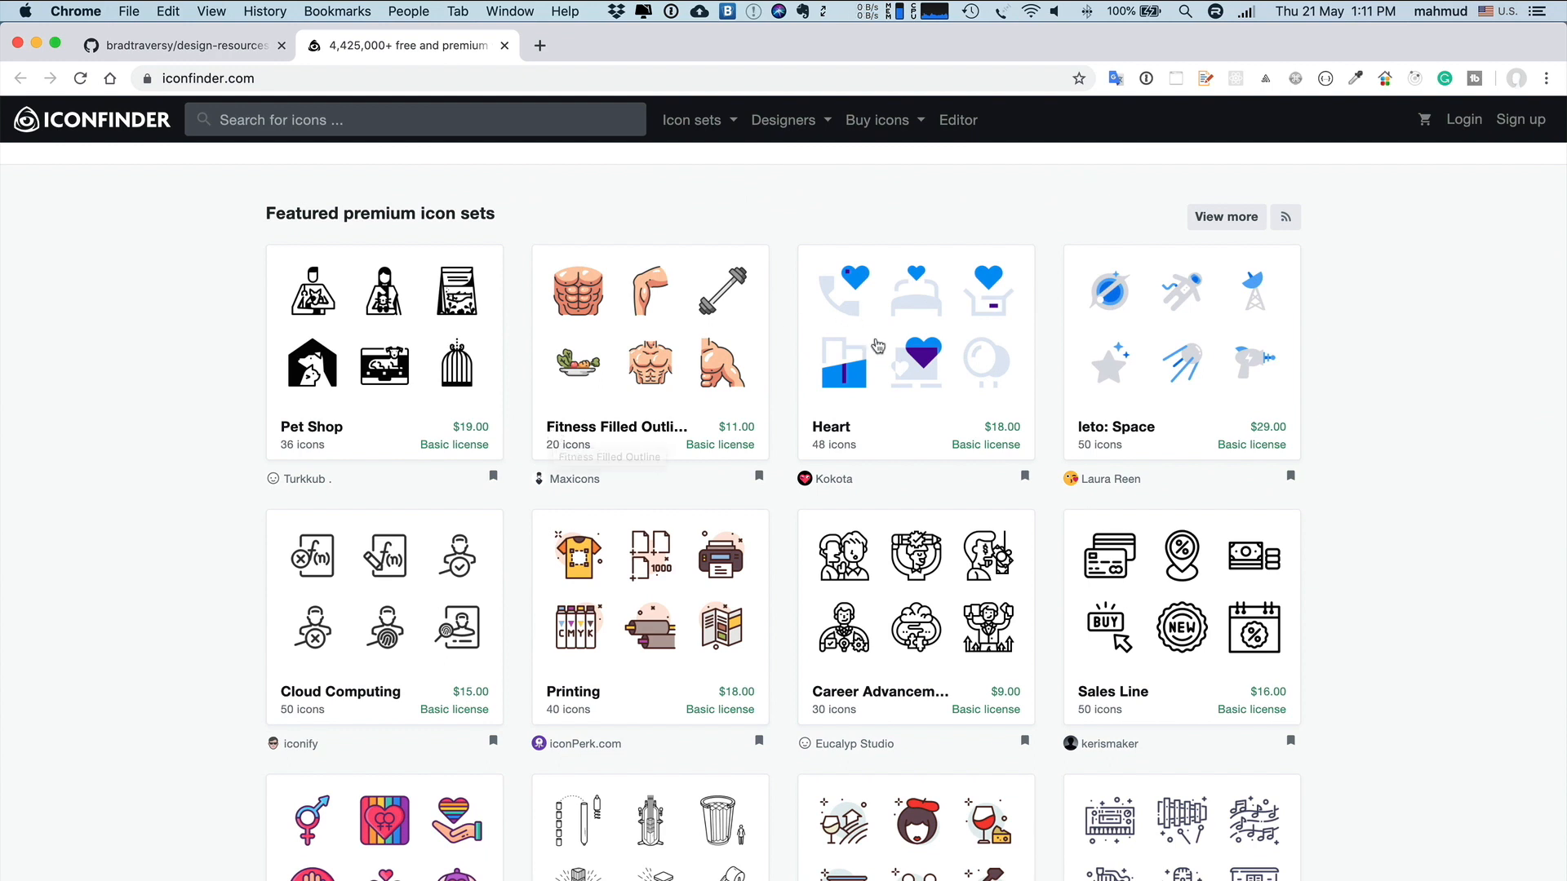
scroll(down, 3)
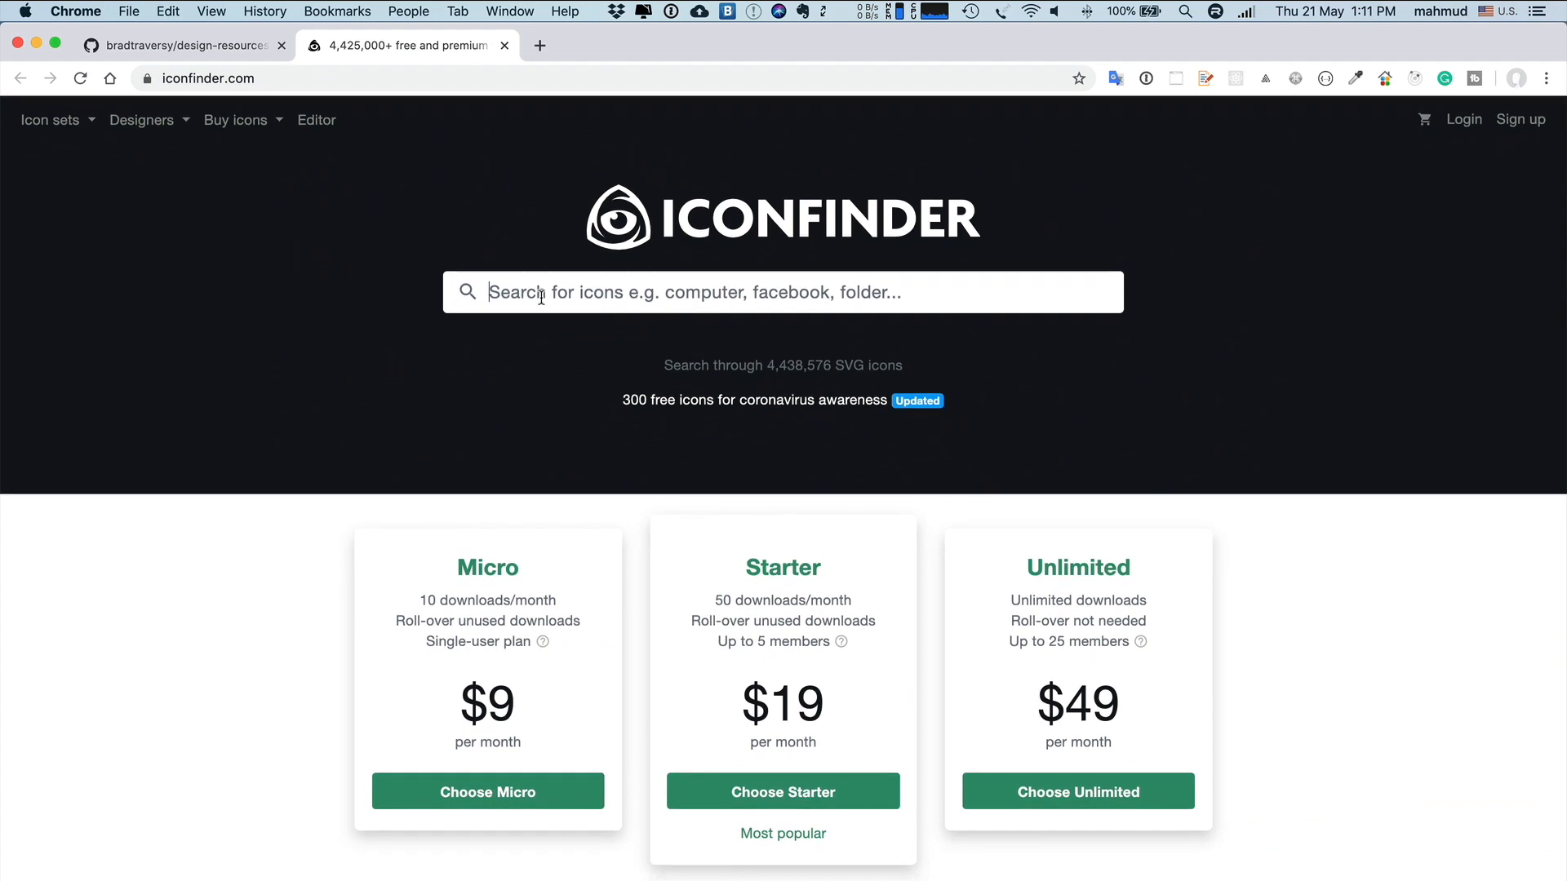
text(man face)
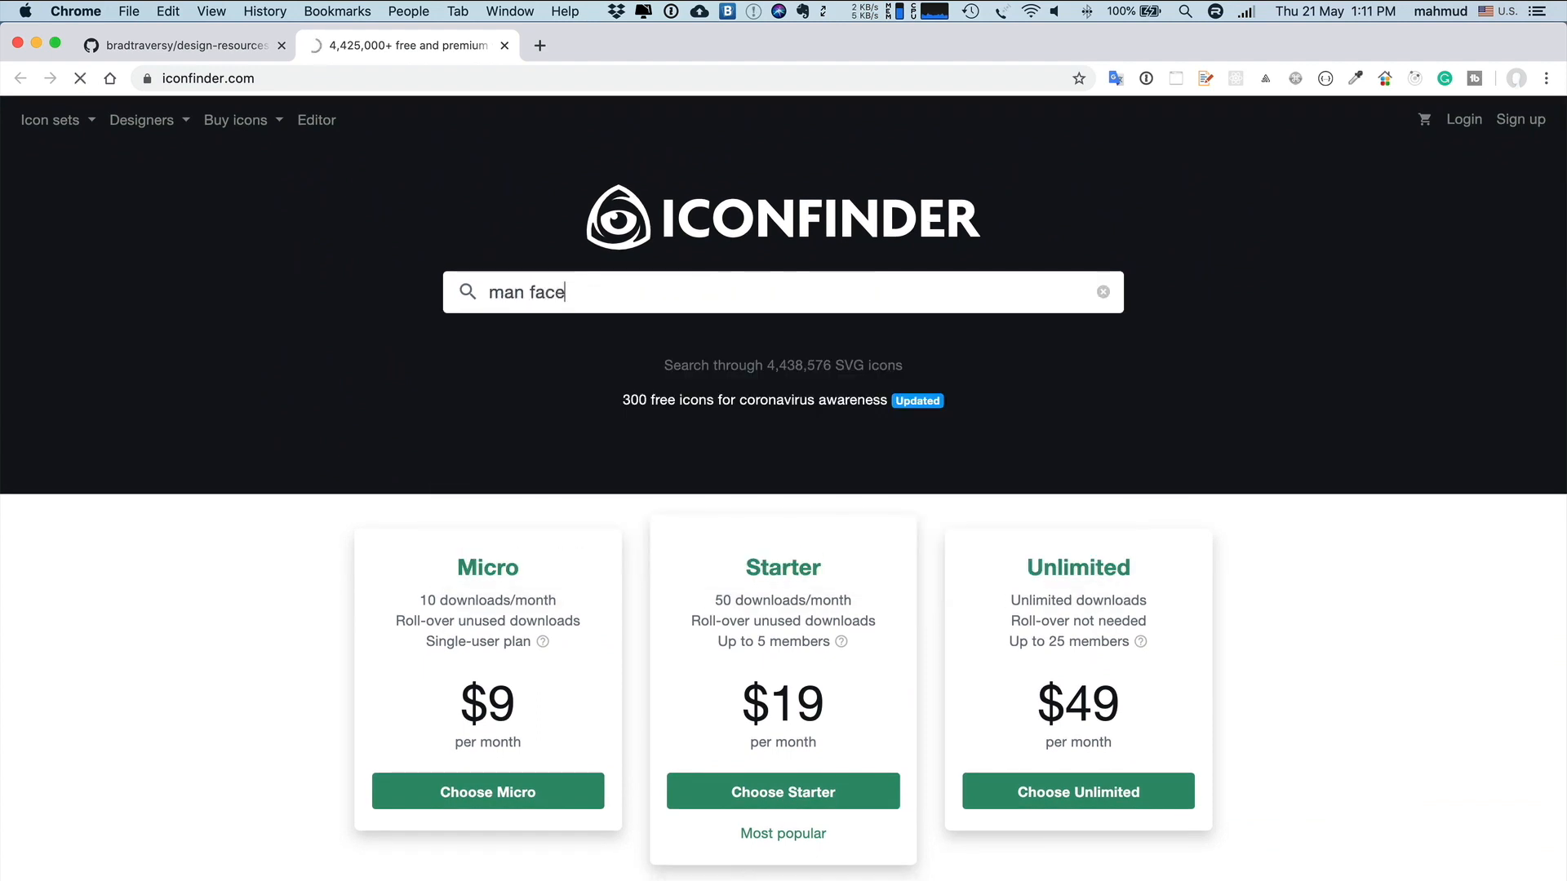
key(Enter)
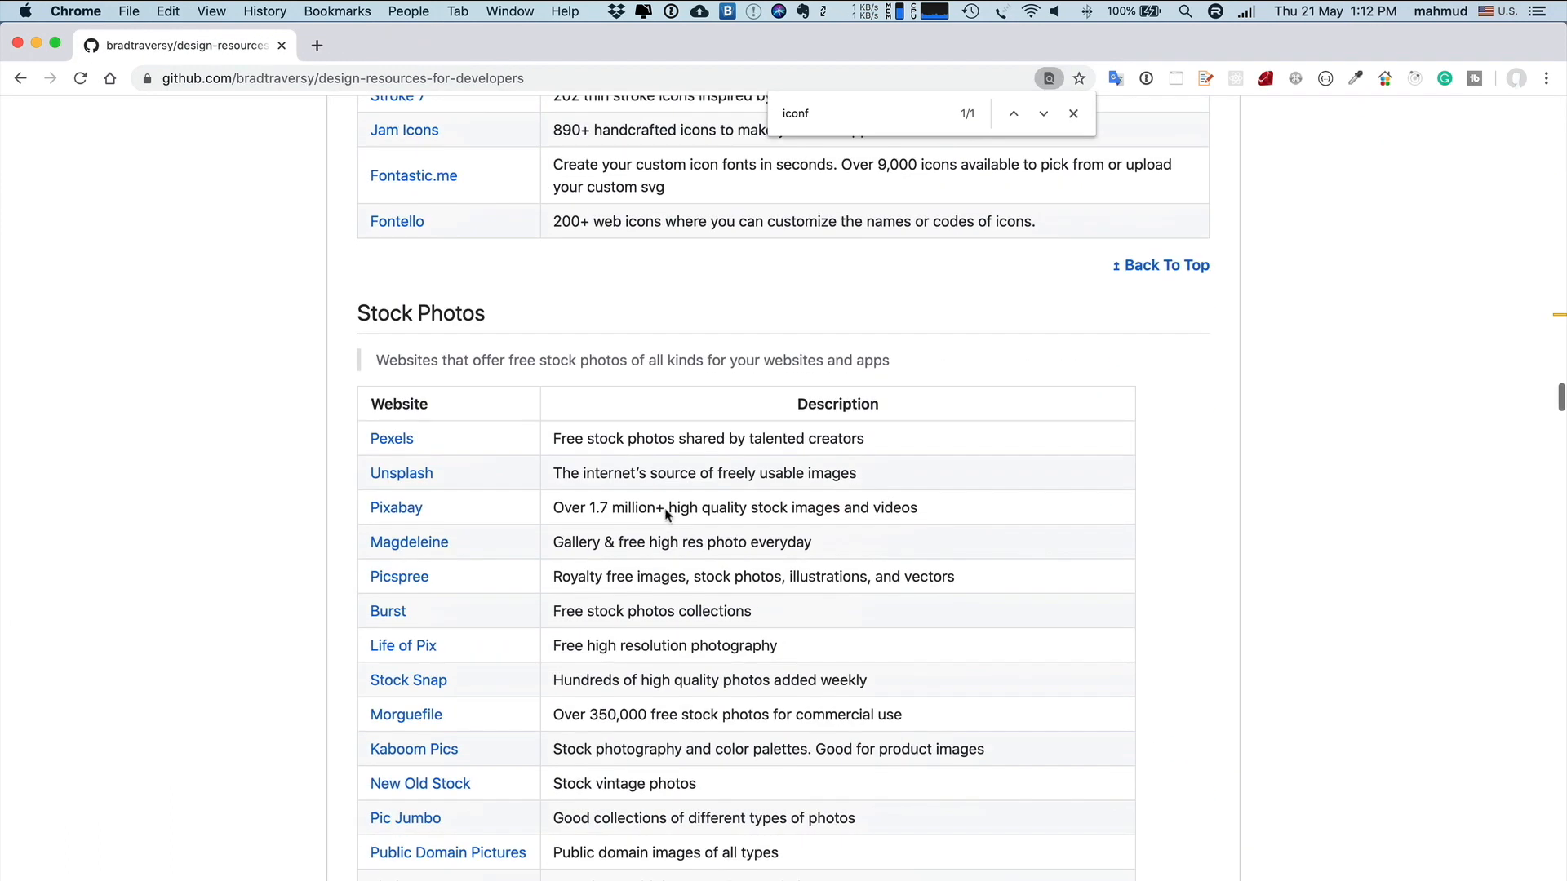
Open Pexels and Unsplash in new tabs, look through Unsplash, then close it
right_click(391, 437)
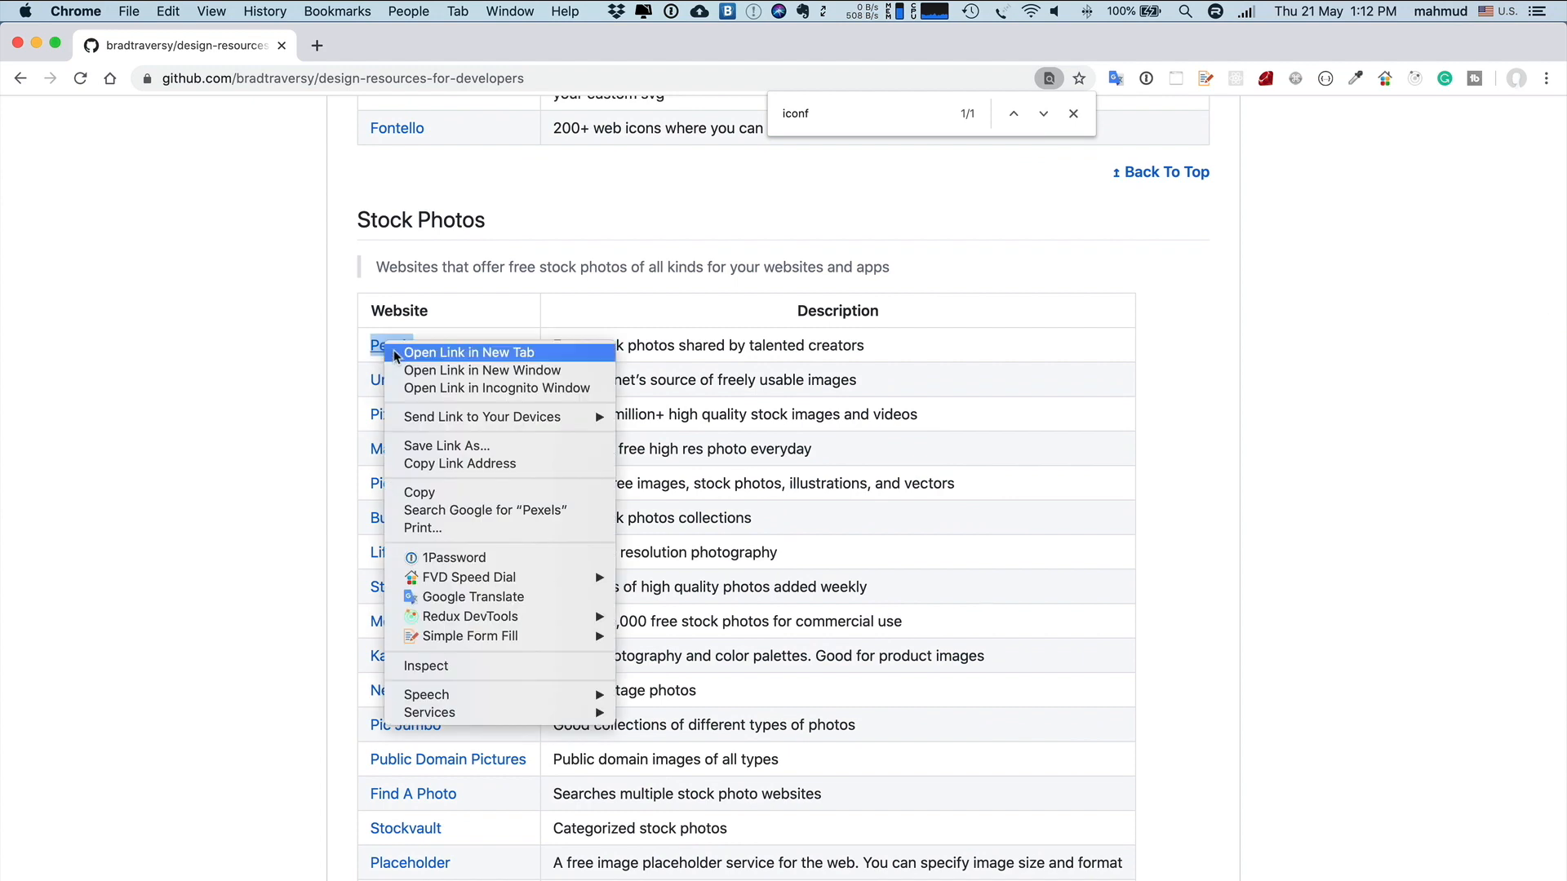
click(469, 352)
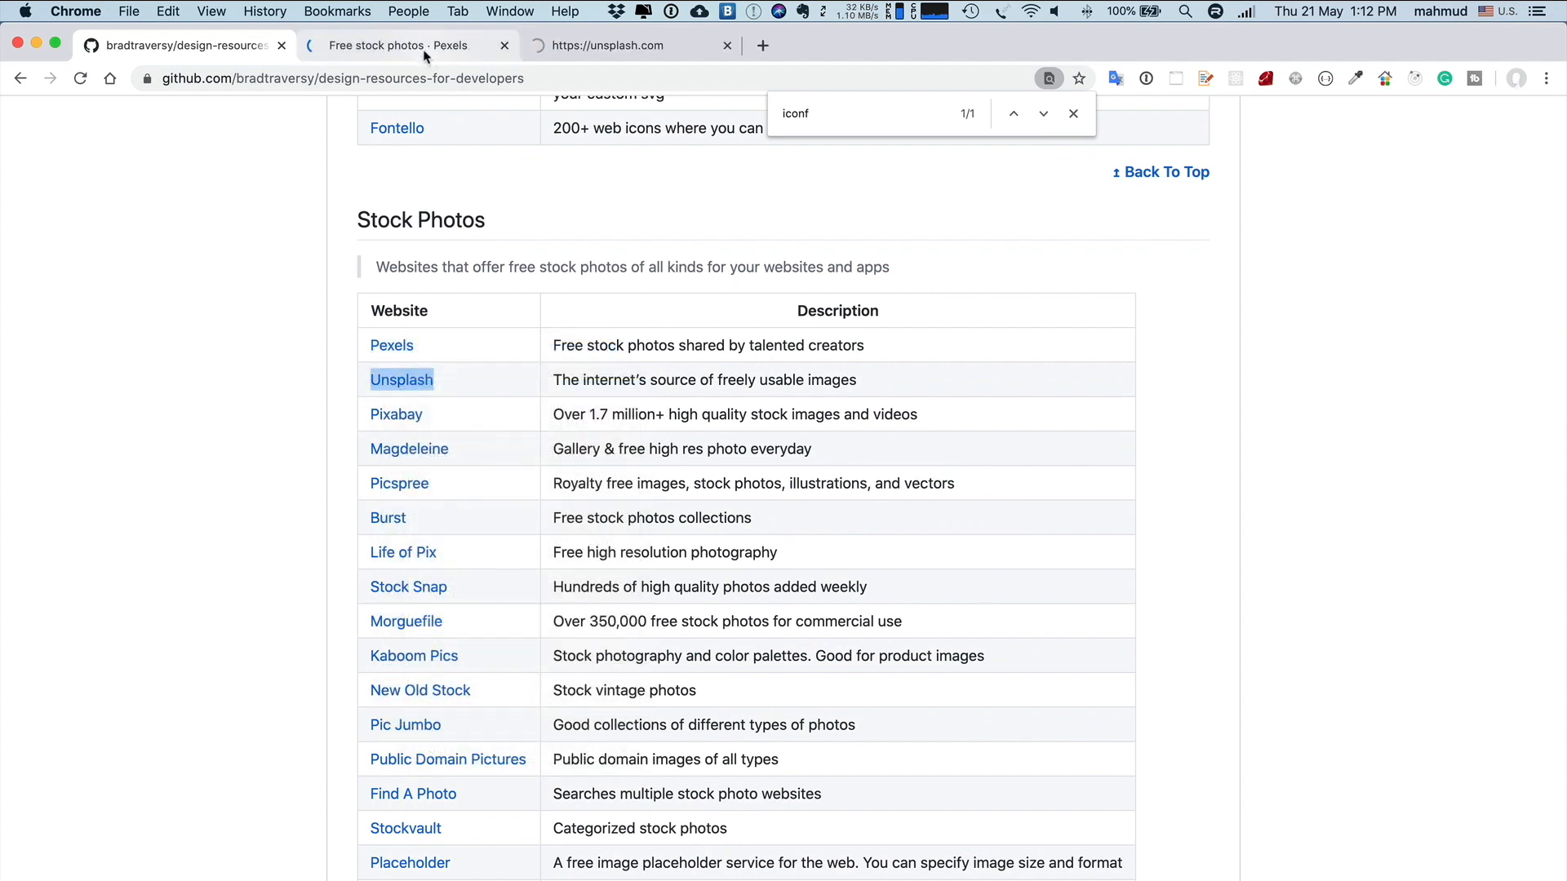
click(619, 45)
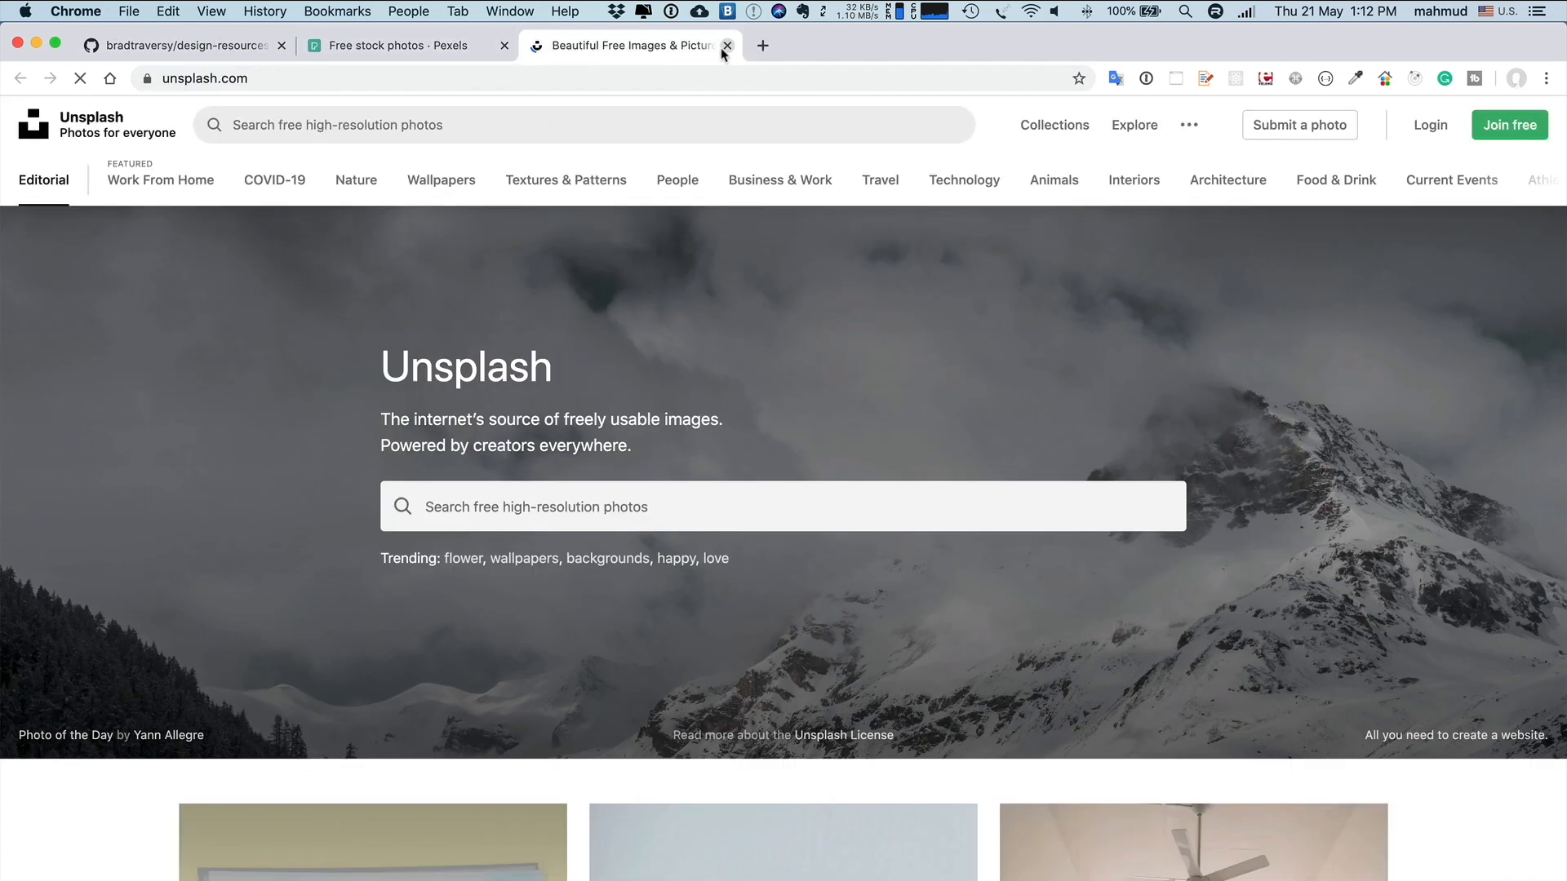
scroll(down, 3)
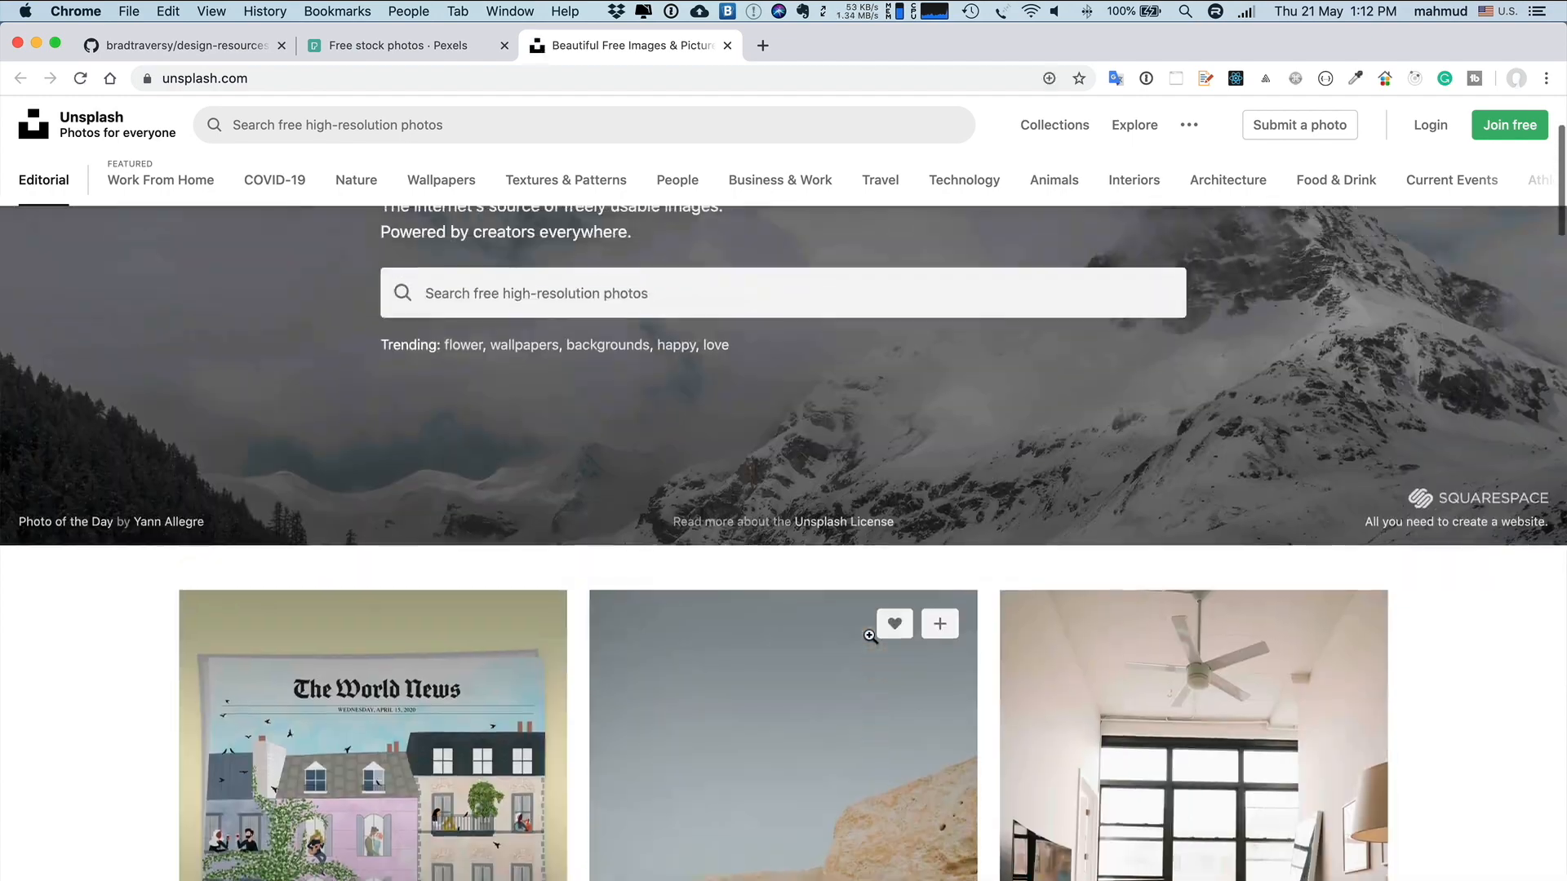
scroll(down, 3)
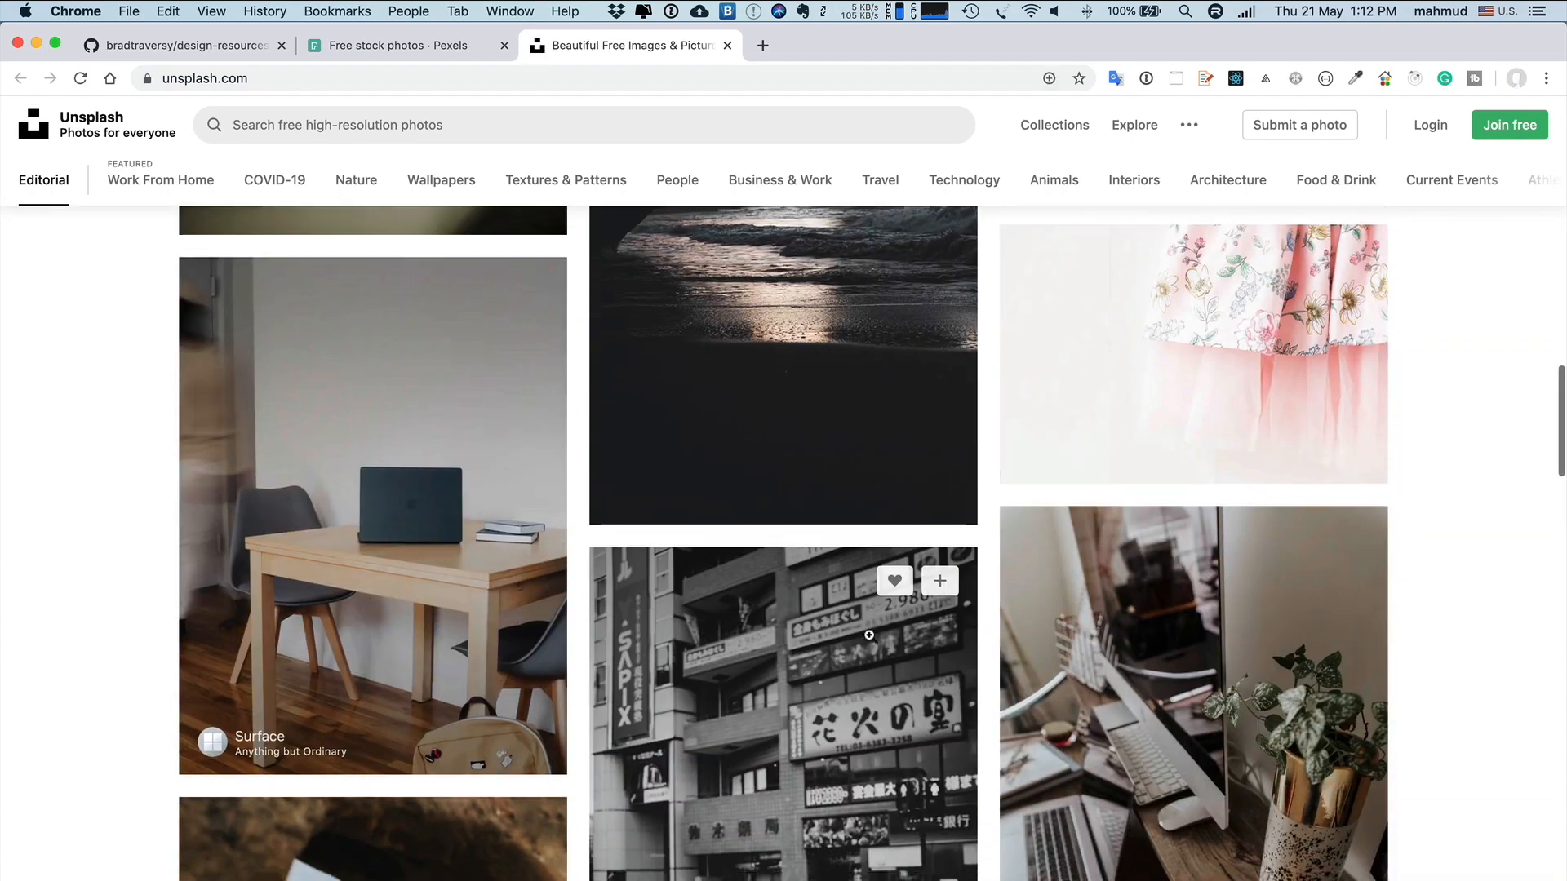
click(727, 45)
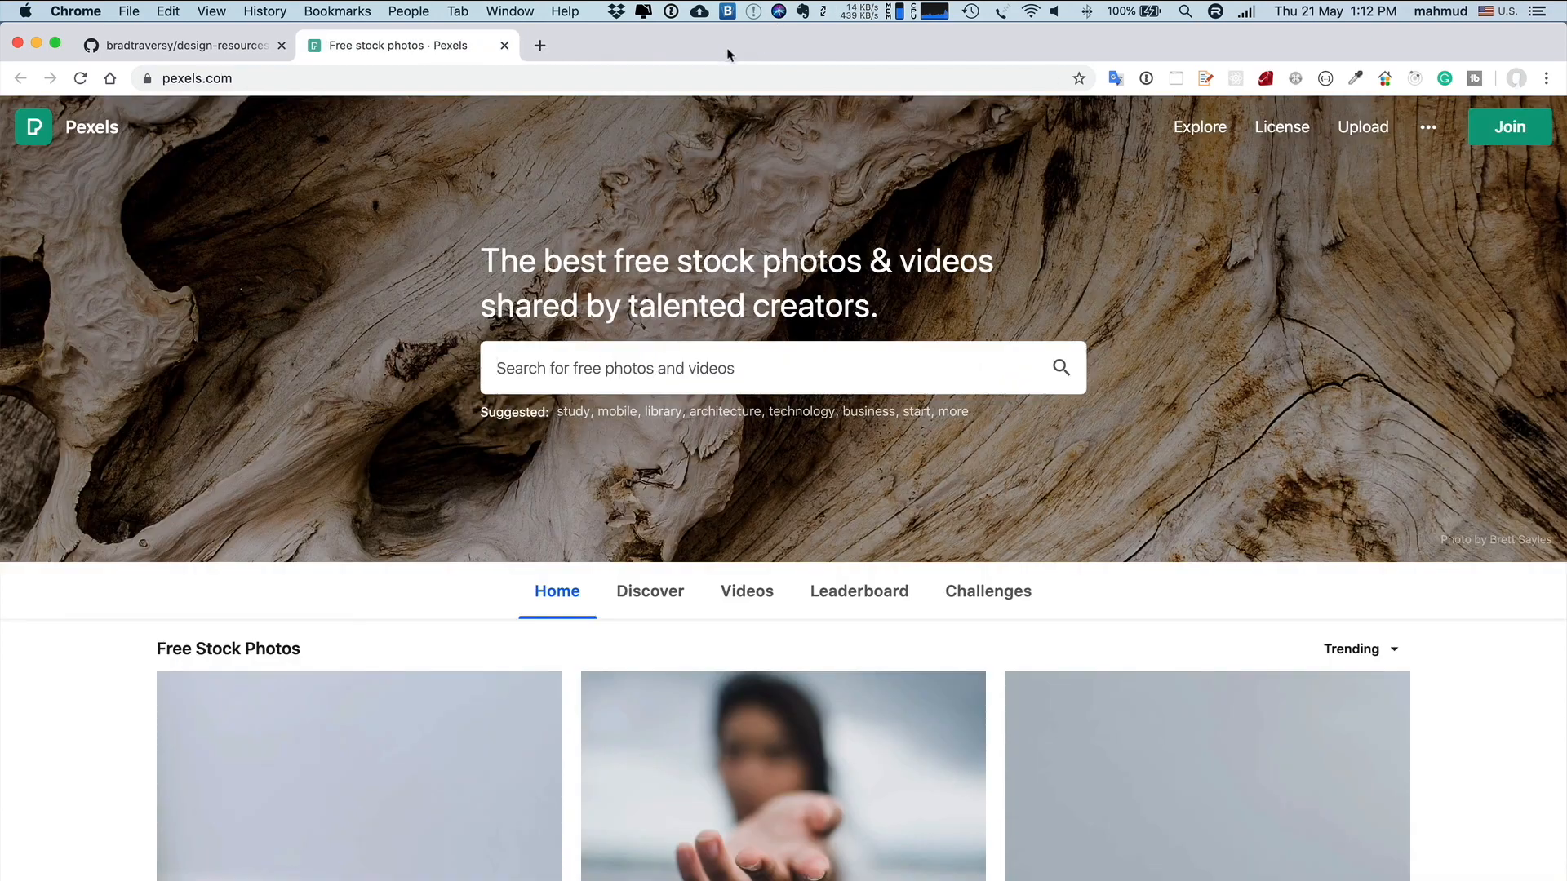
Scroll past Stock Videos and Stock Music down to Vectors & Clip Art
scroll(down, 3)
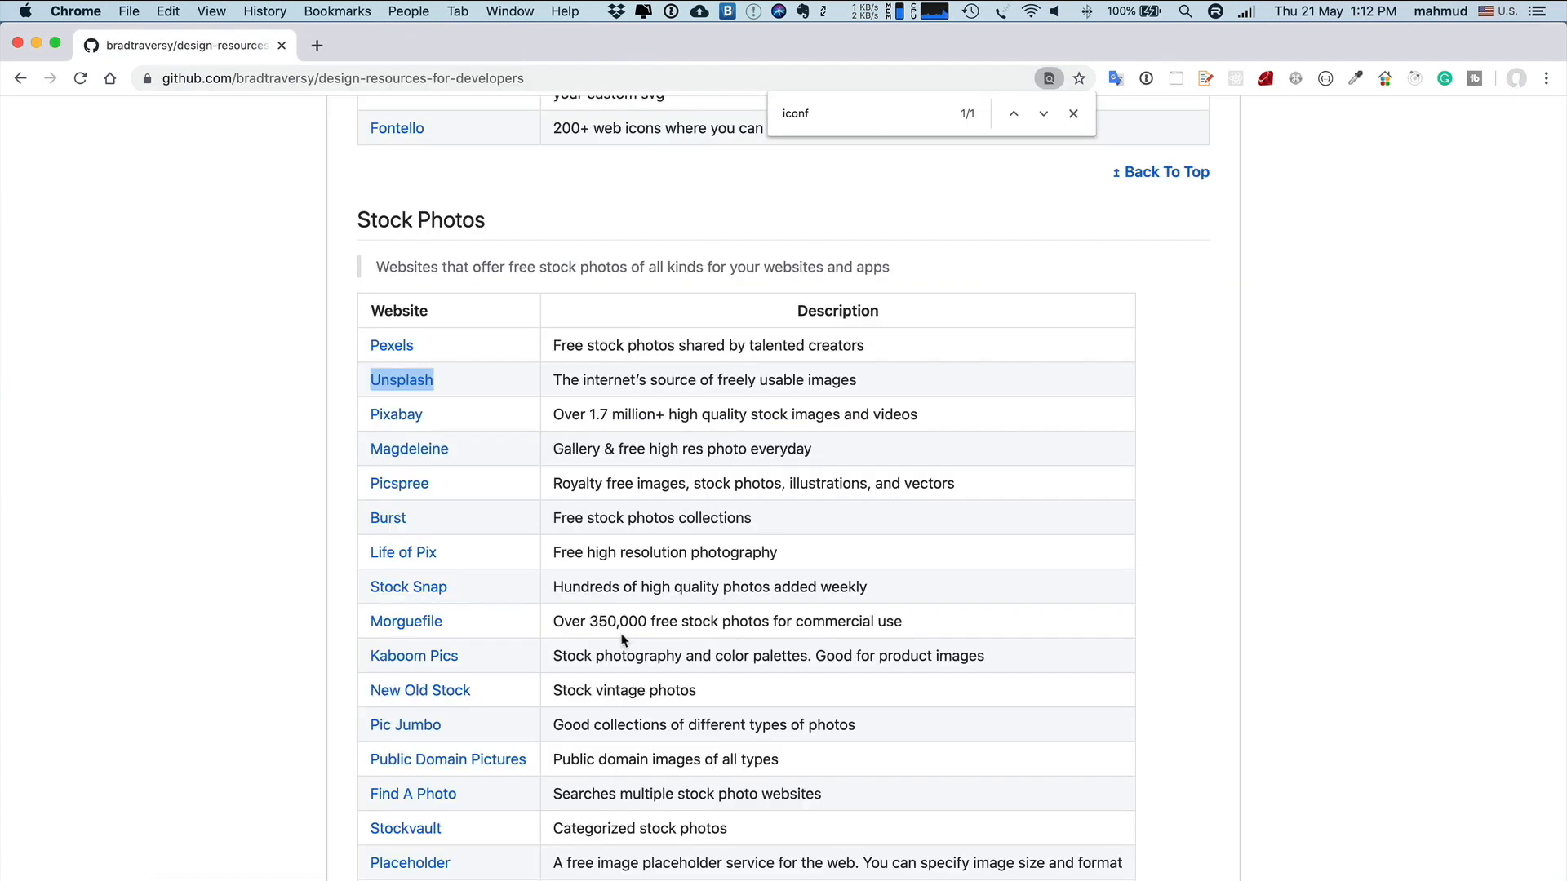
scroll(down, 3)
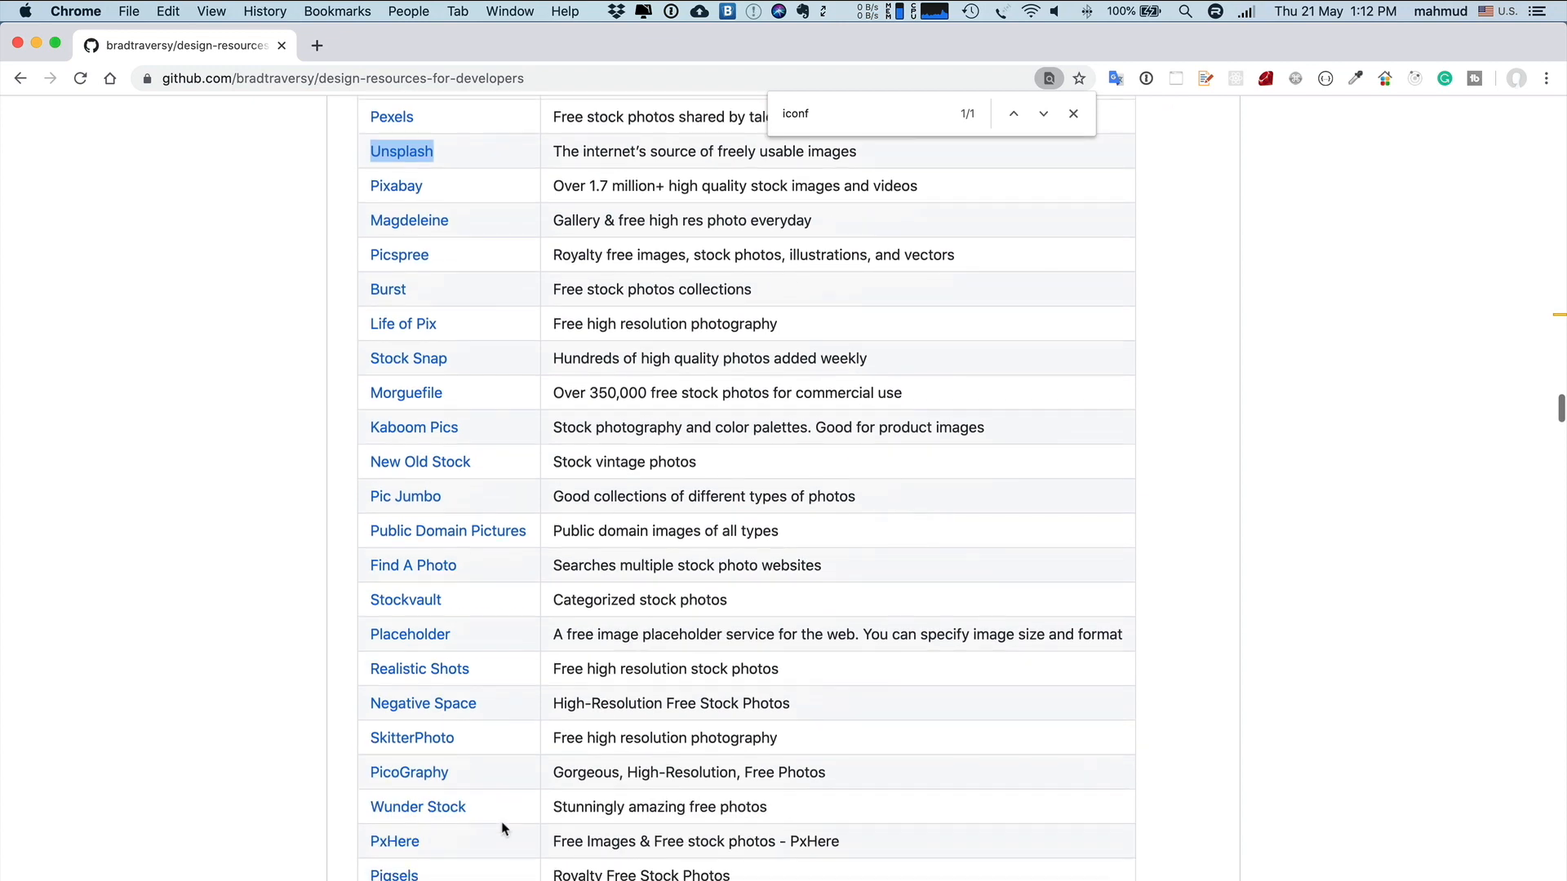
scroll(down, 3)
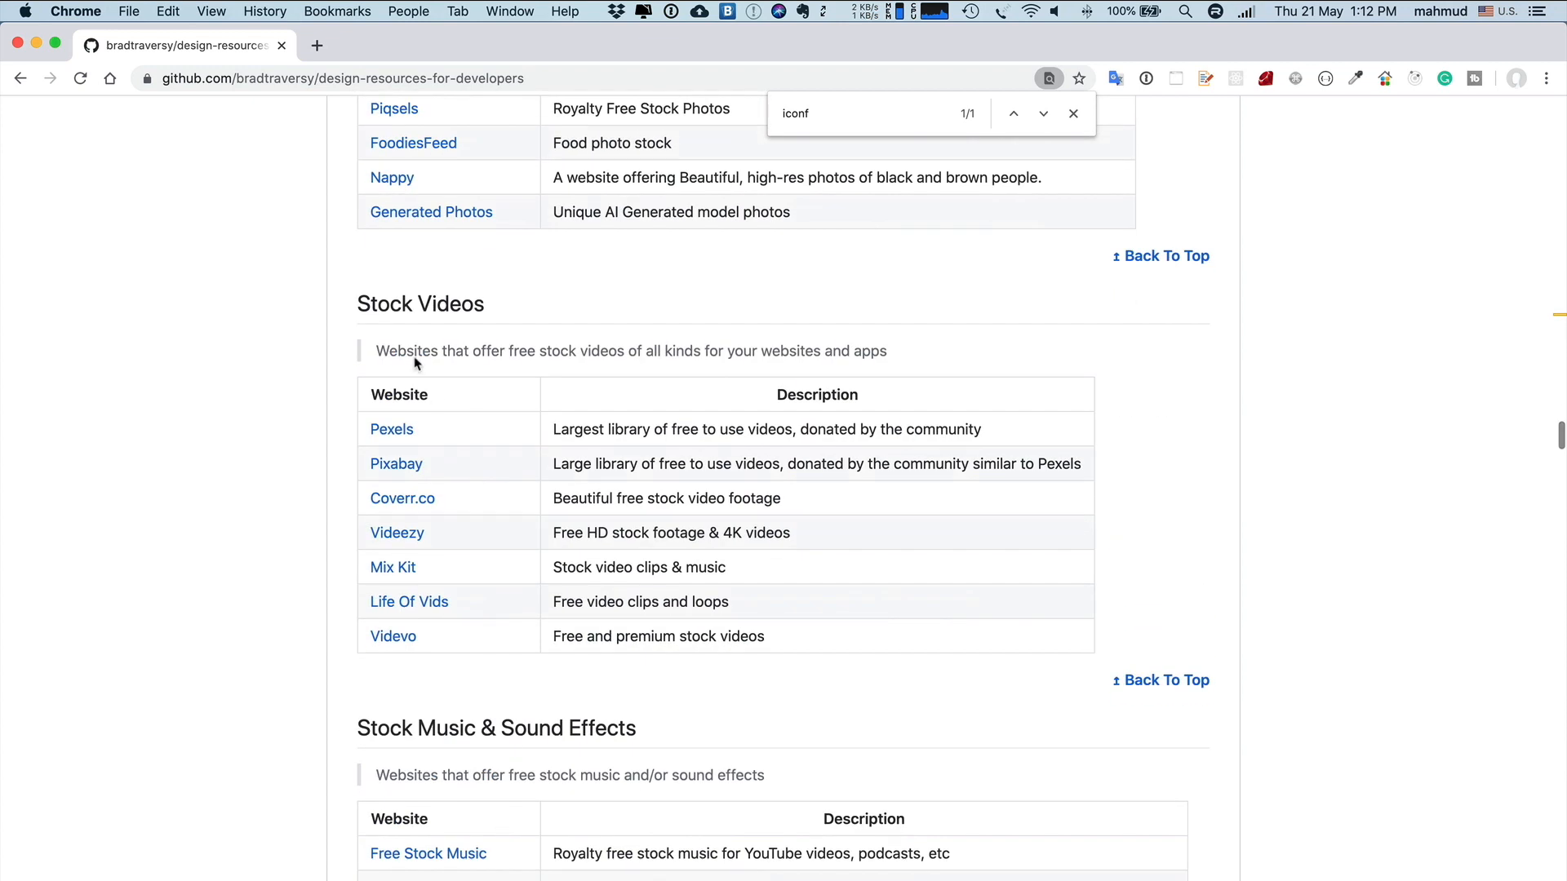
scroll(down, 3)
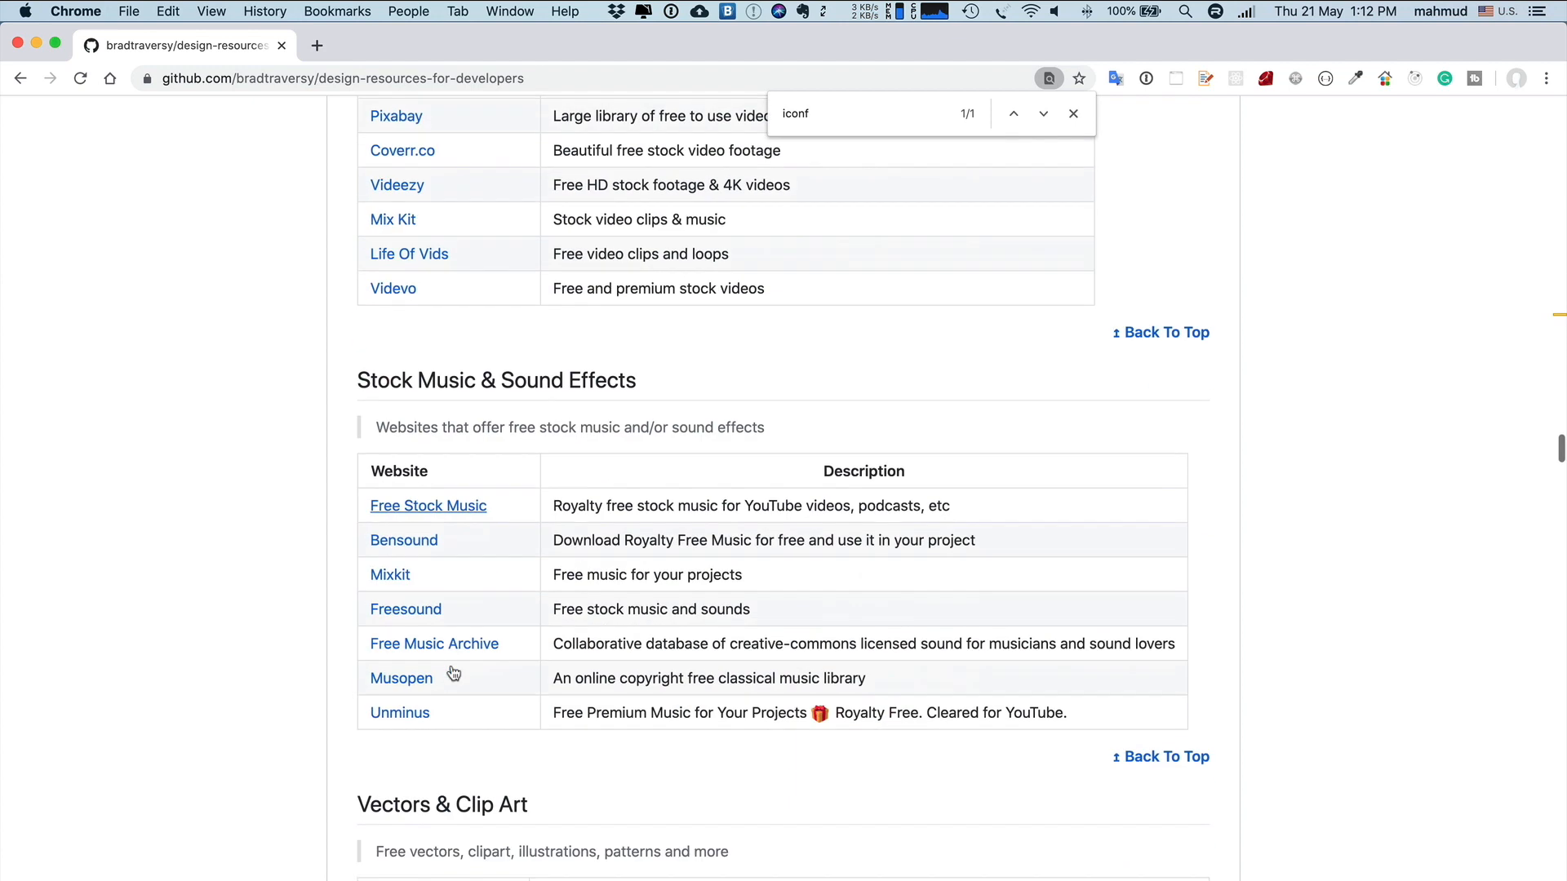
drag(438, 427, 532, 427)
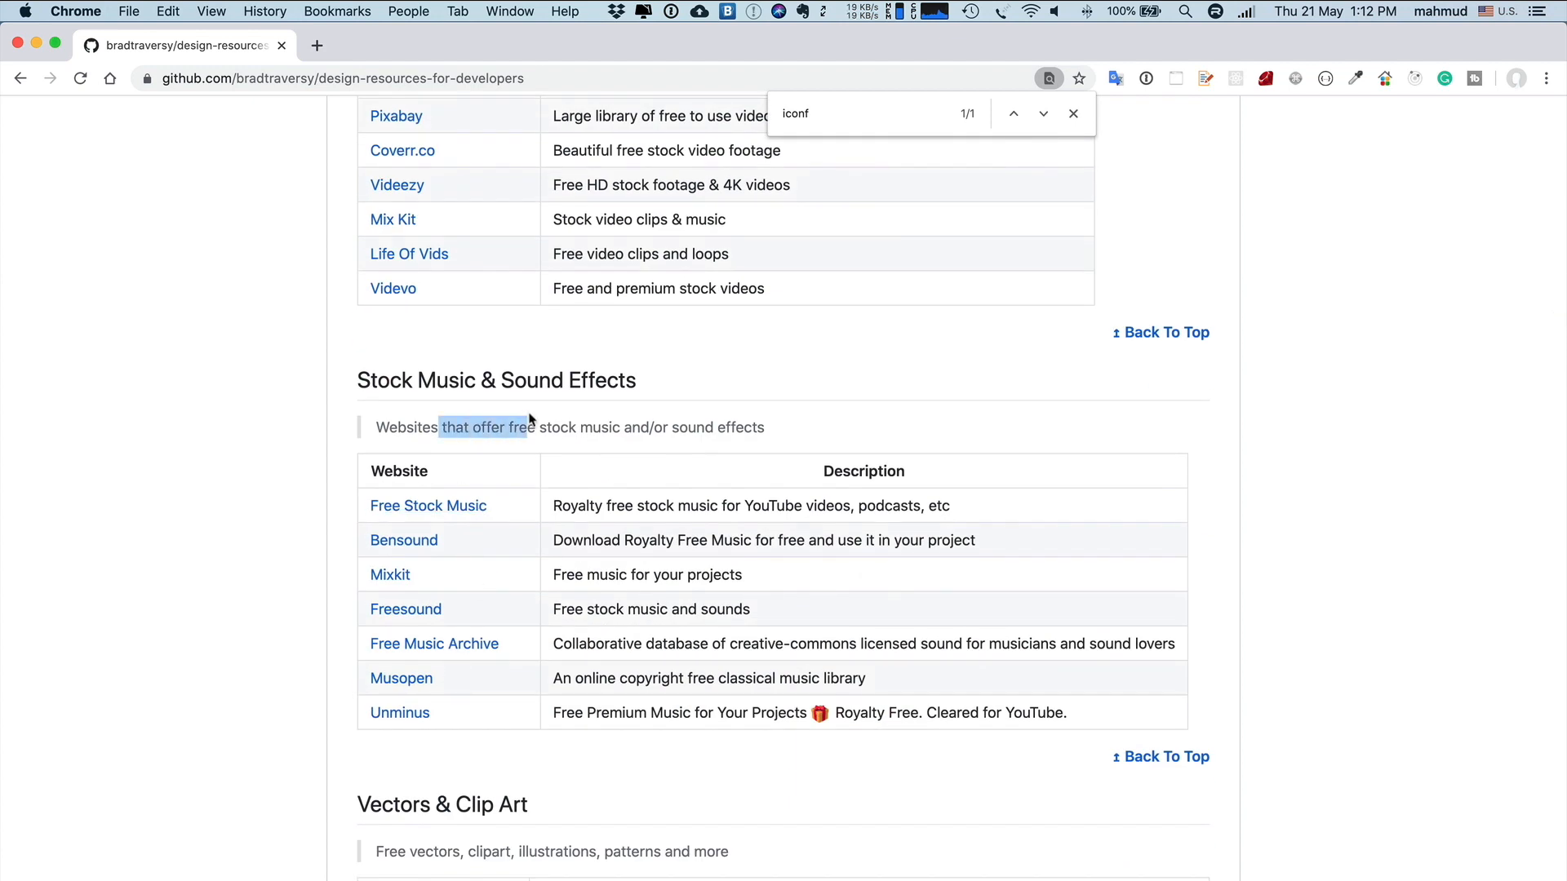
scroll(down, 3)
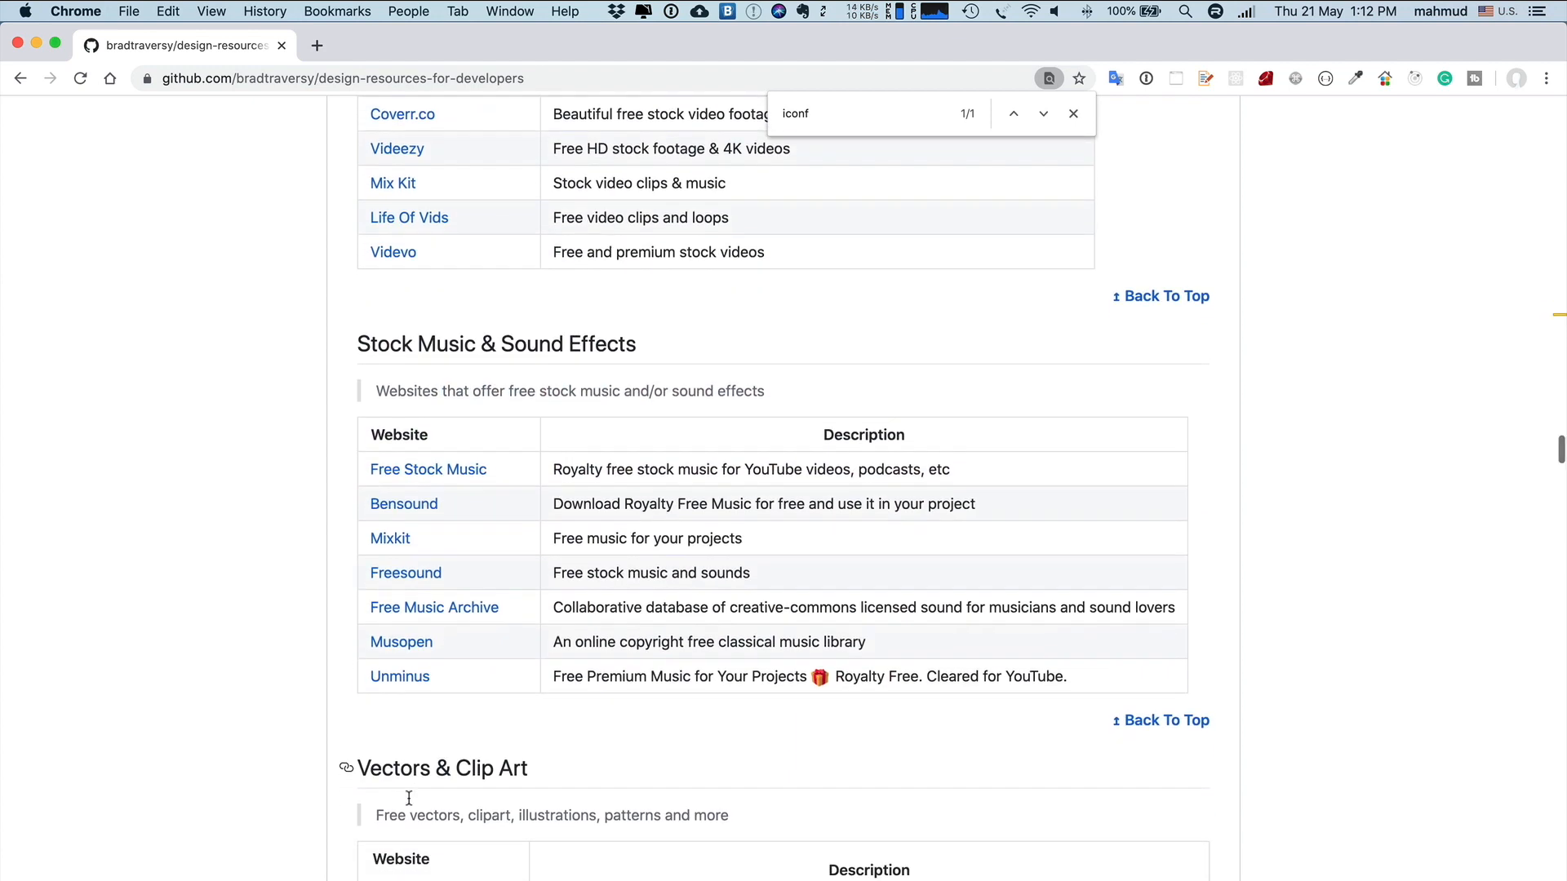
scroll(down, 3)
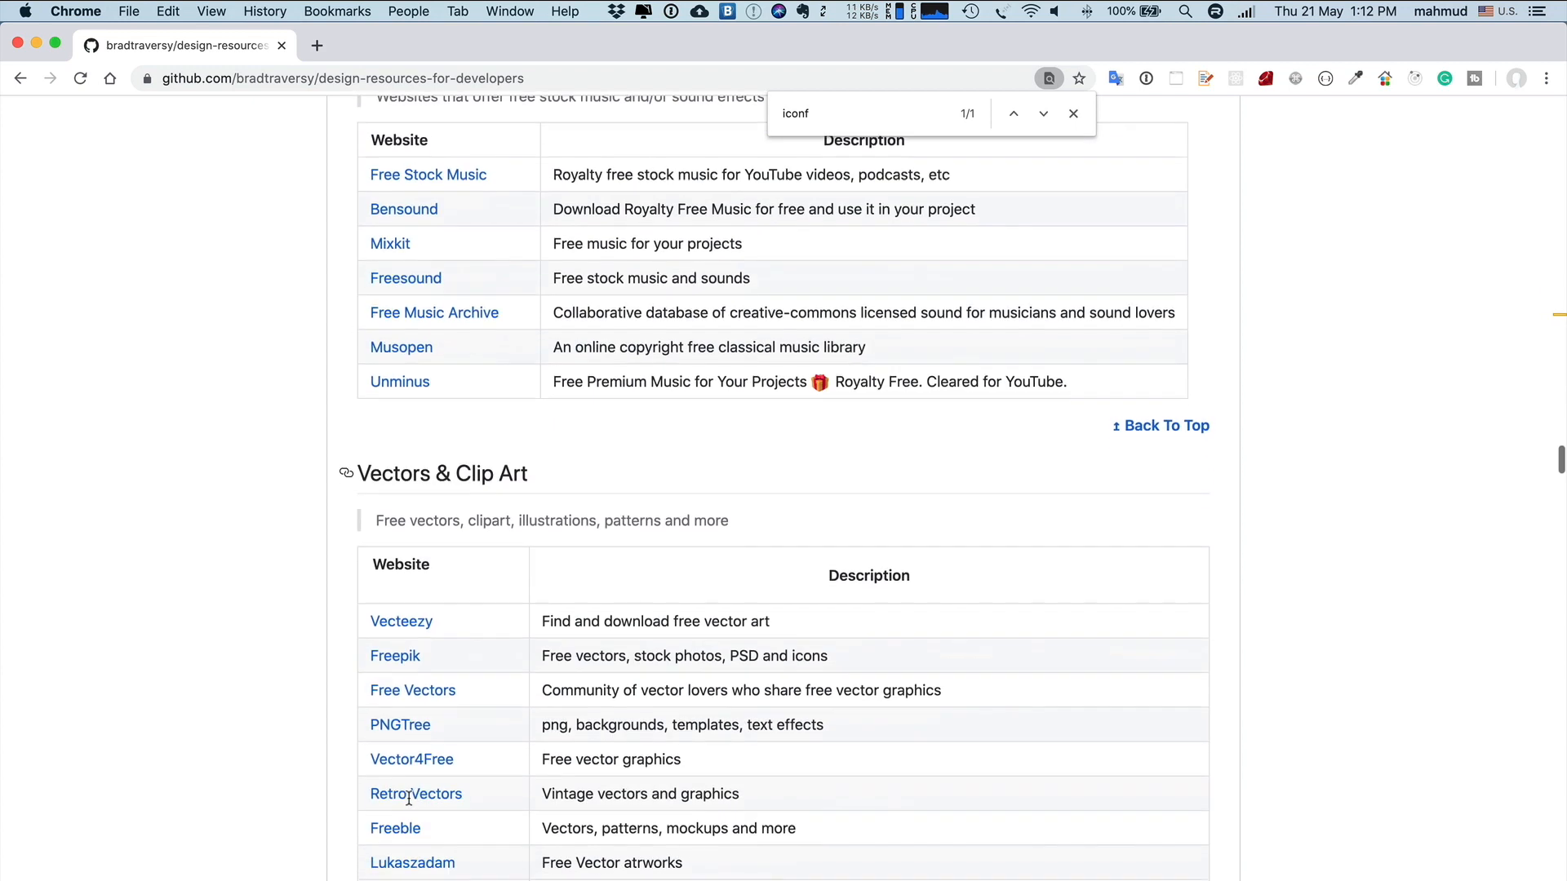
Scroll past HTML & CSS Templates to the CSS Frameworks table, Tailwind CSS to Spectre CSS
scroll(down, 3)
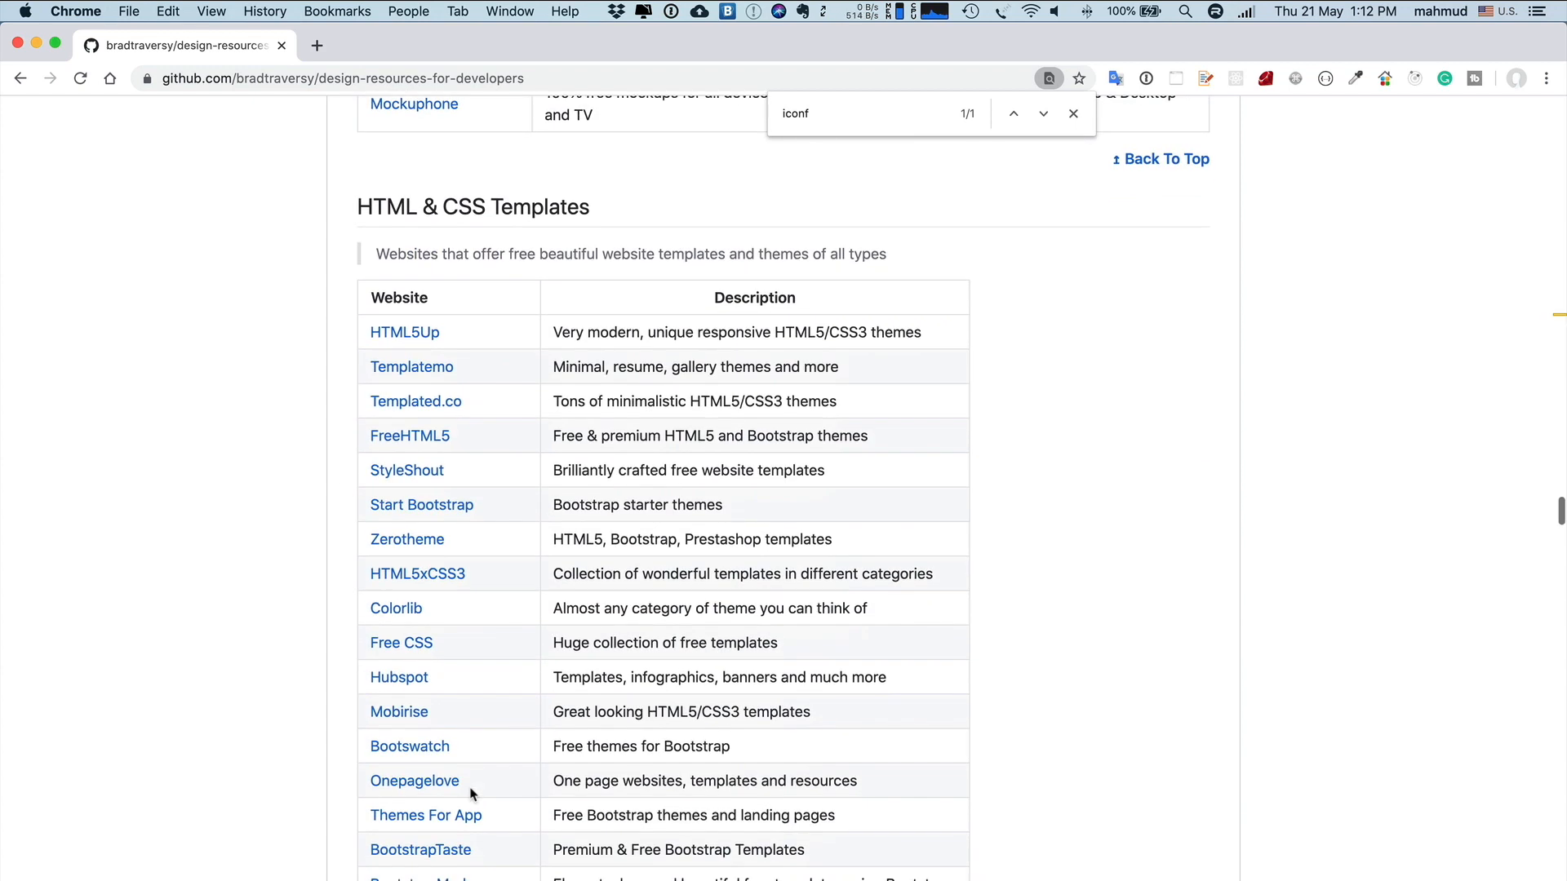
mouse_move(537, 246)
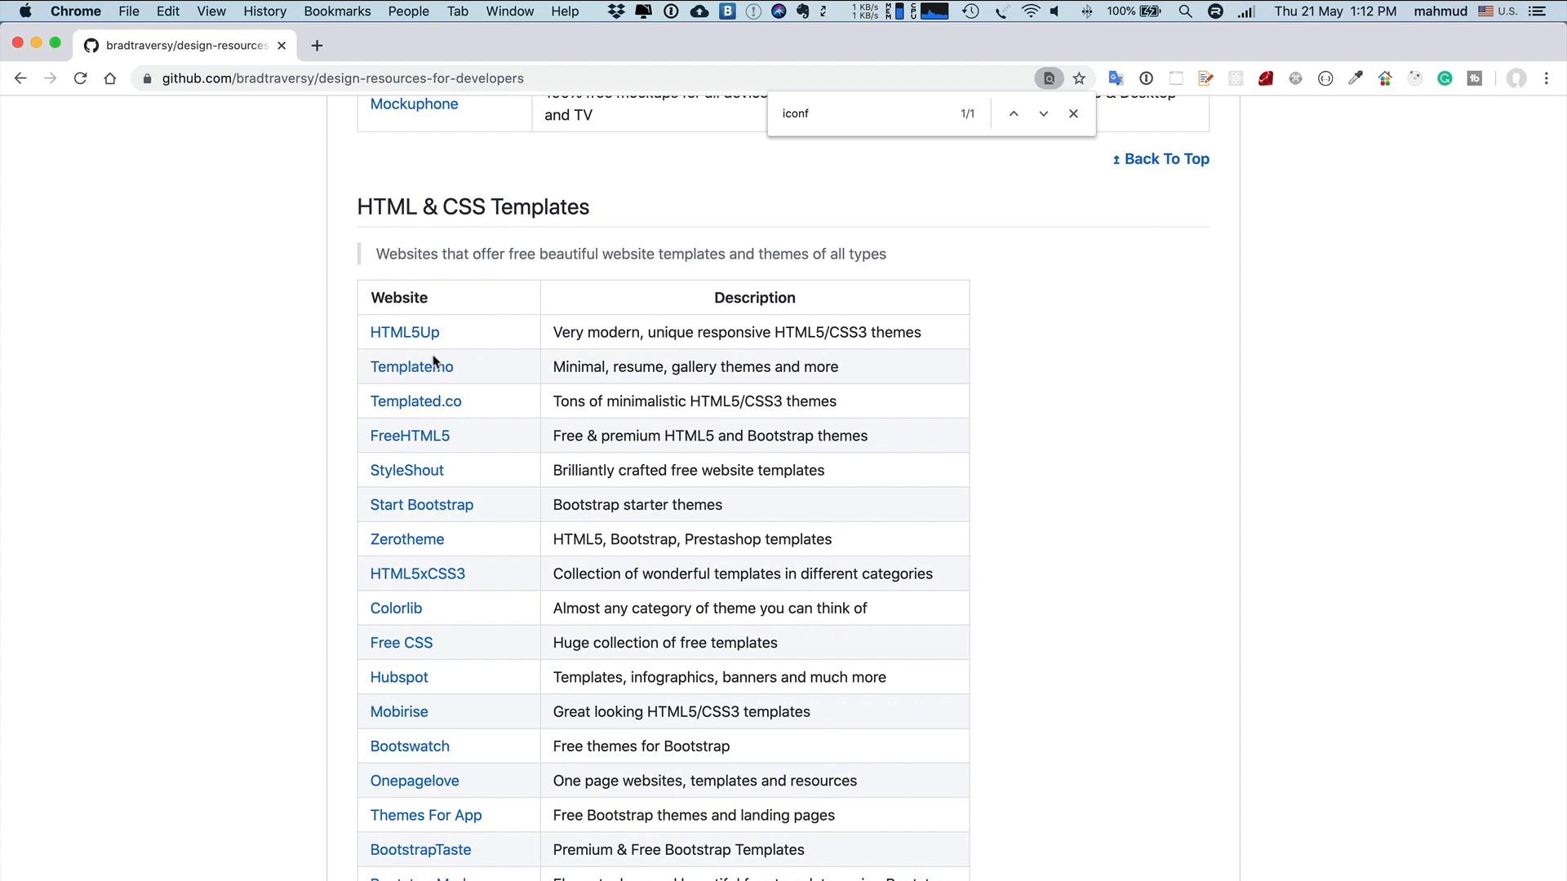
mouse_move(460, 618)
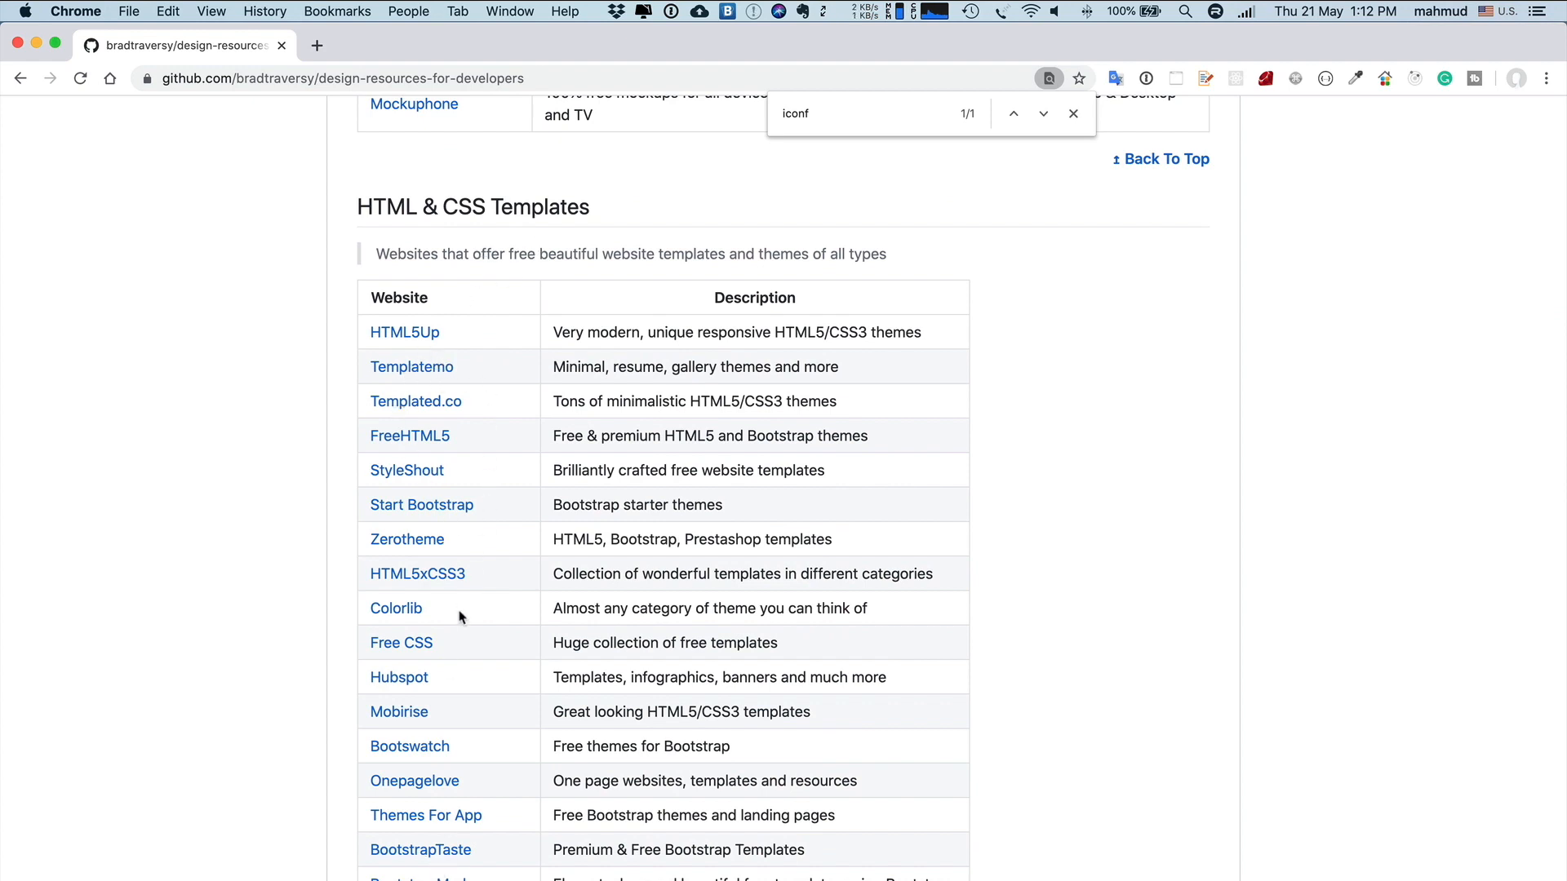
scroll(down, 3)
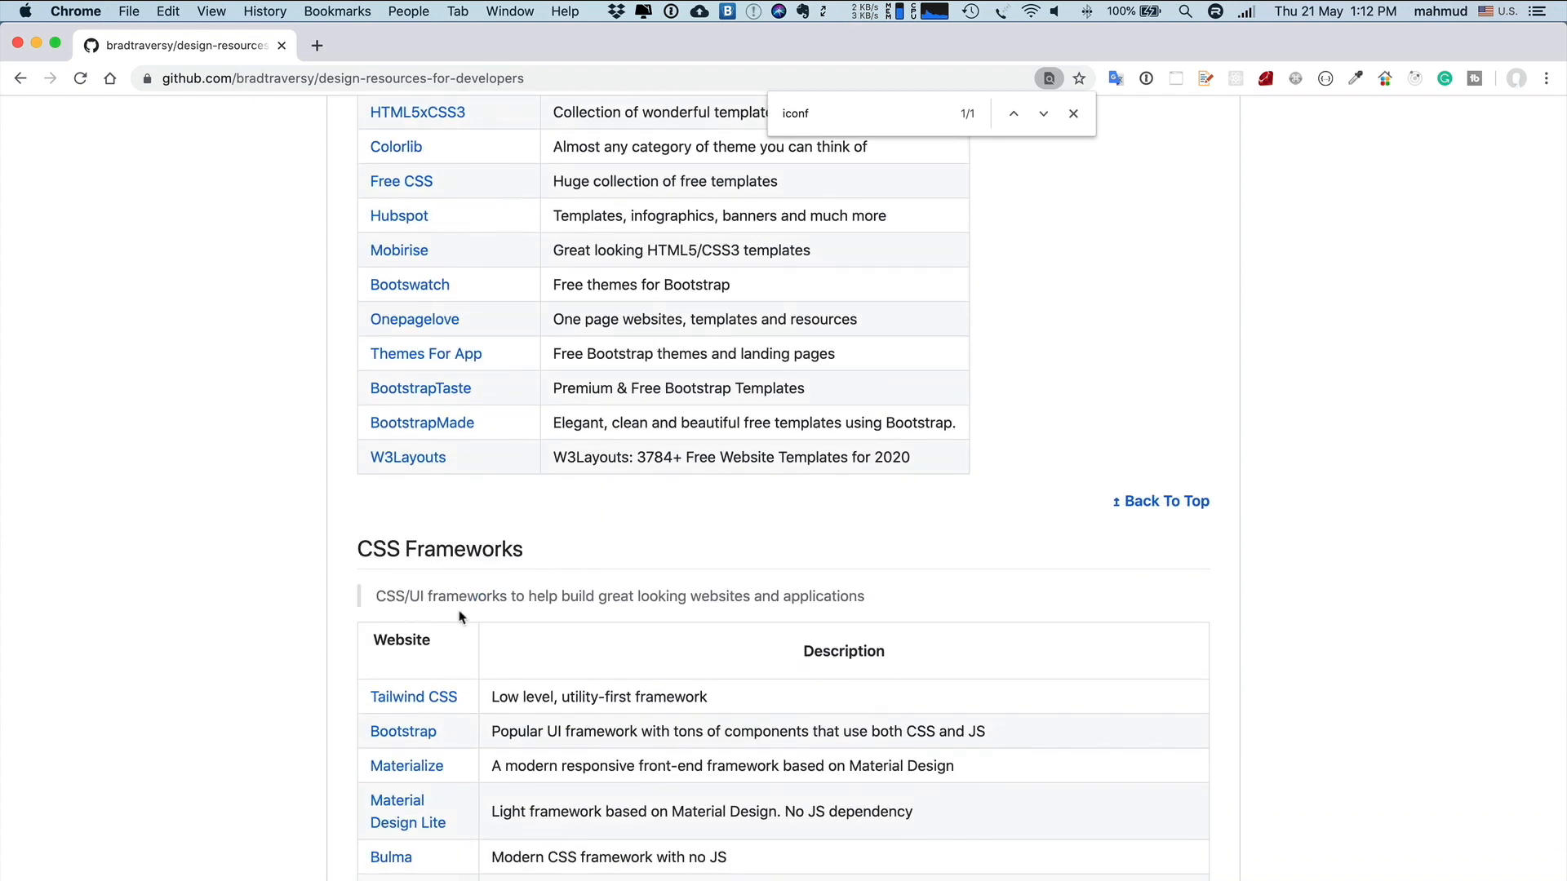
scroll(down, 3)
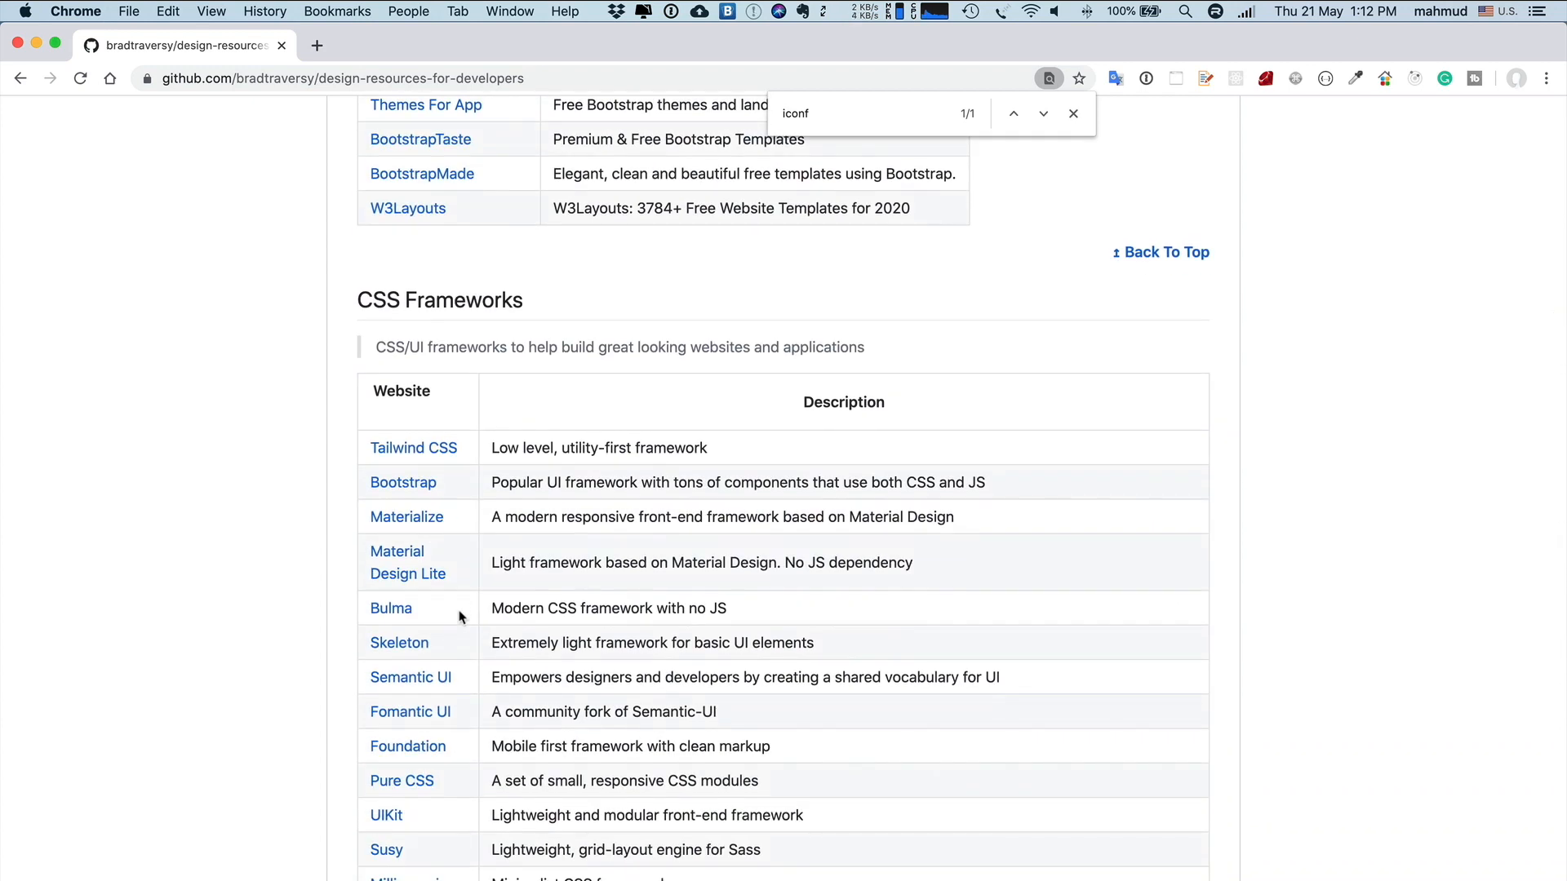
scroll(down, 3)
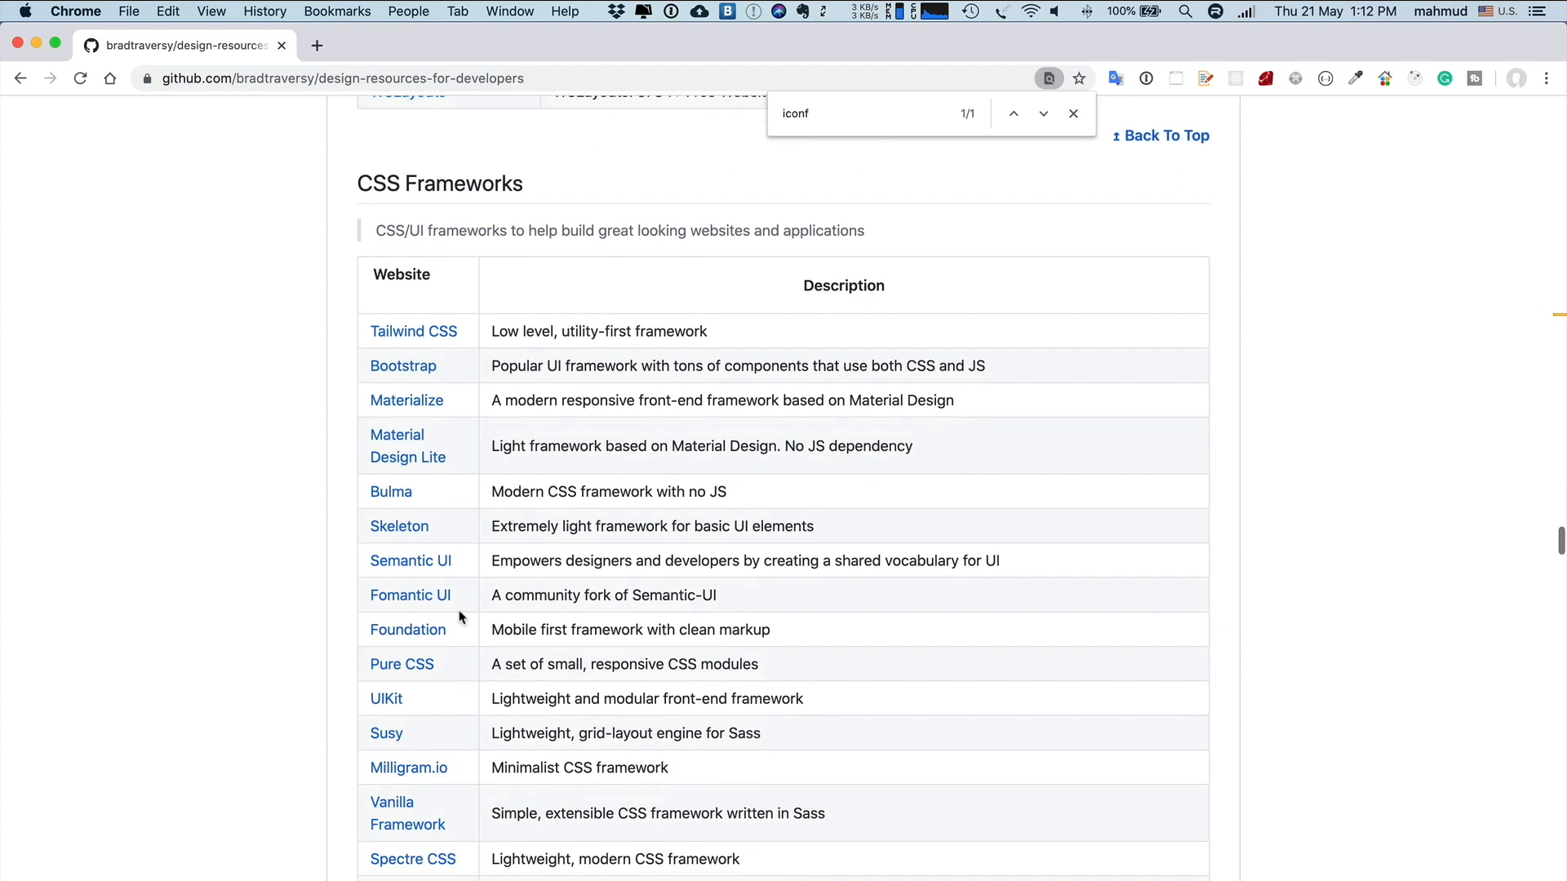
right_click(409, 559)
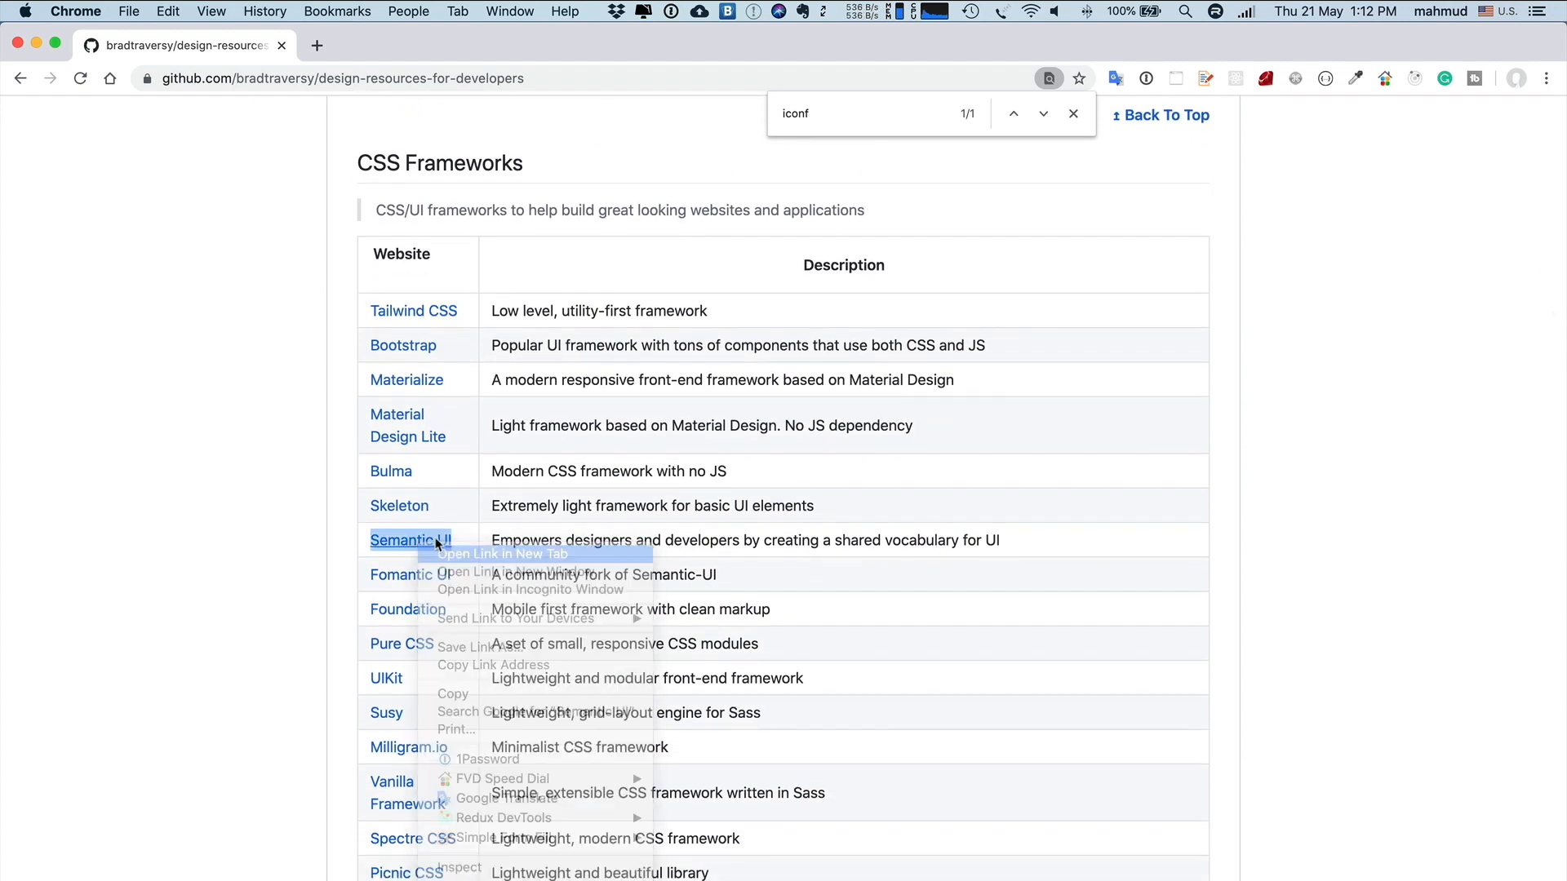
click(502, 555)
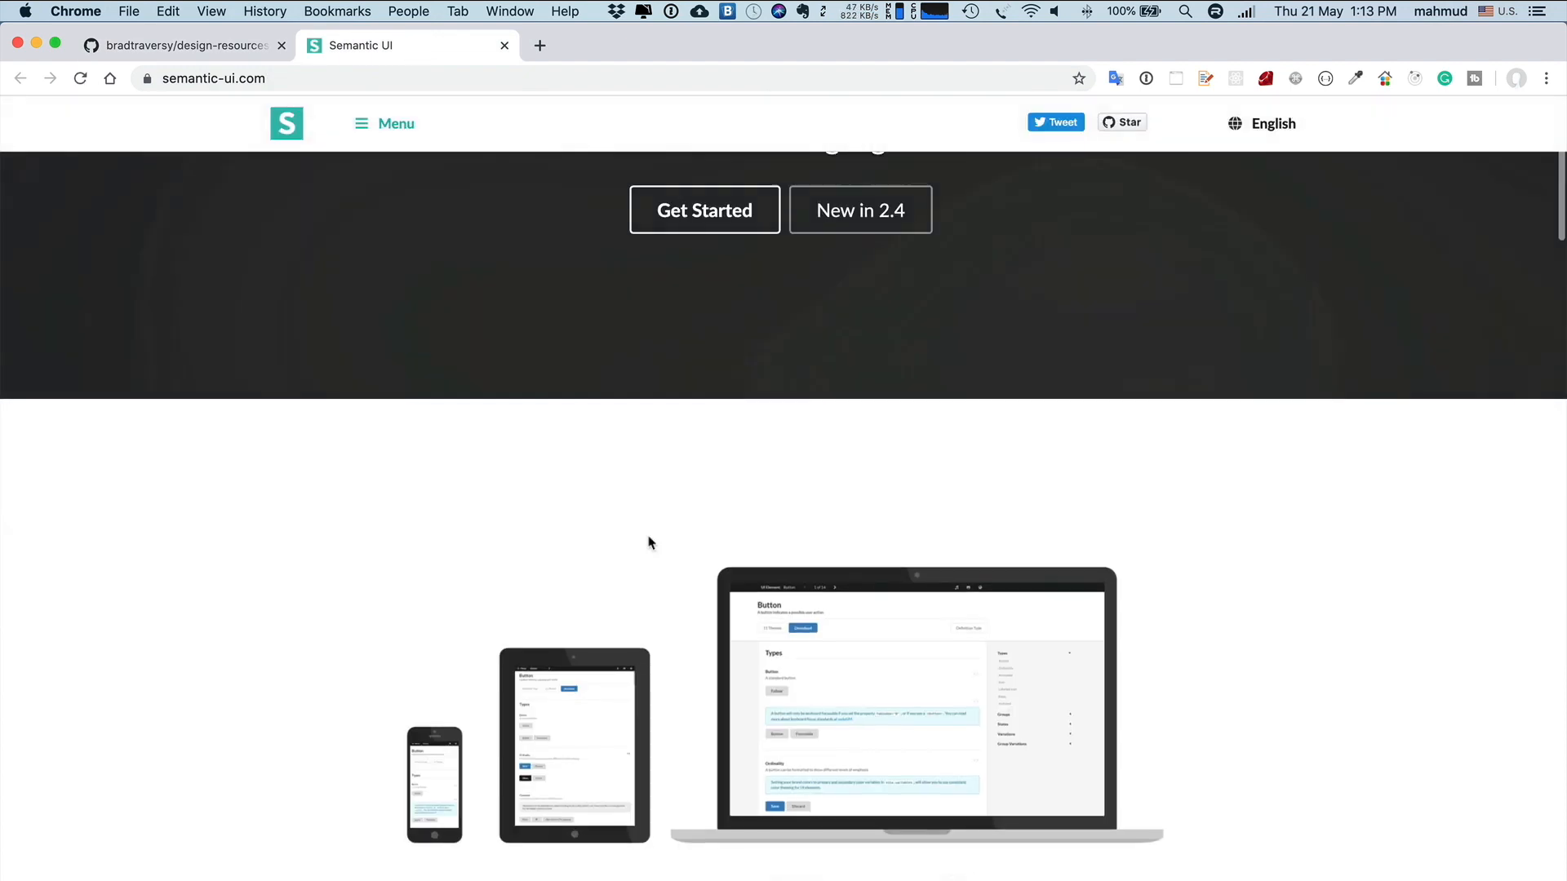
scroll(down, 3)
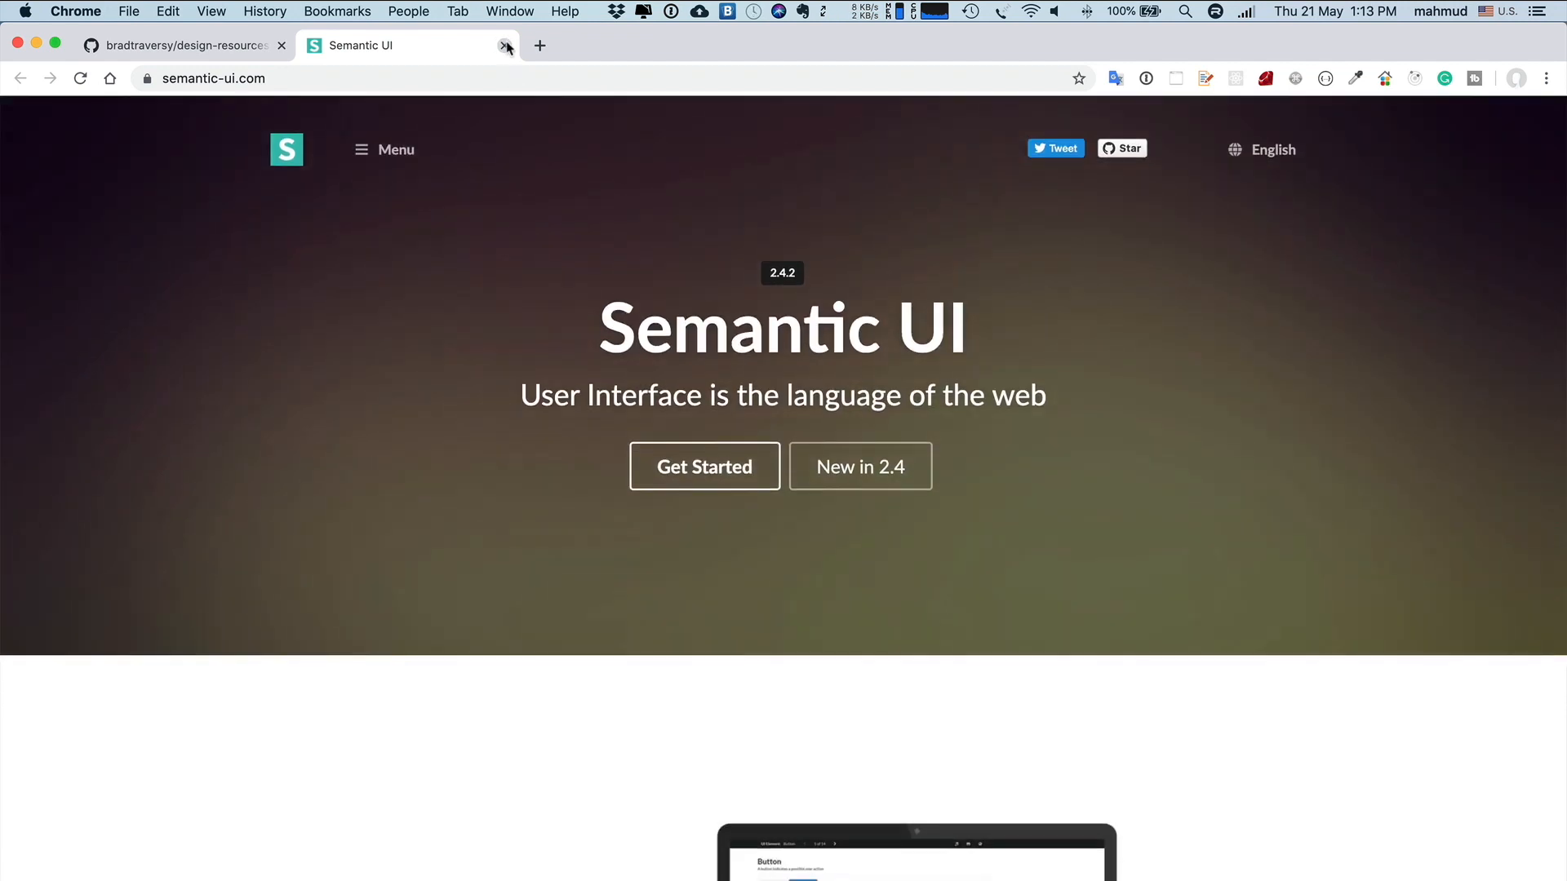
click(505, 46)
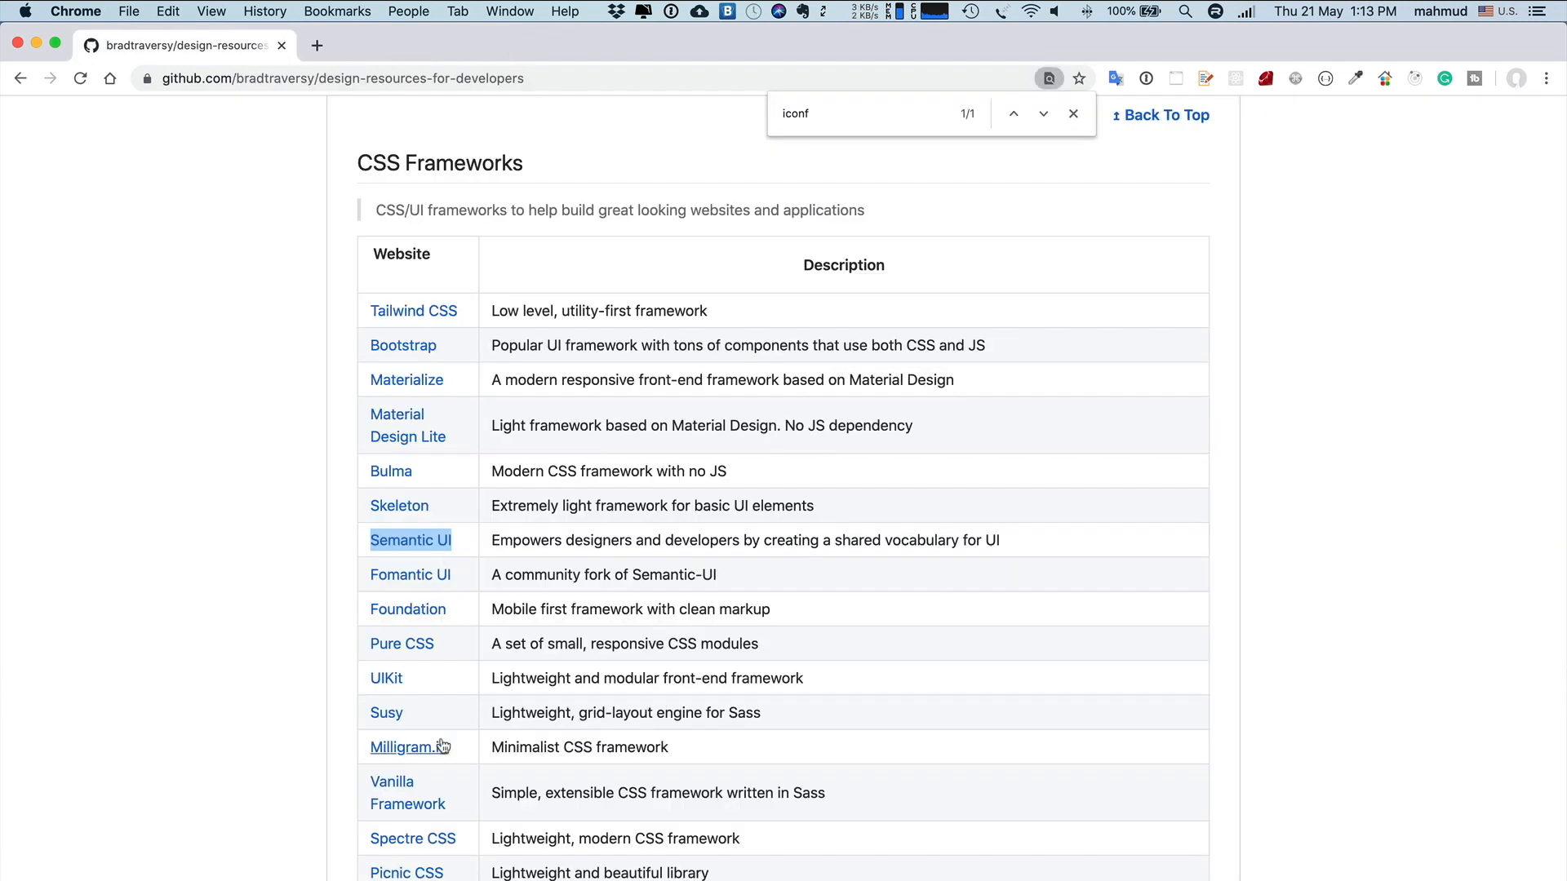
Scroll past CSS Frameworks and CSS Animations to the React UI table
scroll(down, 3)
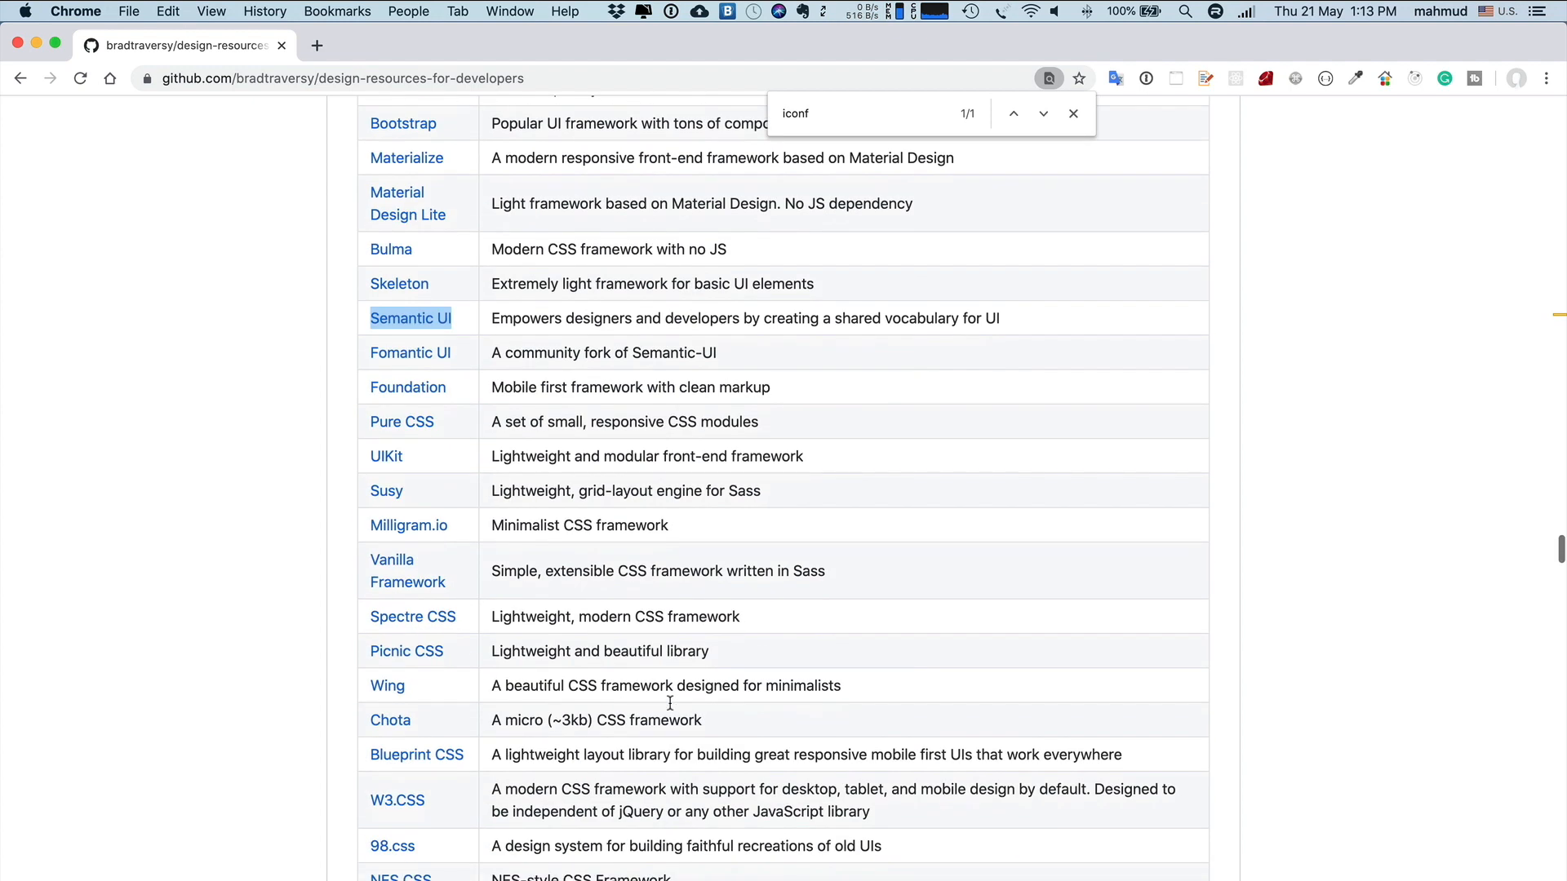
scroll(down, 3)
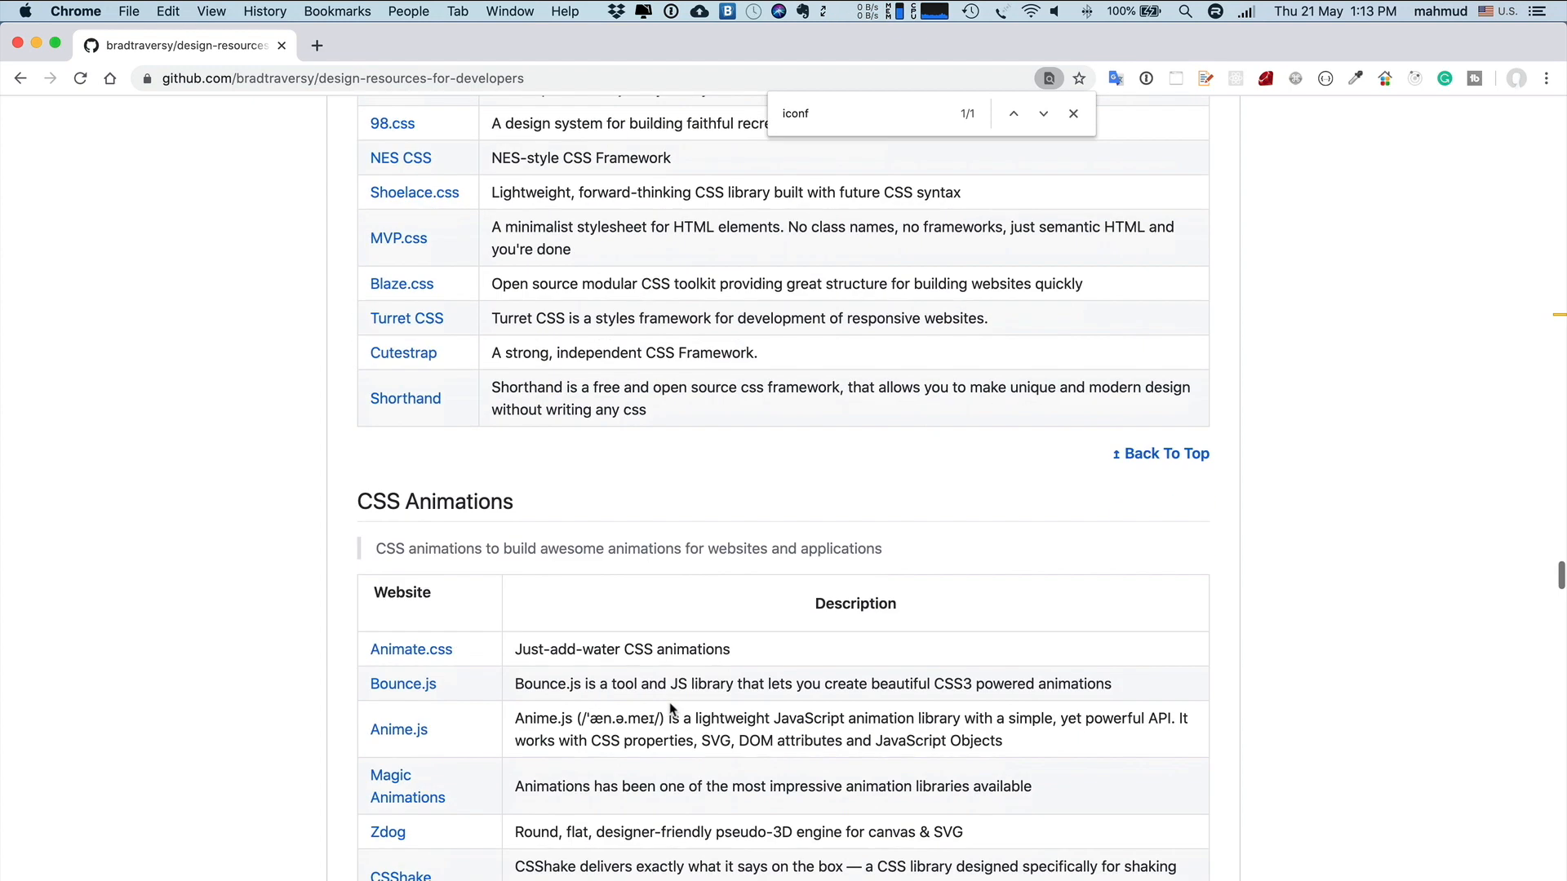
scroll(down, 3)
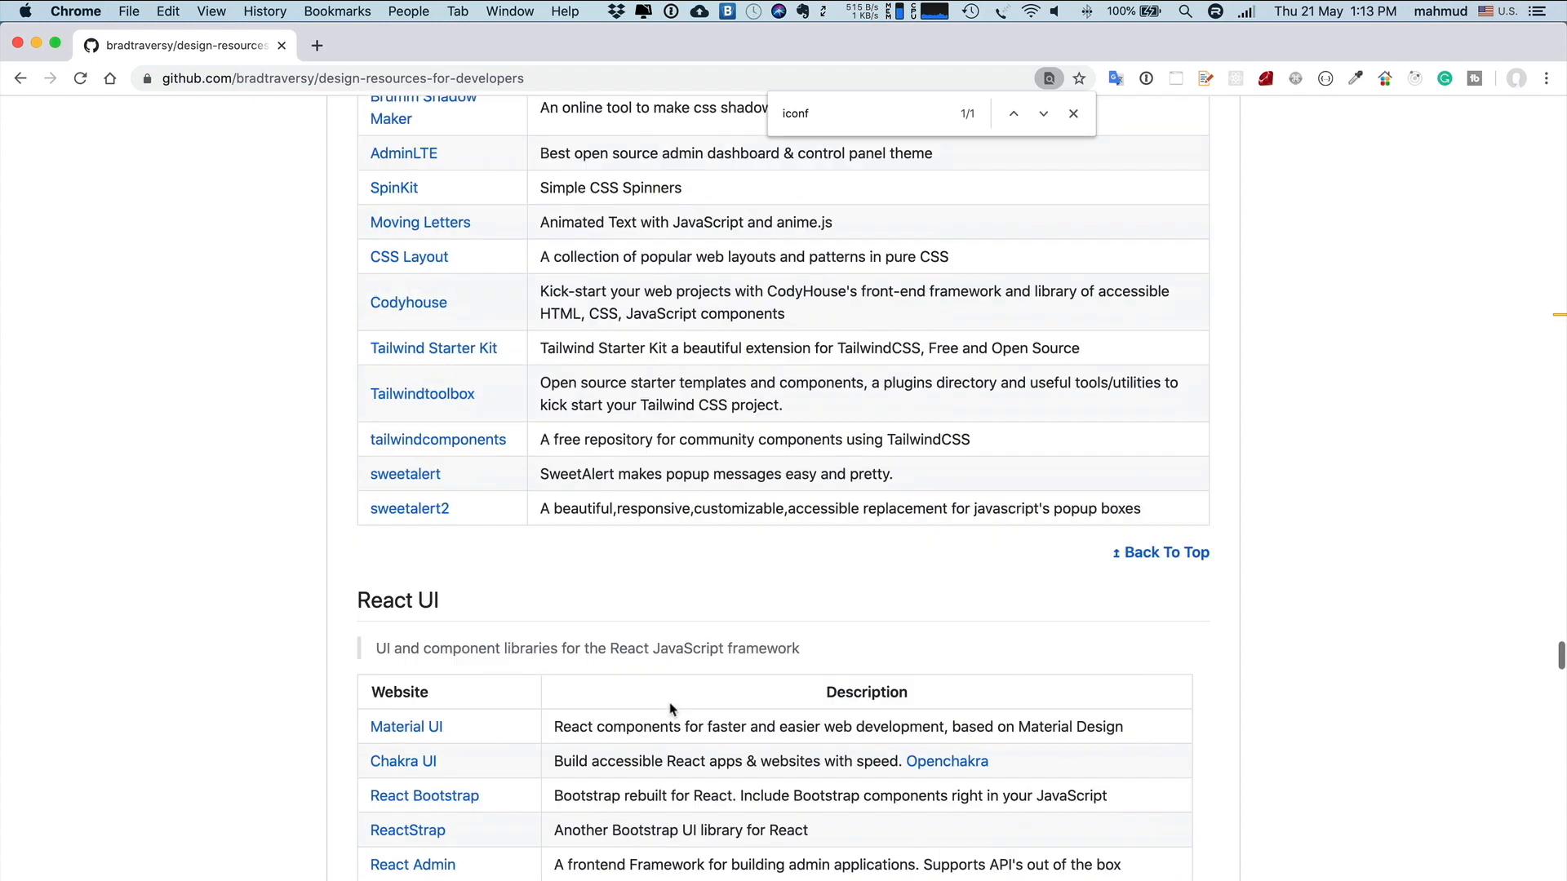
scroll(down, 3)
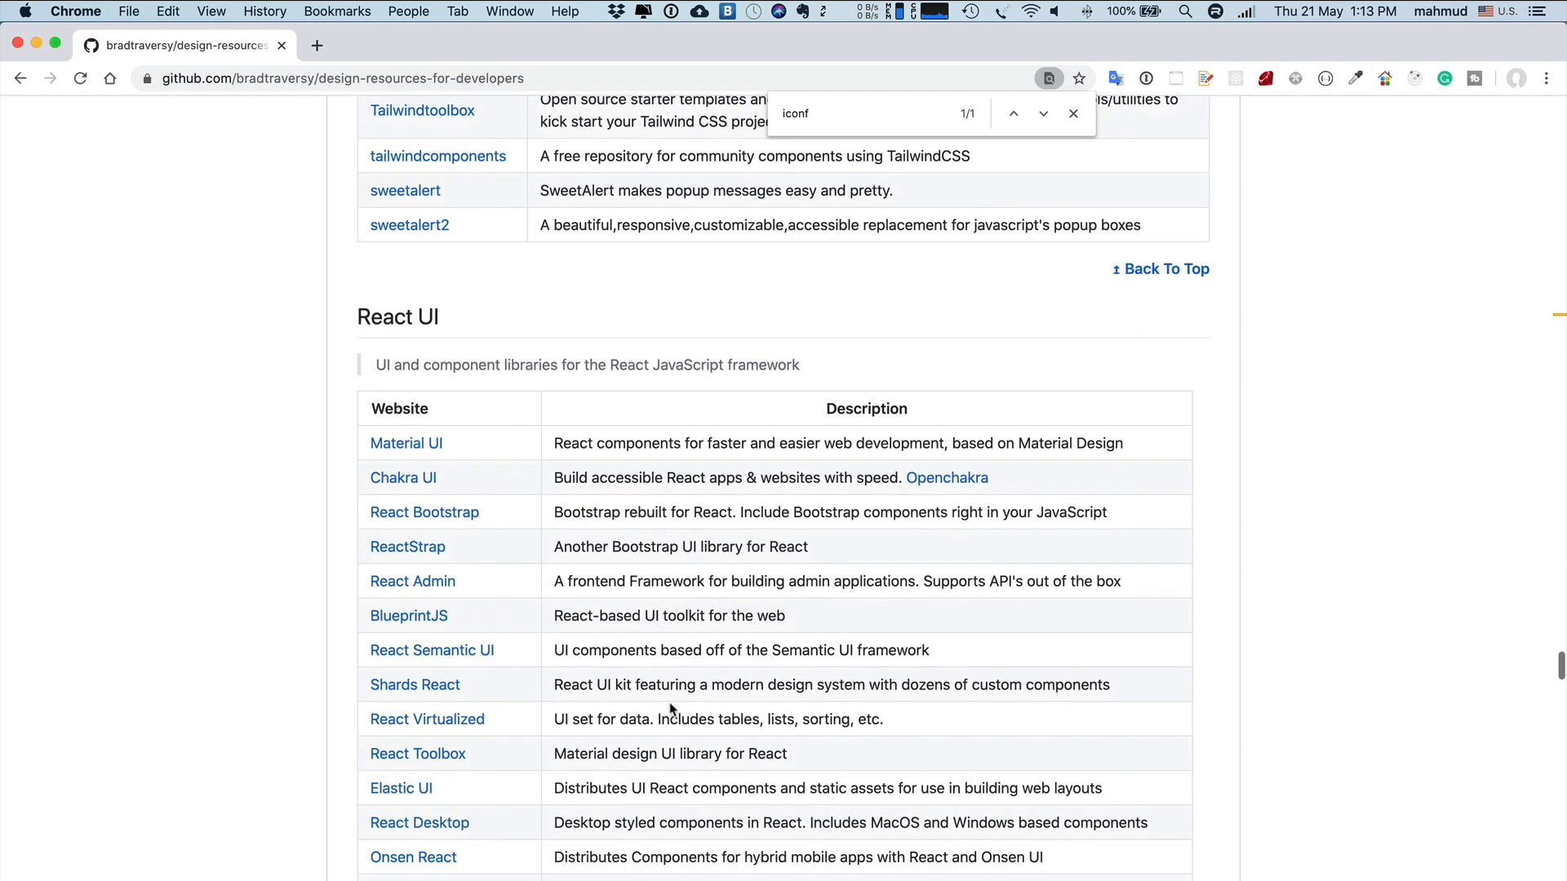
right_click(432, 650)
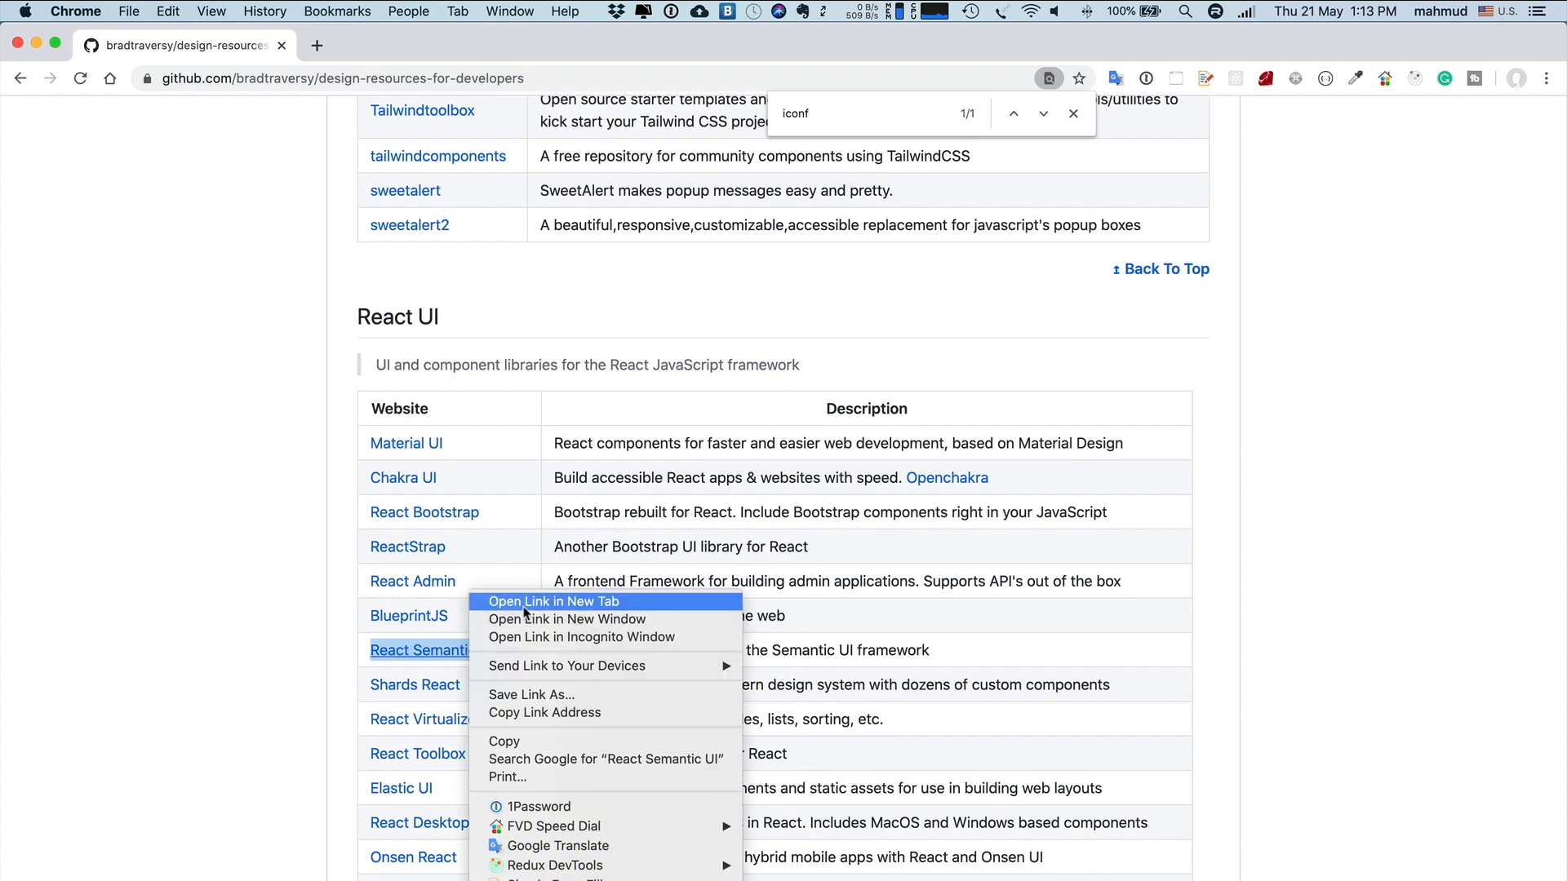
click(552, 601)
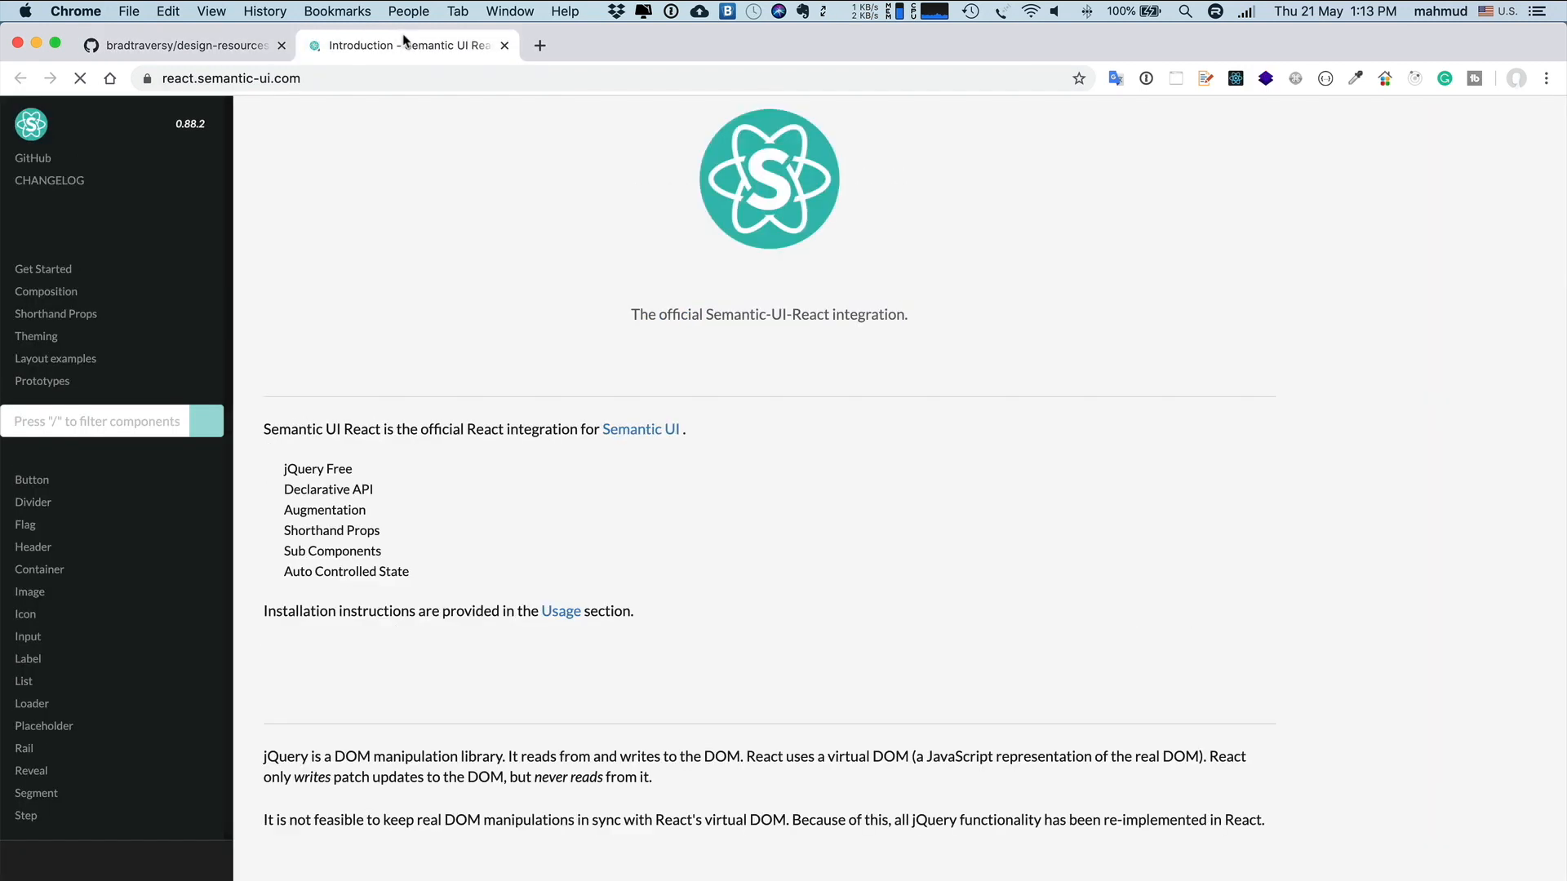
click(31, 480)
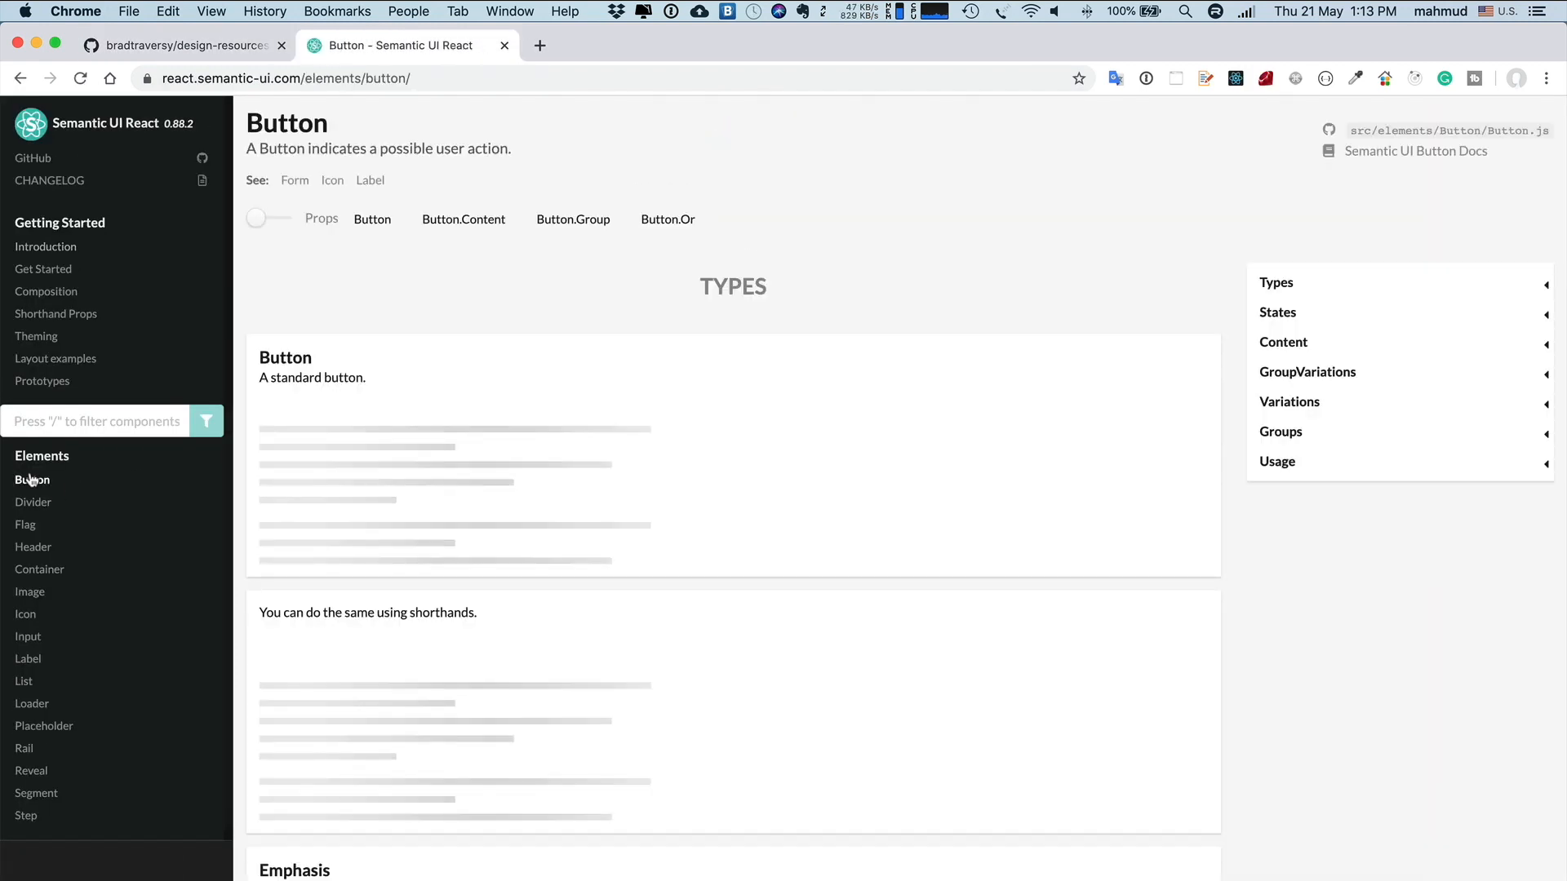
scroll(down, 3)
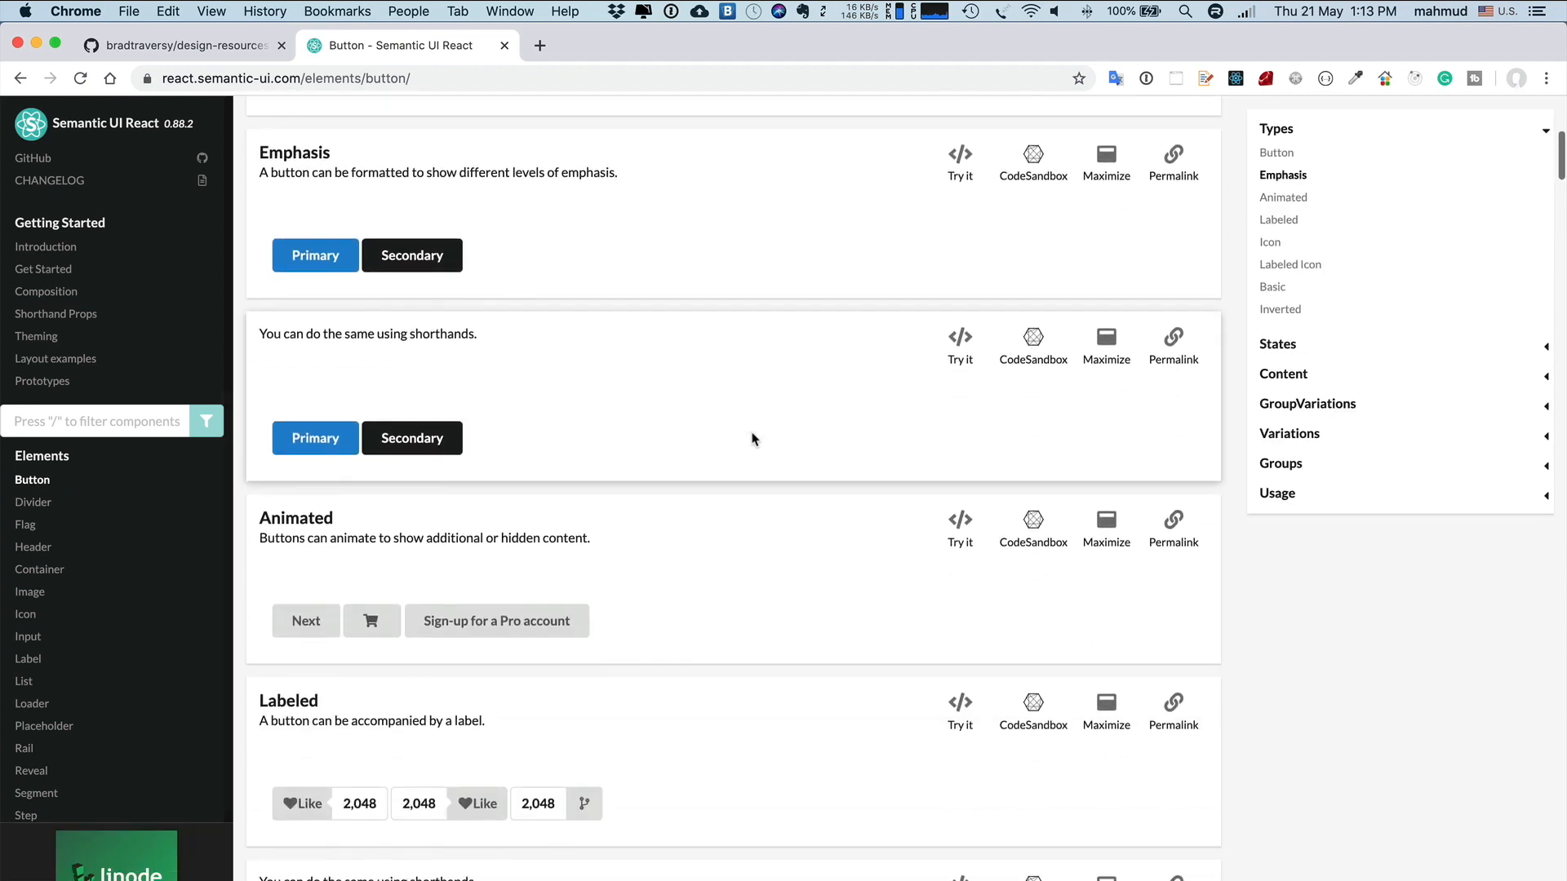
scroll(down, 3)
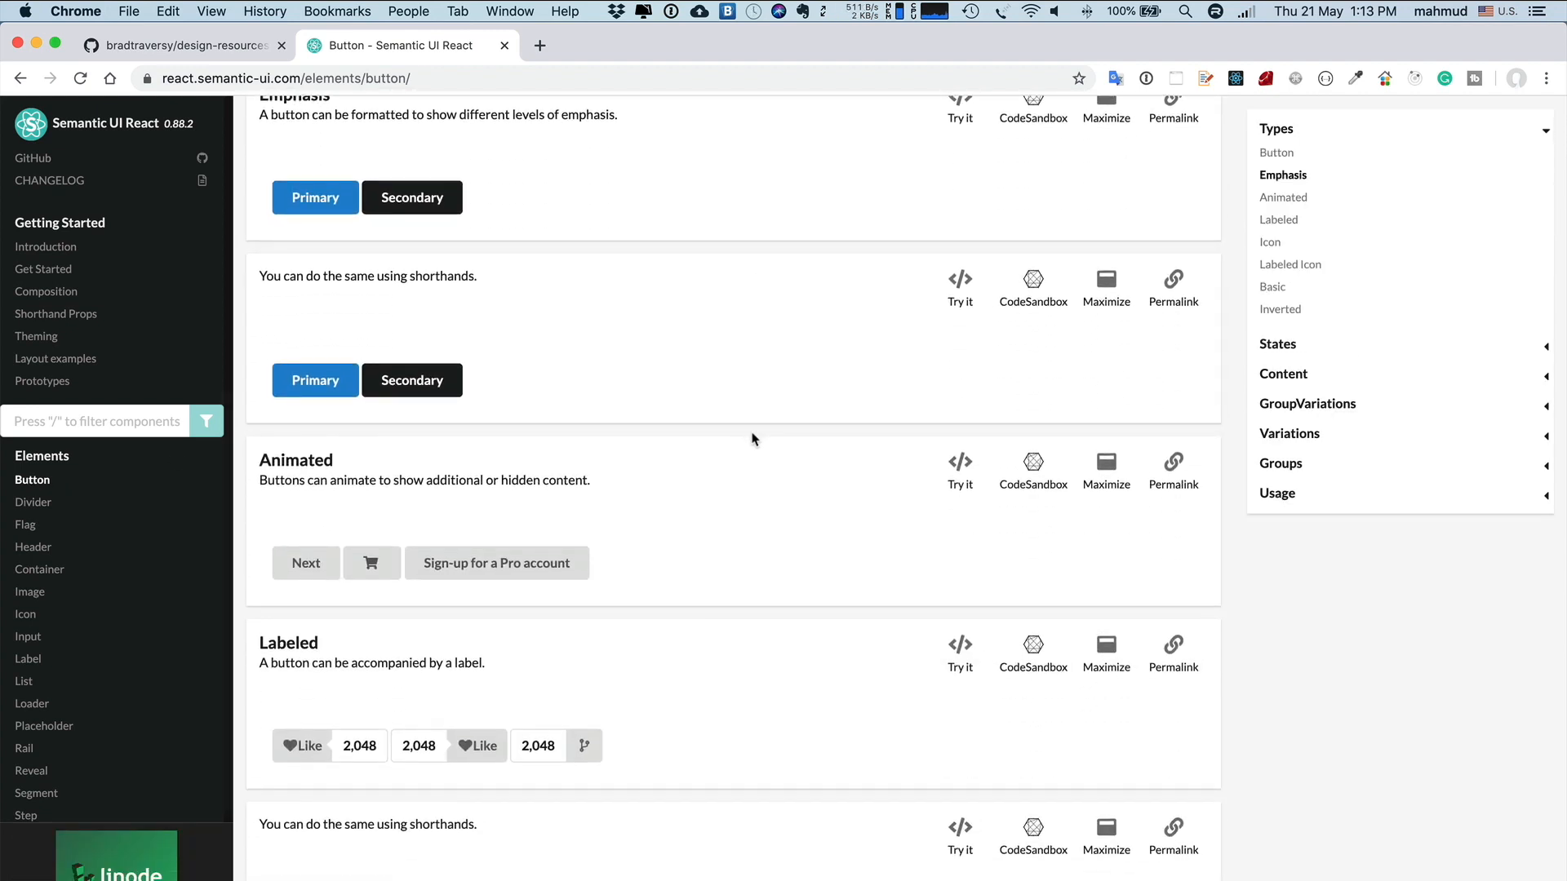
scroll(down, 3)
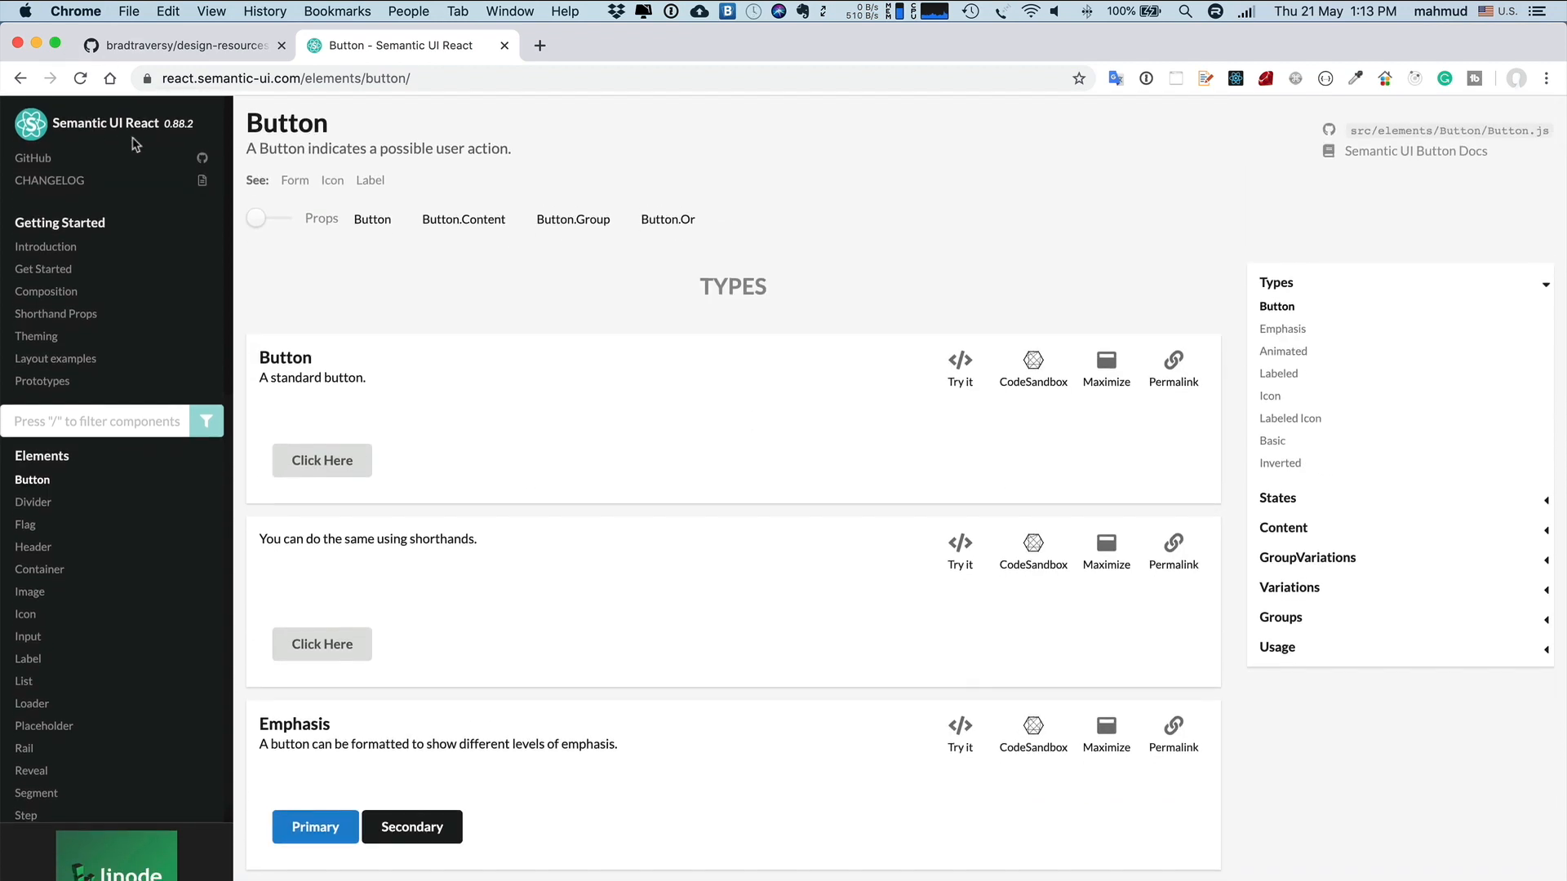
scroll(down, 3)
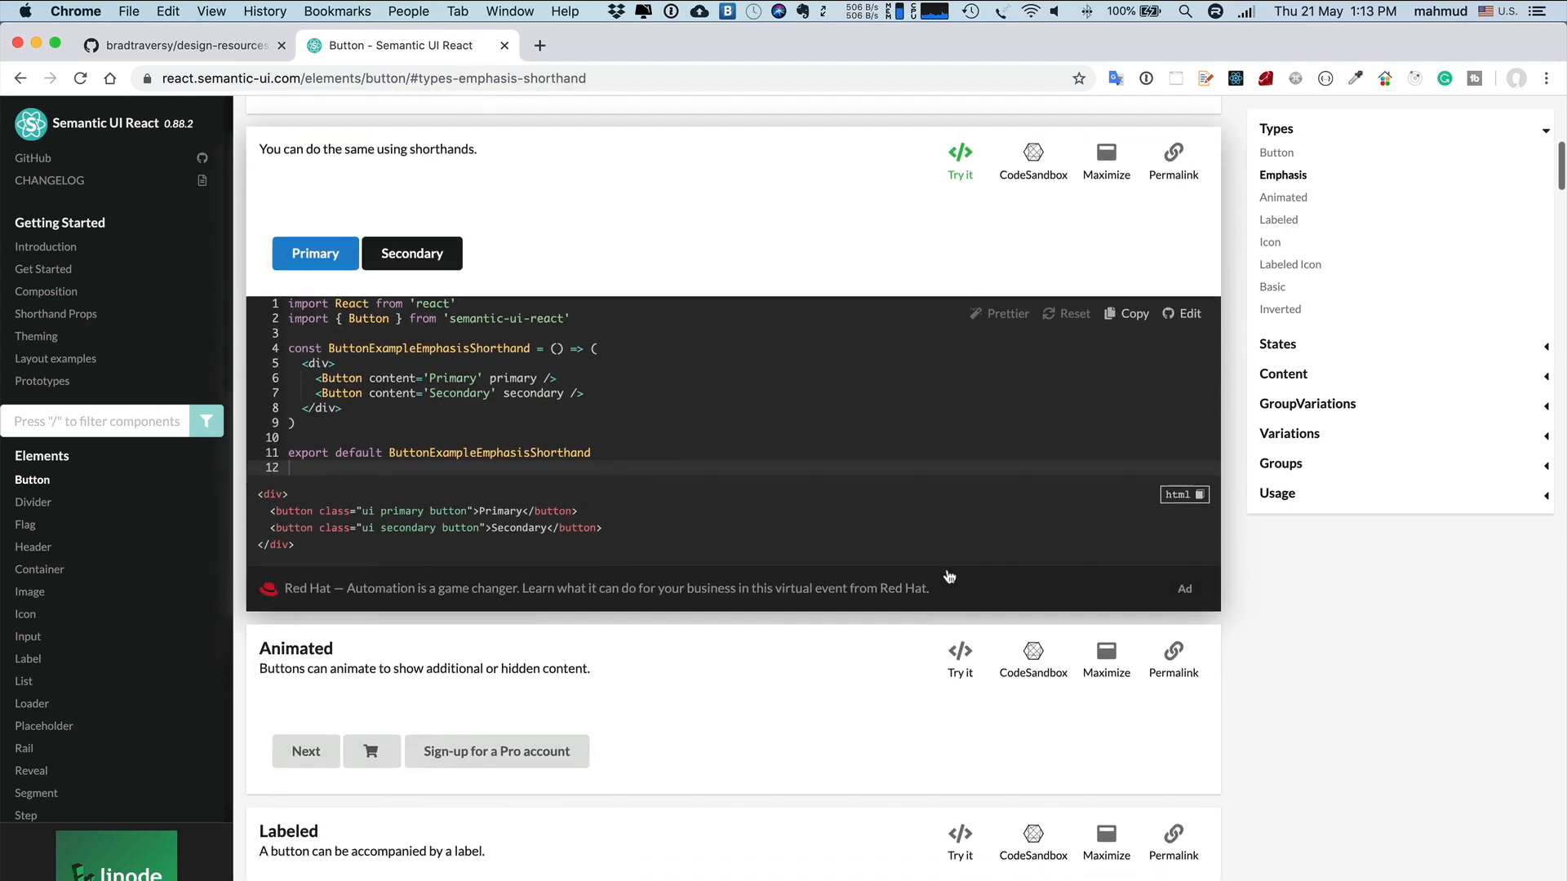
scroll(down, 3)
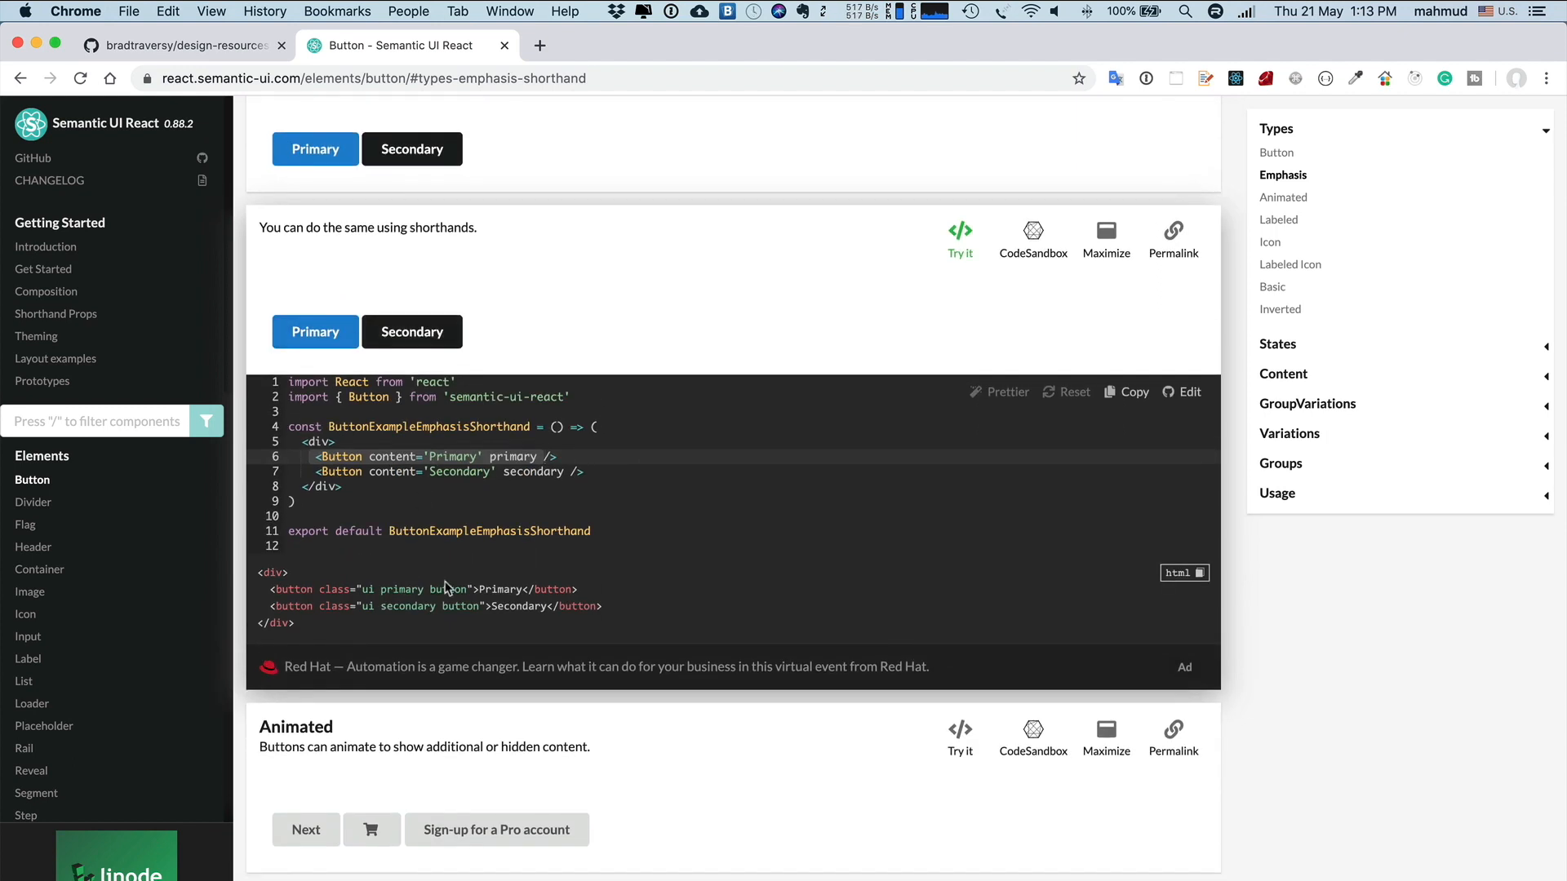
scroll(down, 3)
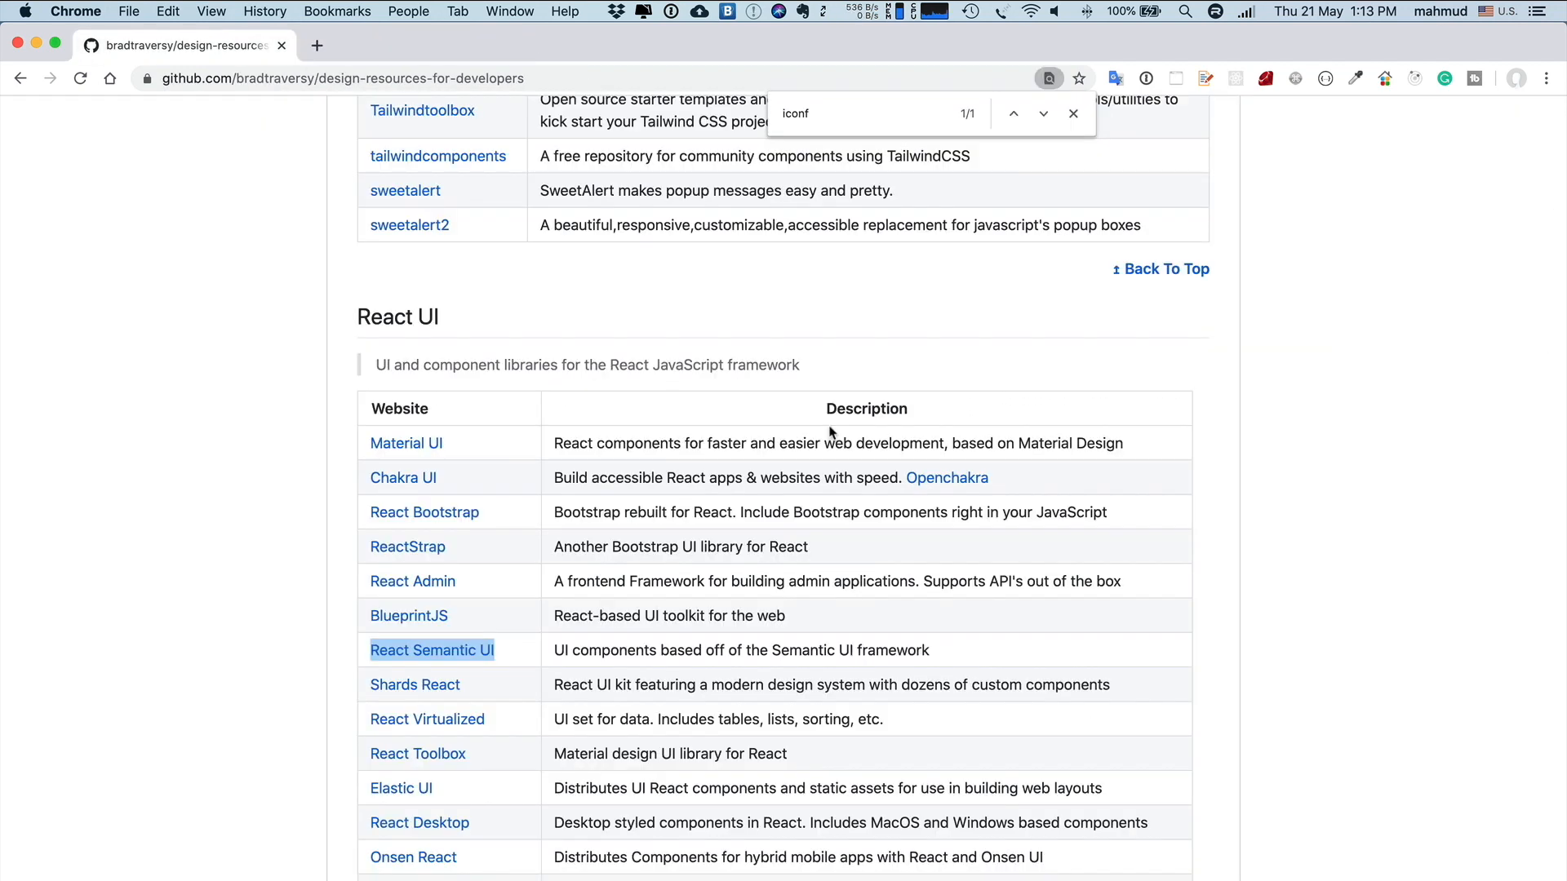
Open React Bootstrap in a new tab and scroll the repository page
right_click(424, 511)
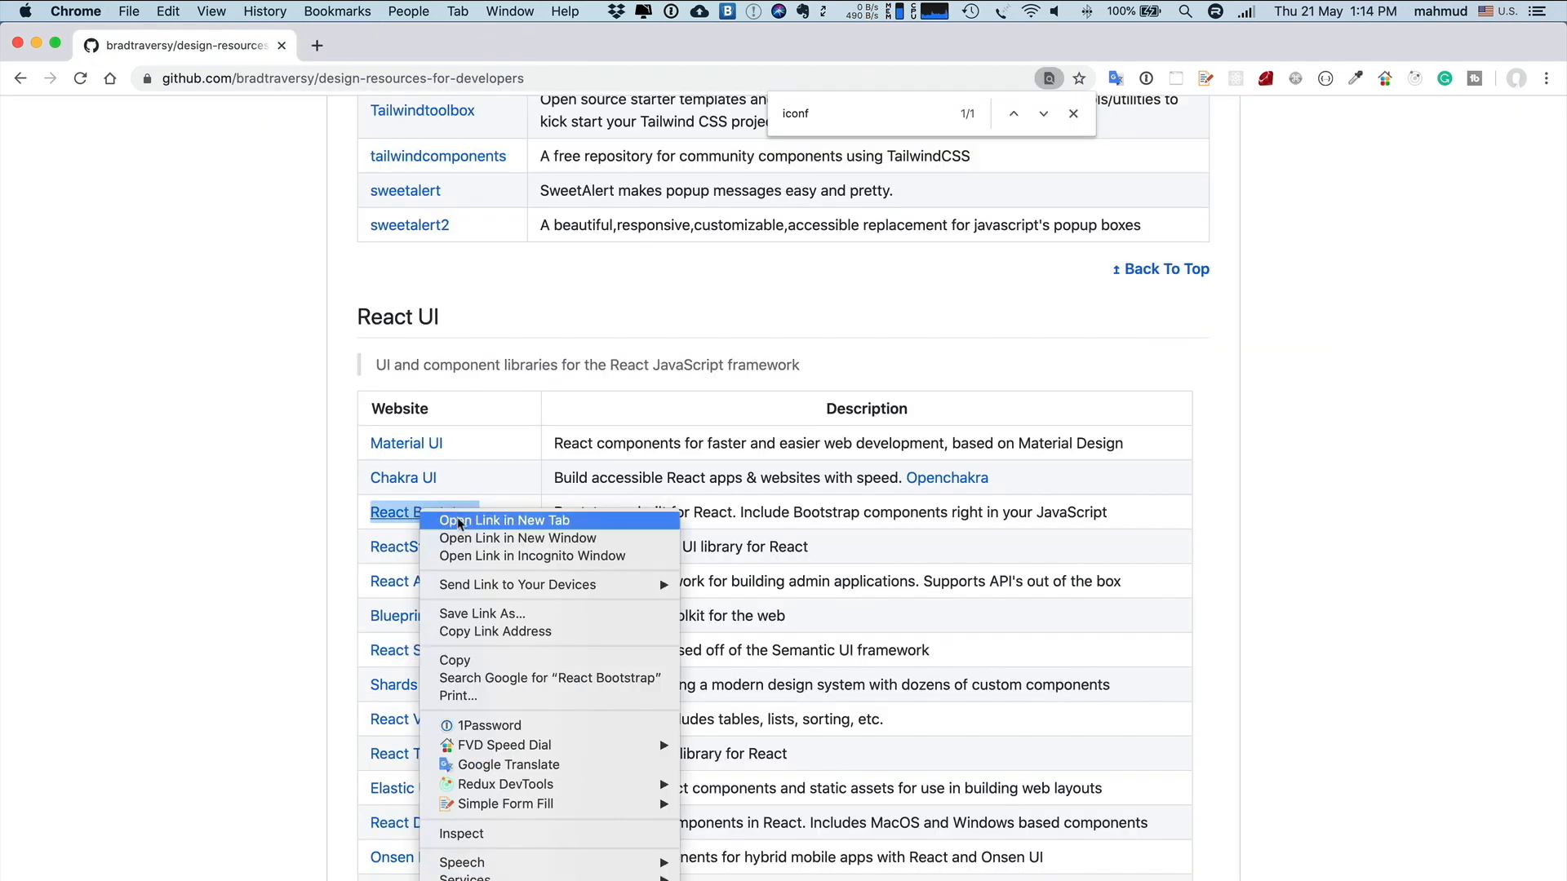
click(507, 520)
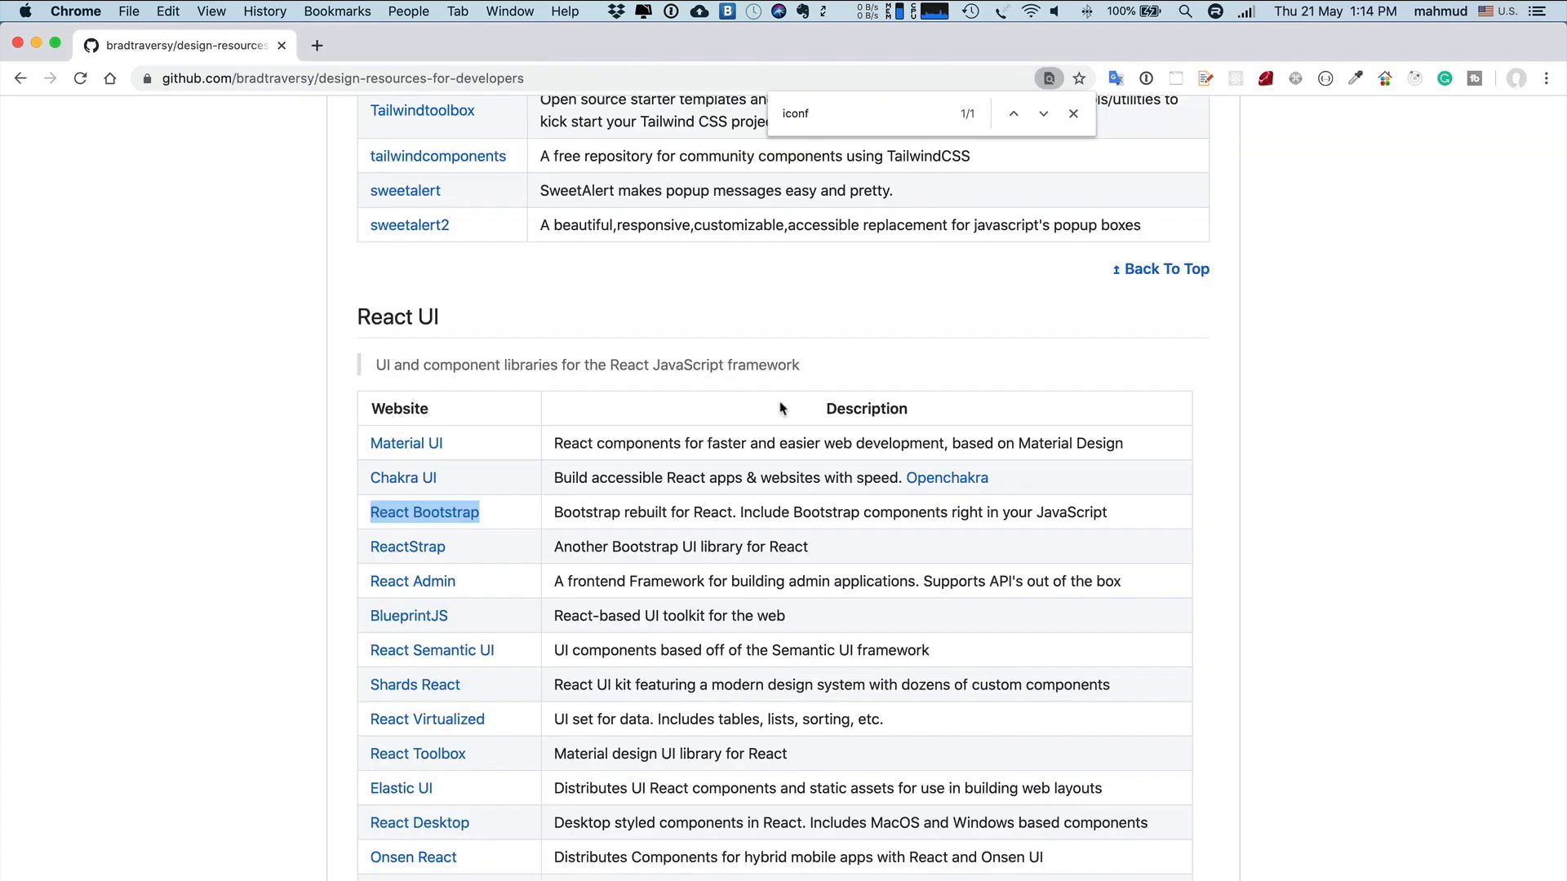
scroll(down, 3)
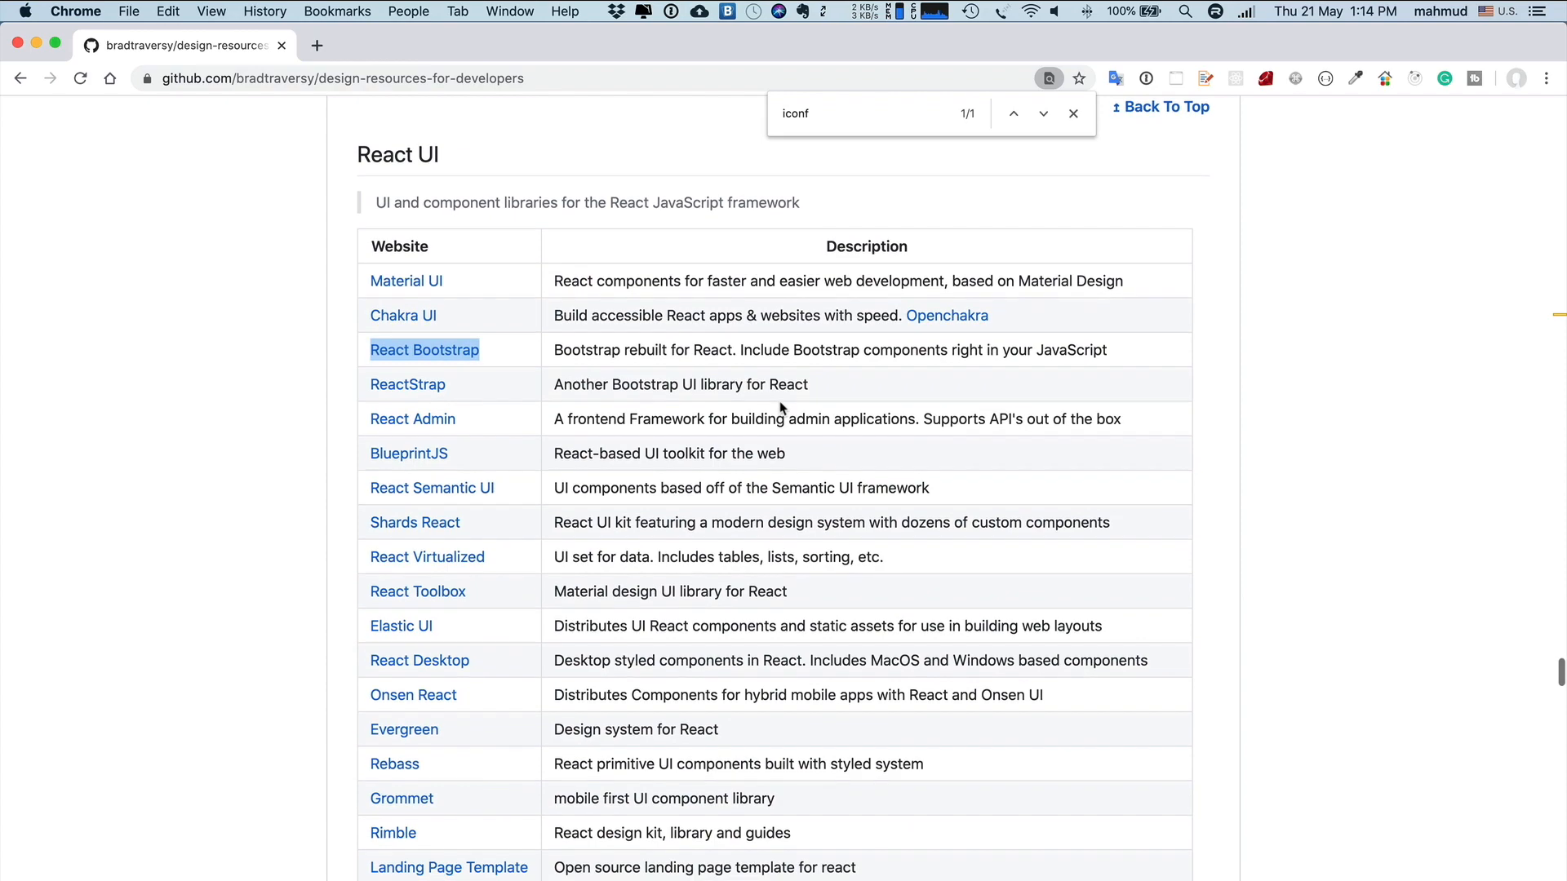
scroll(down, 3)
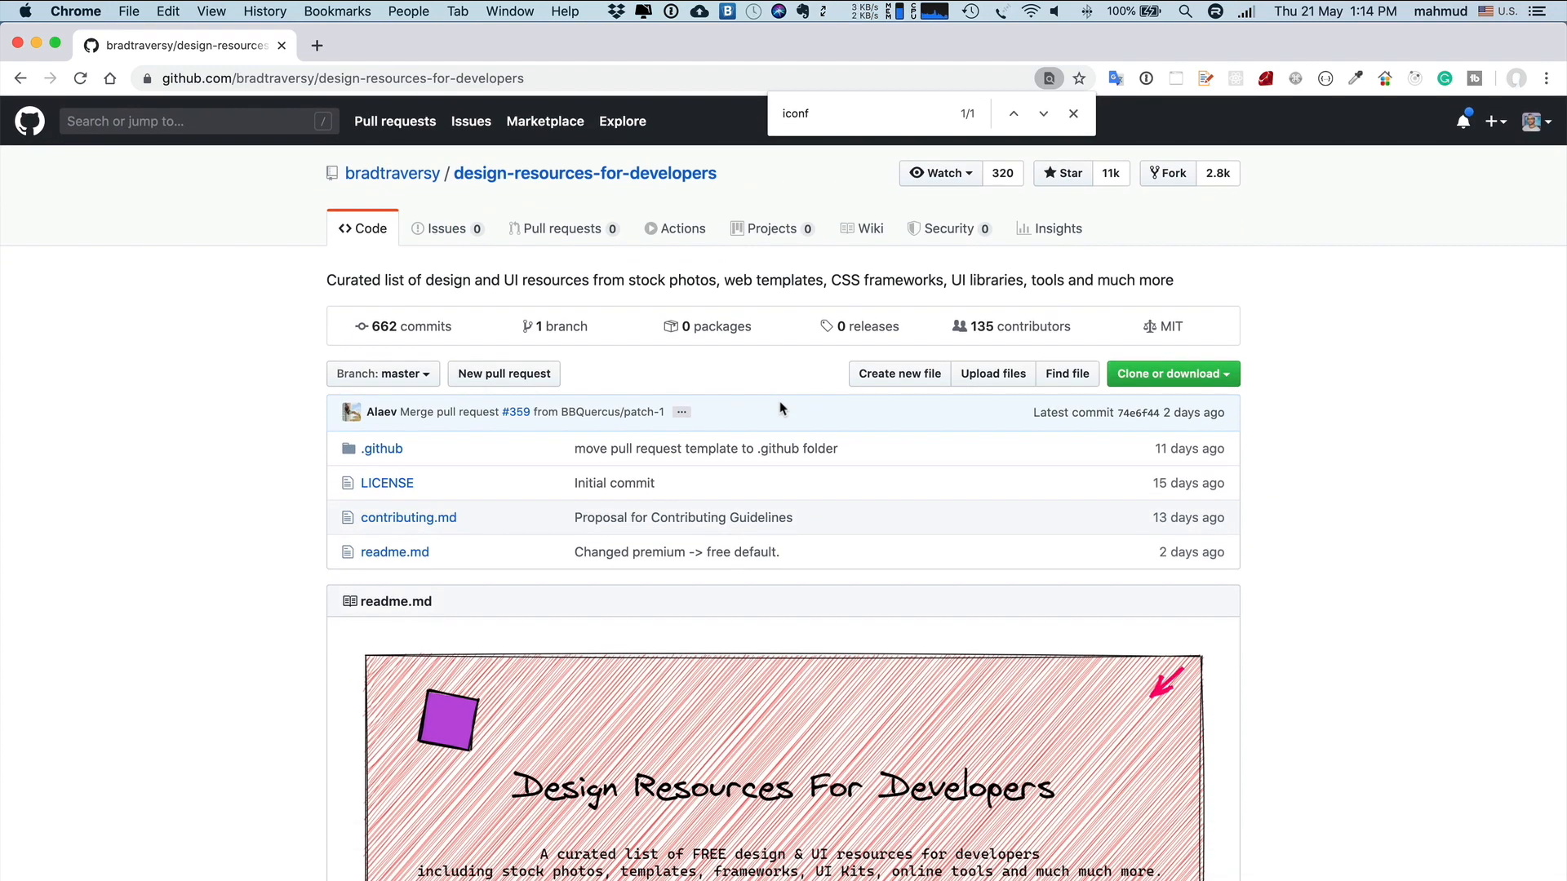
mouse_move(1039, 574)
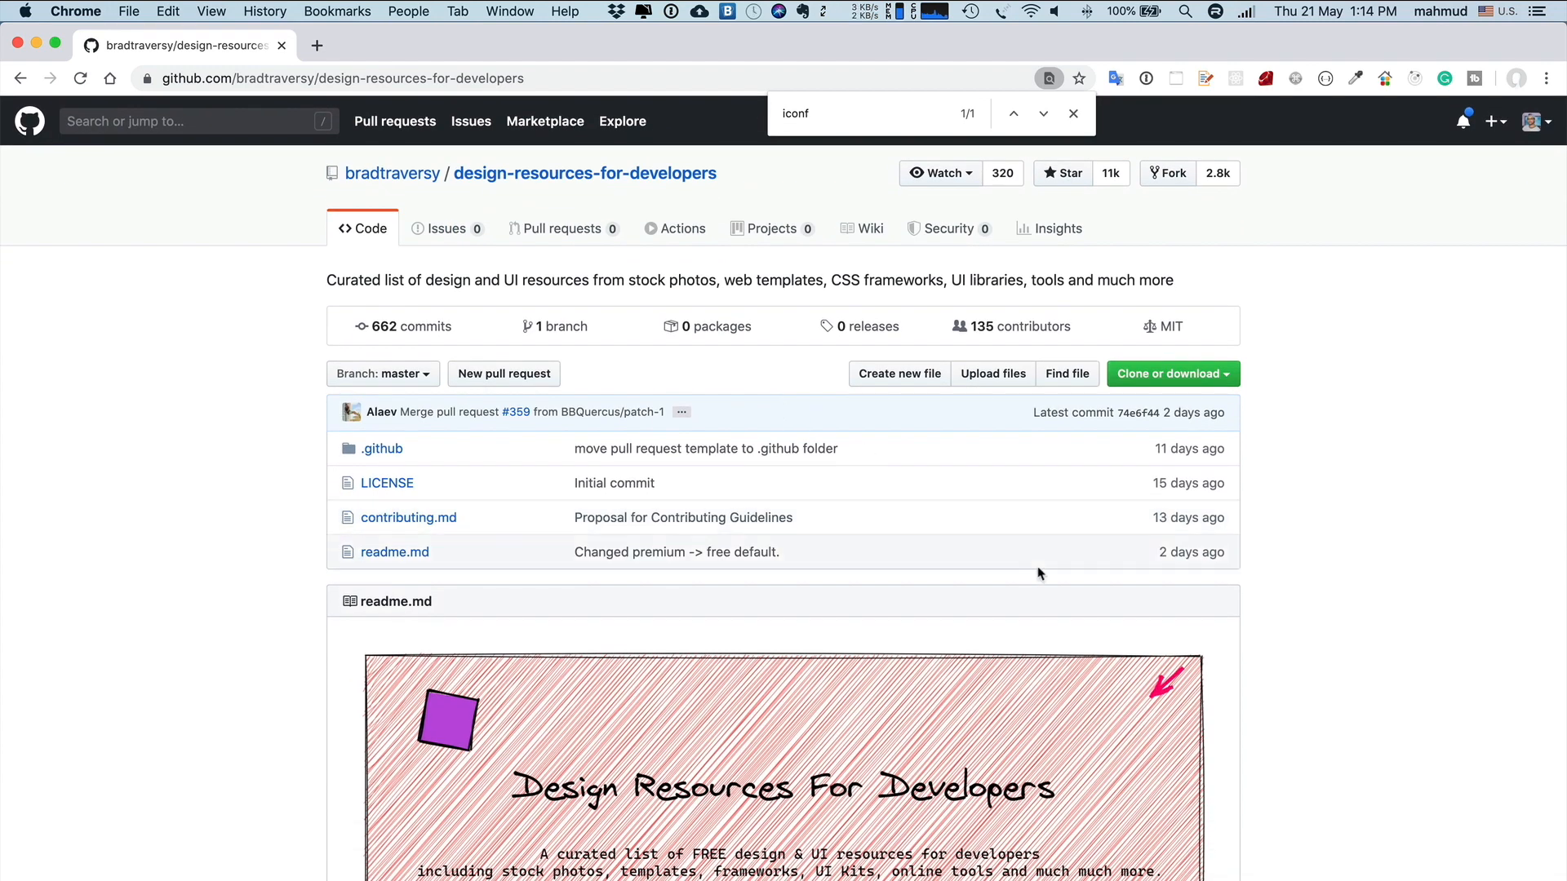
Close Chrome's find bar for 'iconf' on the repository page
click(1073, 113)
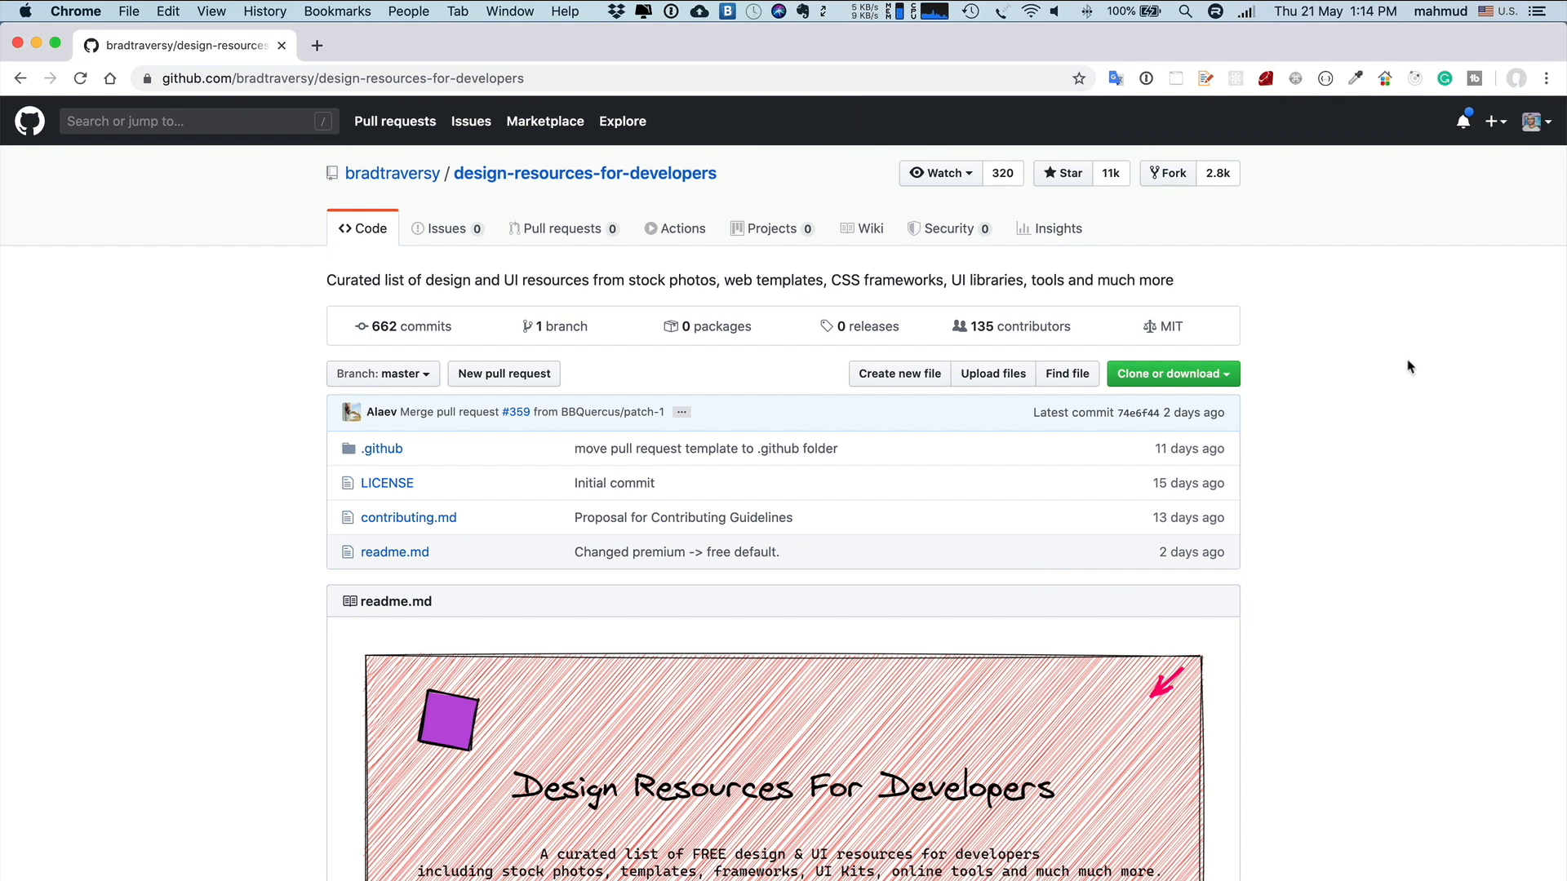